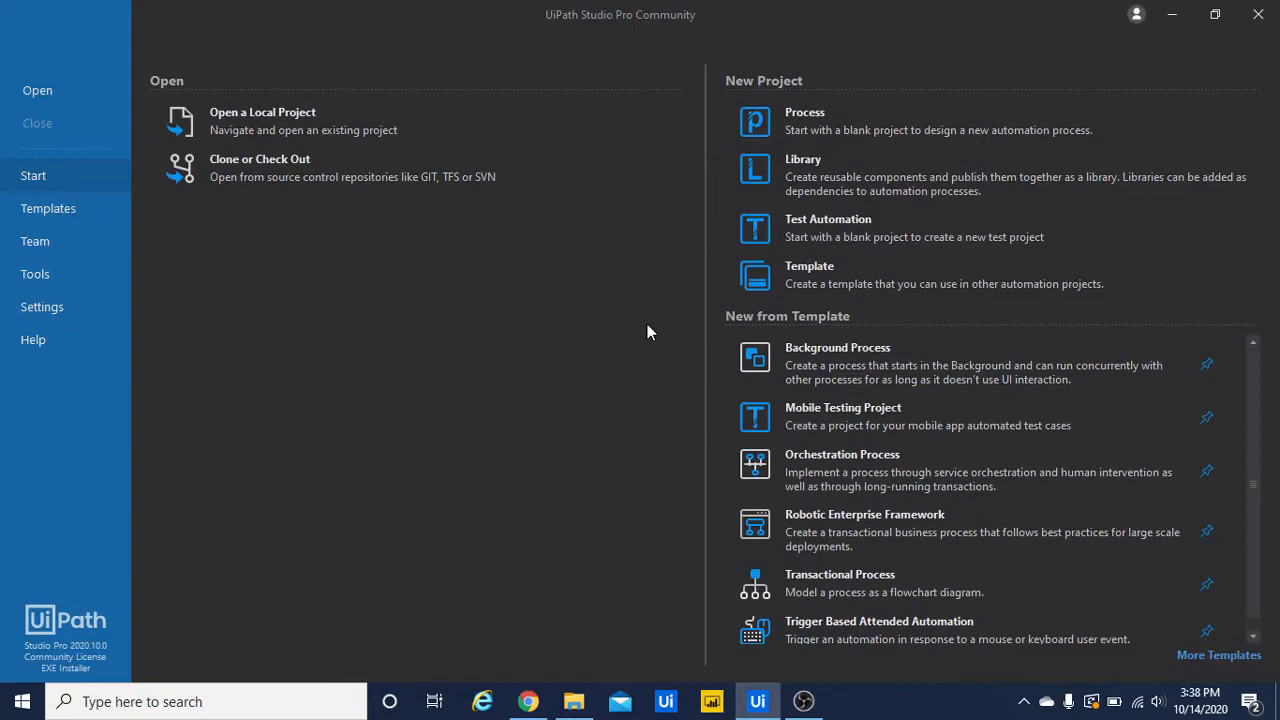
mouse_move(910, 121)
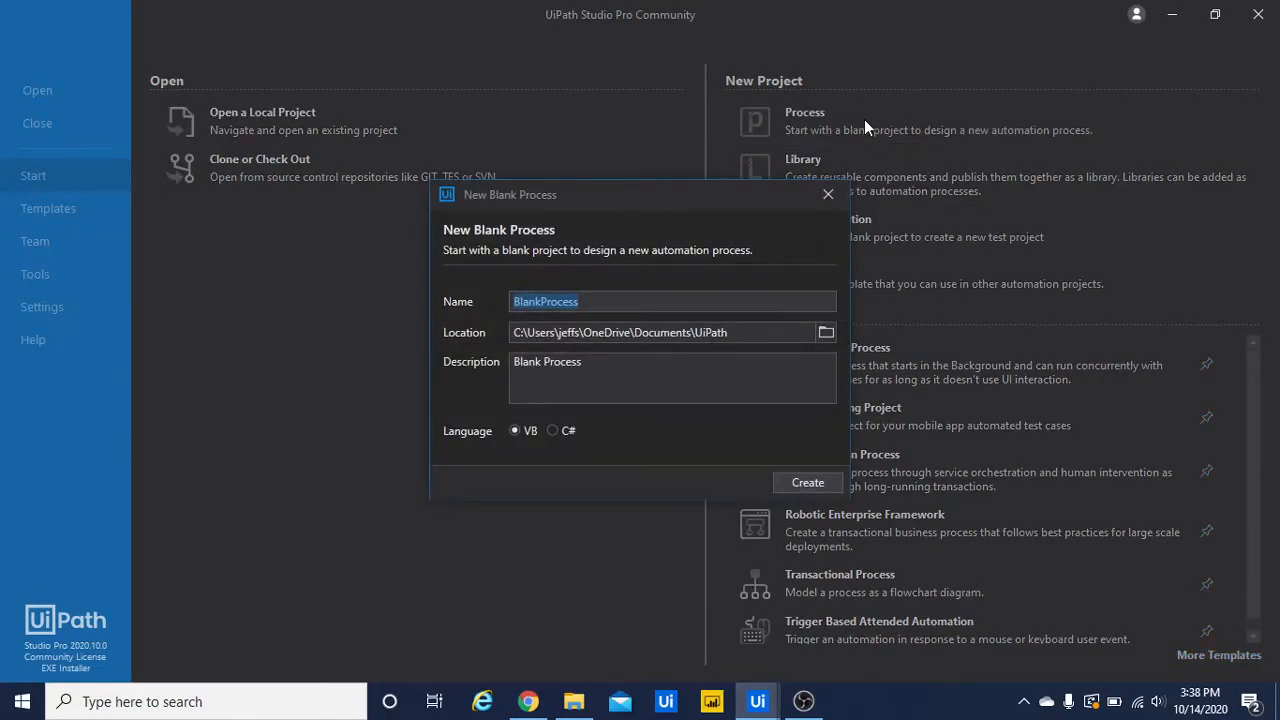
Create a blank process named RPARepo, described as 'RPA Repo Test Project'.
text(RPARe)
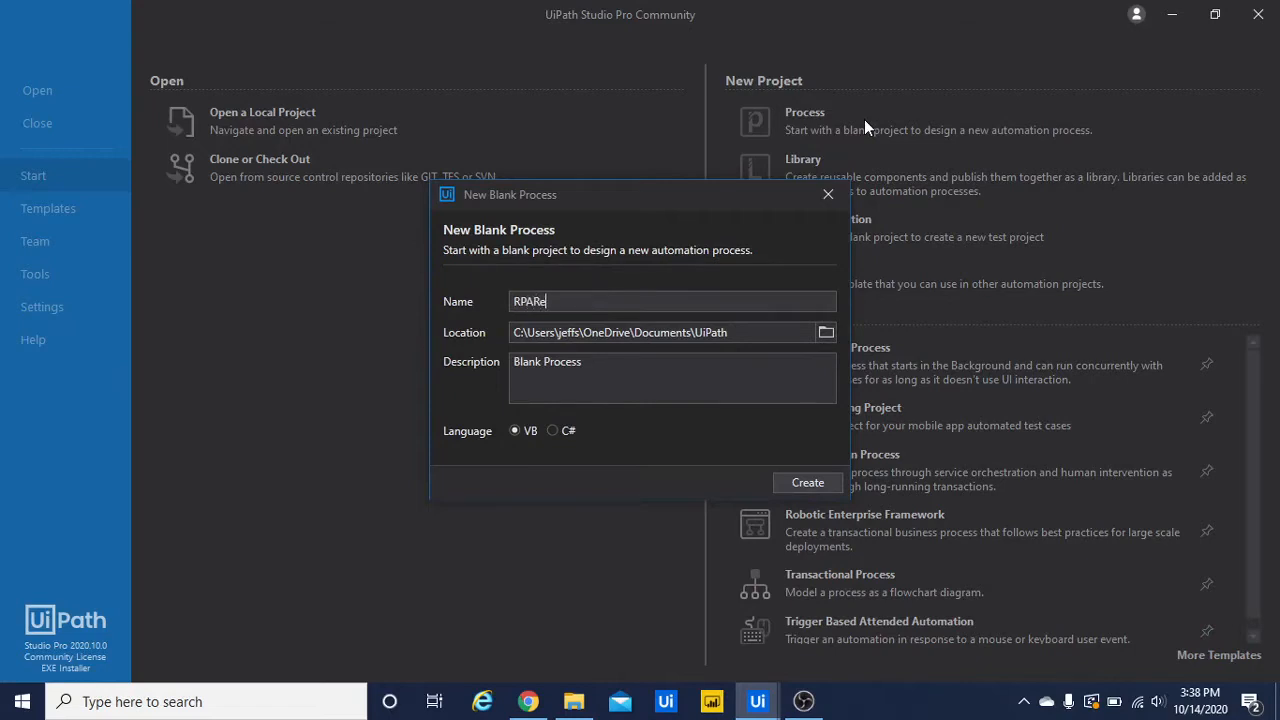
text(po)
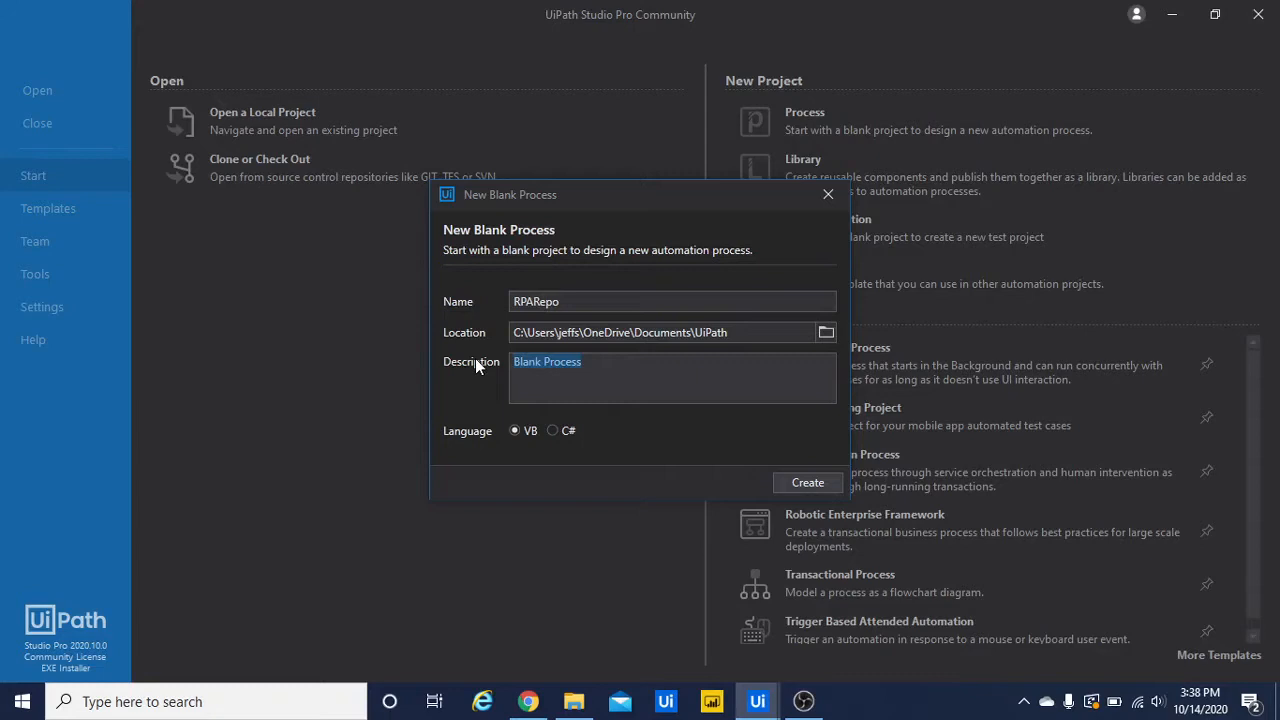
text(RPA Repo Test Project)
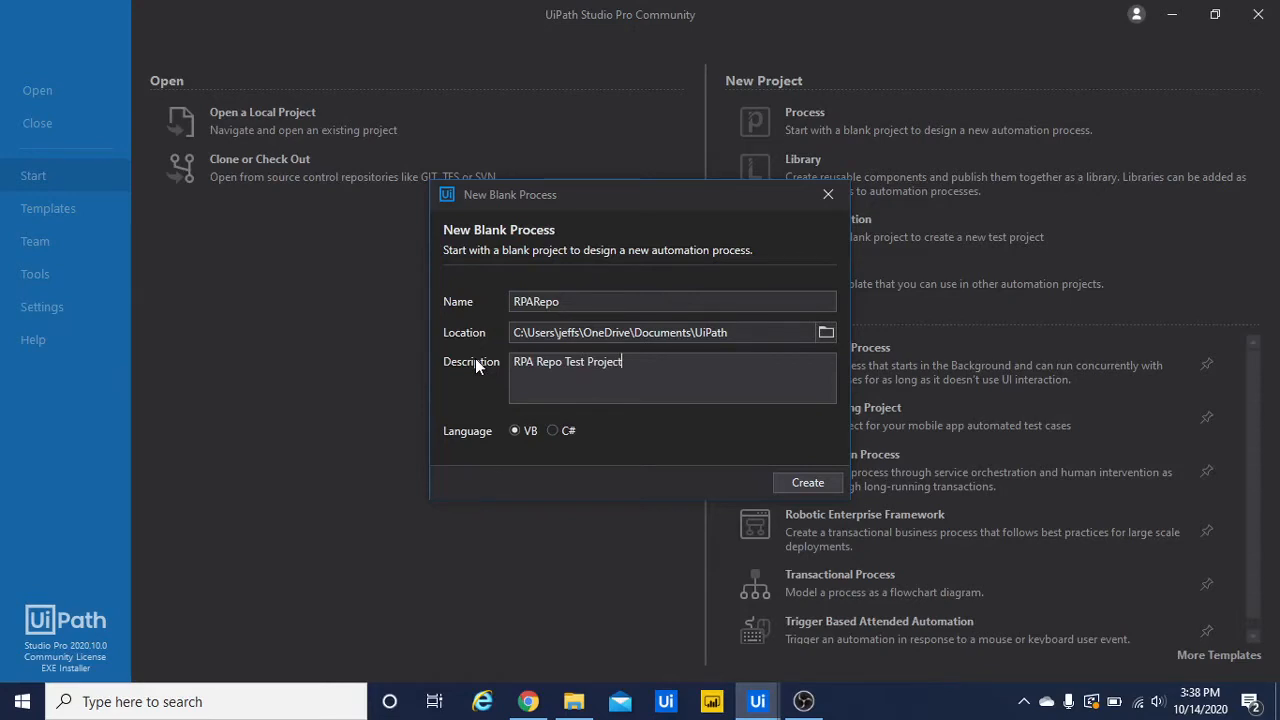
mouse_move(567, 451)
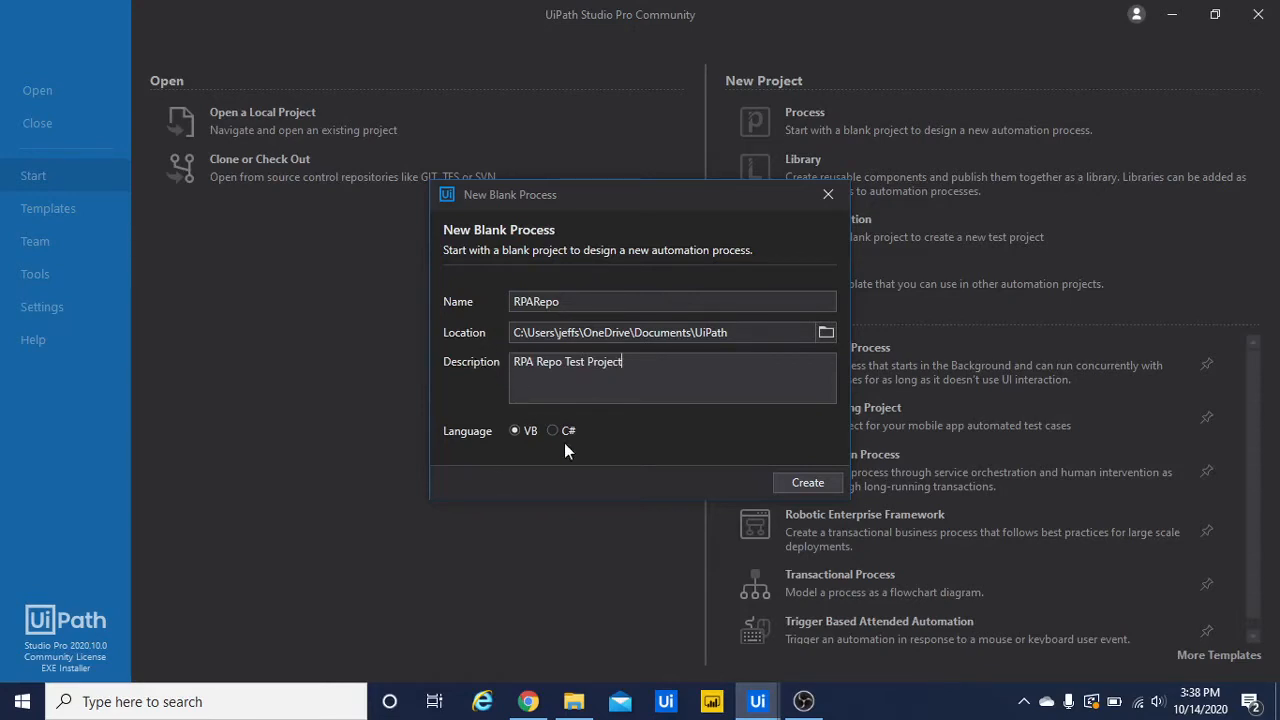
click(807, 482)
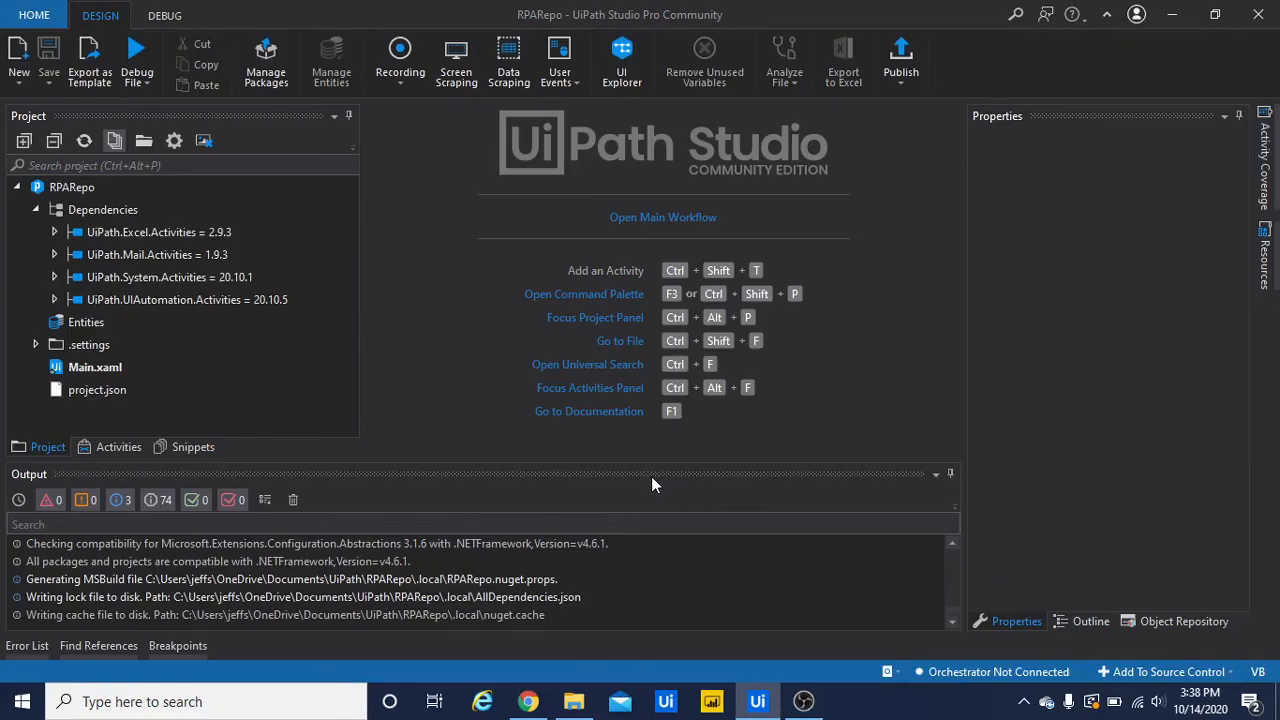
mouse_move(641, 232)
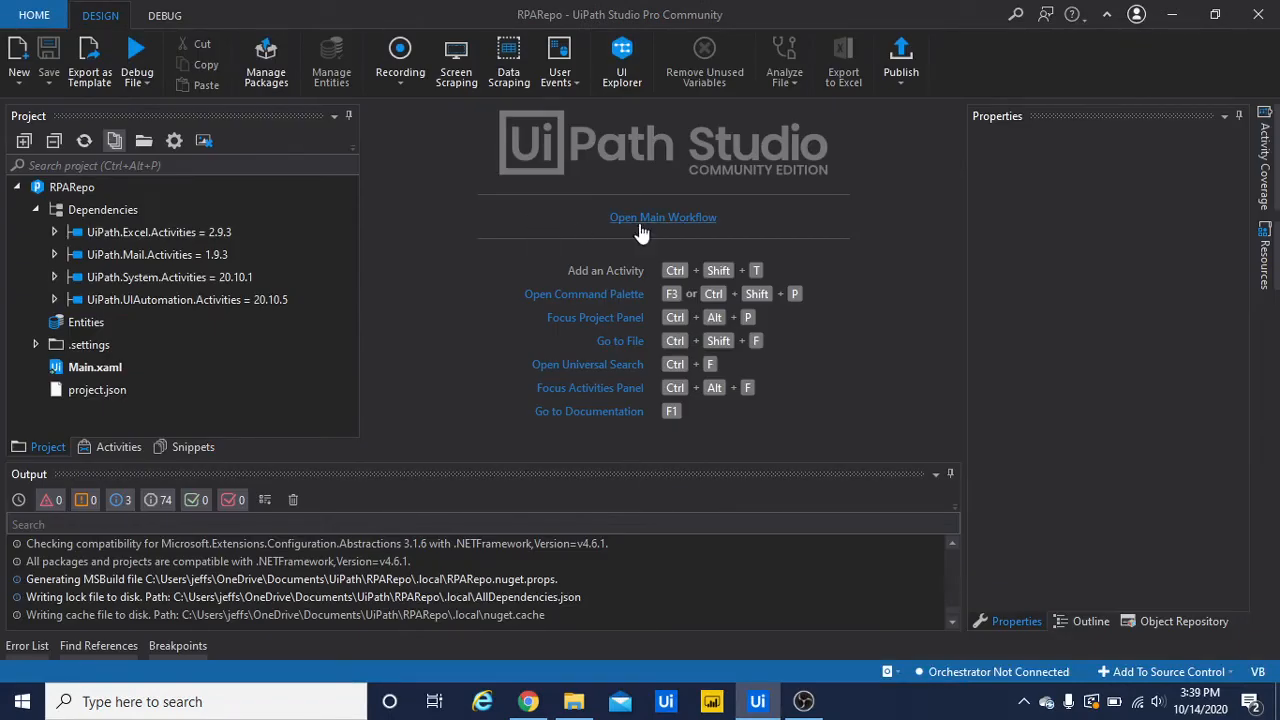
Open RPARepo's Main workflow, then switch to the GitLab profile page in Chrome.
click(662, 217)
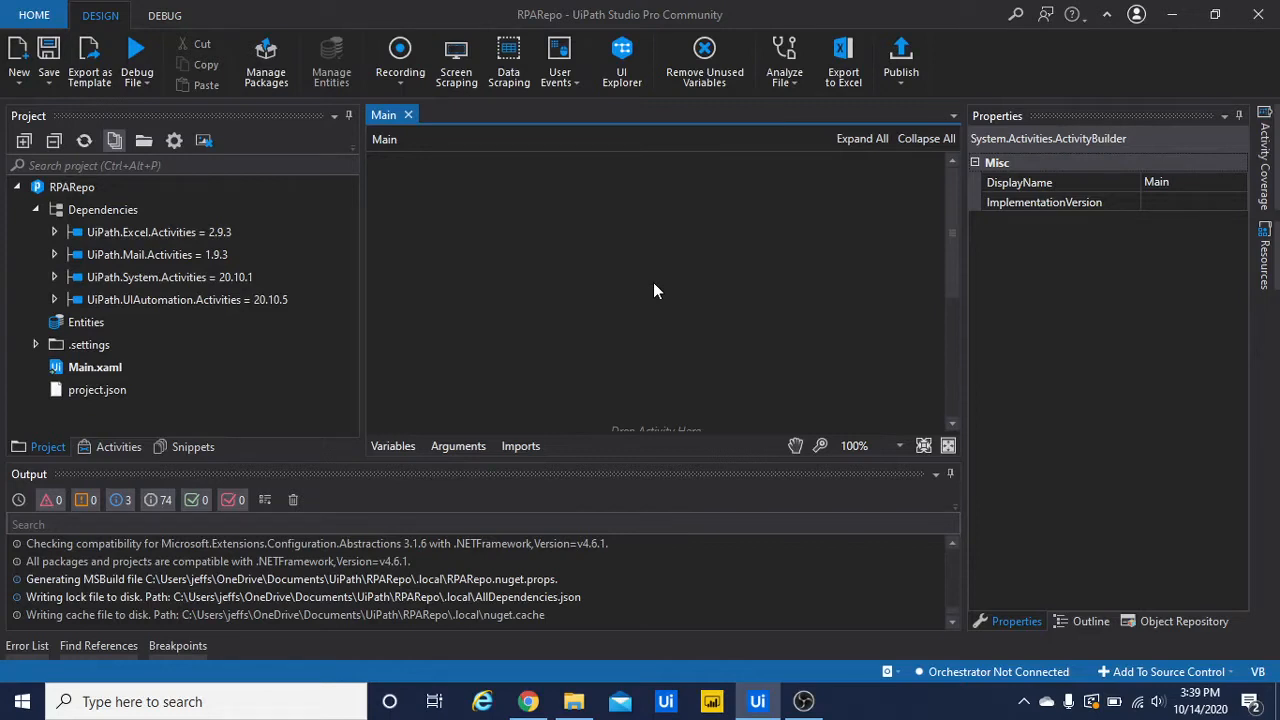
click(528, 701)
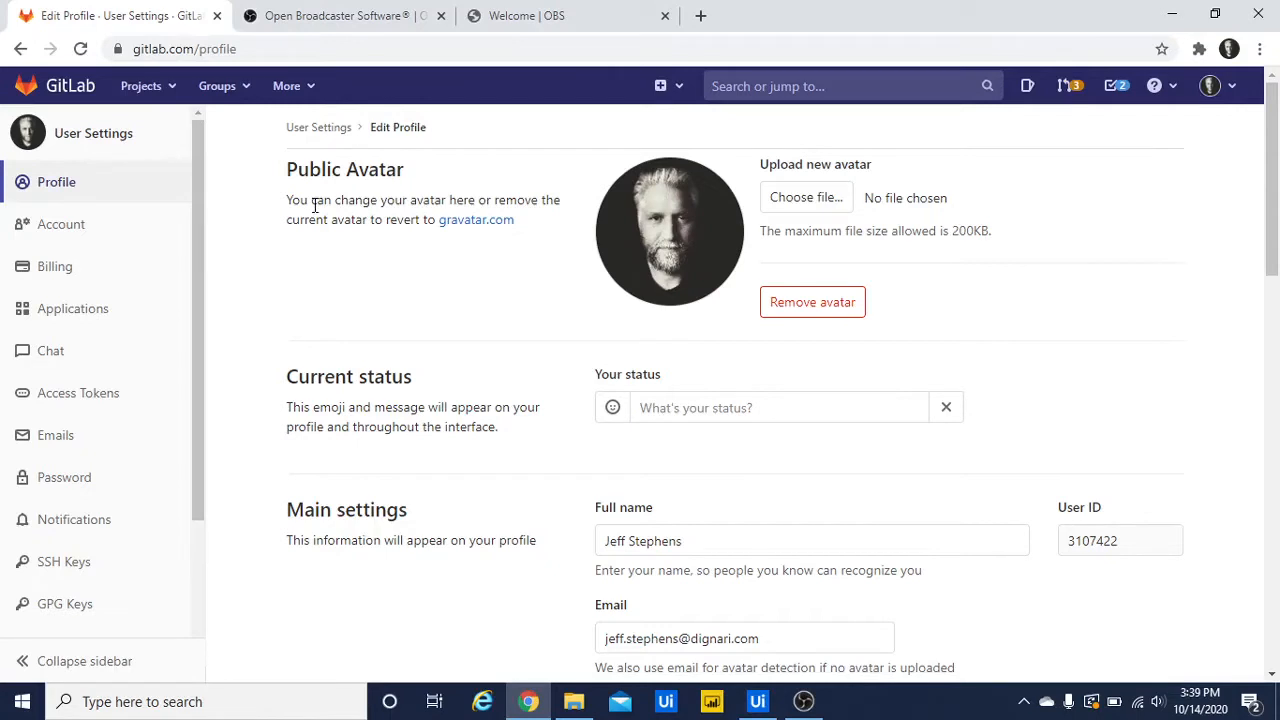
Start a new GitLab project named RPARepo, checking the name against UiPath Studio.
click(141, 85)
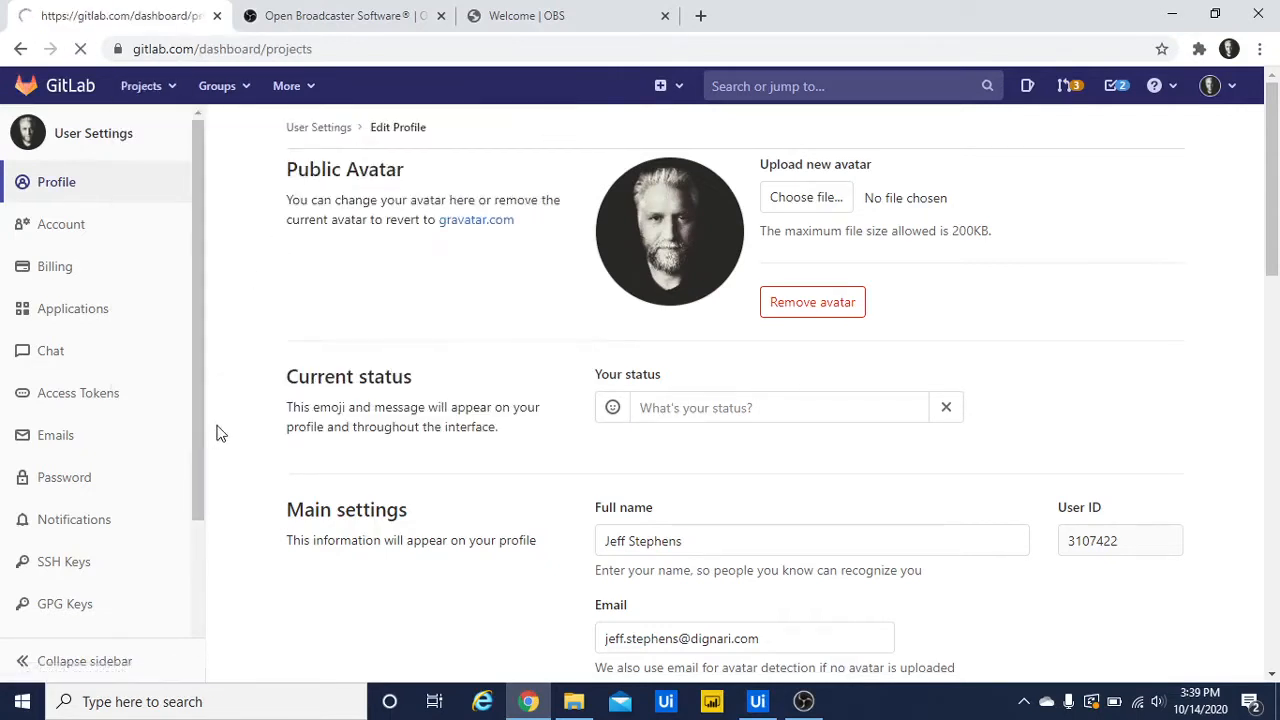
click(141, 85)
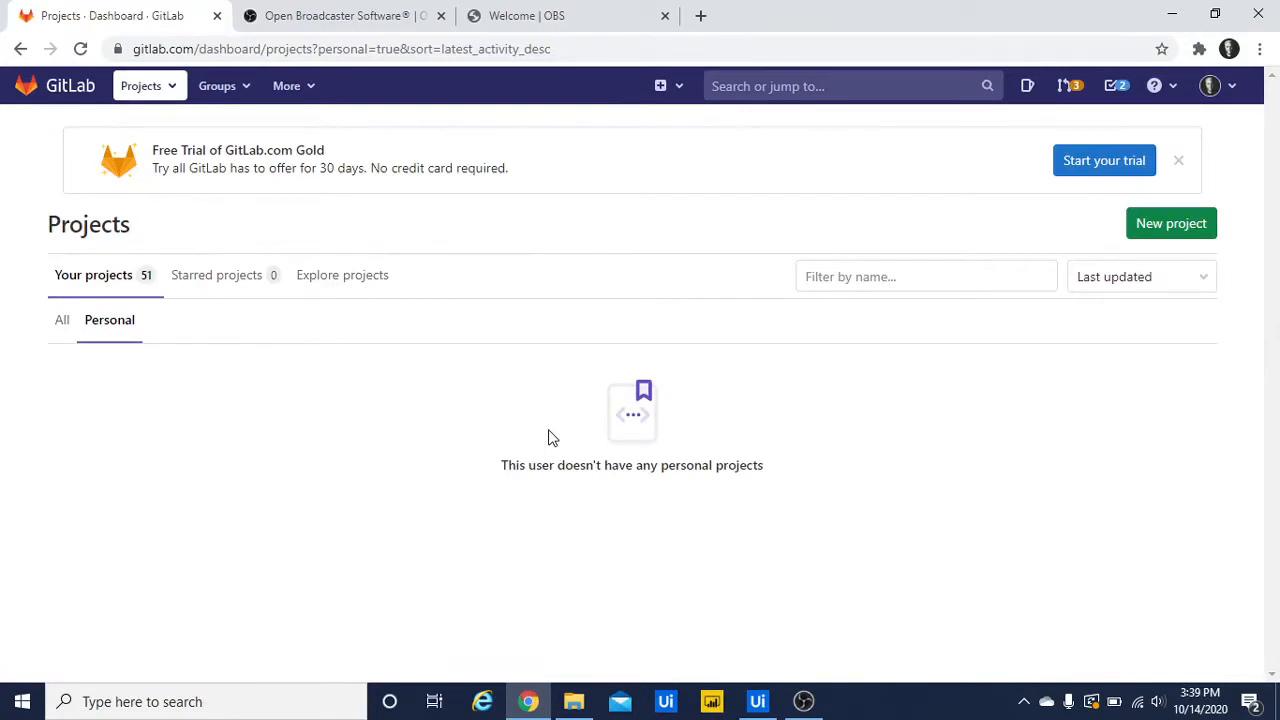
mouse_move(1098, 229)
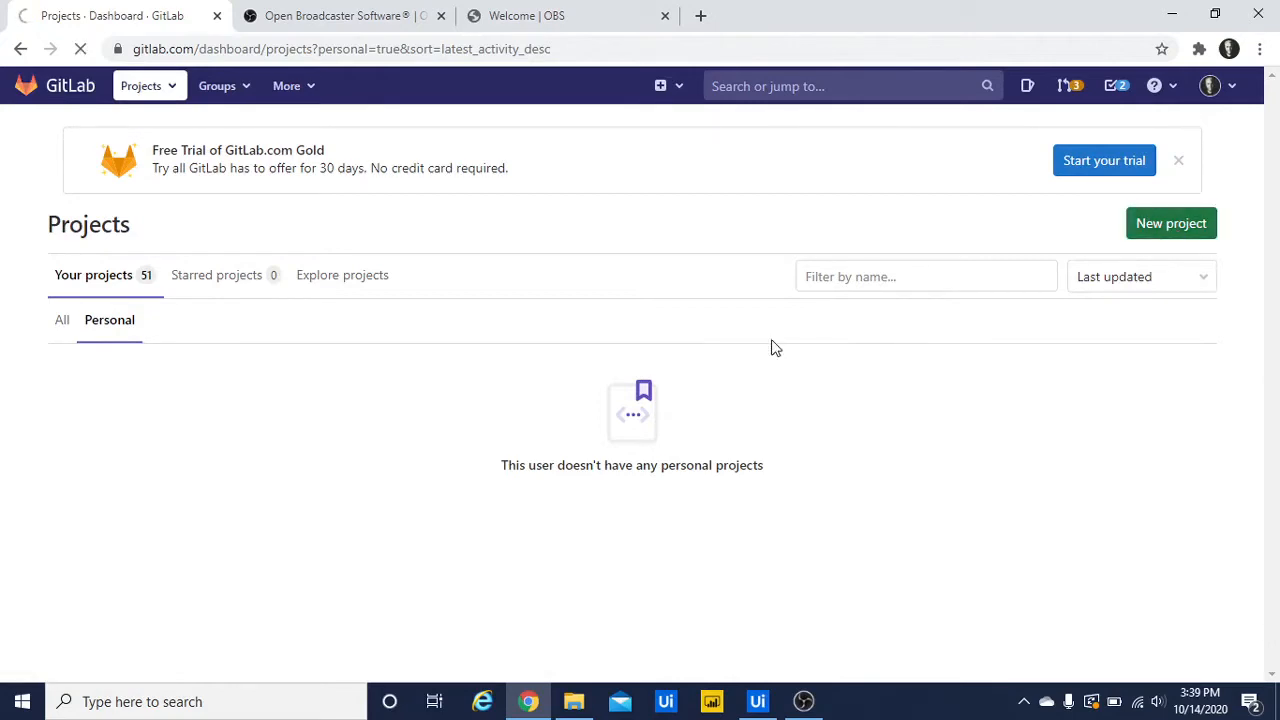
click(1171, 223)
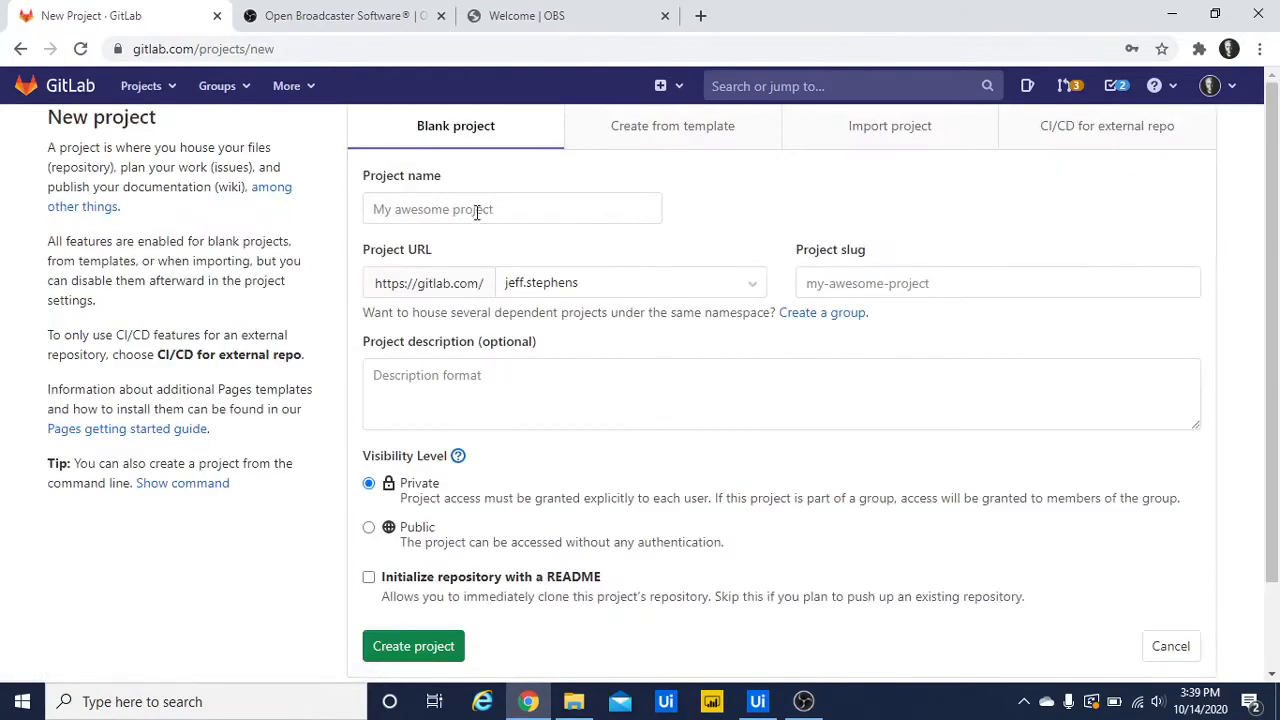
text(rP)
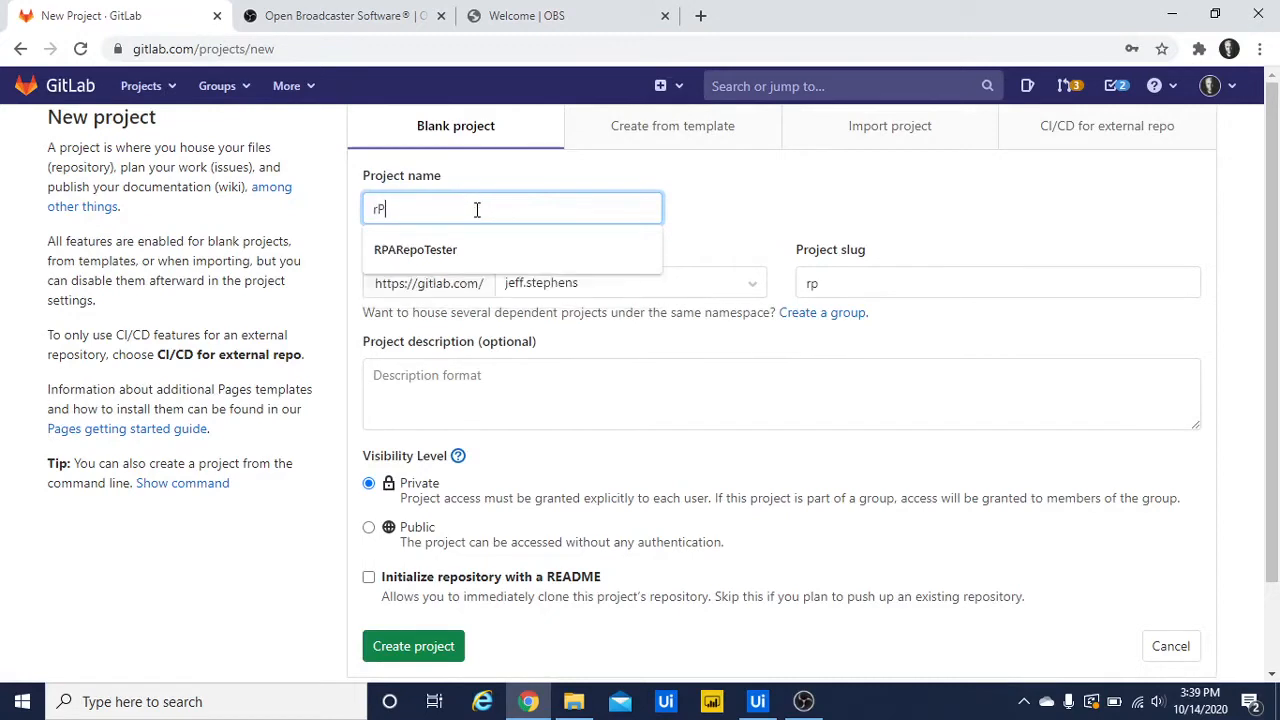
text(RPa)
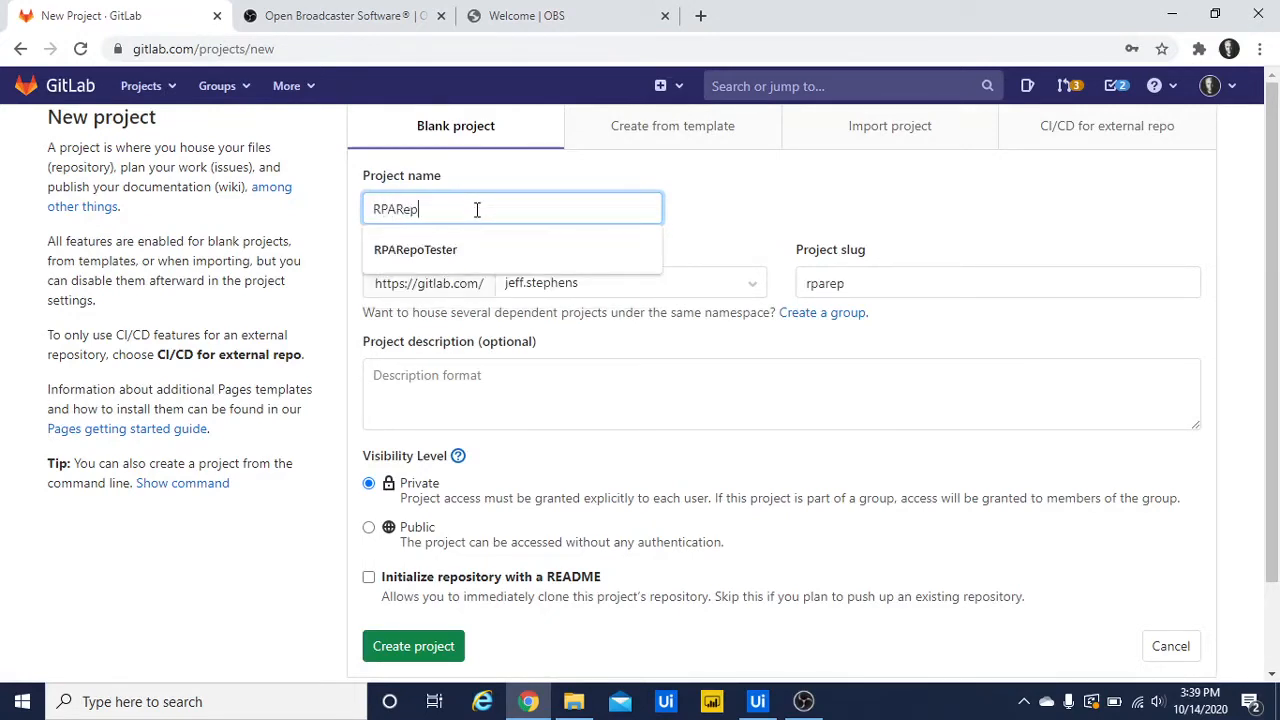
text(o)
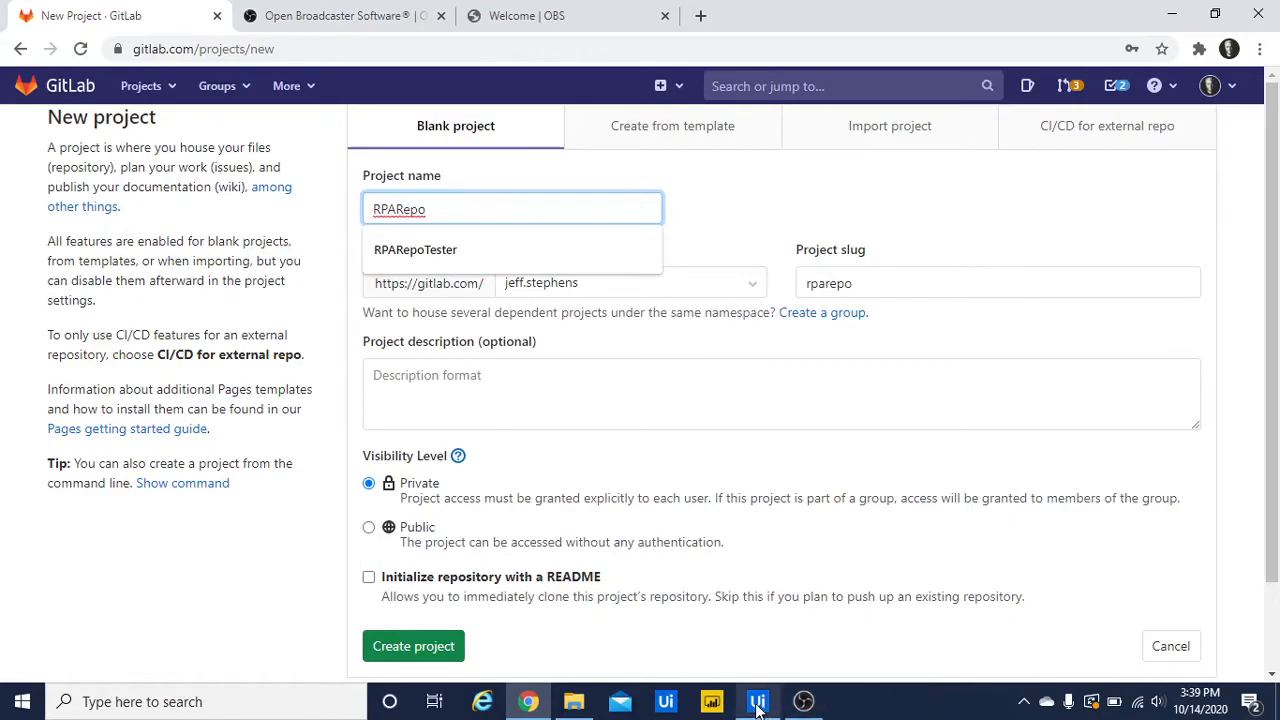
click(758, 701)
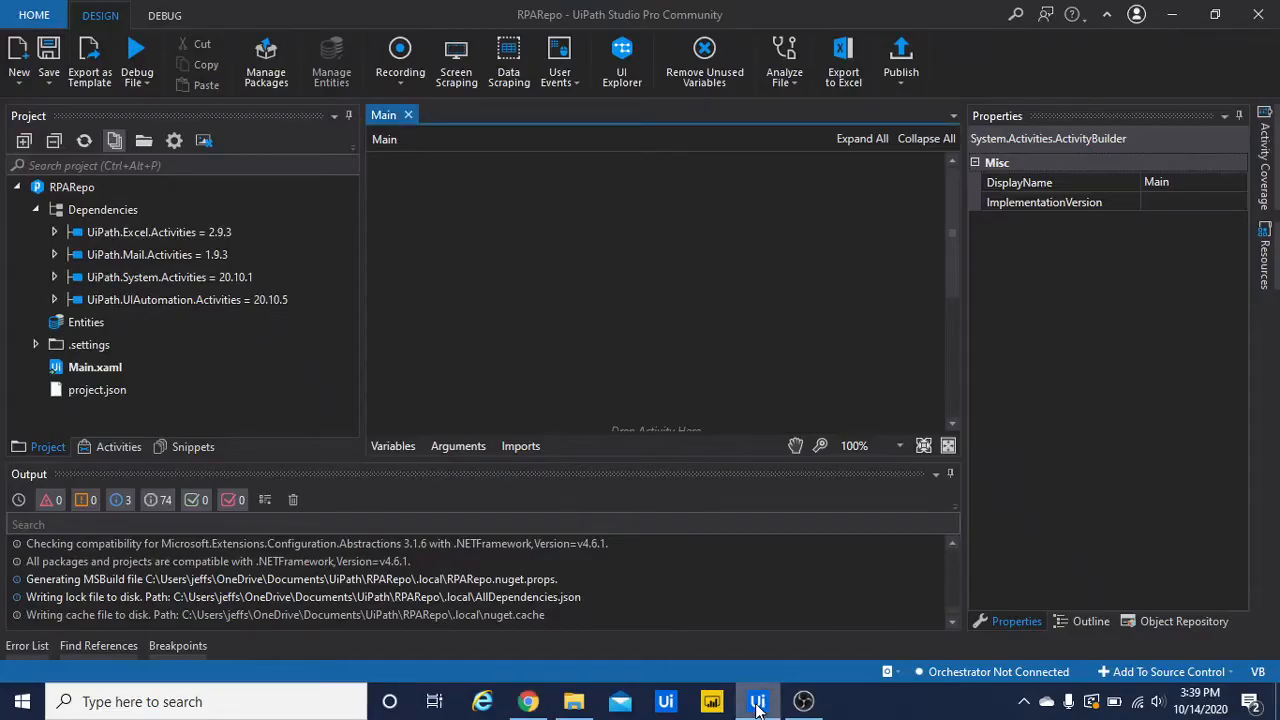
click(528, 701)
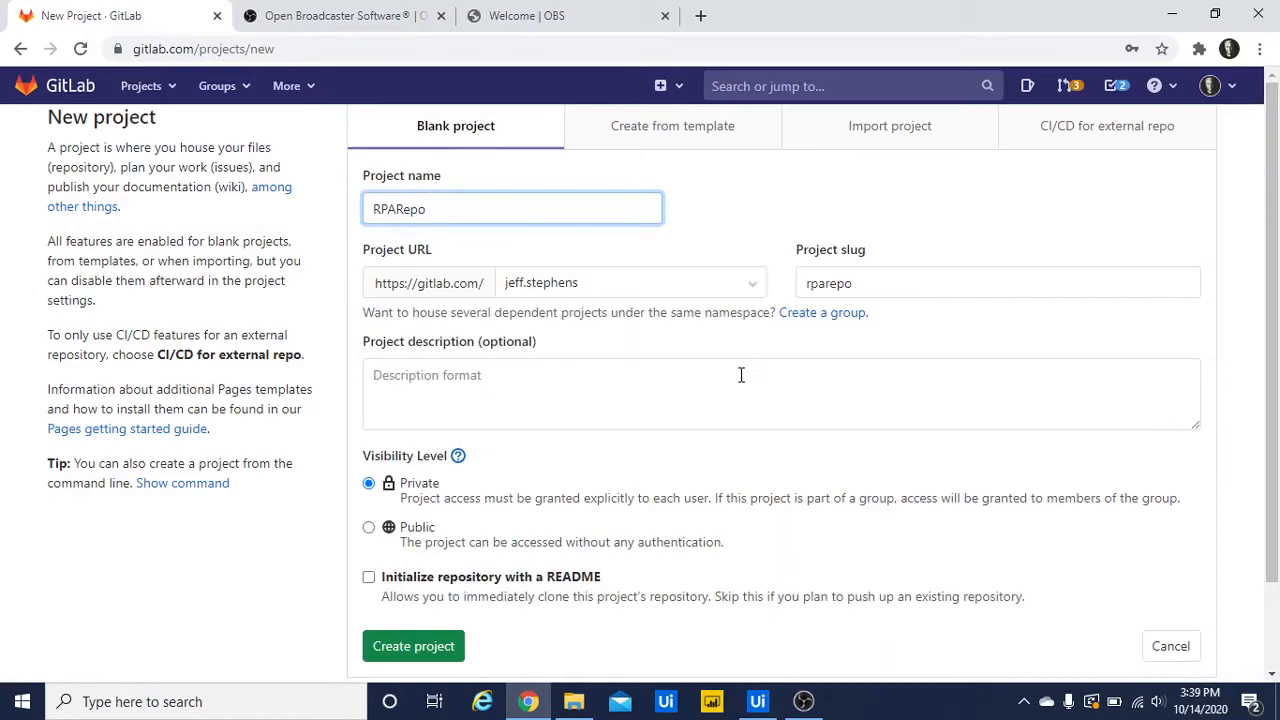
Describe it as 'Project to test the integration of git between UiPath and GitLab' and create it.
click(716, 393)
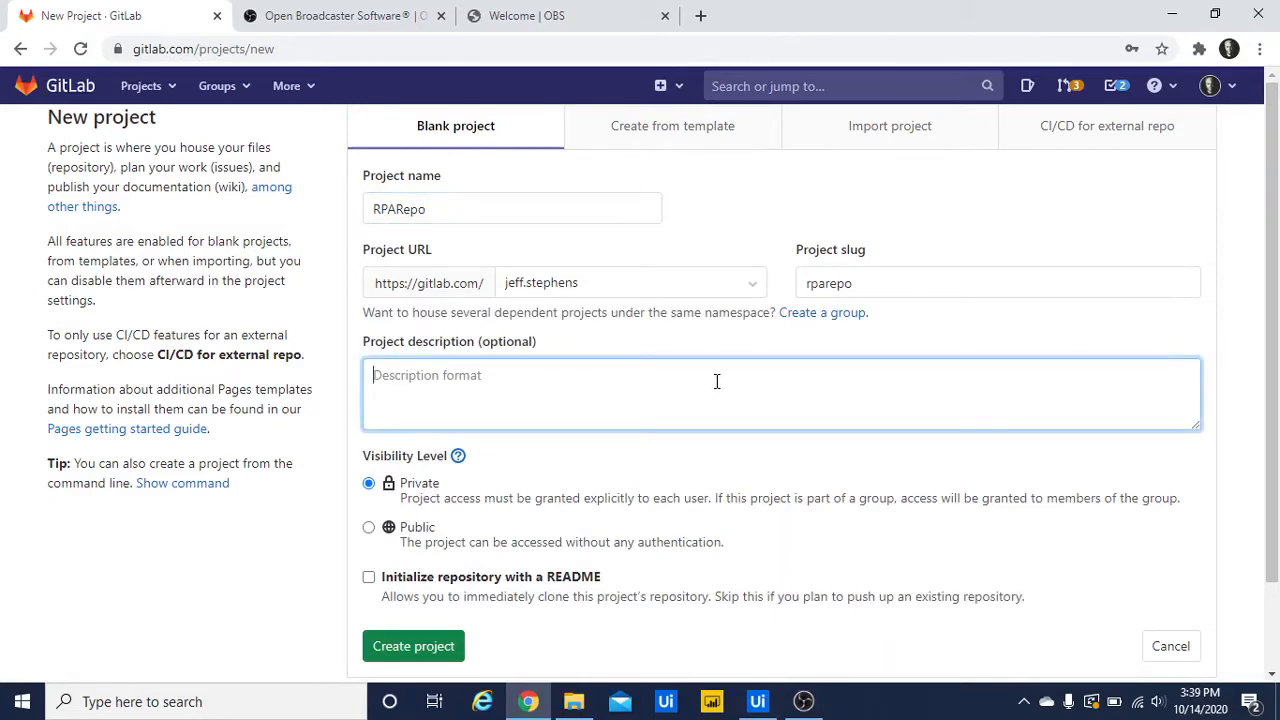
text(Project to t)
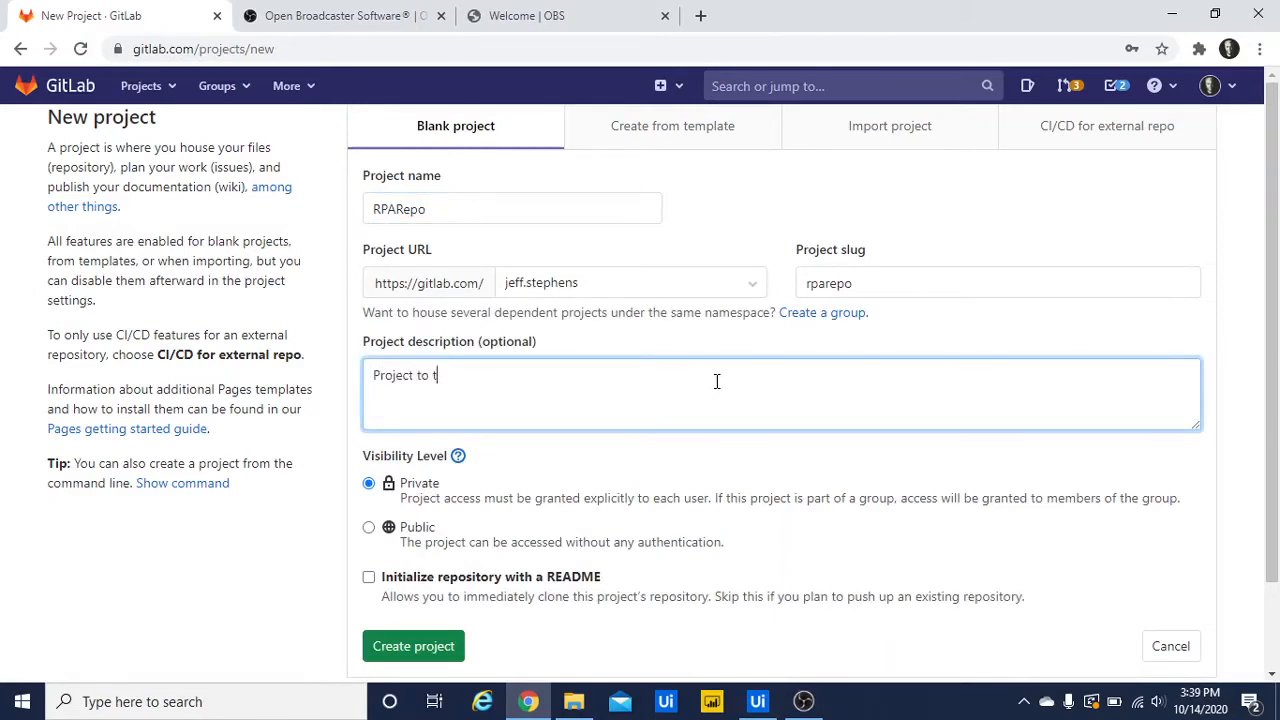
text(est the integ)
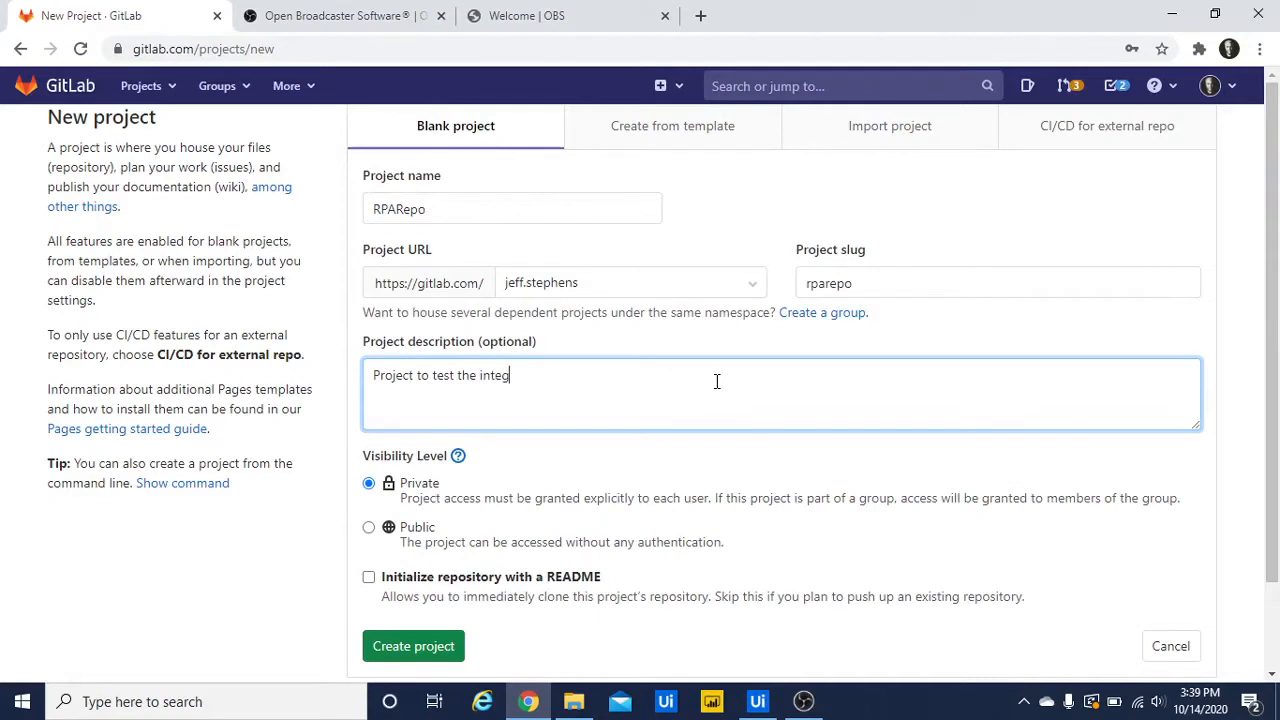
text(ration of git b)
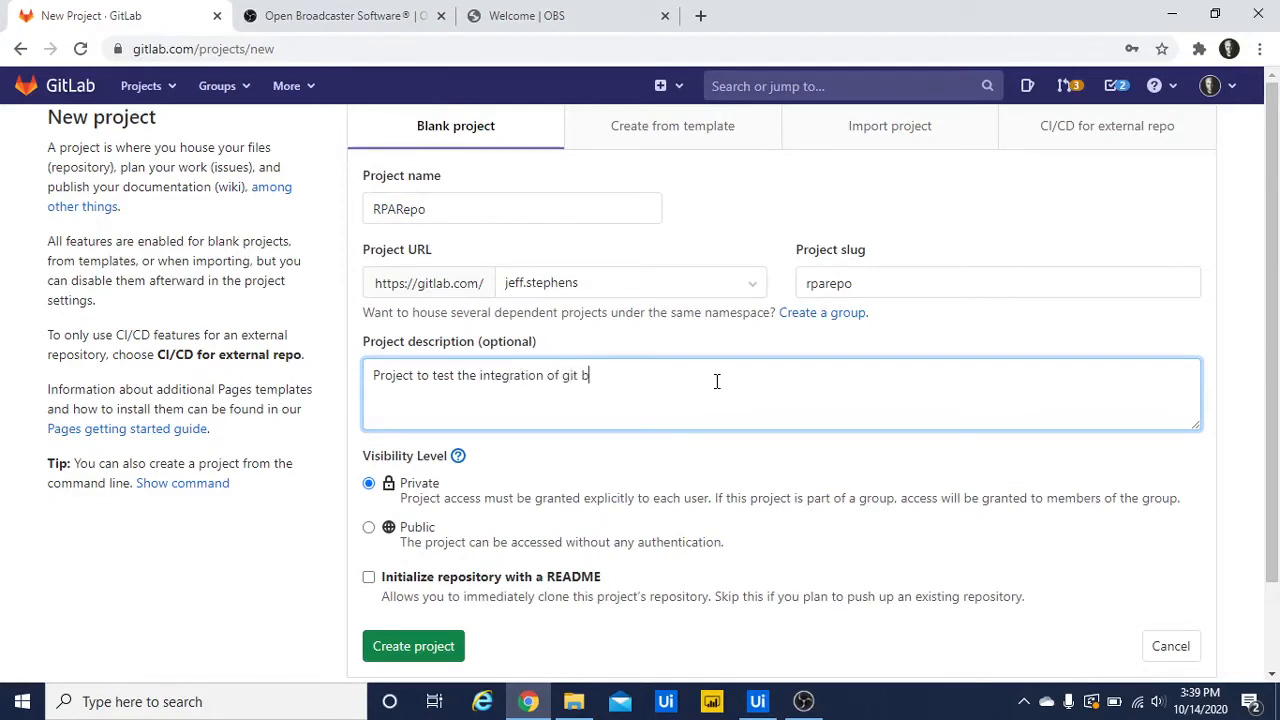
text(etween UiPath)
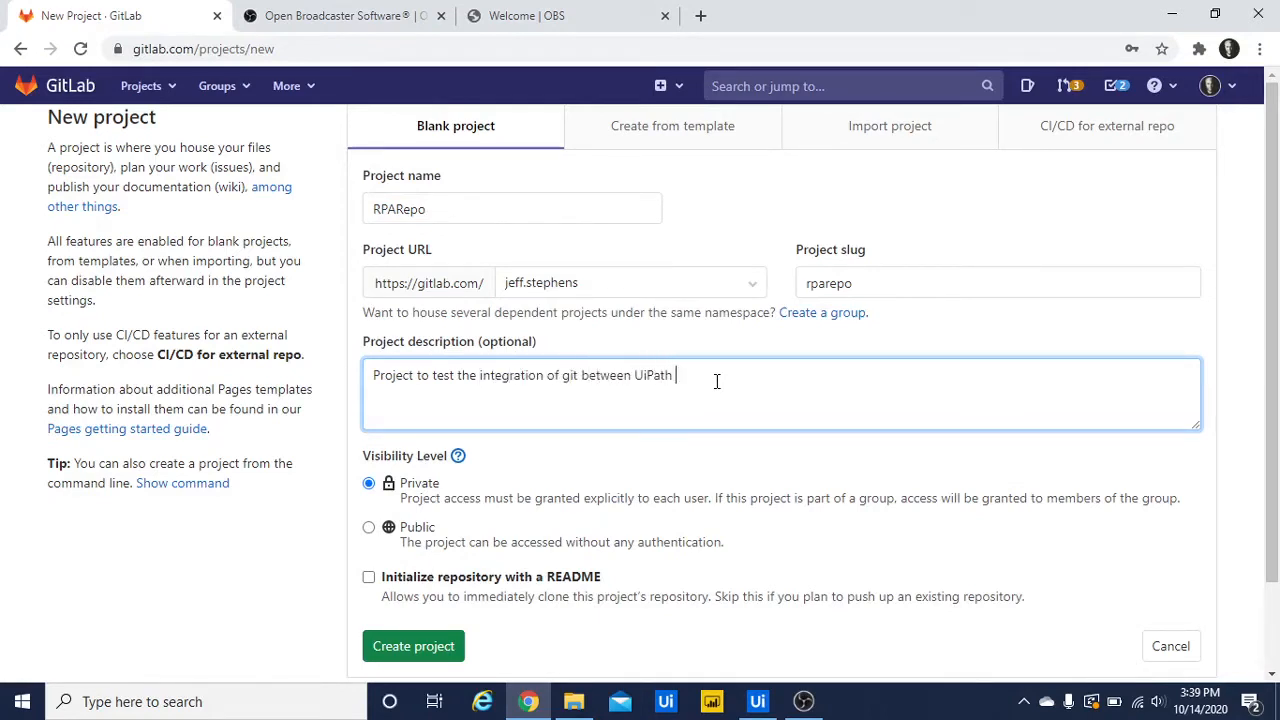
text(and GitLa)
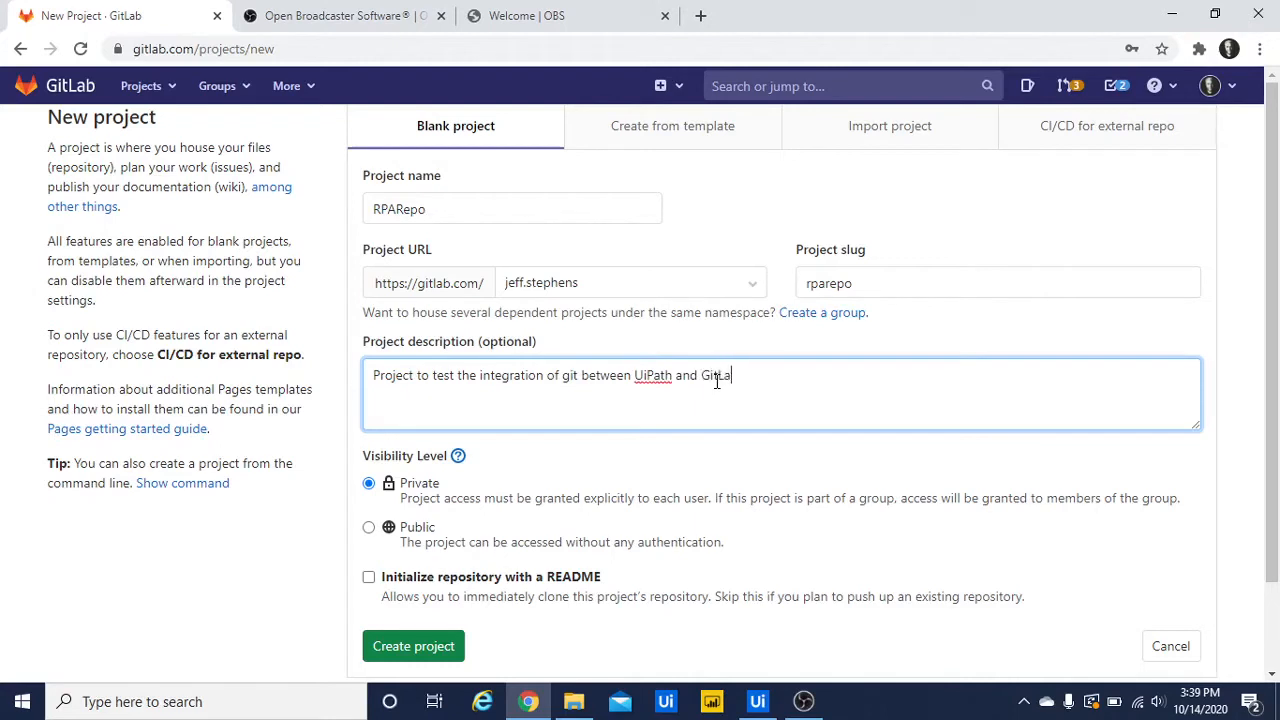
text(b)
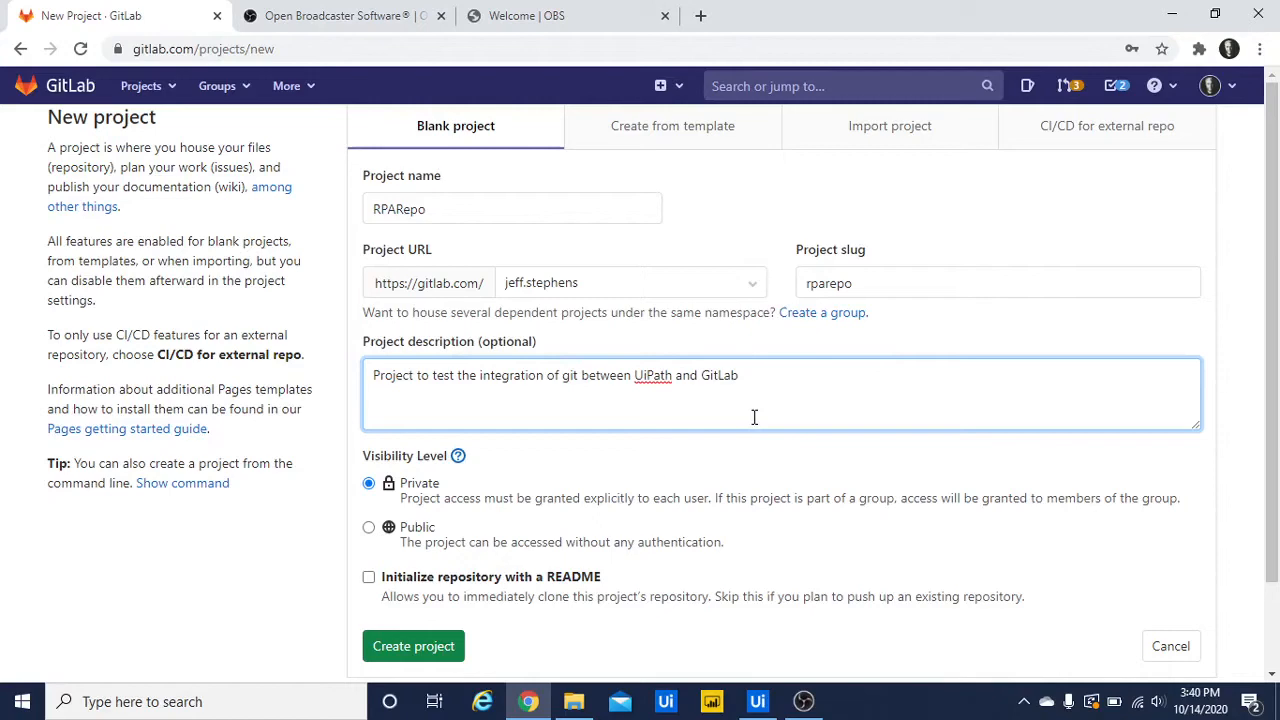
mouse_move(505, 509)
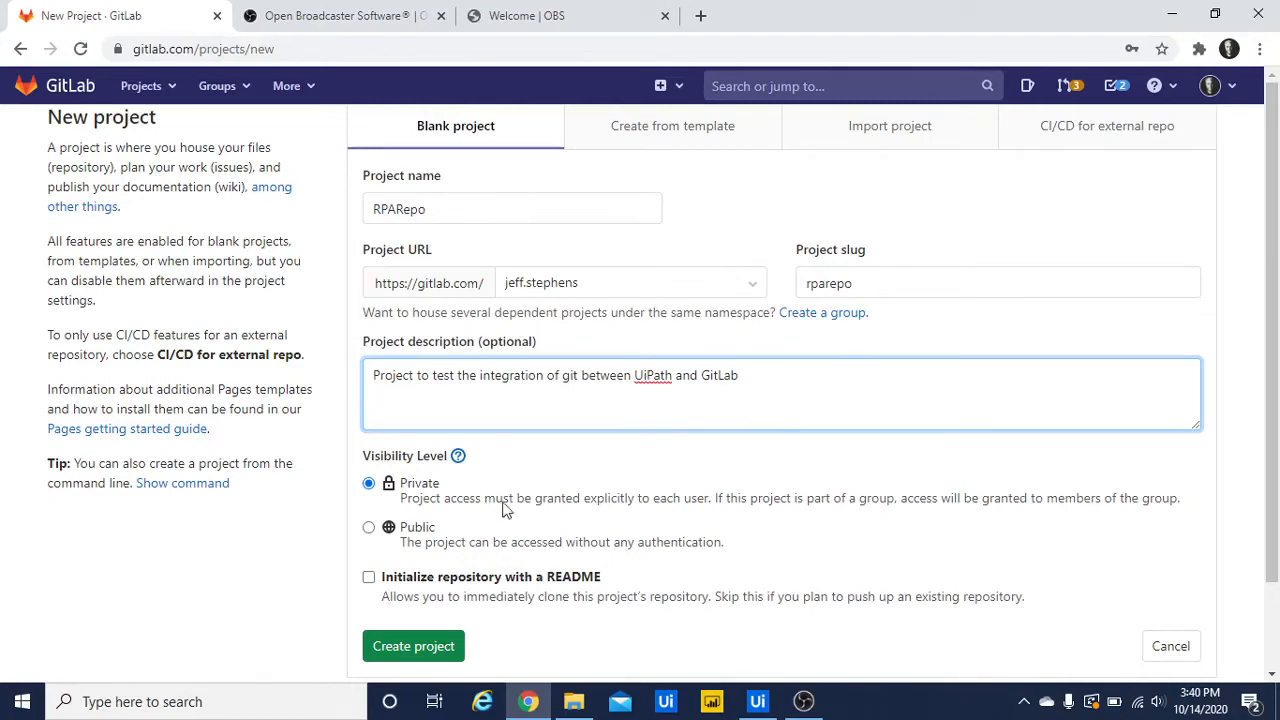
click(413, 645)
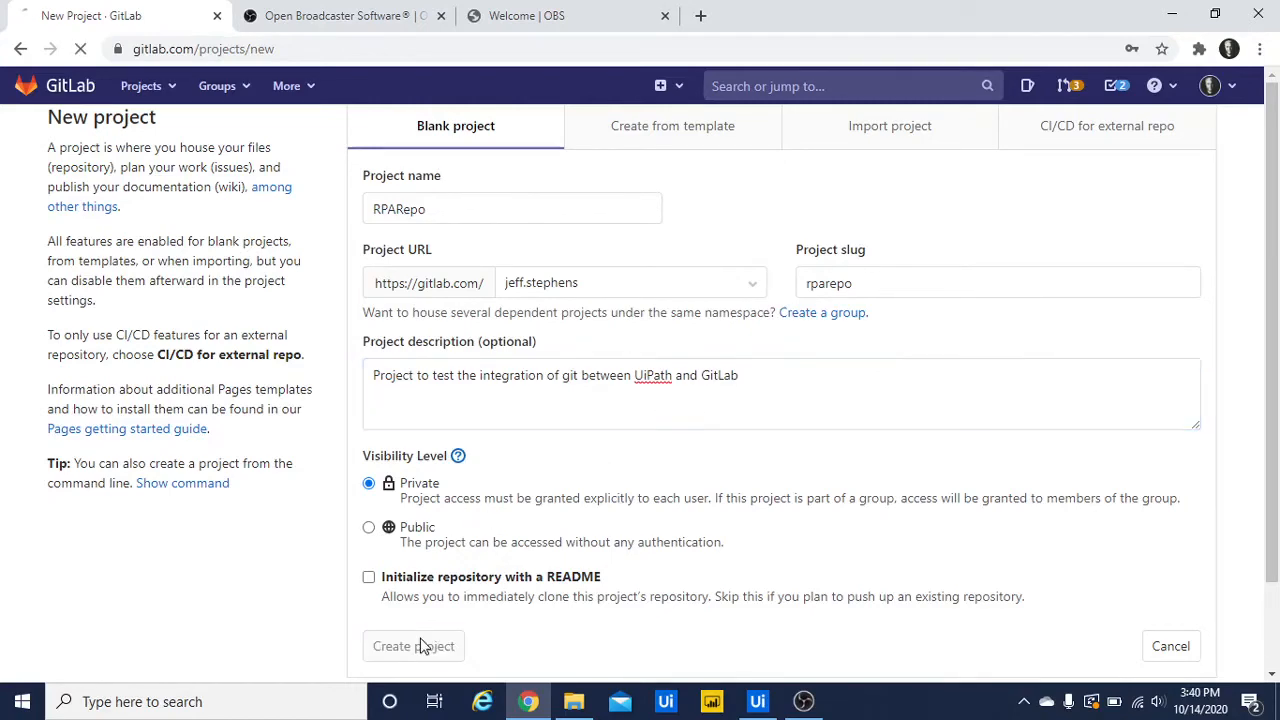
click(413, 645)
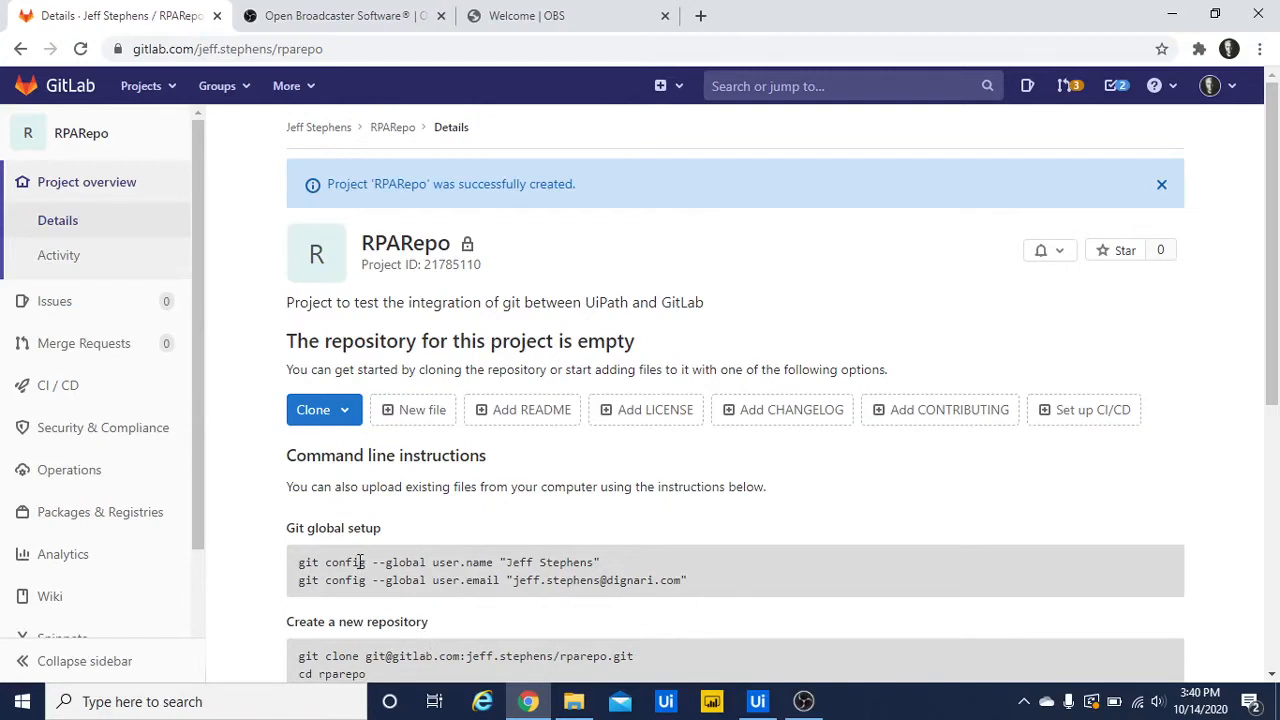
Open the GitLab account menu and go to the user profile settings.
click(1218, 85)
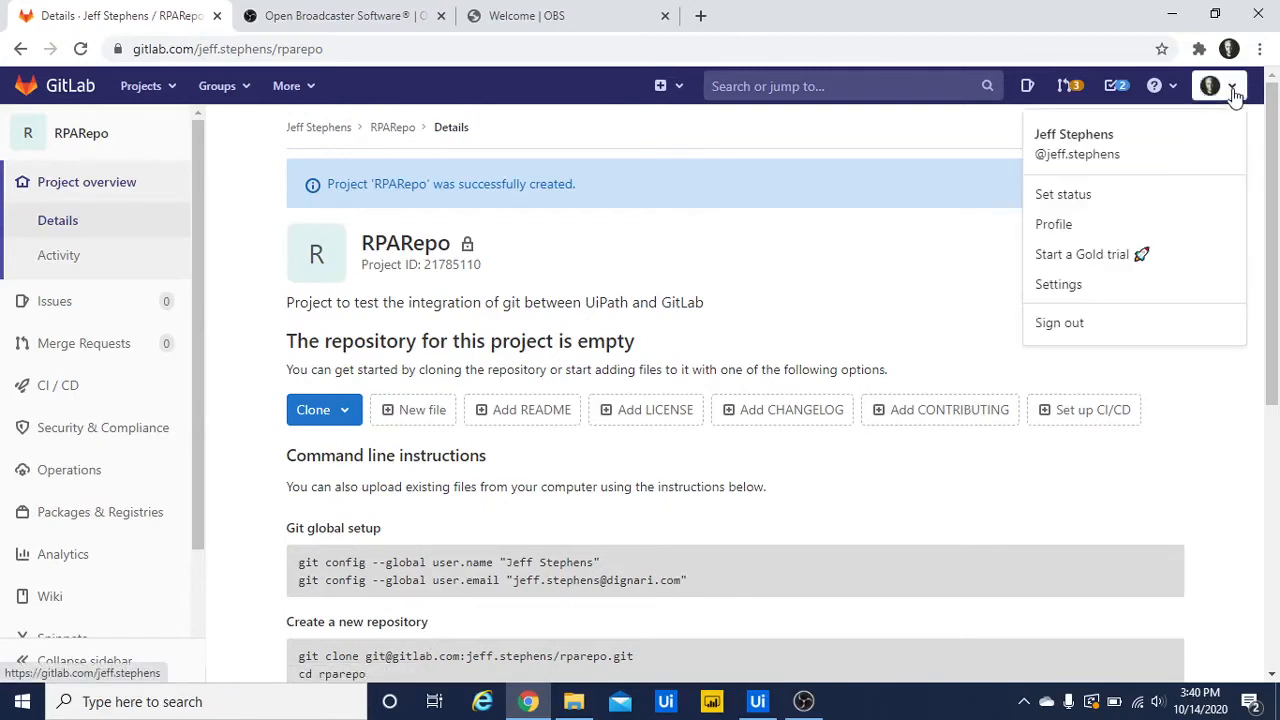
click(1053, 224)
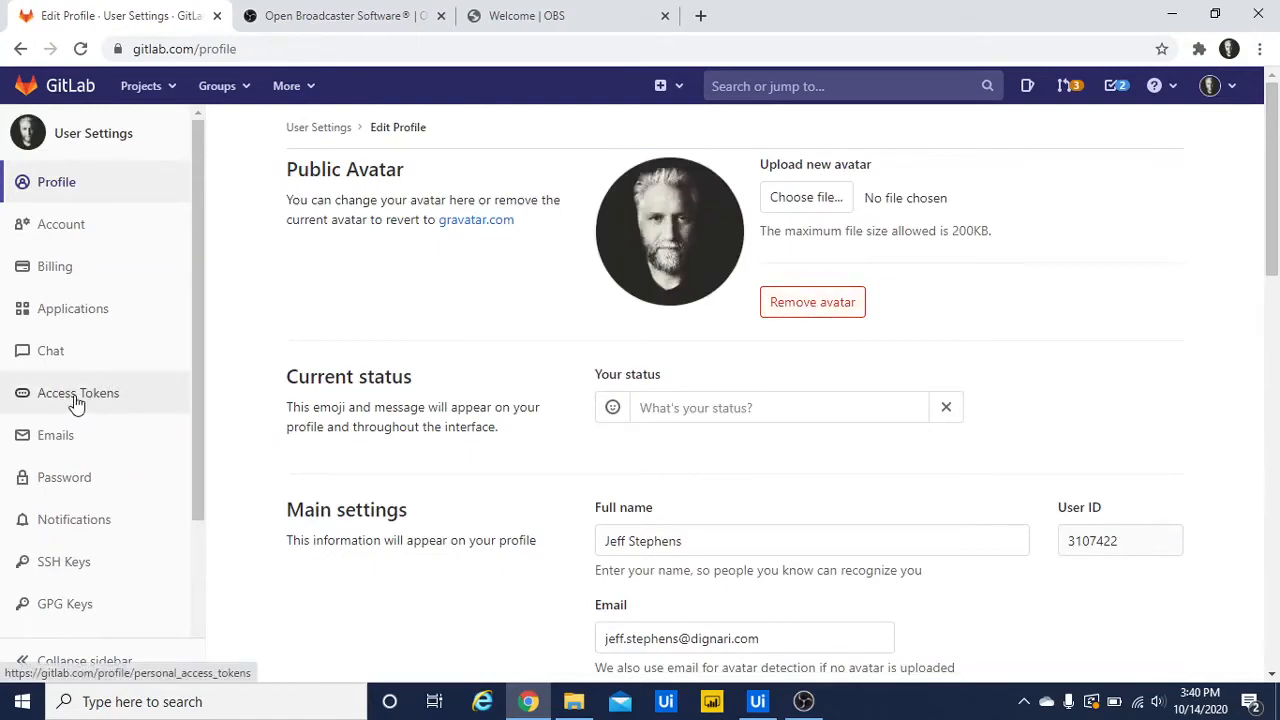
Create personal access token RPARepoToken with api scope, expiring 2020-10-31.
click(78, 392)
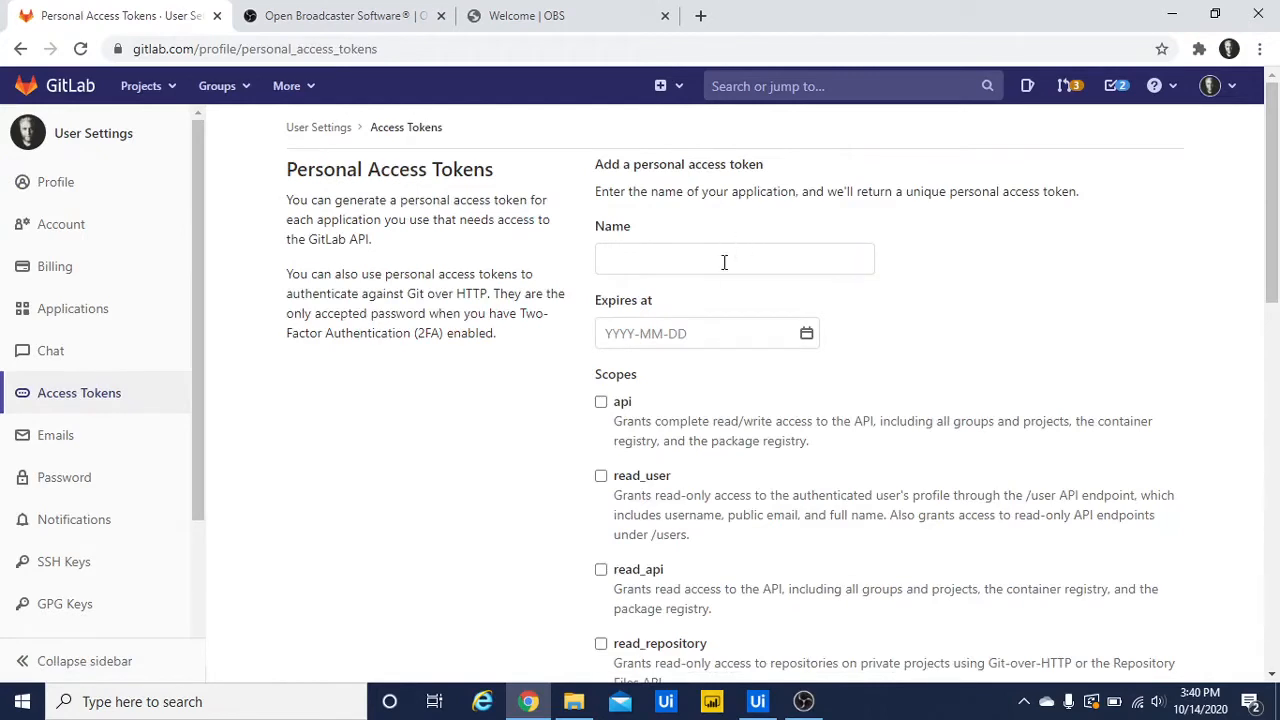
text(r)
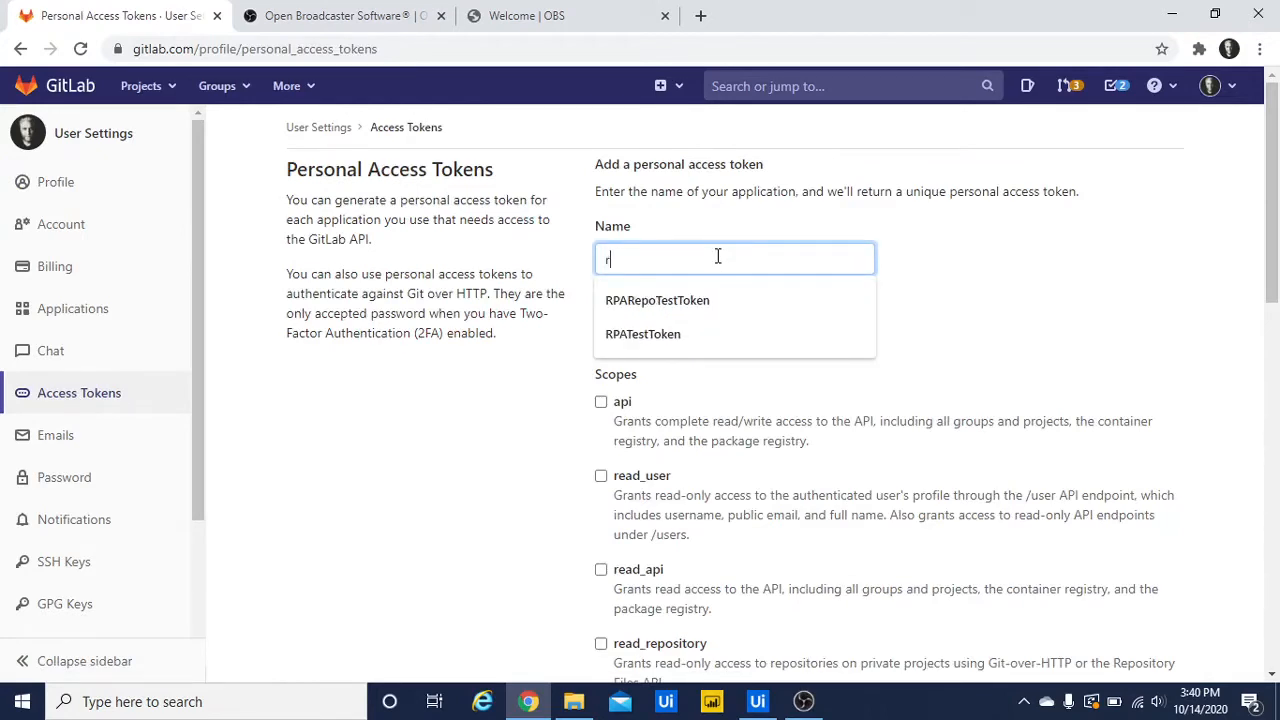
text(PATest)
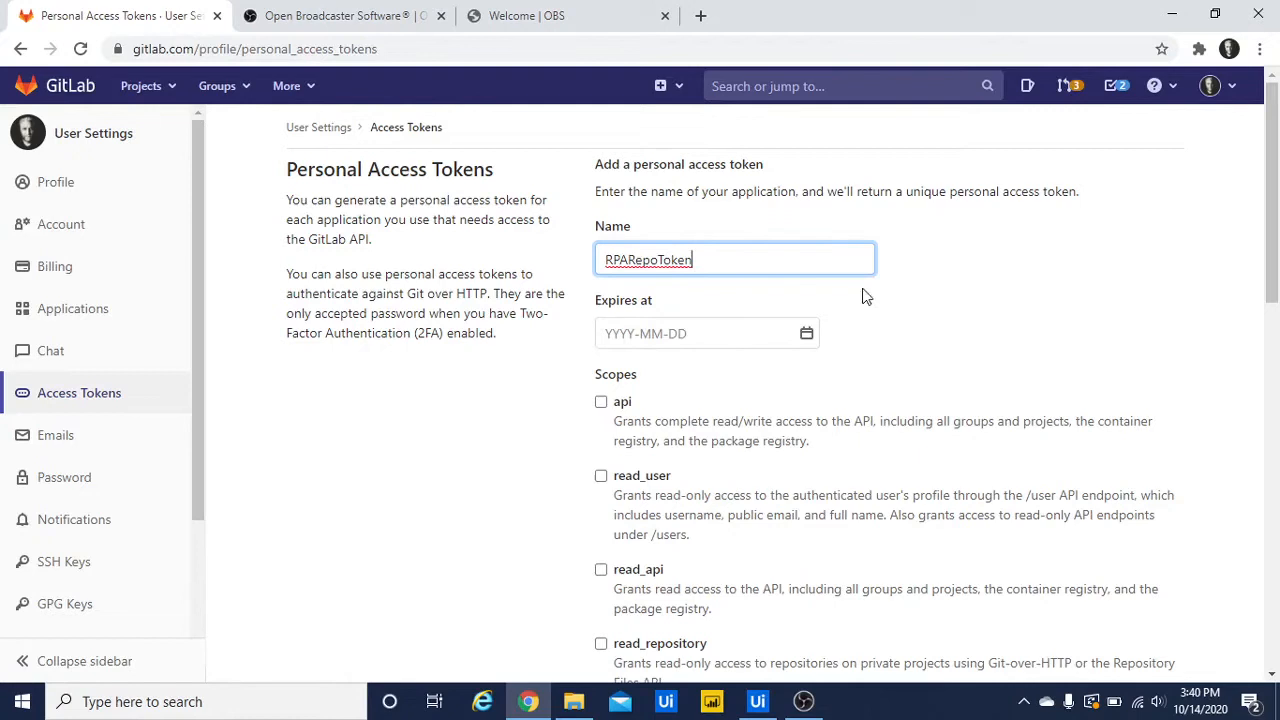
mouse_move(810, 327)
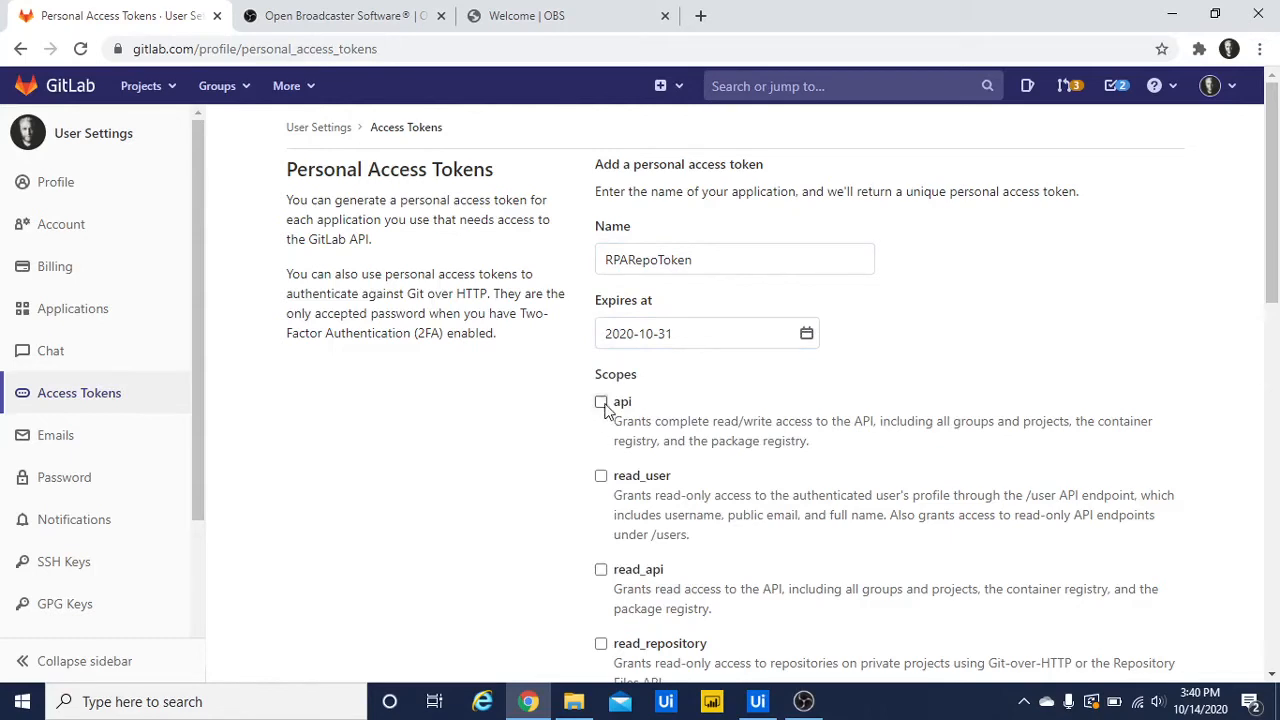
click(601, 401)
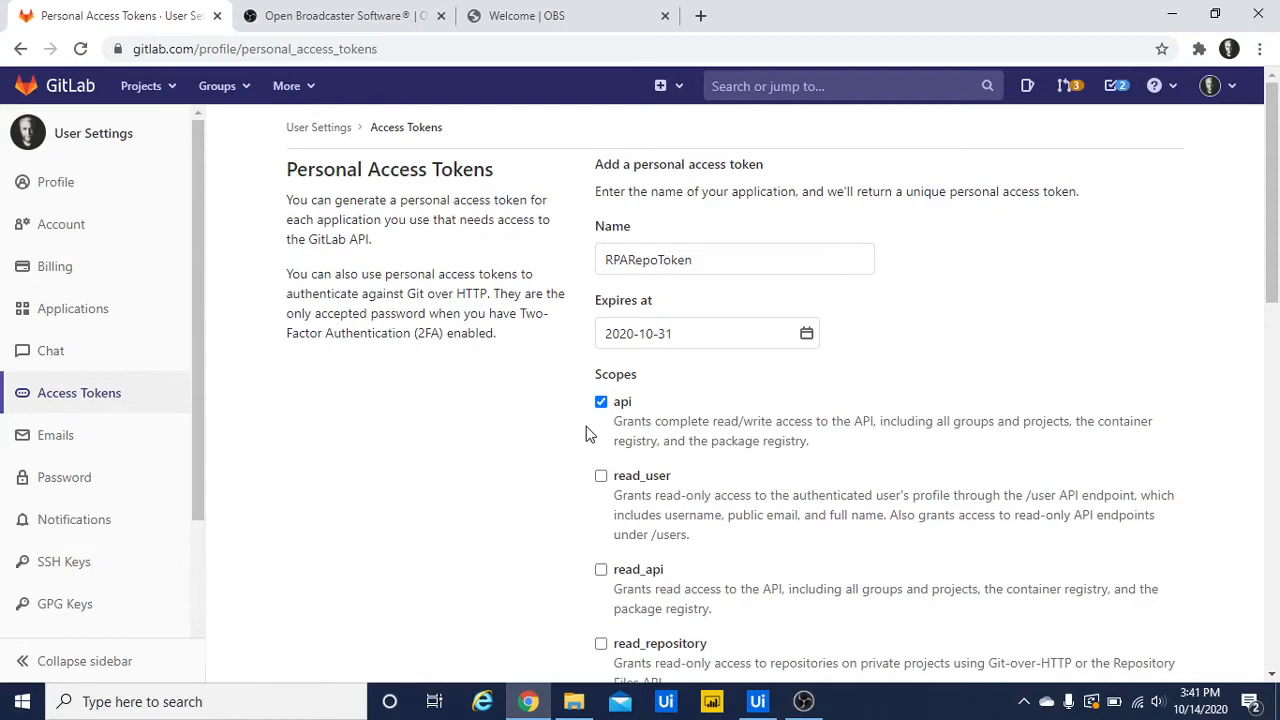
mouse_move(585, 435)
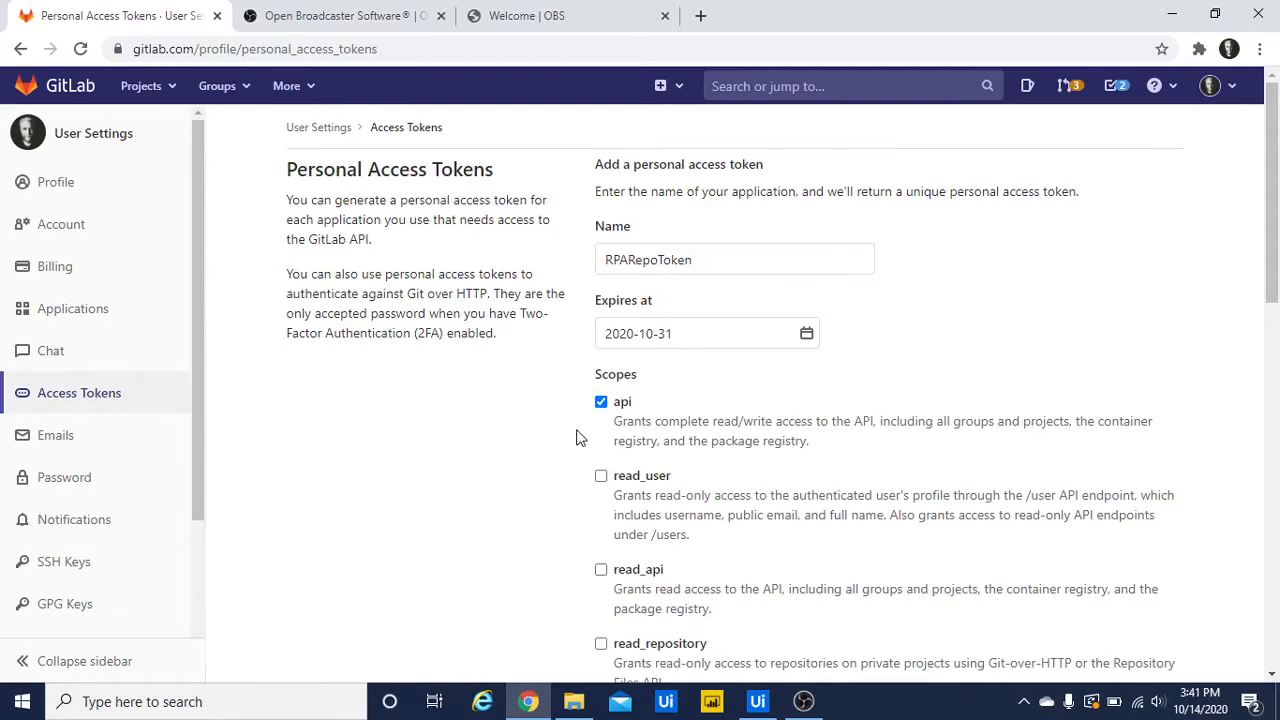
scroll(down, 3)
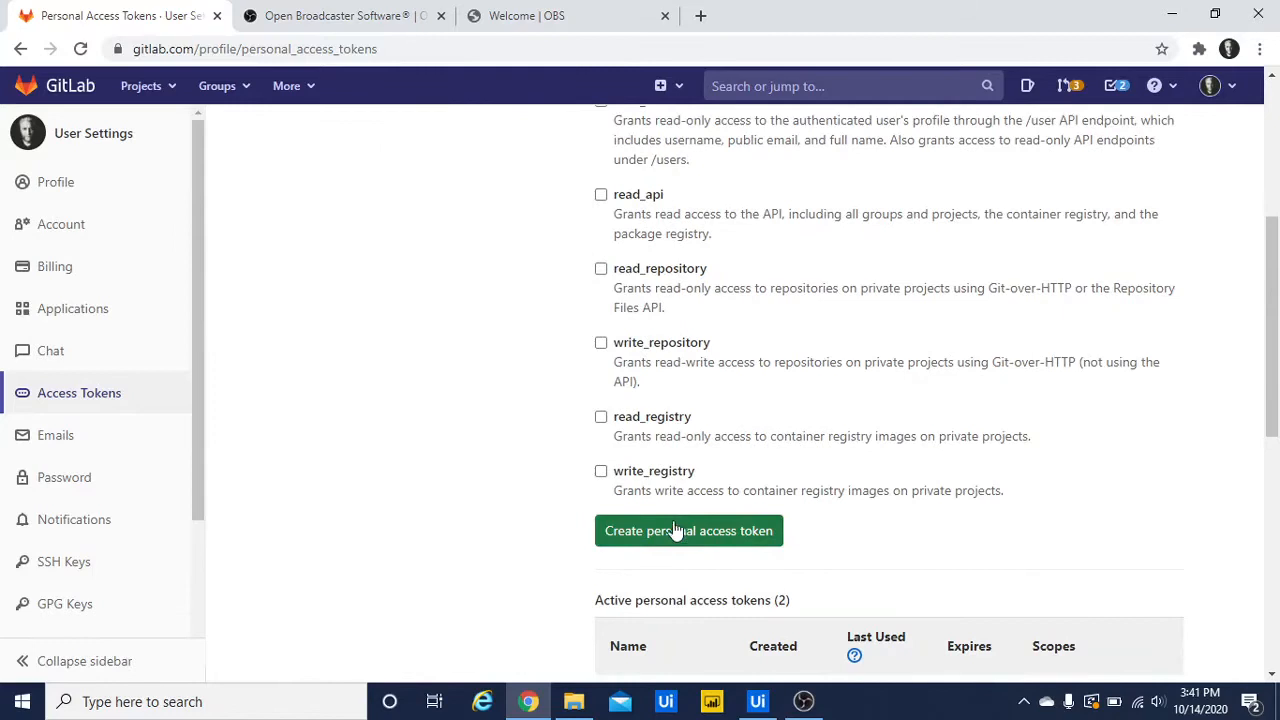
click(689, 530)
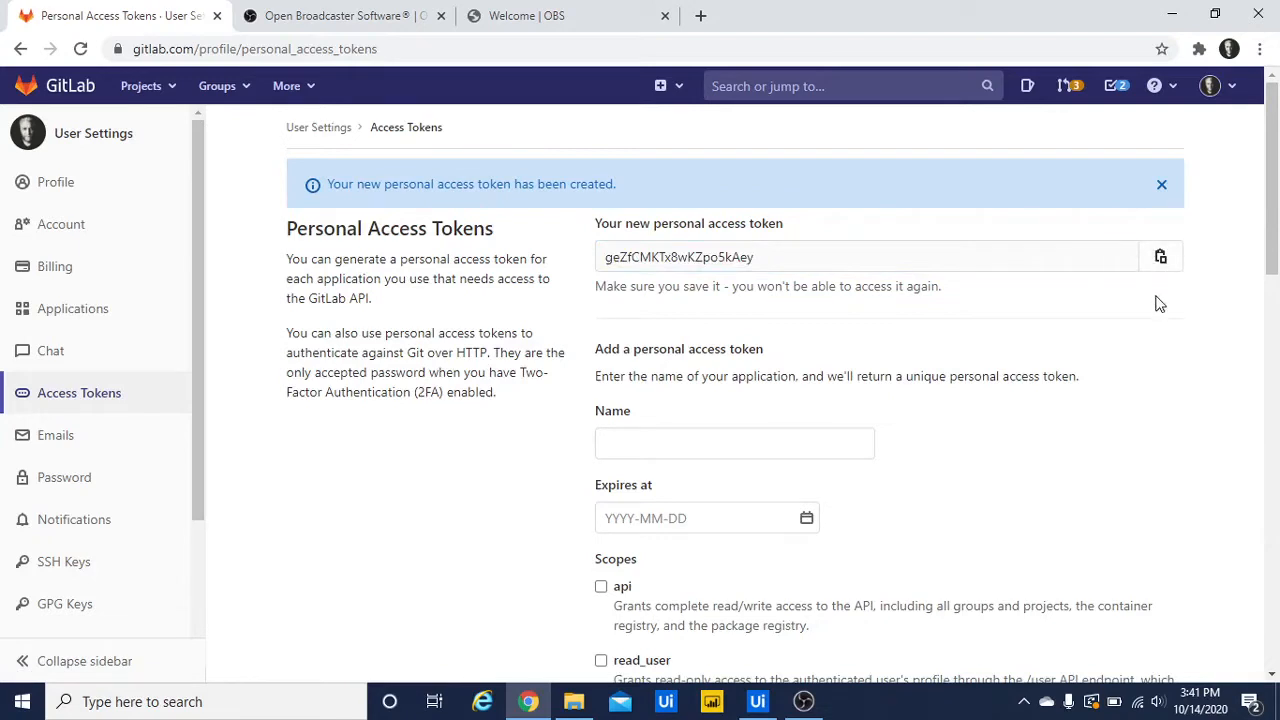
mouse_move(1148, 343)
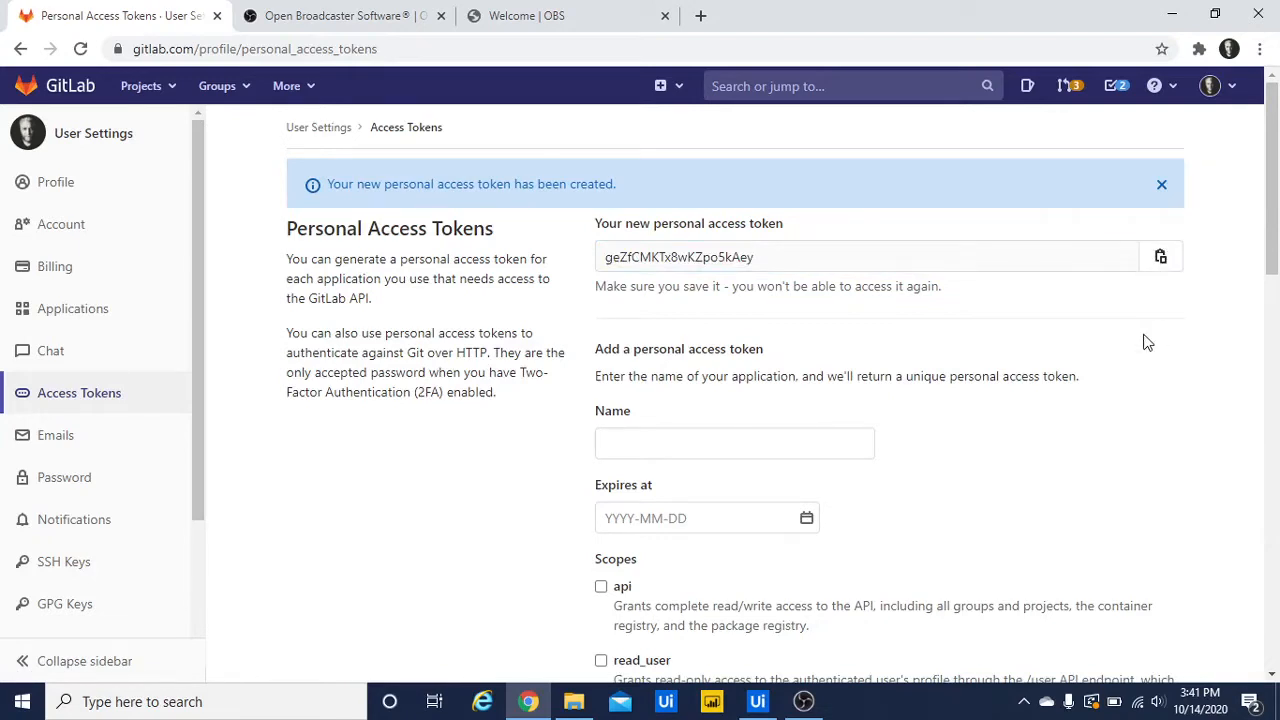
mouse_move(1113, 350)
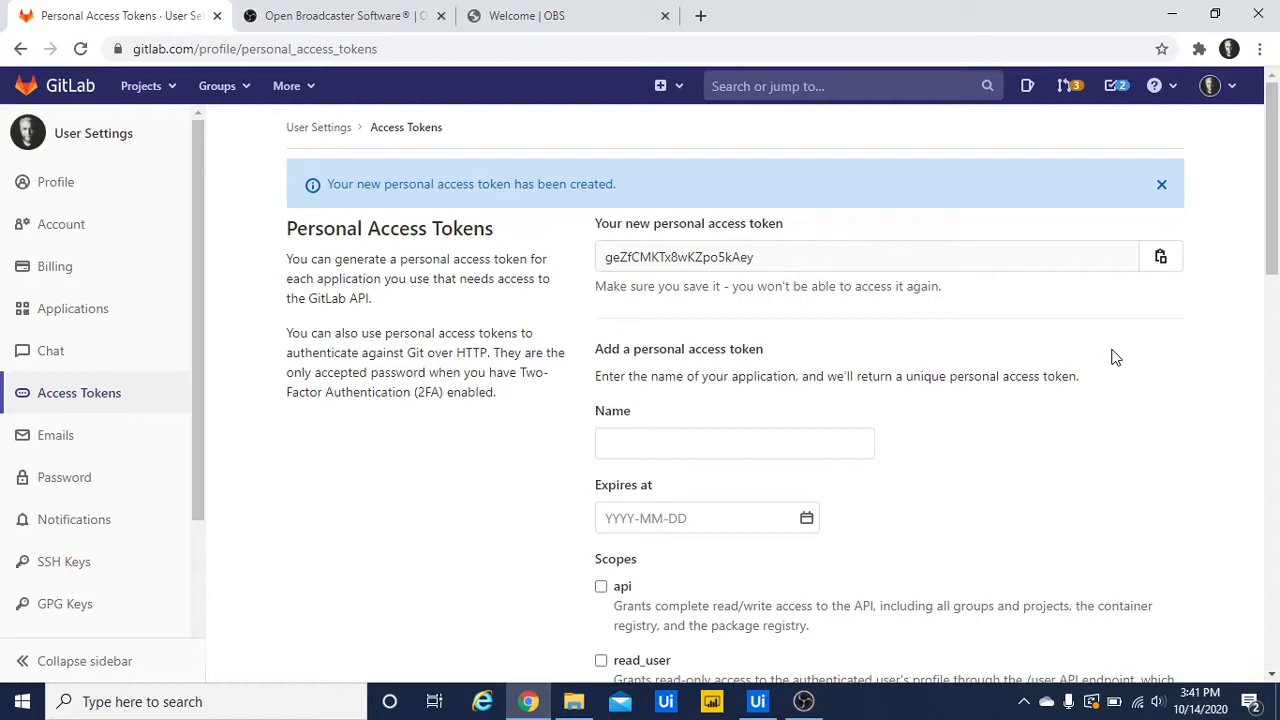
Create a 'test token' text file in Documents and paste the GitLab token into it.
click(573, 701)
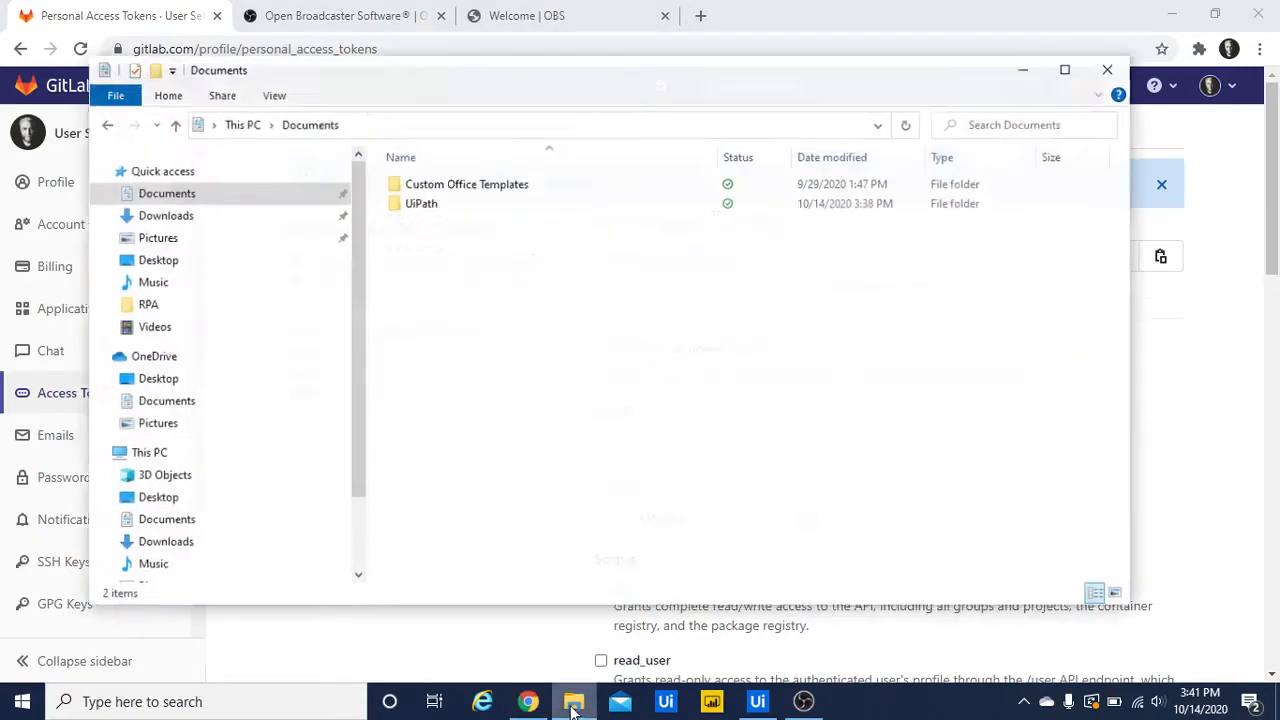
right_click(630, 300)
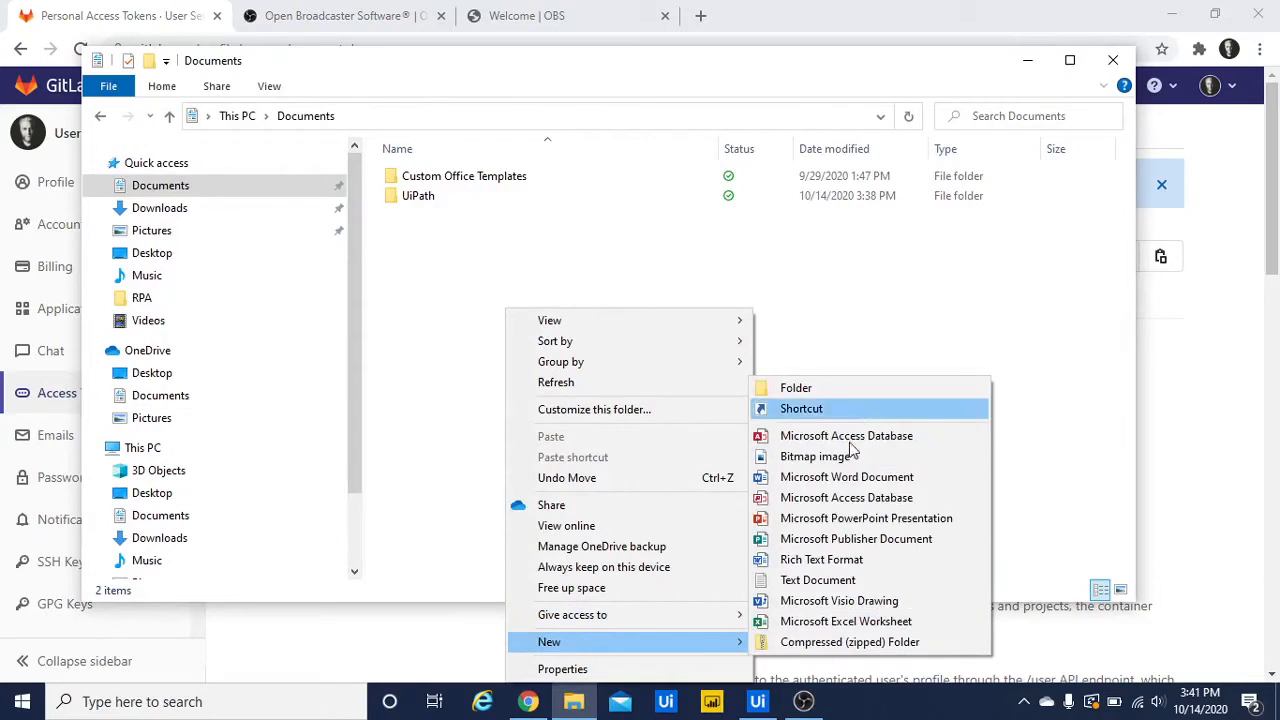
click(817, 580)
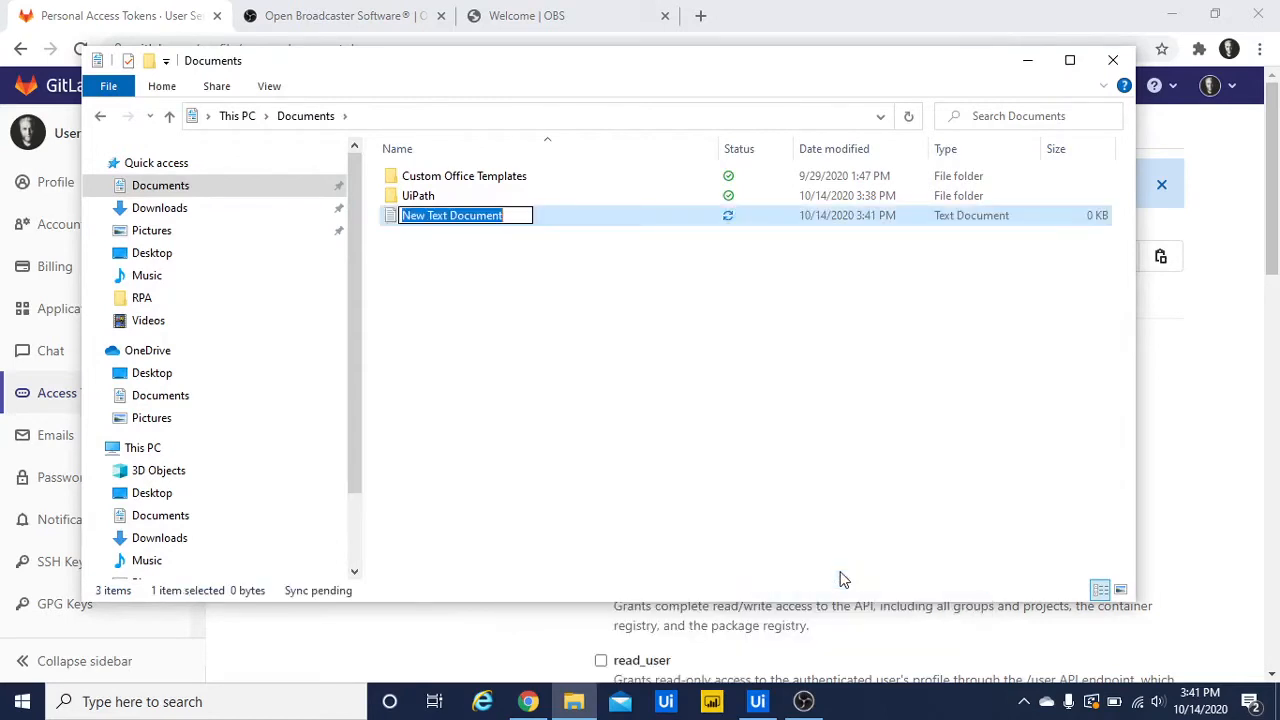
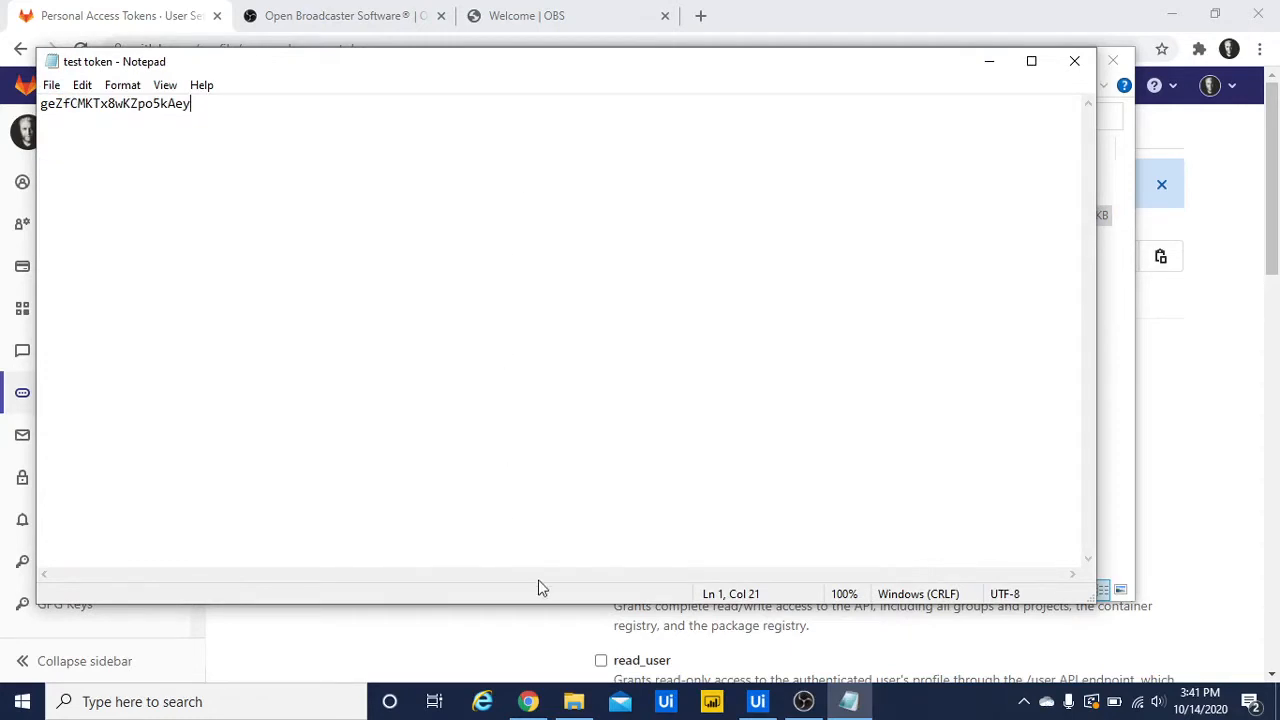
Return to GitLab and show Your projects, with RPARepo listed.
click(1075, 61)
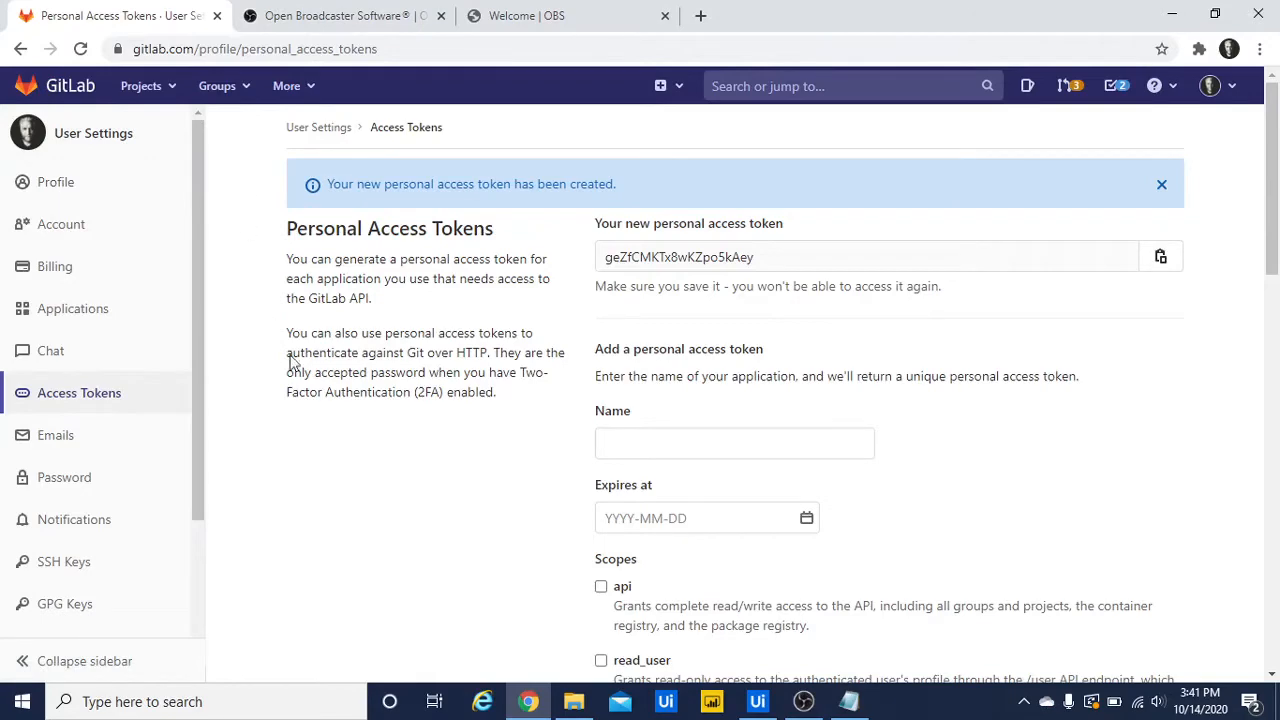
scroll(down, 3)
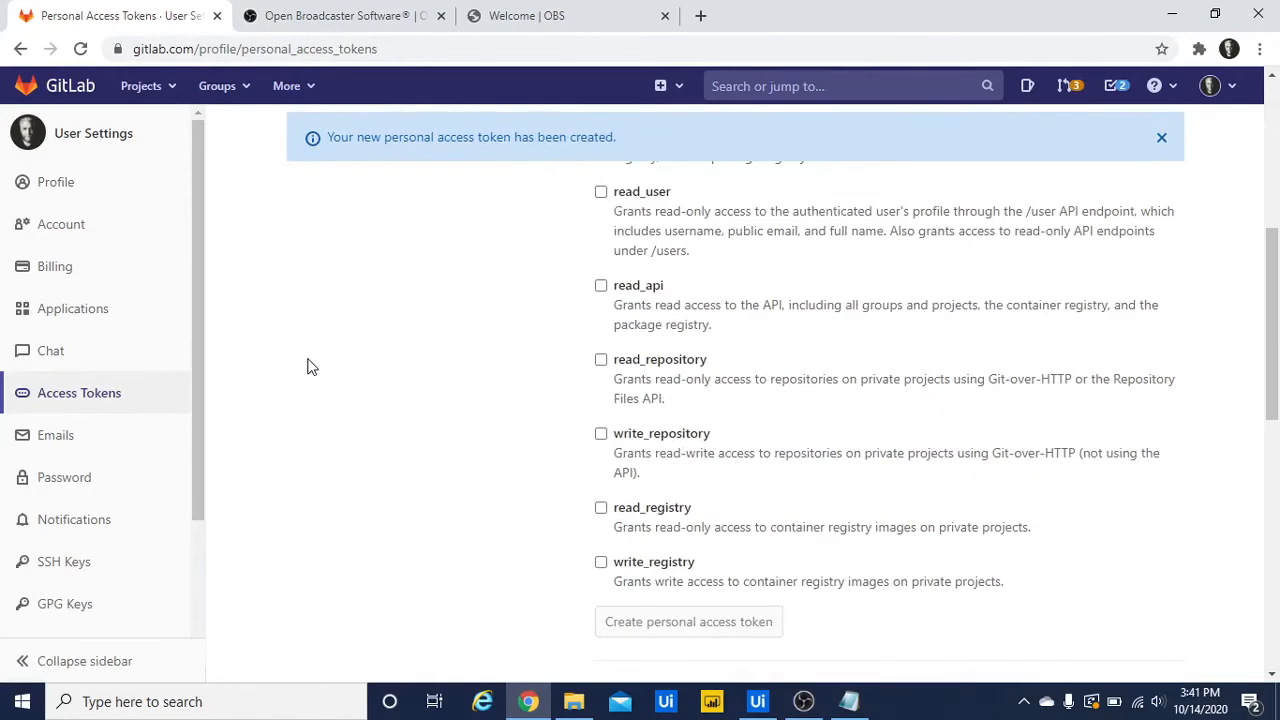
click(141, 85)
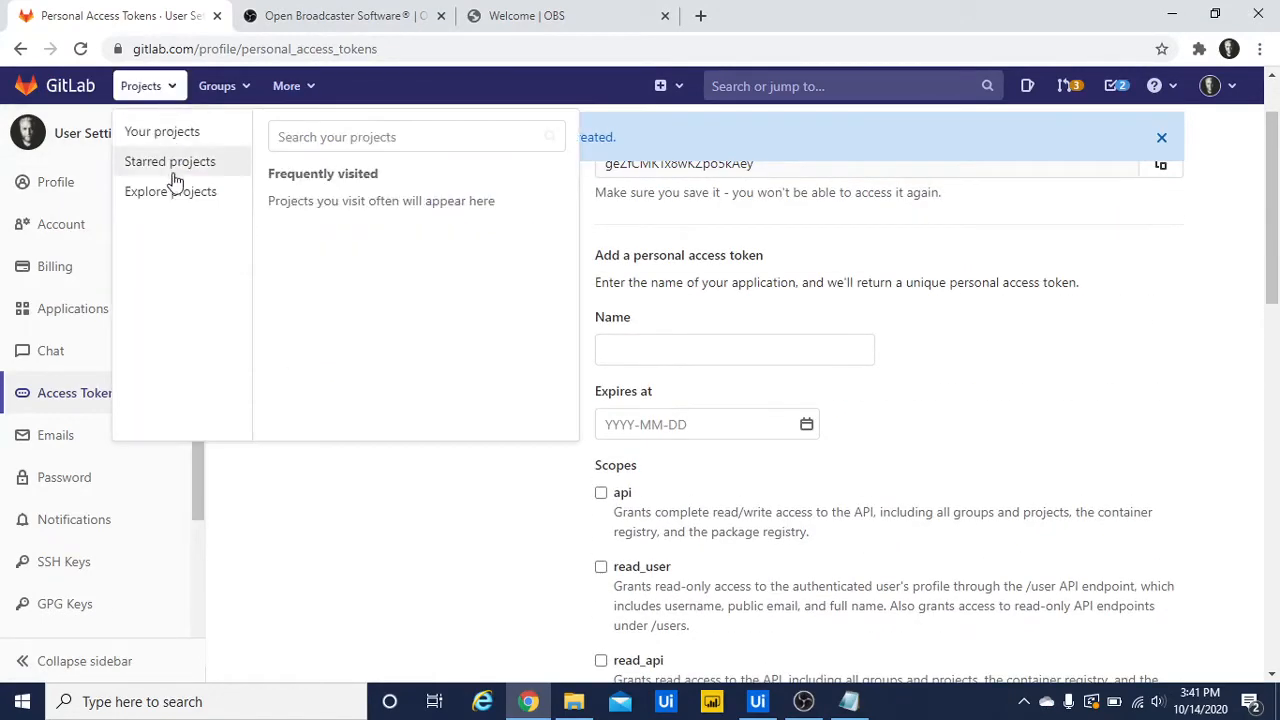
click(162, 131)
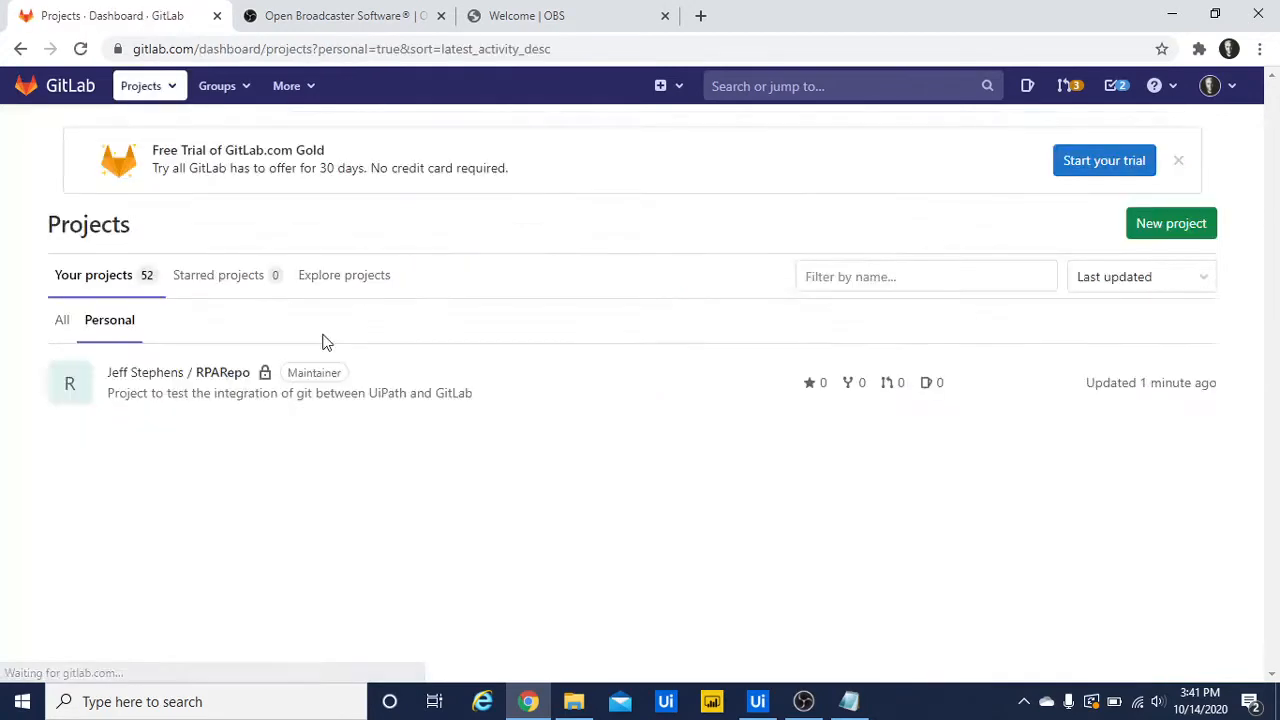
mouse_move(680, 493)
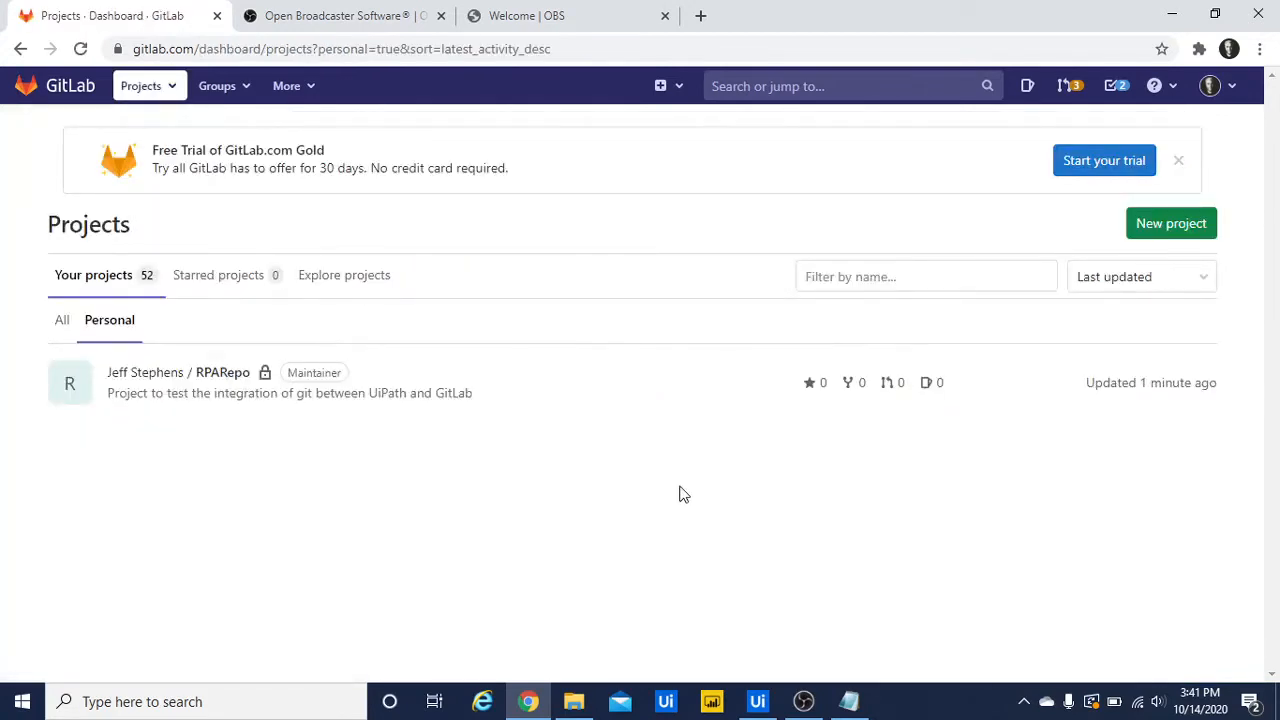
mouse_move(300, 463)
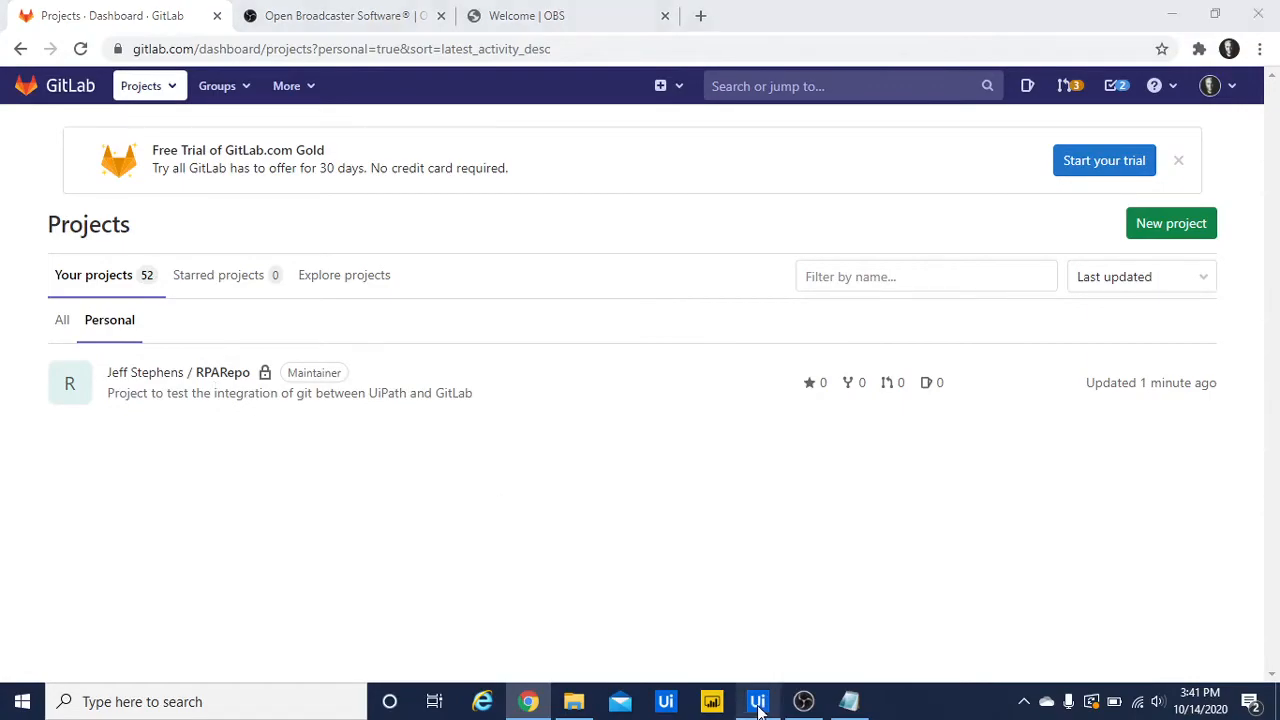
Add RPARepo to source control with GIT Init, bringing up the local folder picker.
click(757, 701)
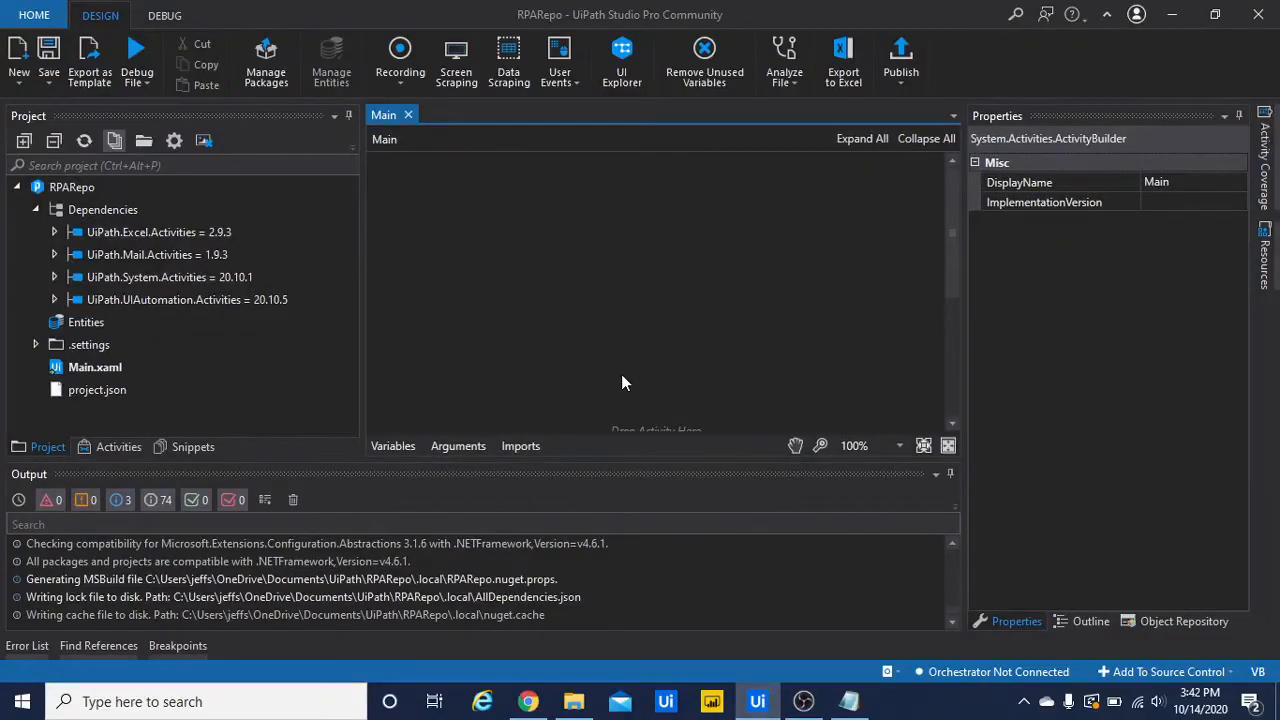
mouse_move(639, 379)
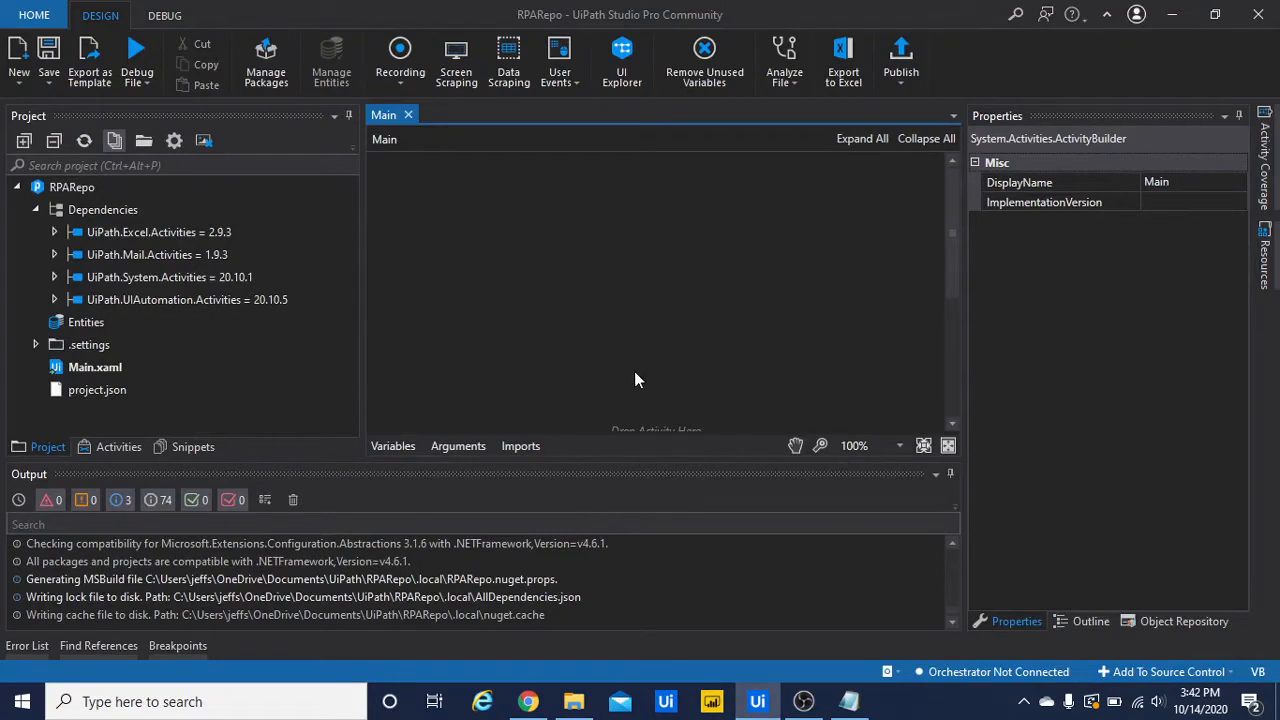
mouse_move(1135, 578)
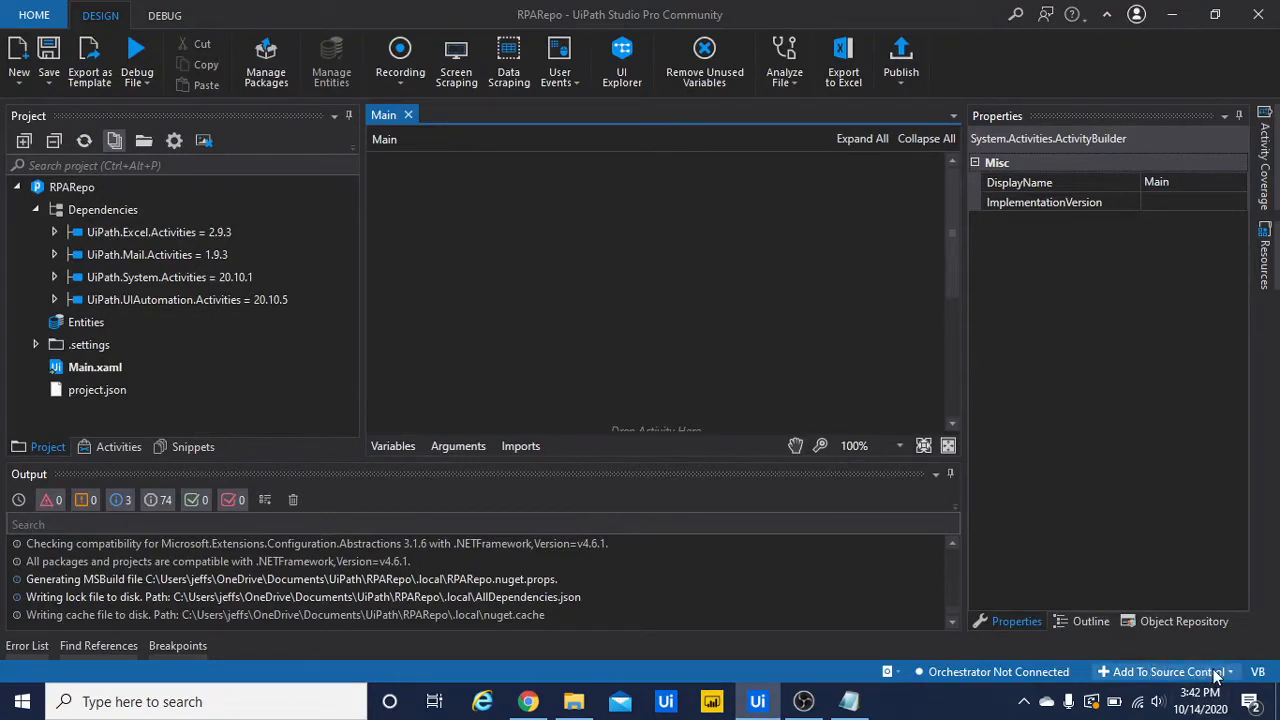
click(1165, 671)
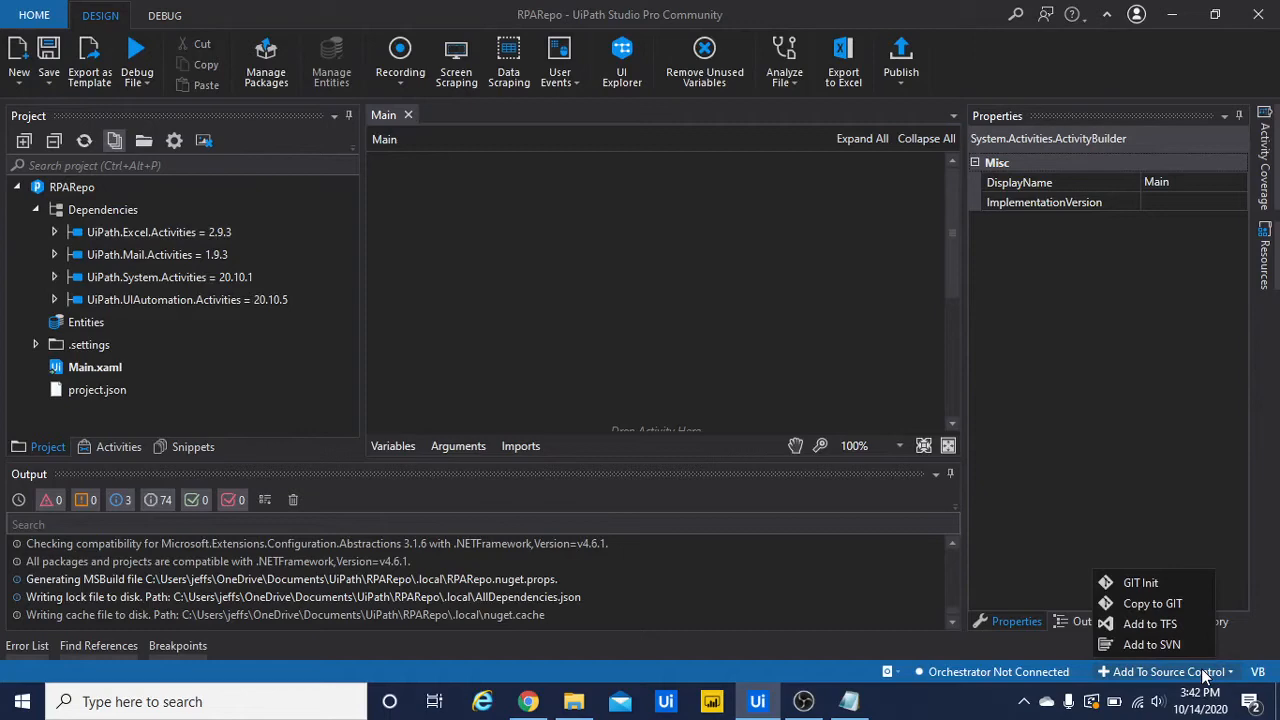
mouse_move(1141, 583)
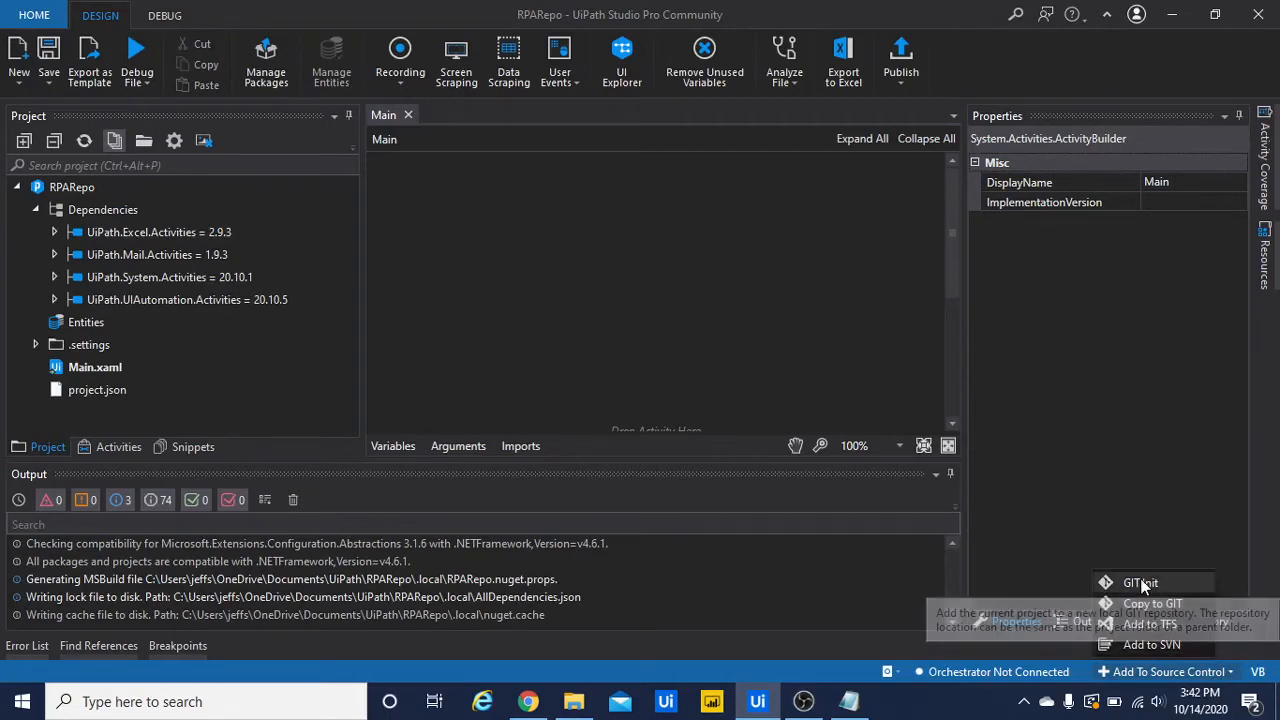
click(1141, 582)
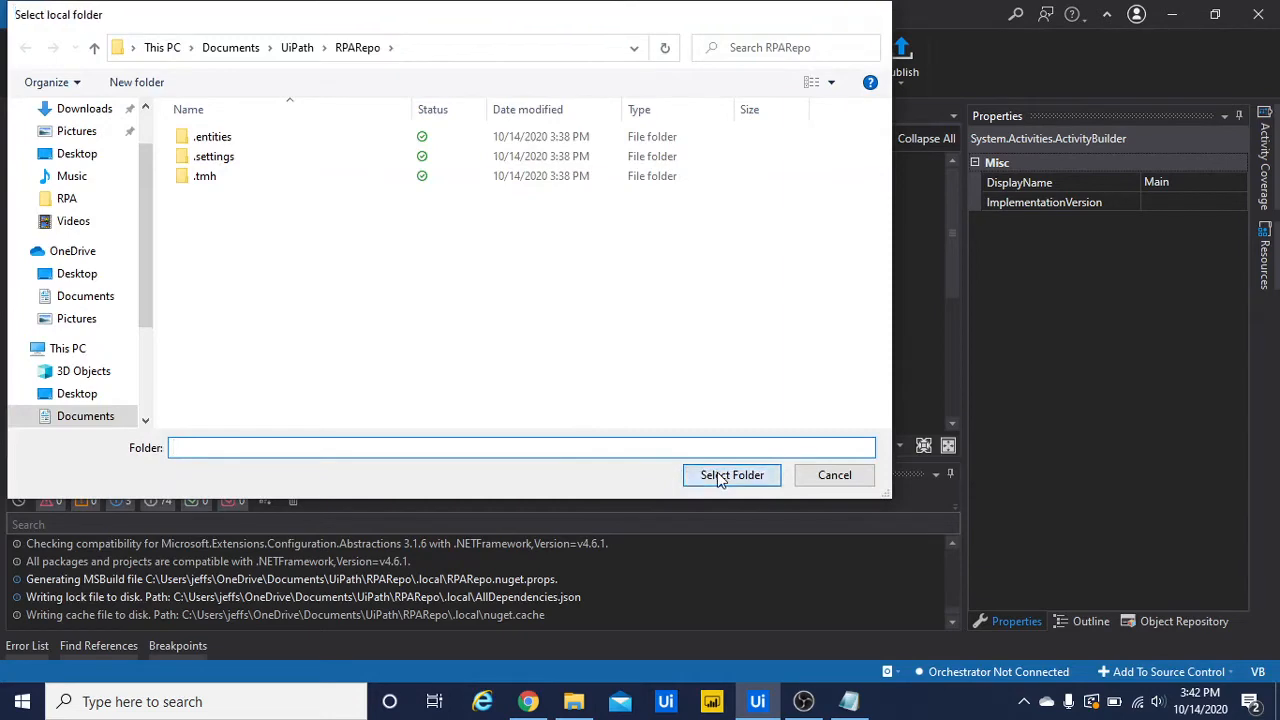
Confirm the RPARepo folder, then commit and push all files with message 'Initial commit.'.
click(732, 475)
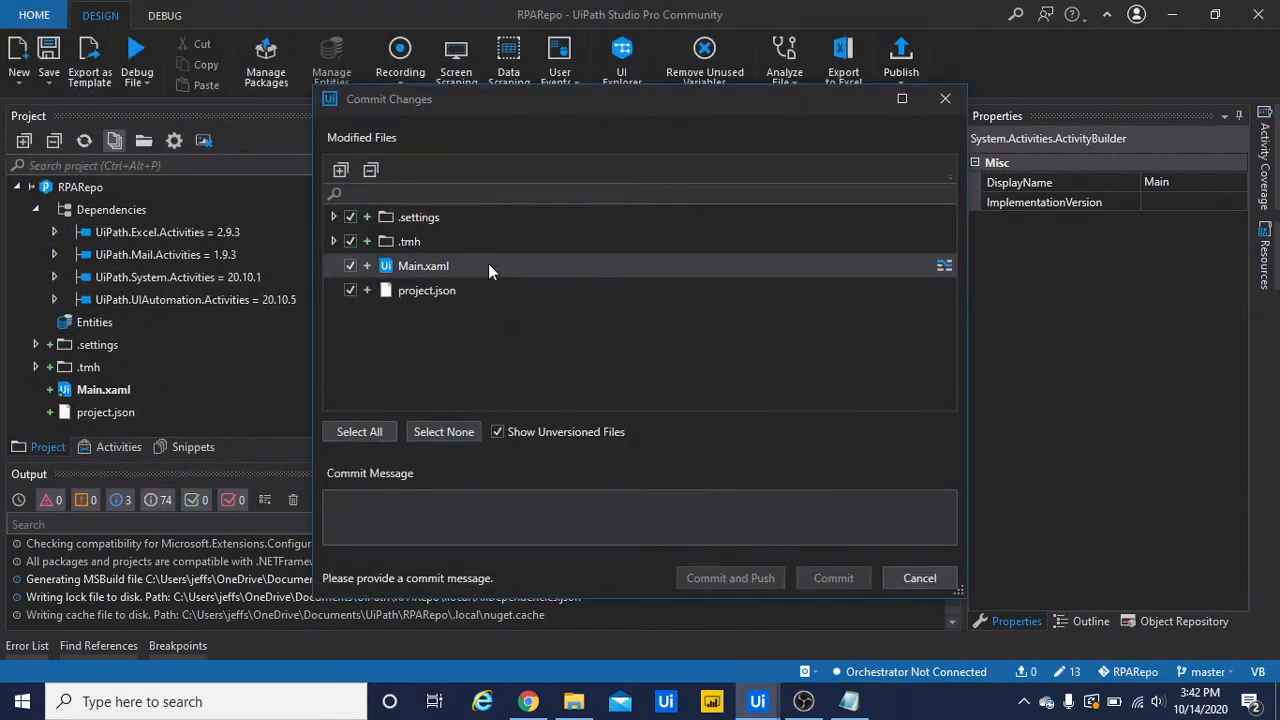
mouse_move(510, 287)
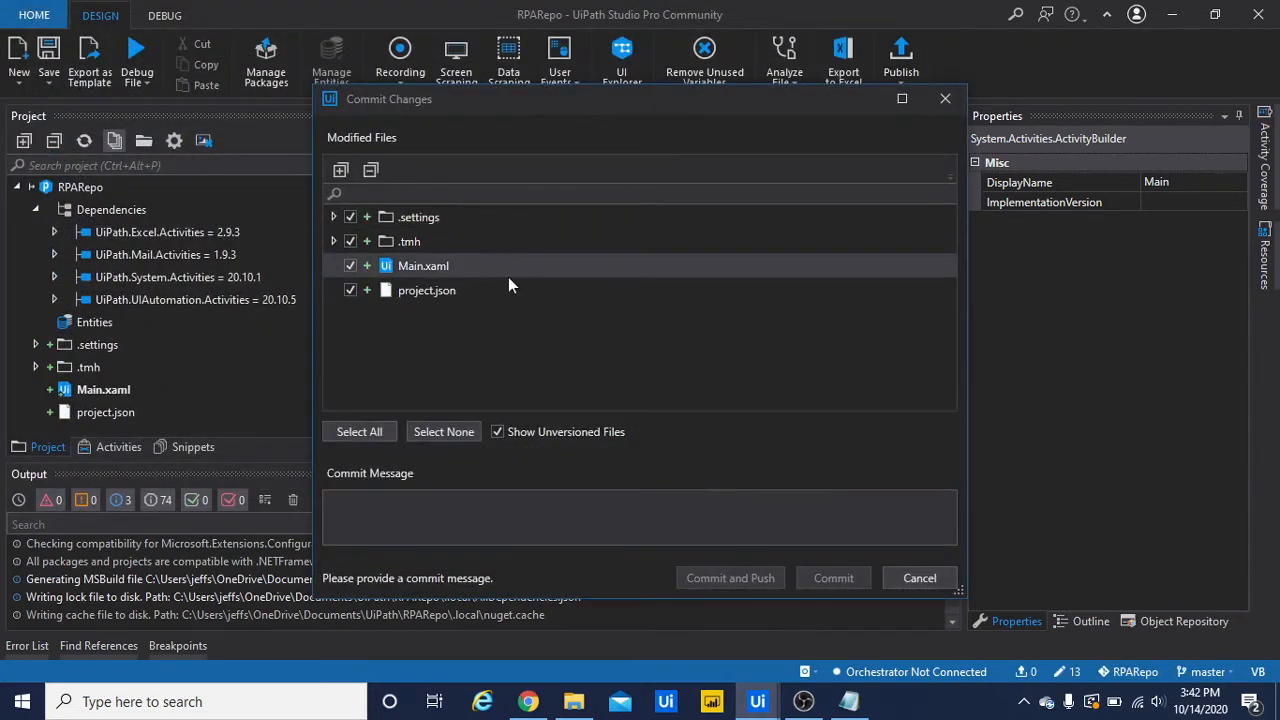
mouse_move(567, 291)
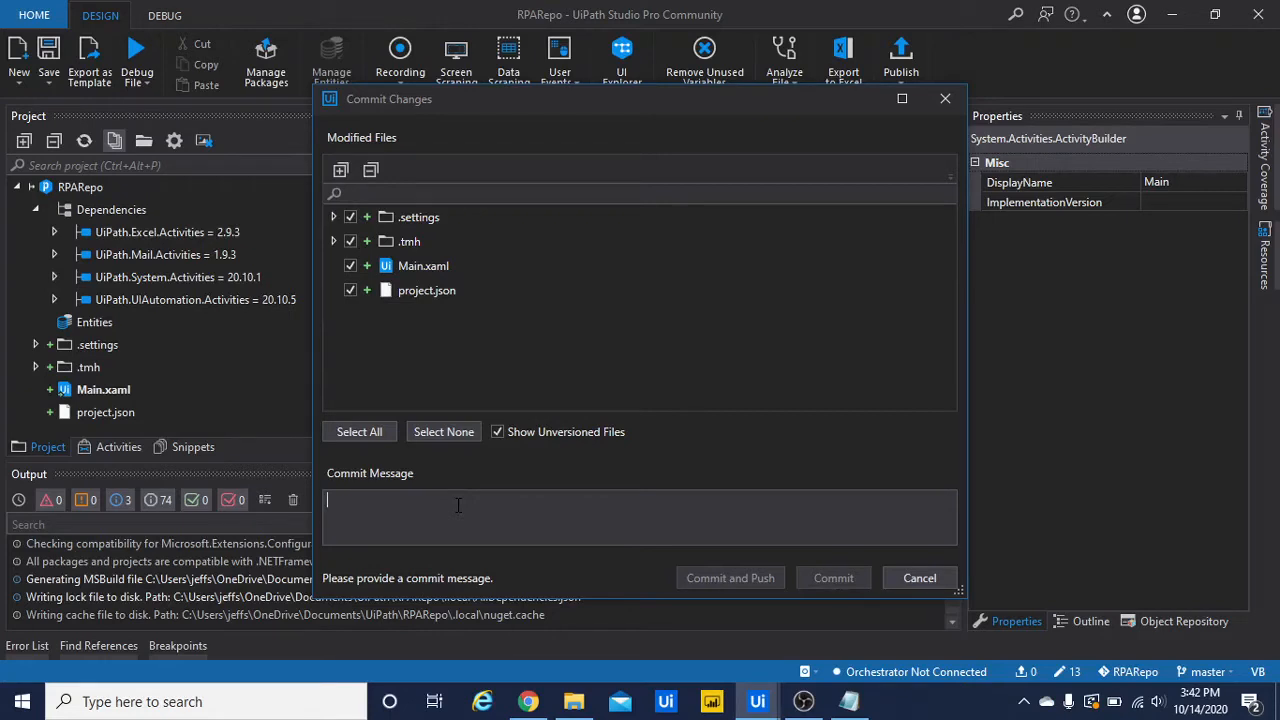
text(Initial)
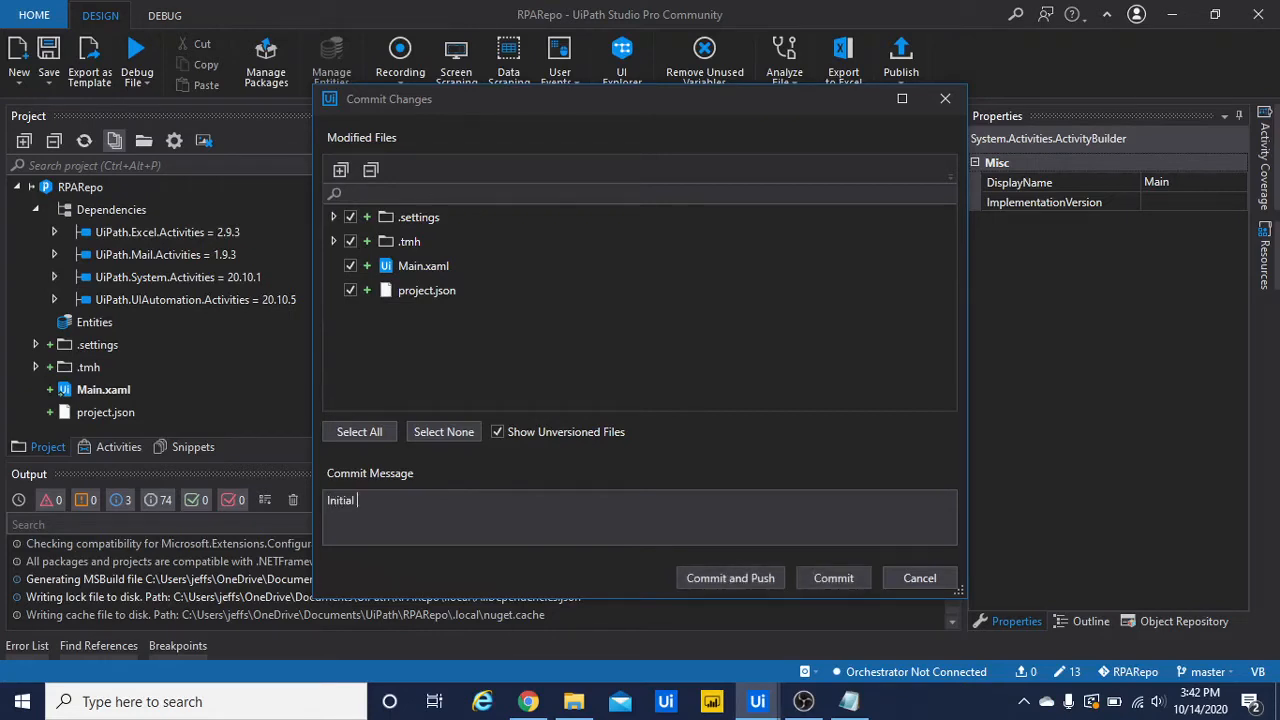
text(commit.)
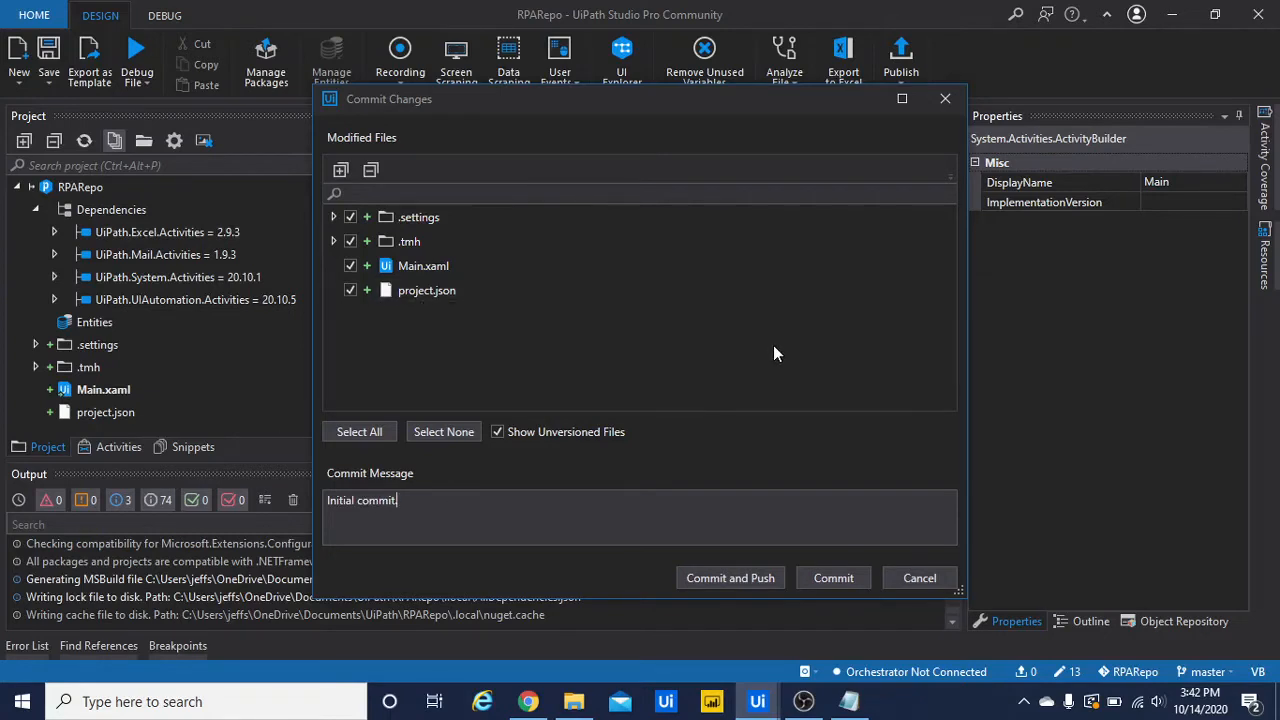
mouse_move(724, 433)
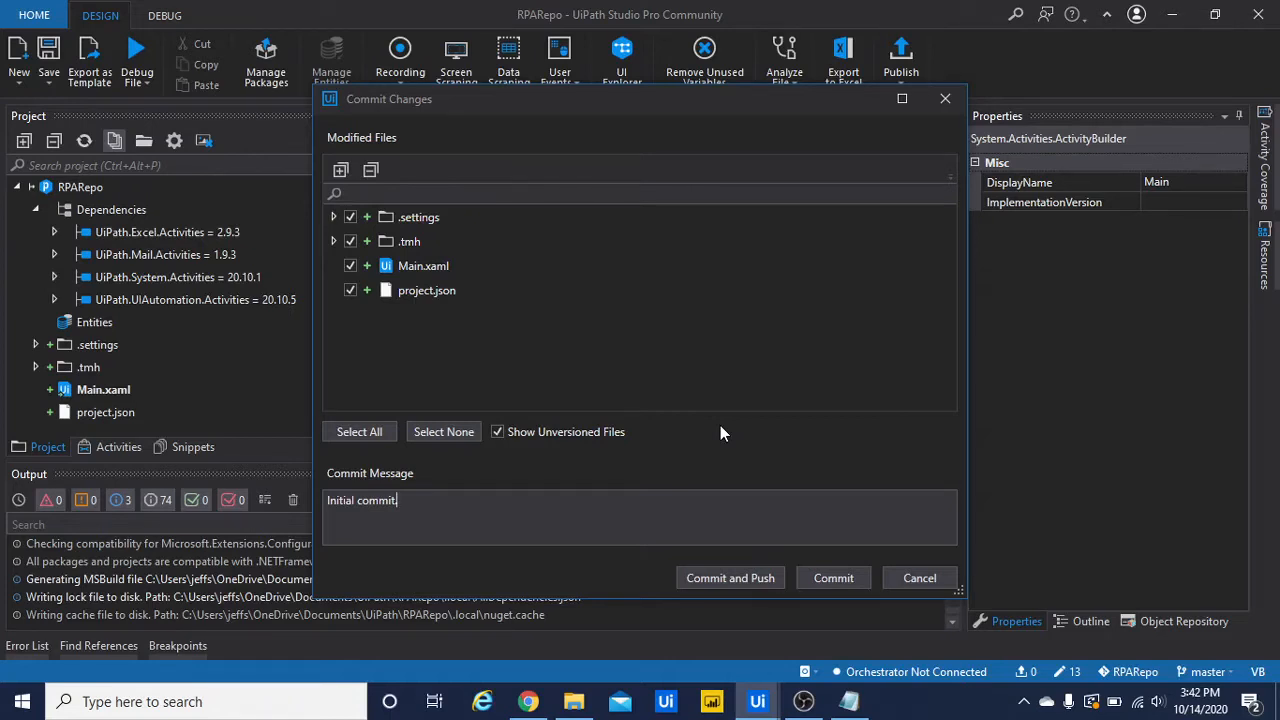
mouse_move(704, 571)
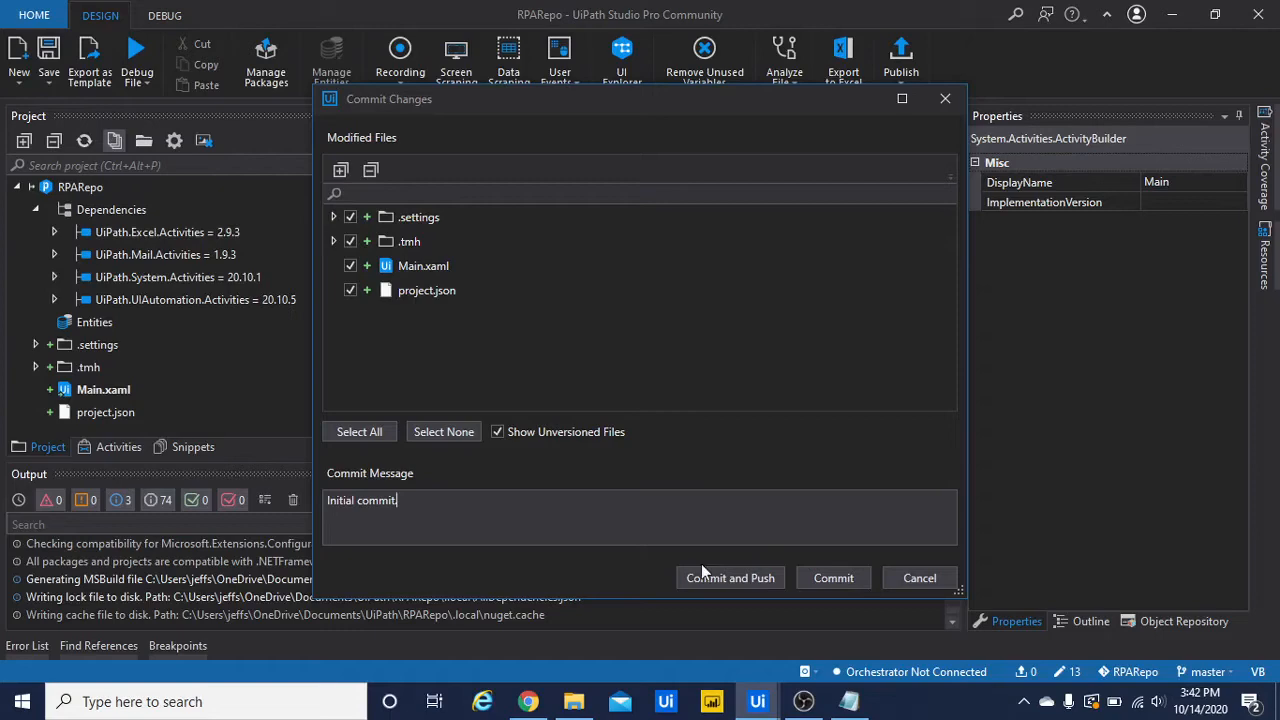
click(833, 577)
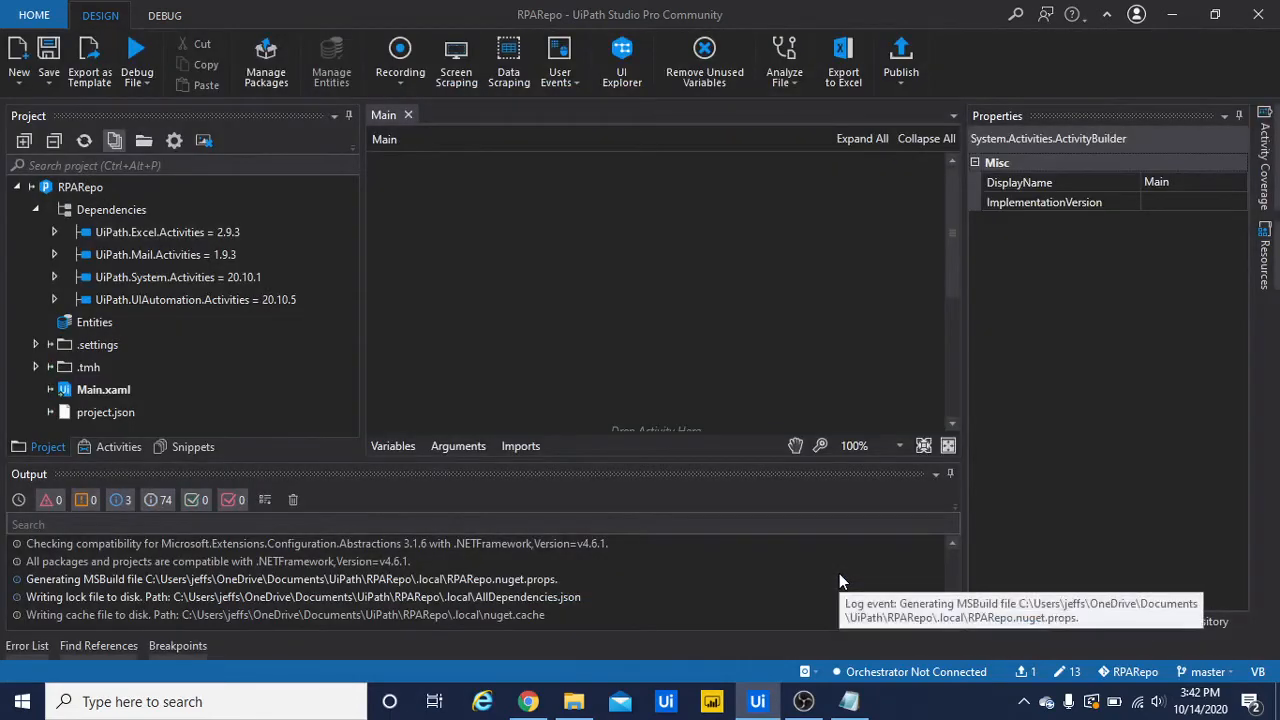
mouse_move(1143, 382)
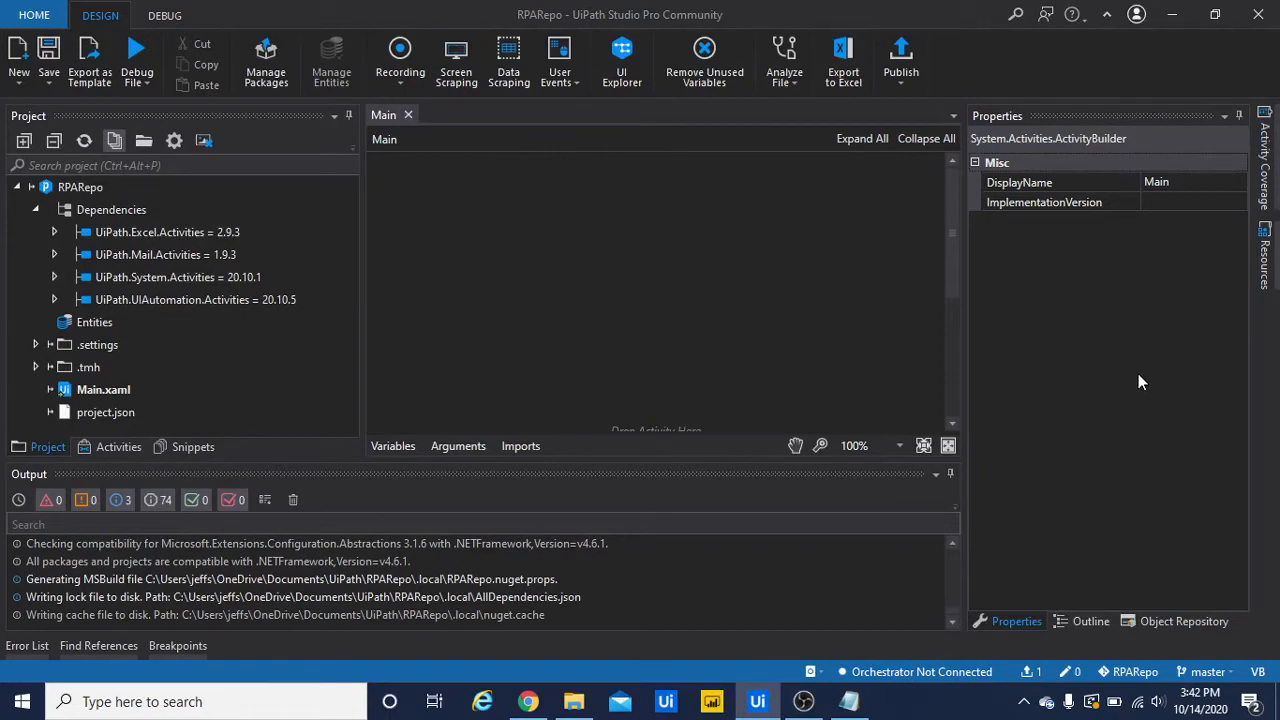
mouse_move(1166, 475)
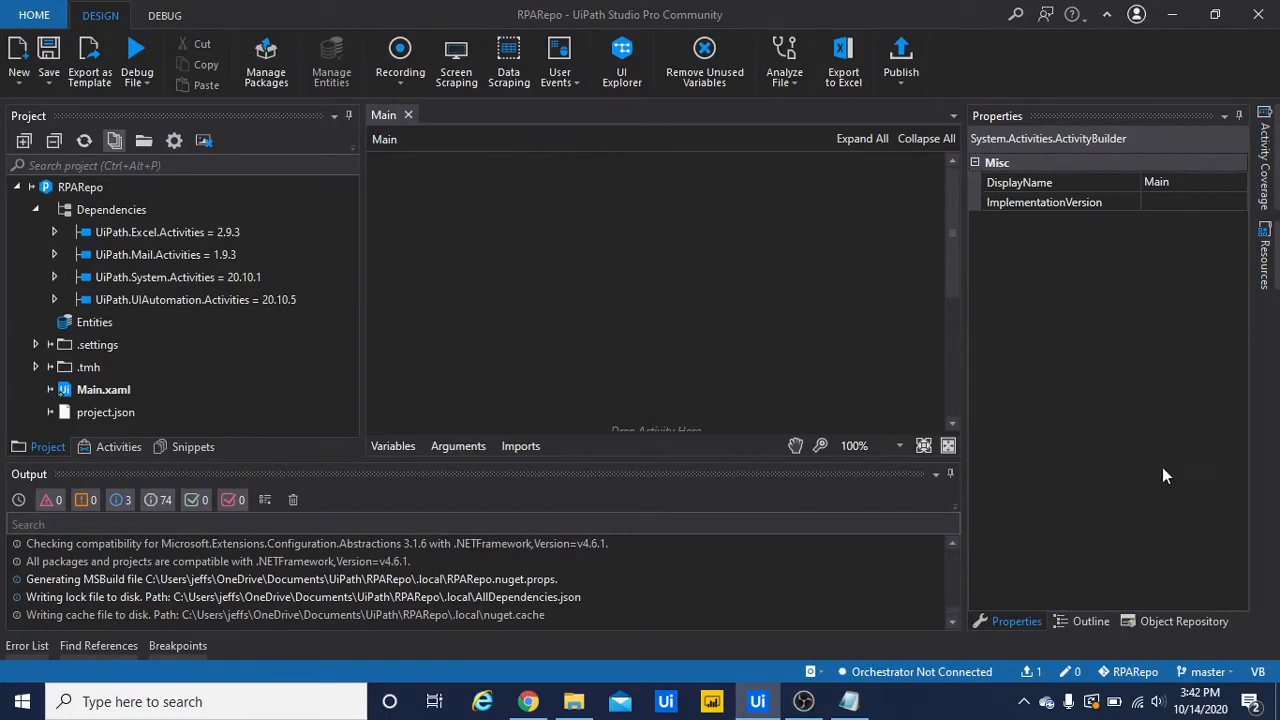
mouse_move(1230, 671)
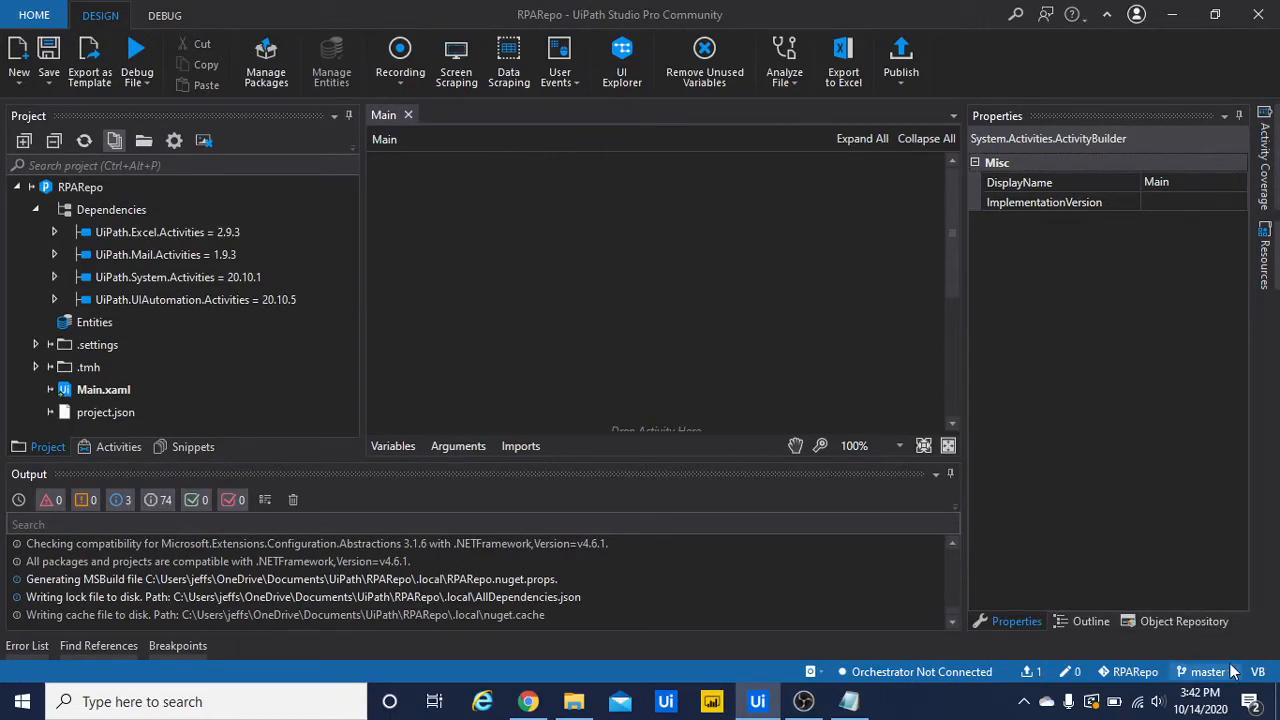
mouse_move(1232, 680)
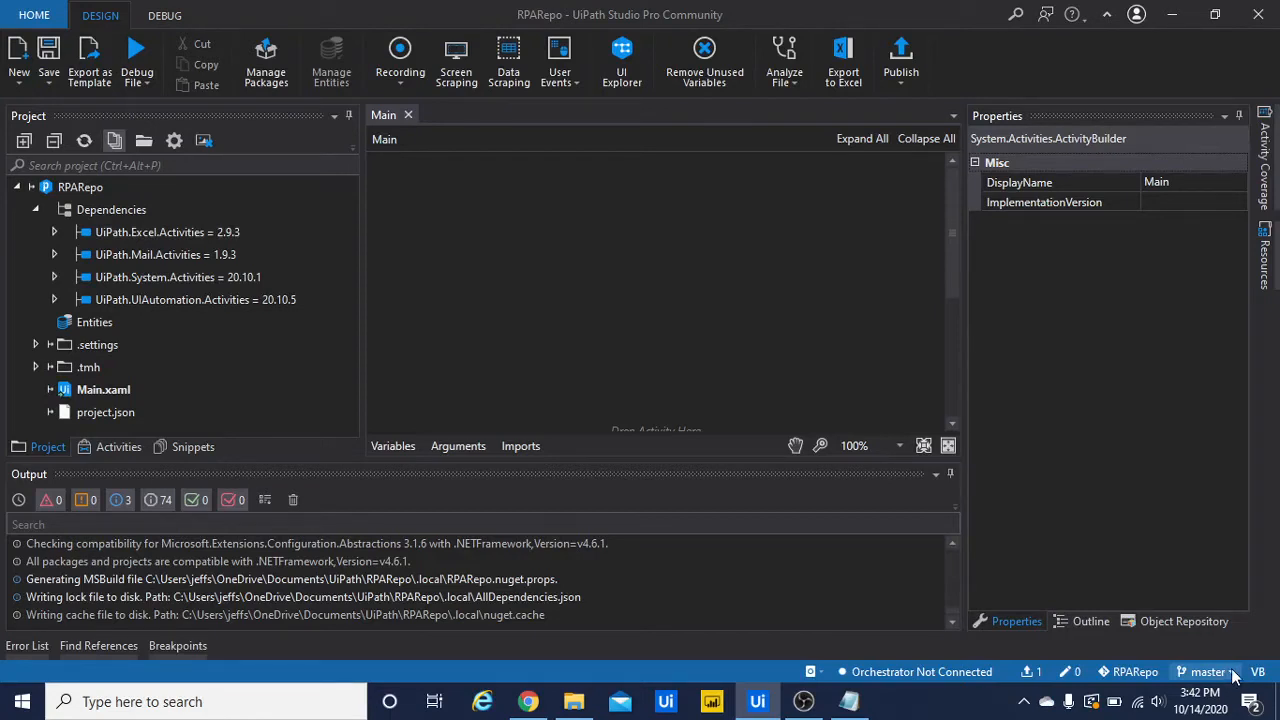
Open the master branch menu from UiPath Studio's status bar.
click(1208, 671)
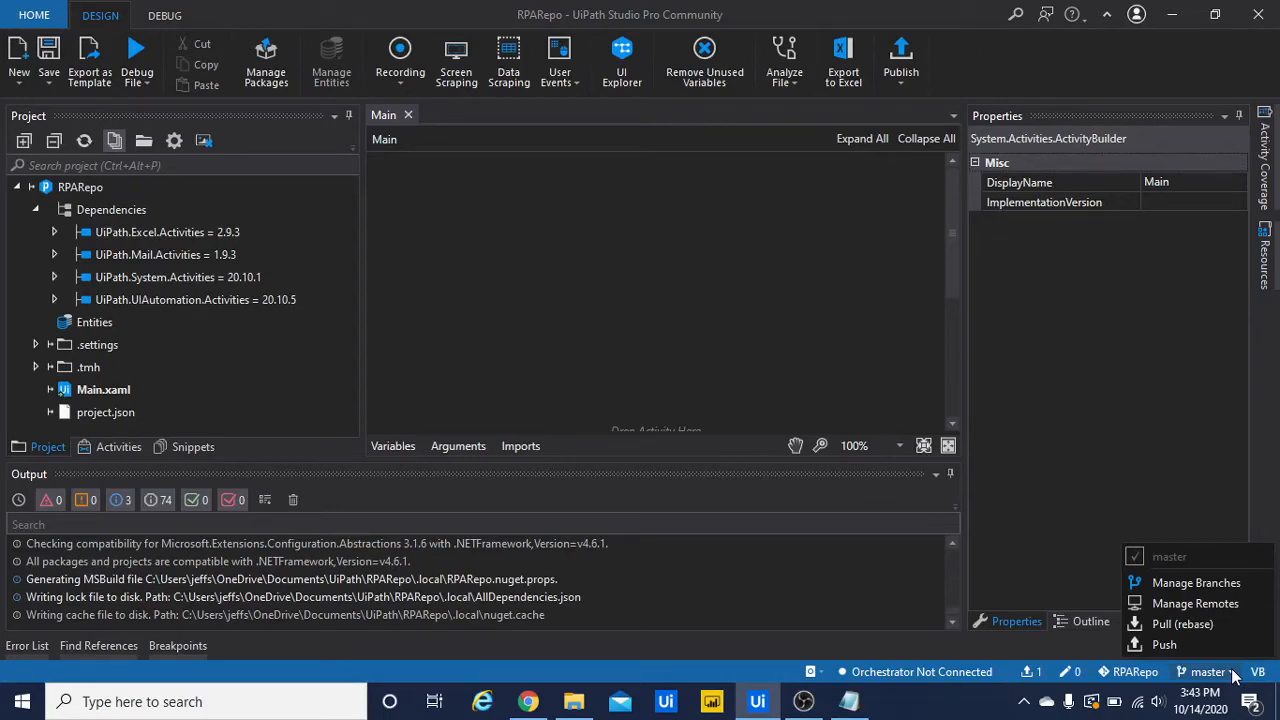
Start a remote named RPARepo and open the RPARepo GitLab project page for its URL.
click(1196, 603)
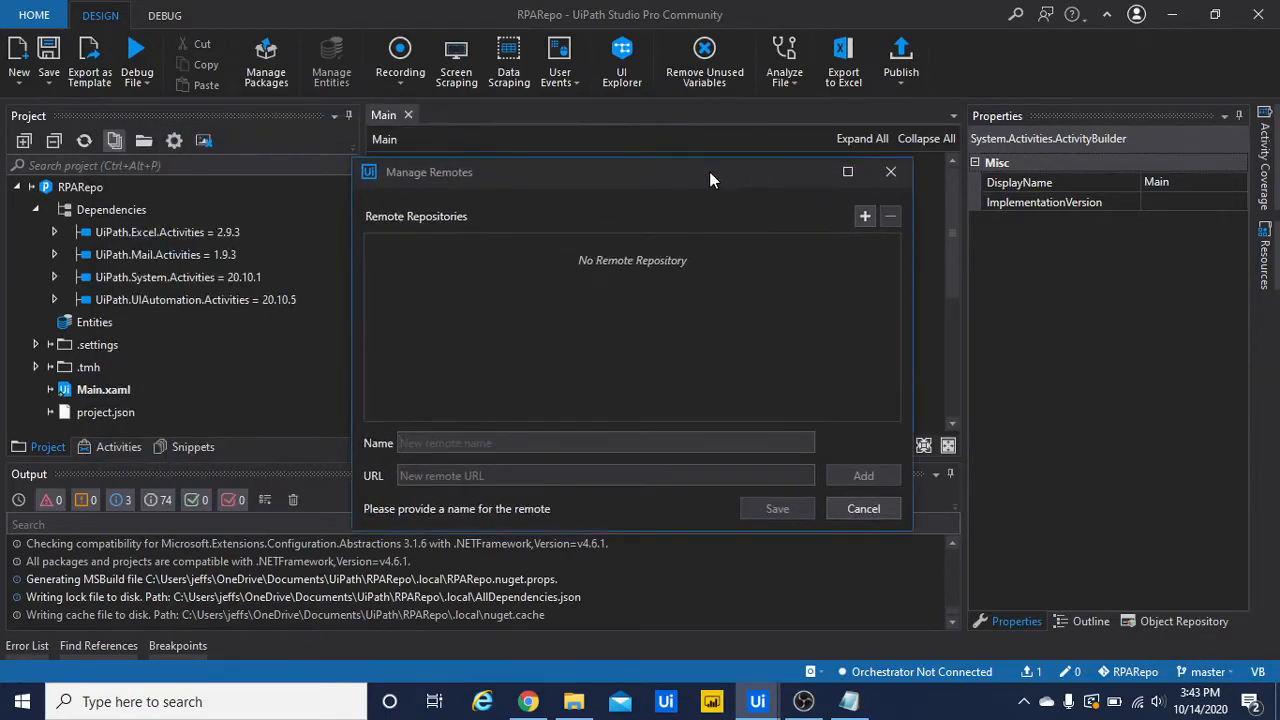
mouse_move(735, 263)
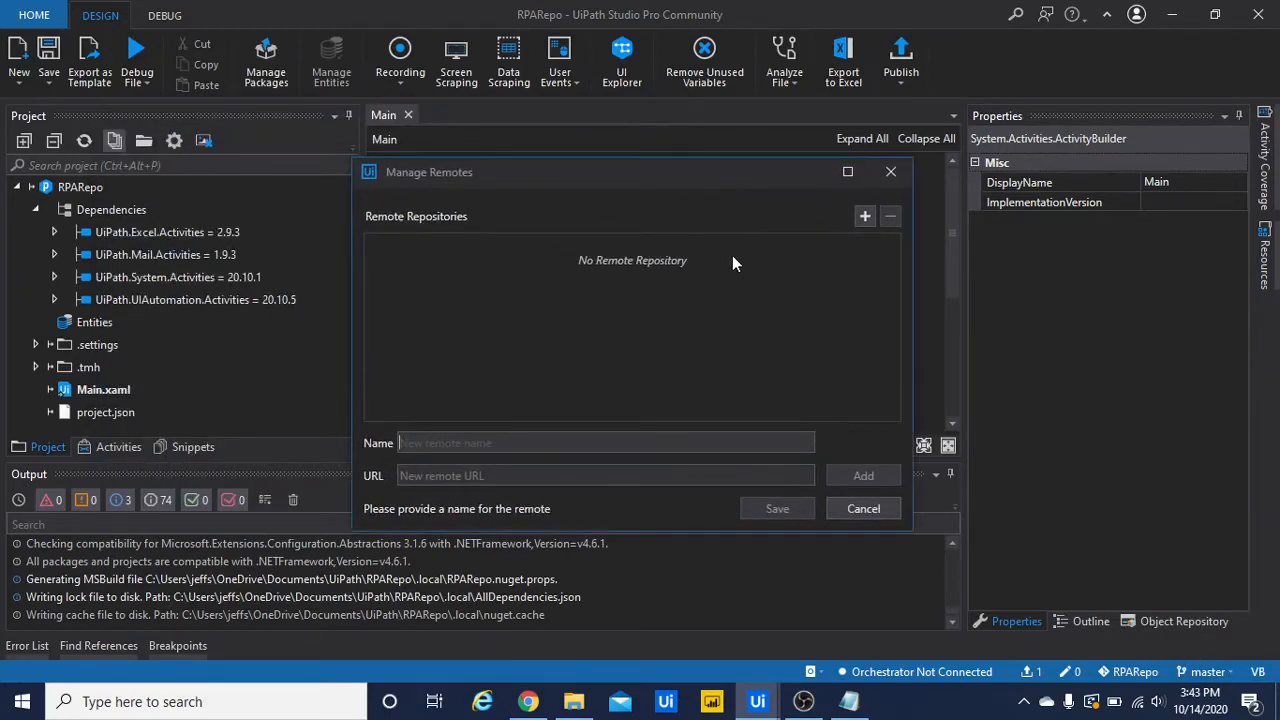
mouse_move(750, 393)
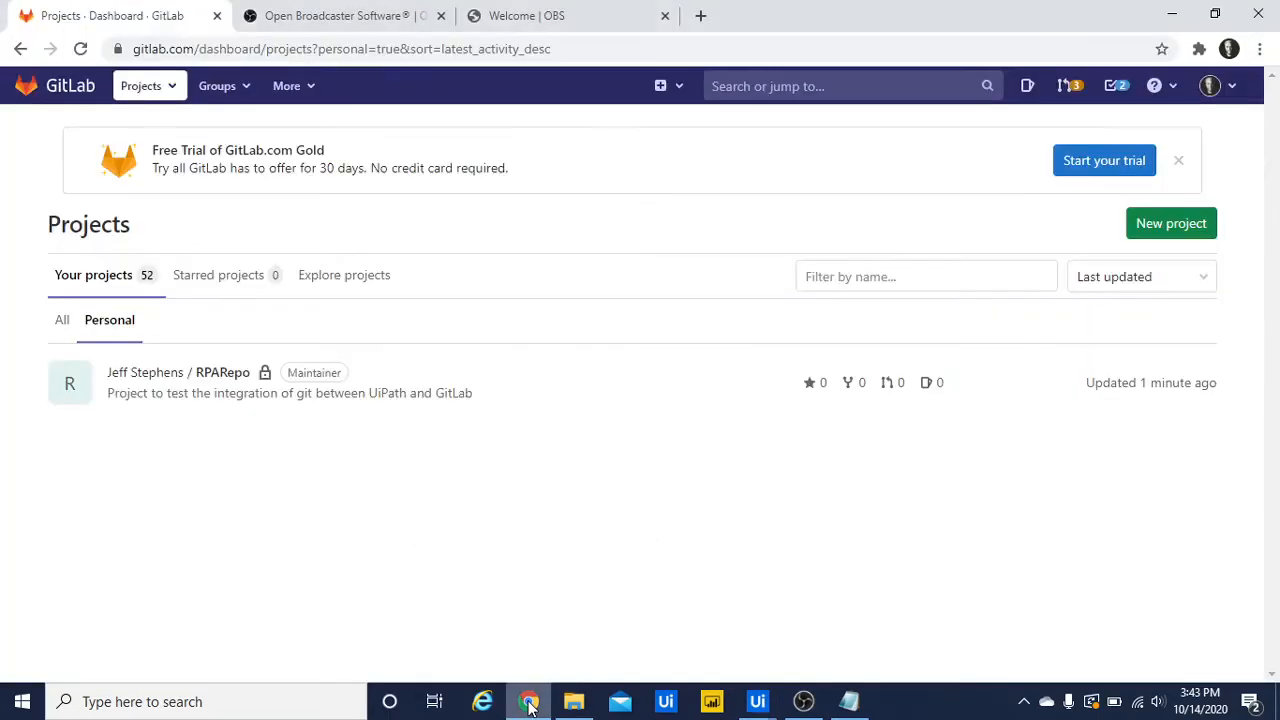
mouse_move(205, 390)
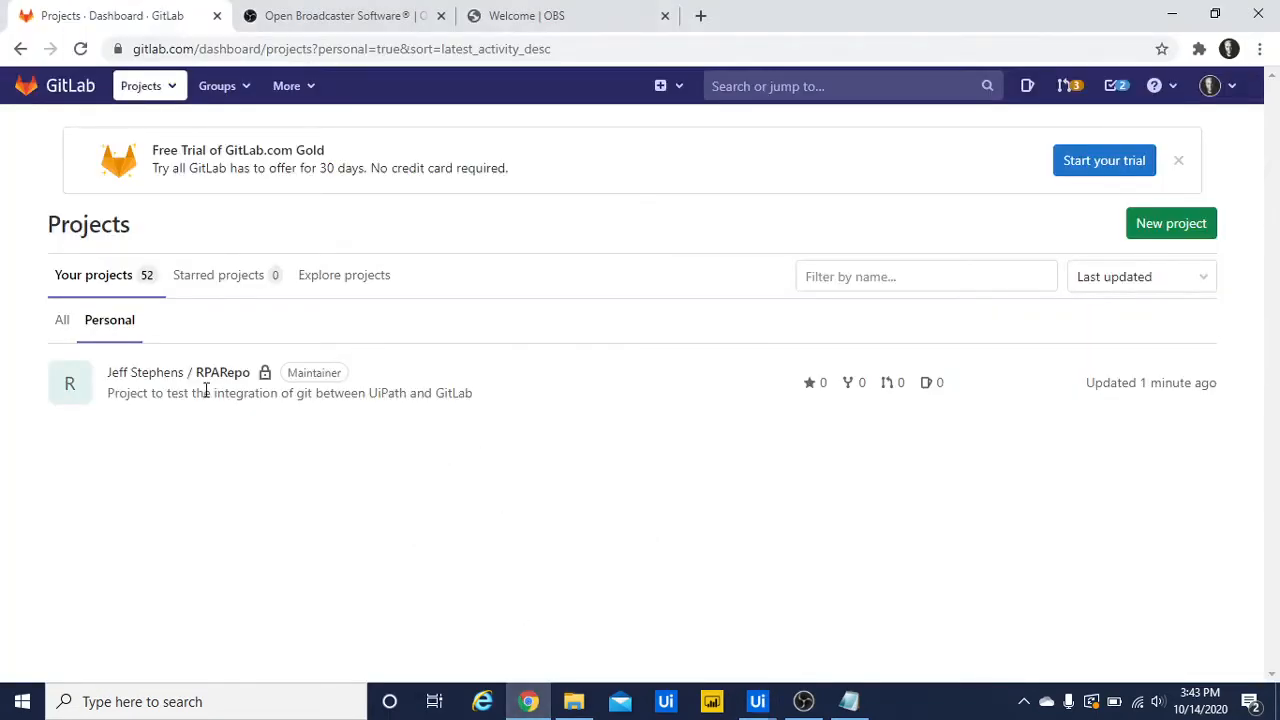
click(222, 372)
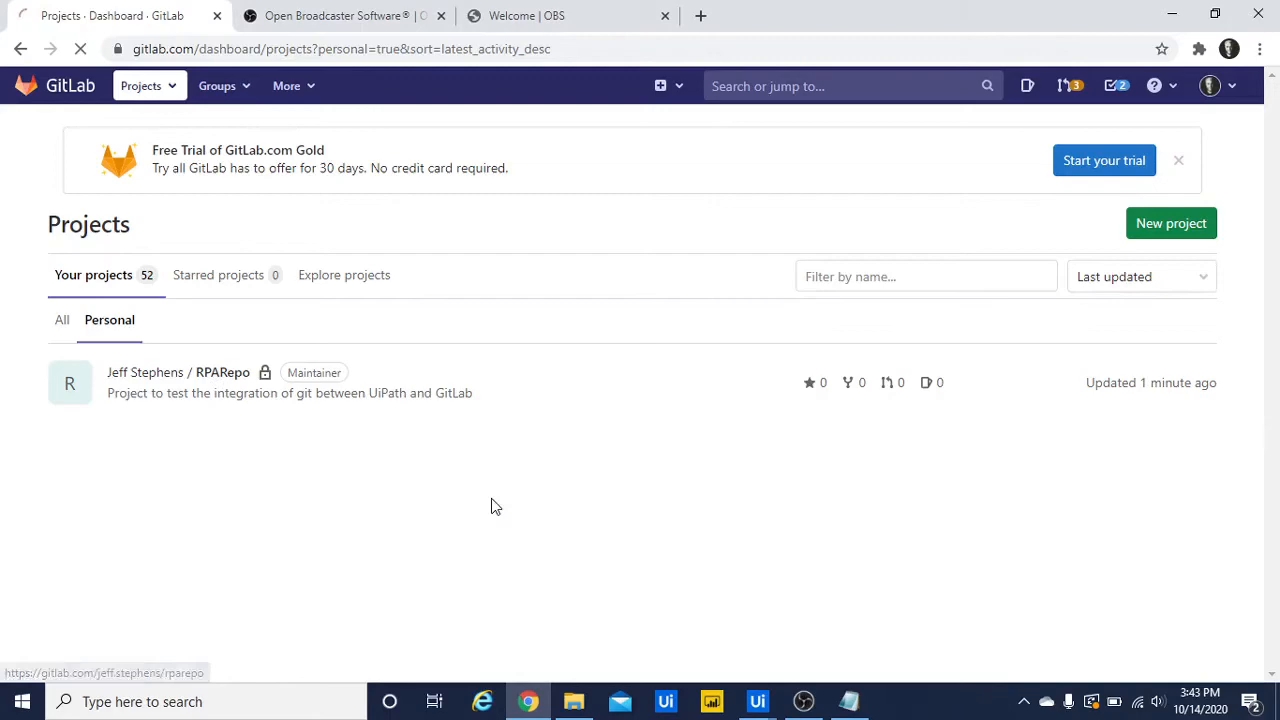
click(223, 372)
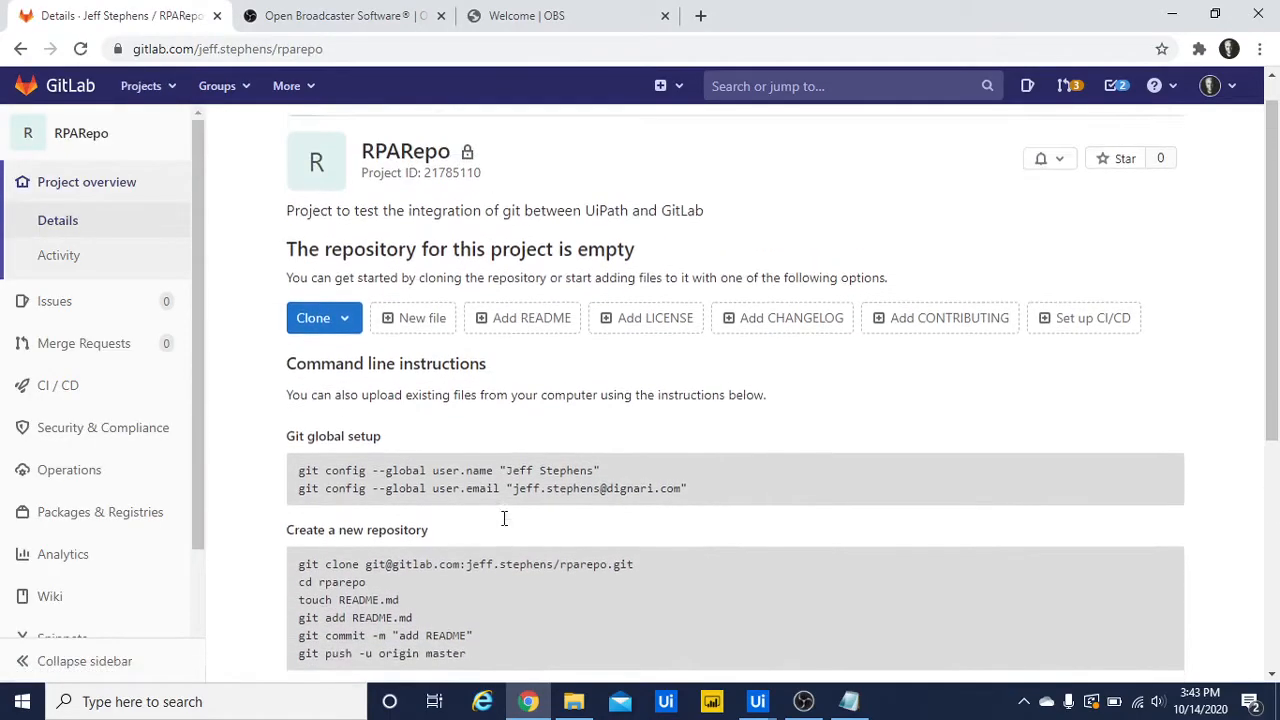
scroll(up, 3)
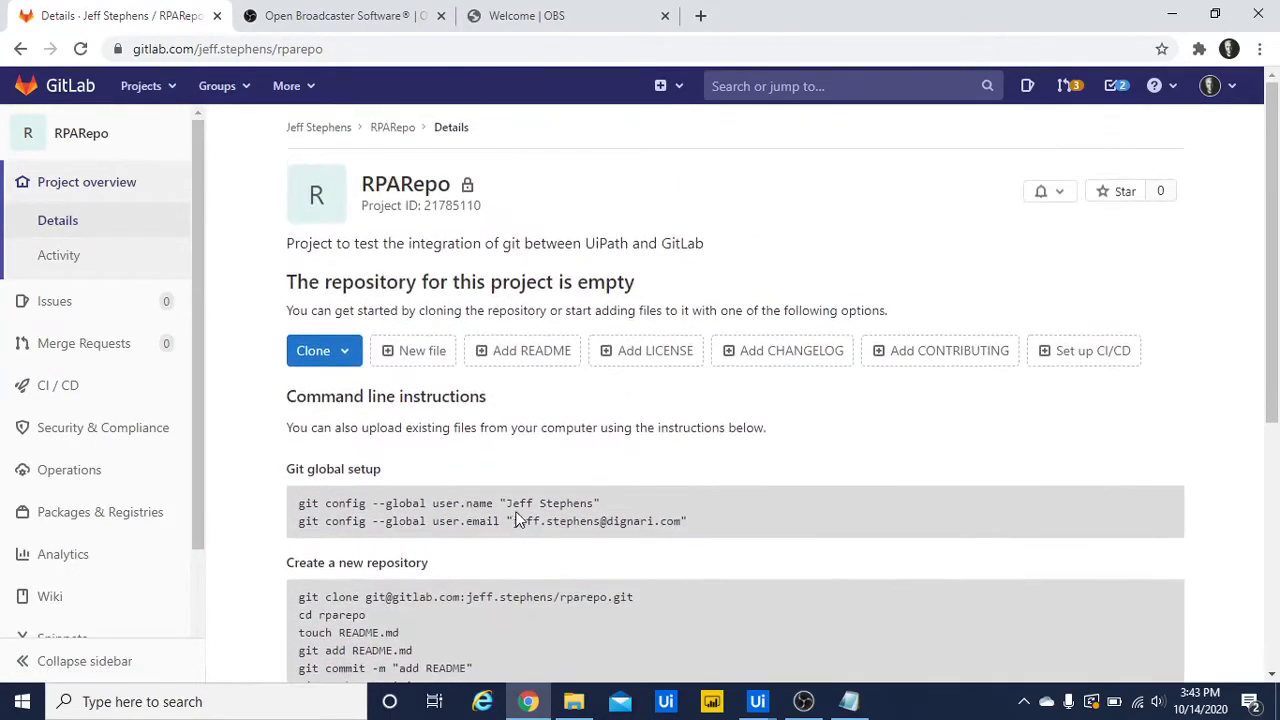
click(757, 701)
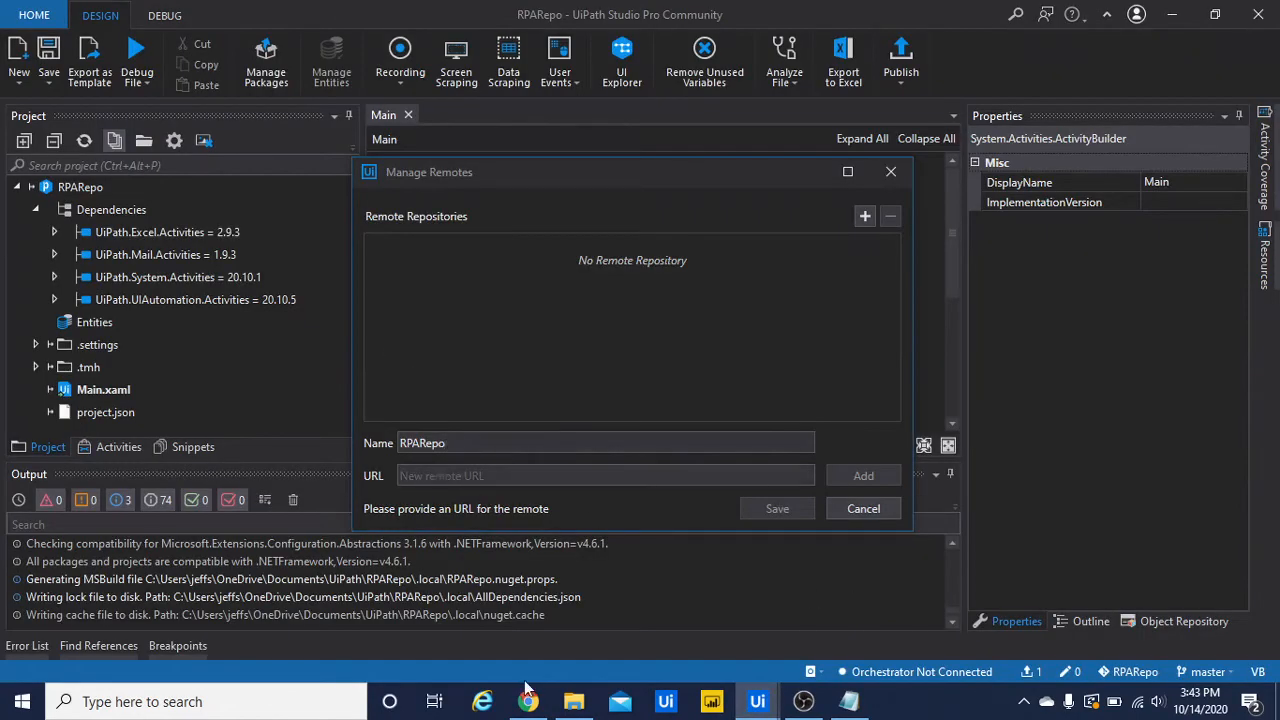
click(528, 701)
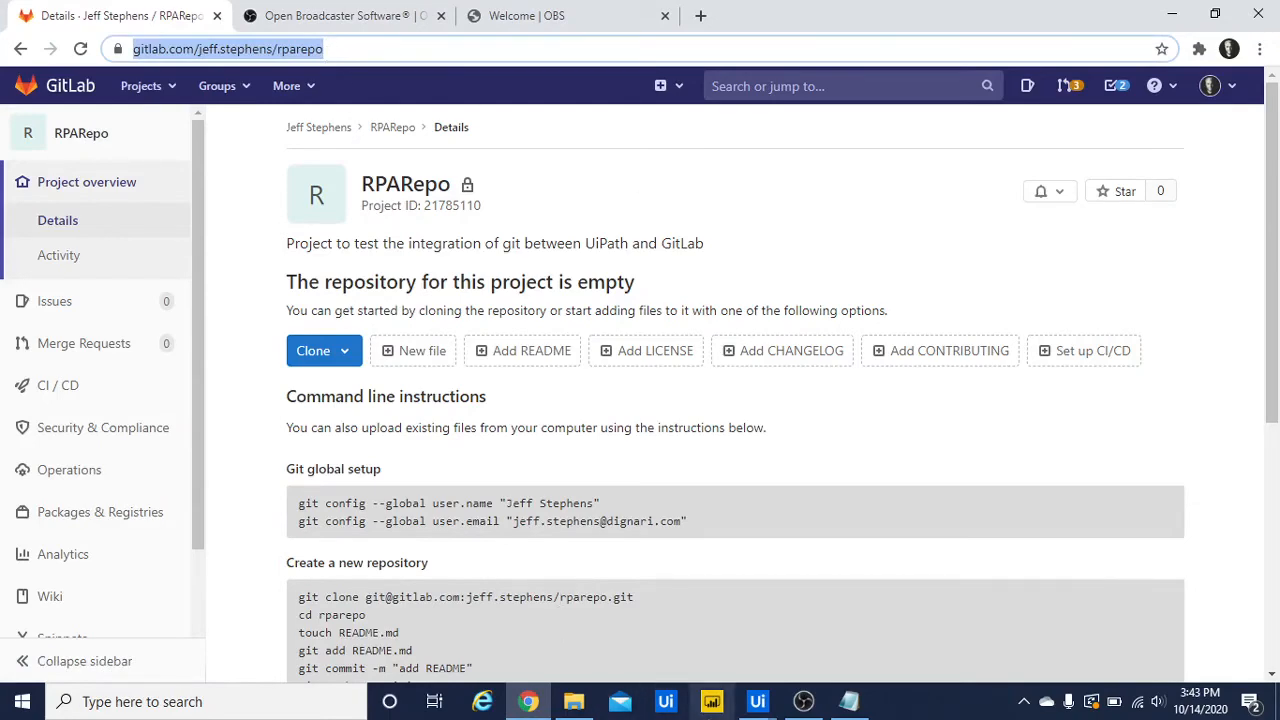
click(757, 701)
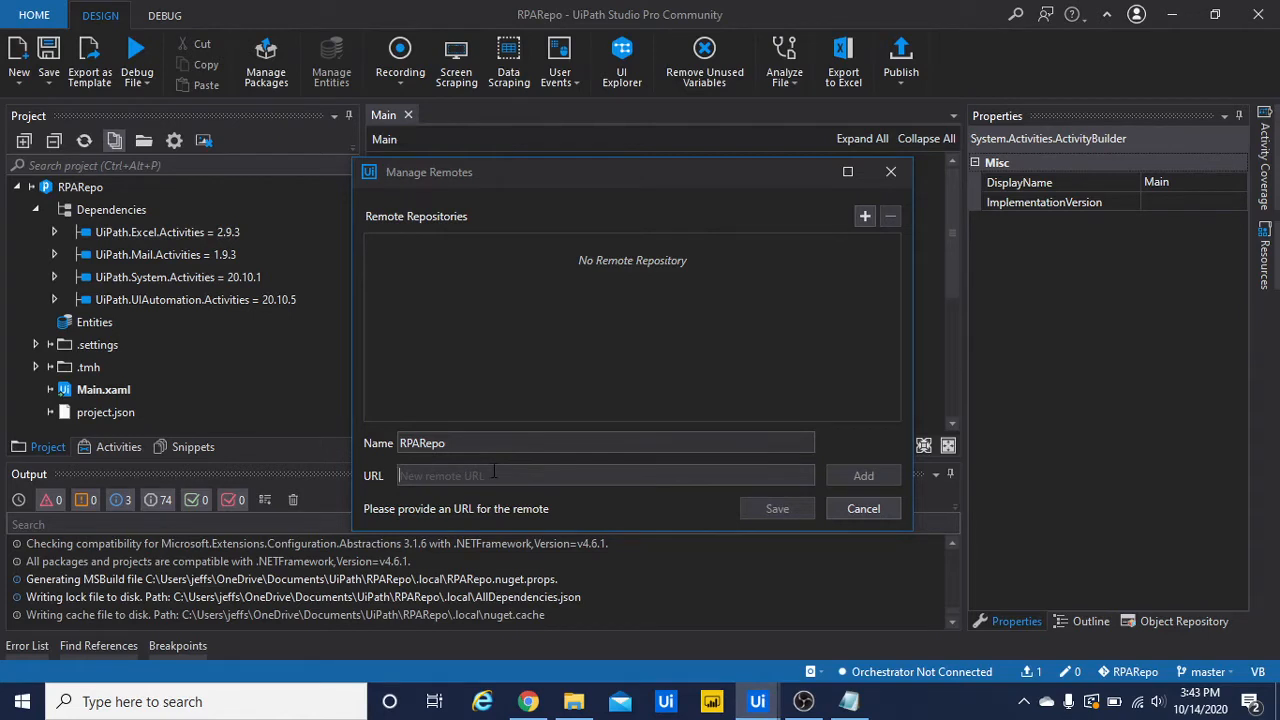
text(https://gitlab.com/jeff.stephens/rparepo)
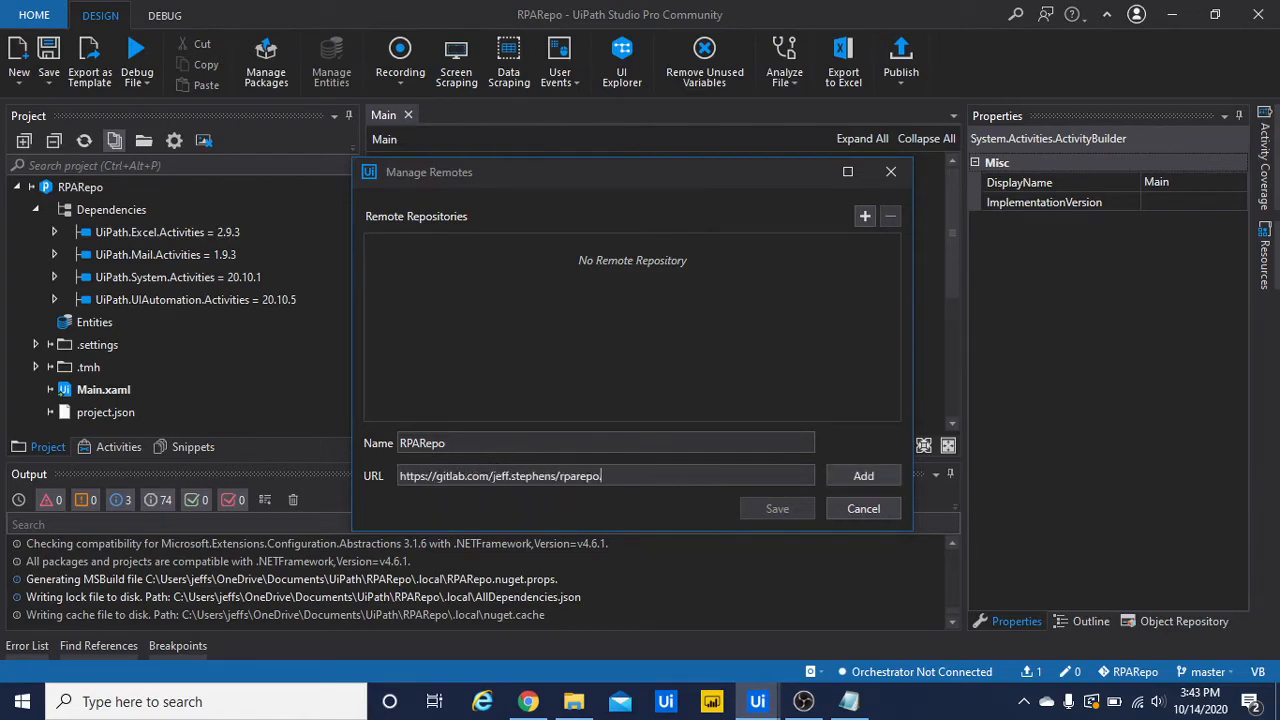
text(.git)
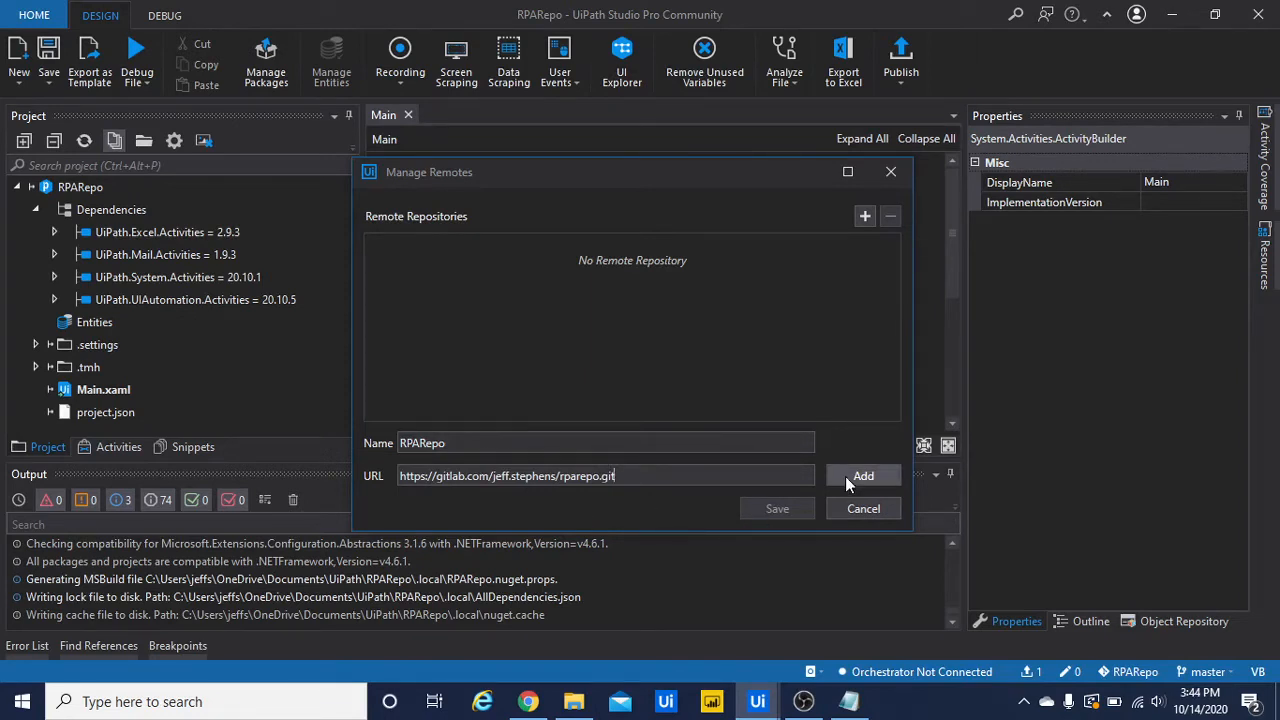
click(863, 475)
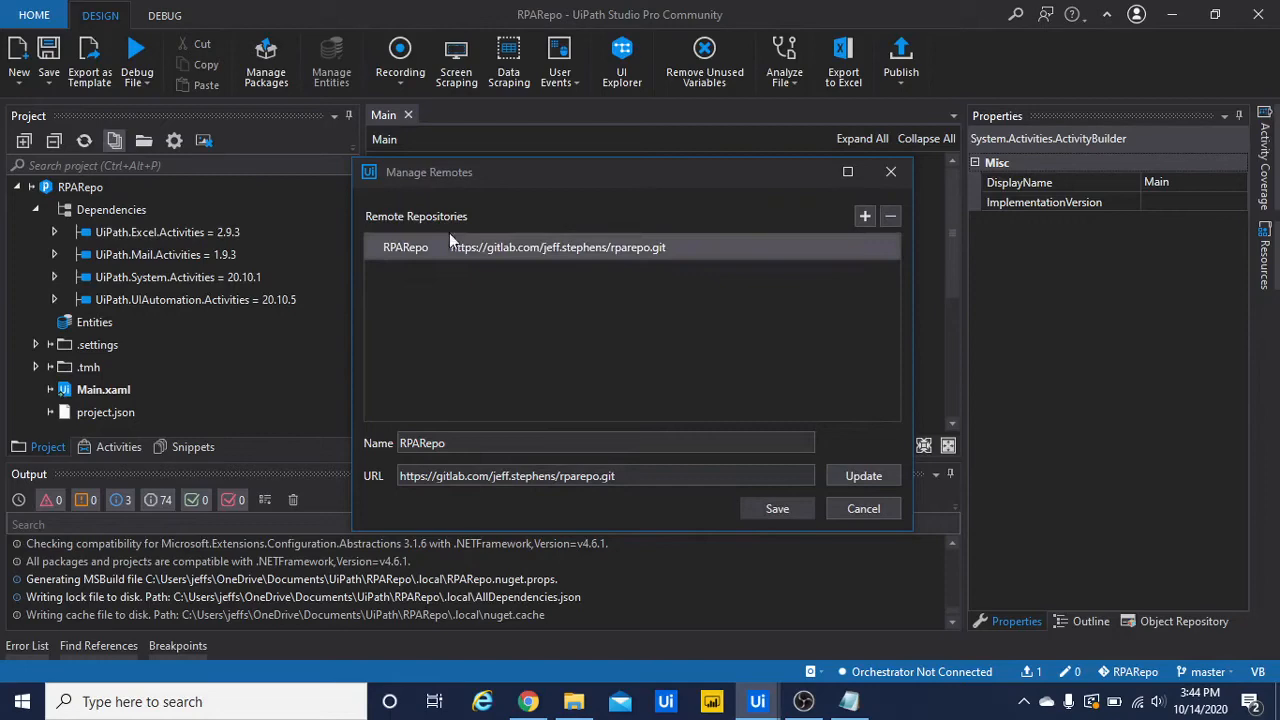
mouse_move(768, 530)
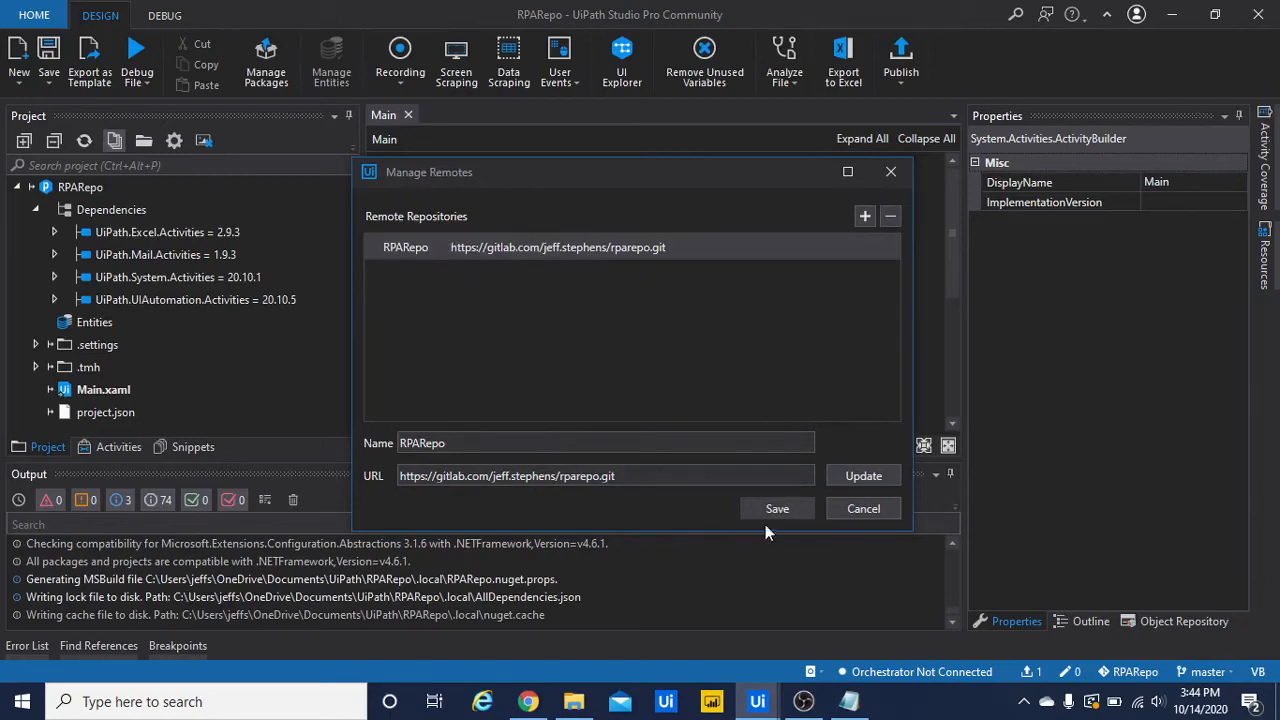
click(777, 508)
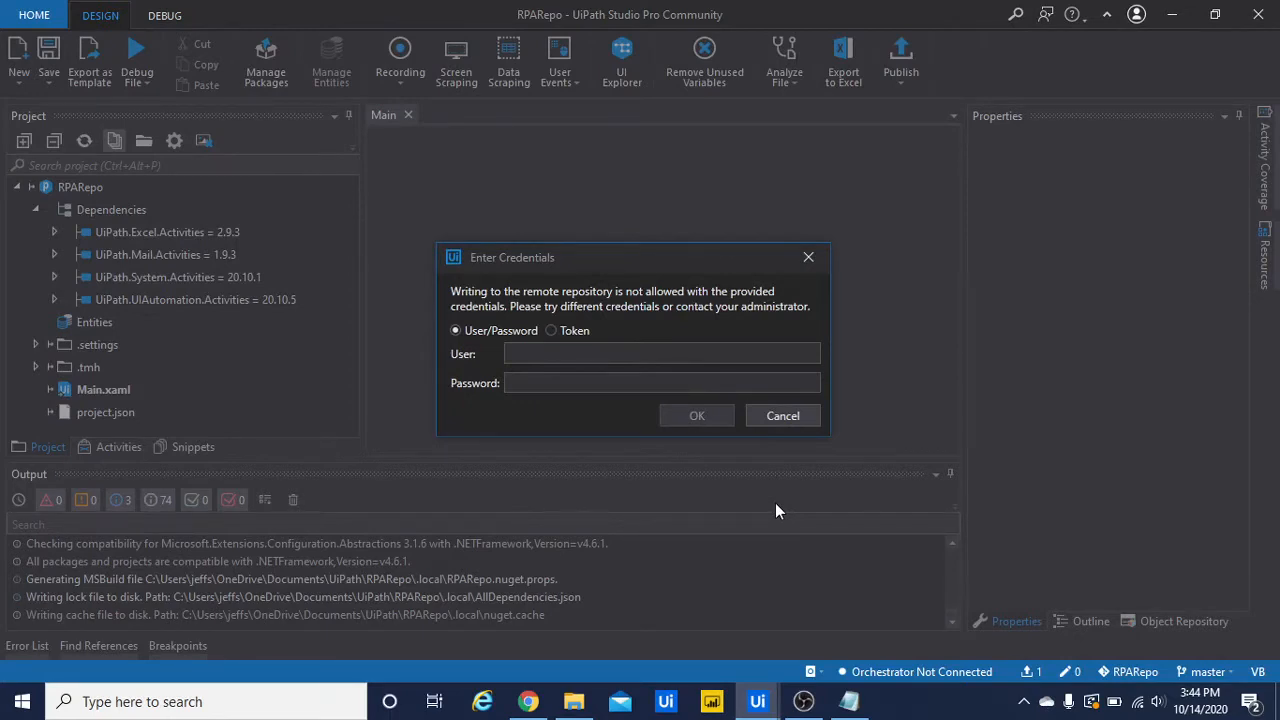
mouse_move(572, 412)
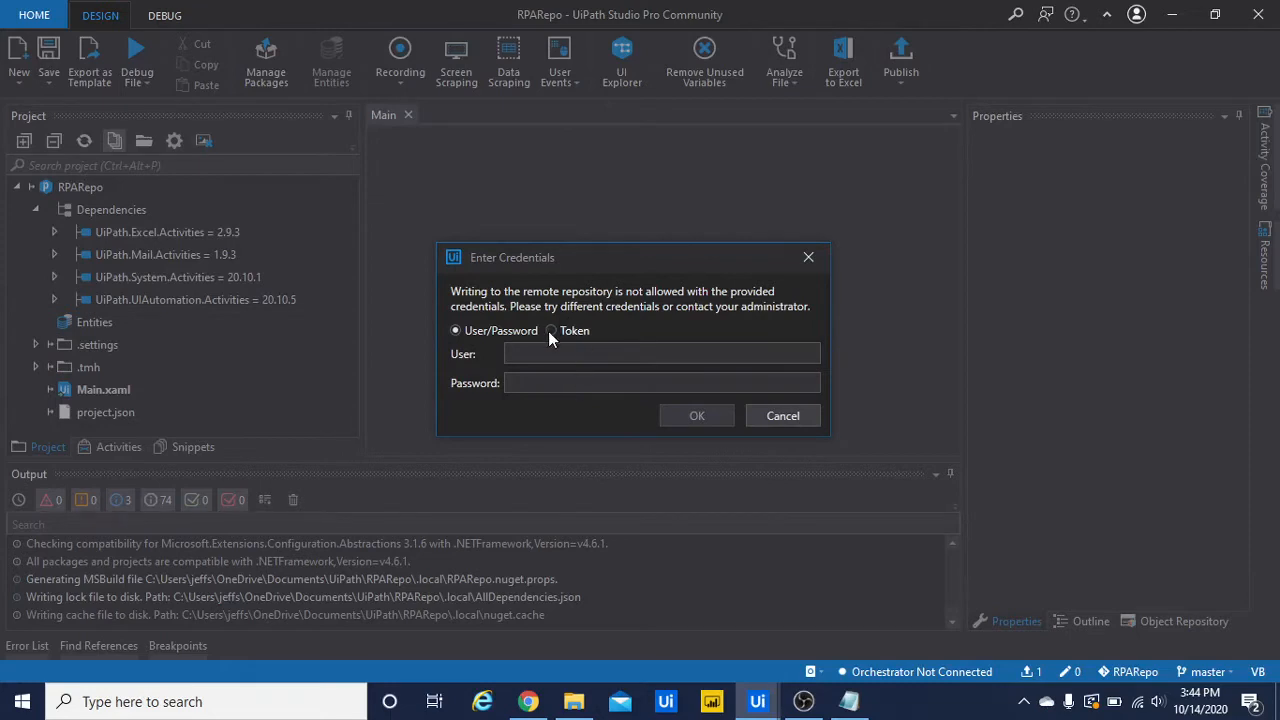
click(551, 330)
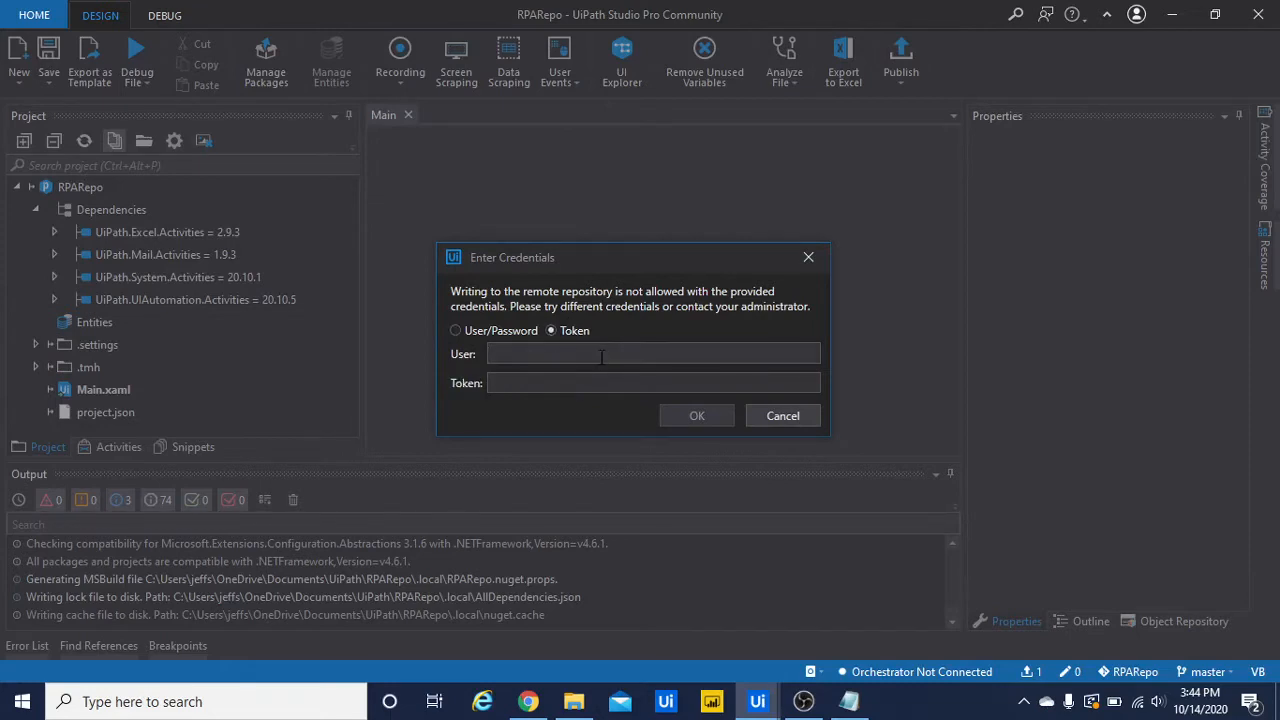
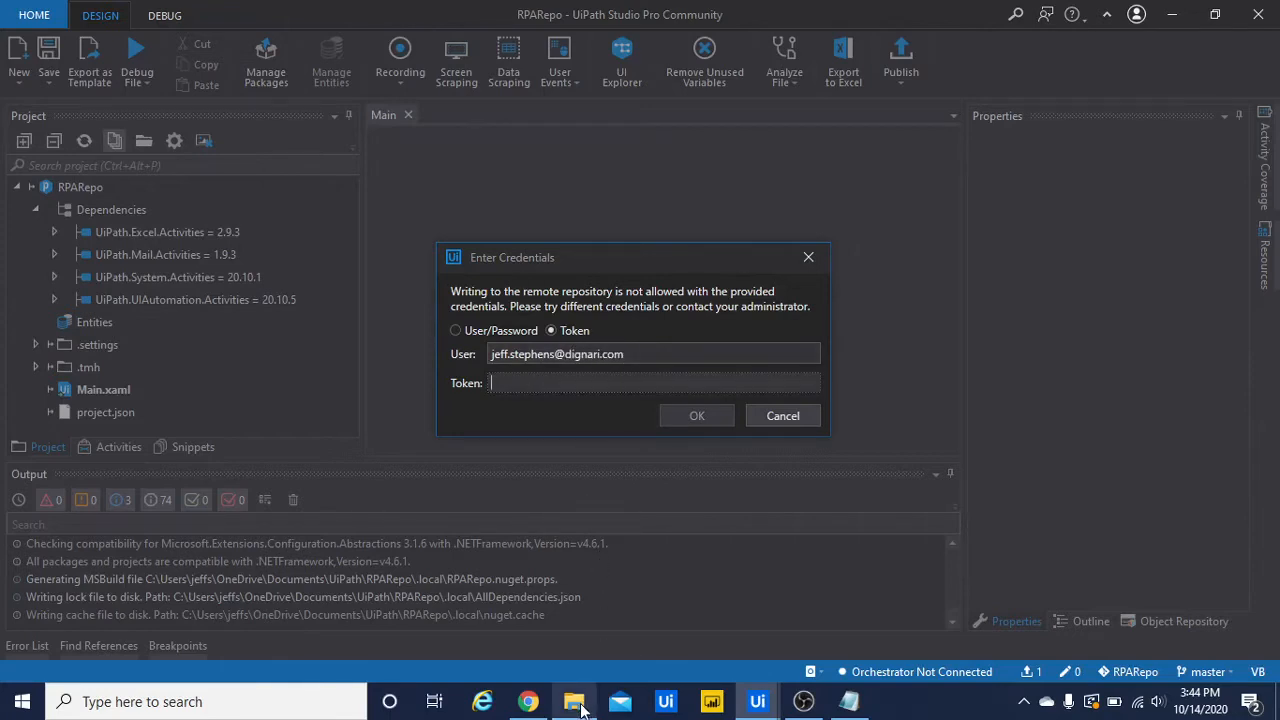
click(573, 701)
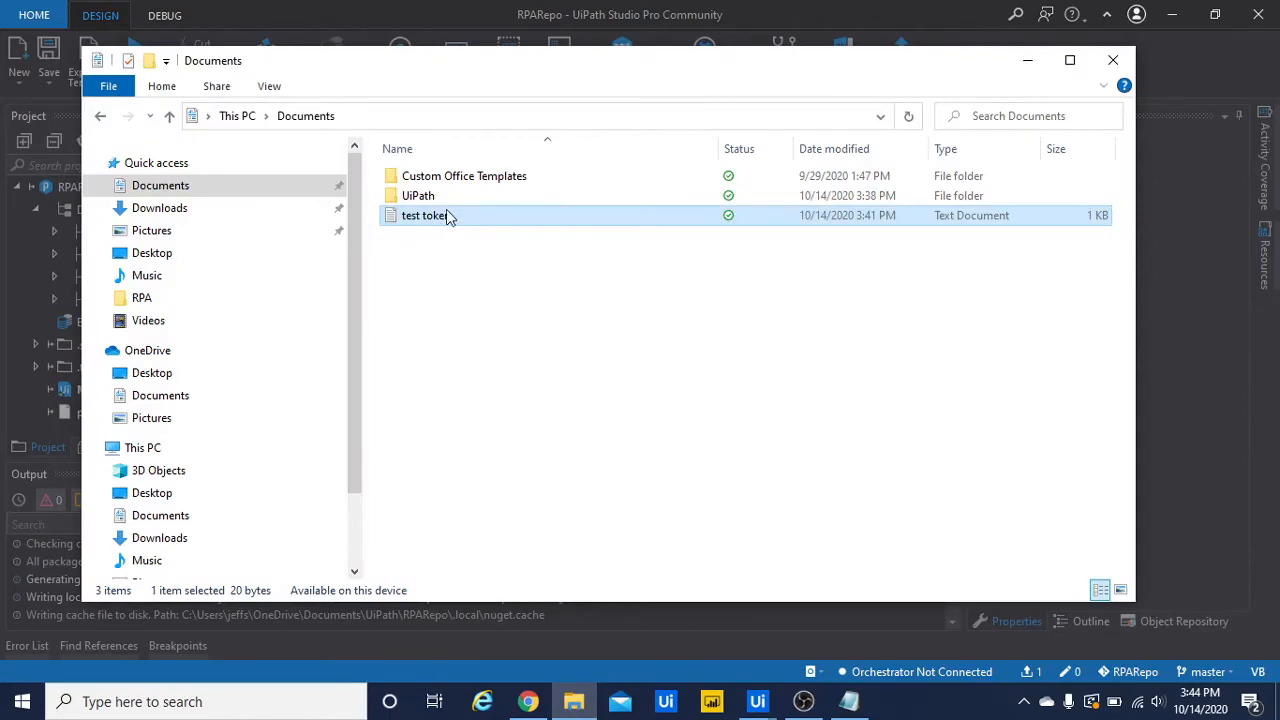
double_click(425, 215)
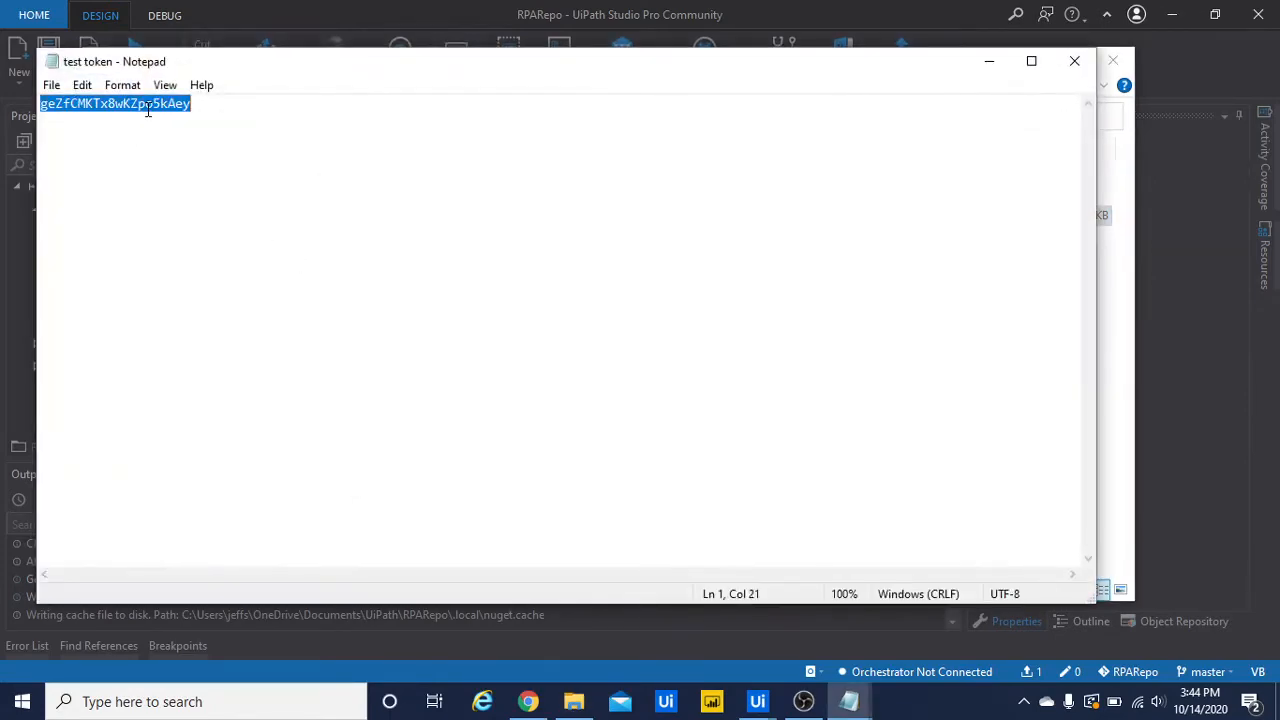
mouse_move(1023, 185)
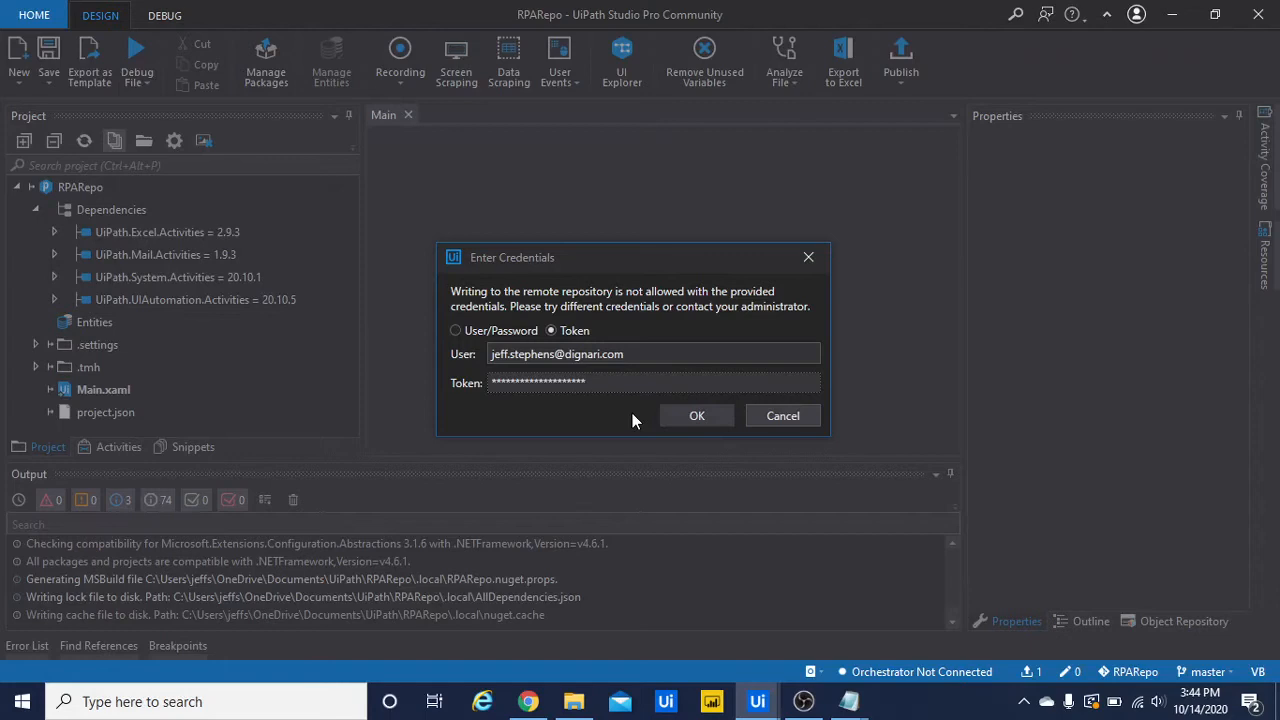
mouse_move(625, 418)
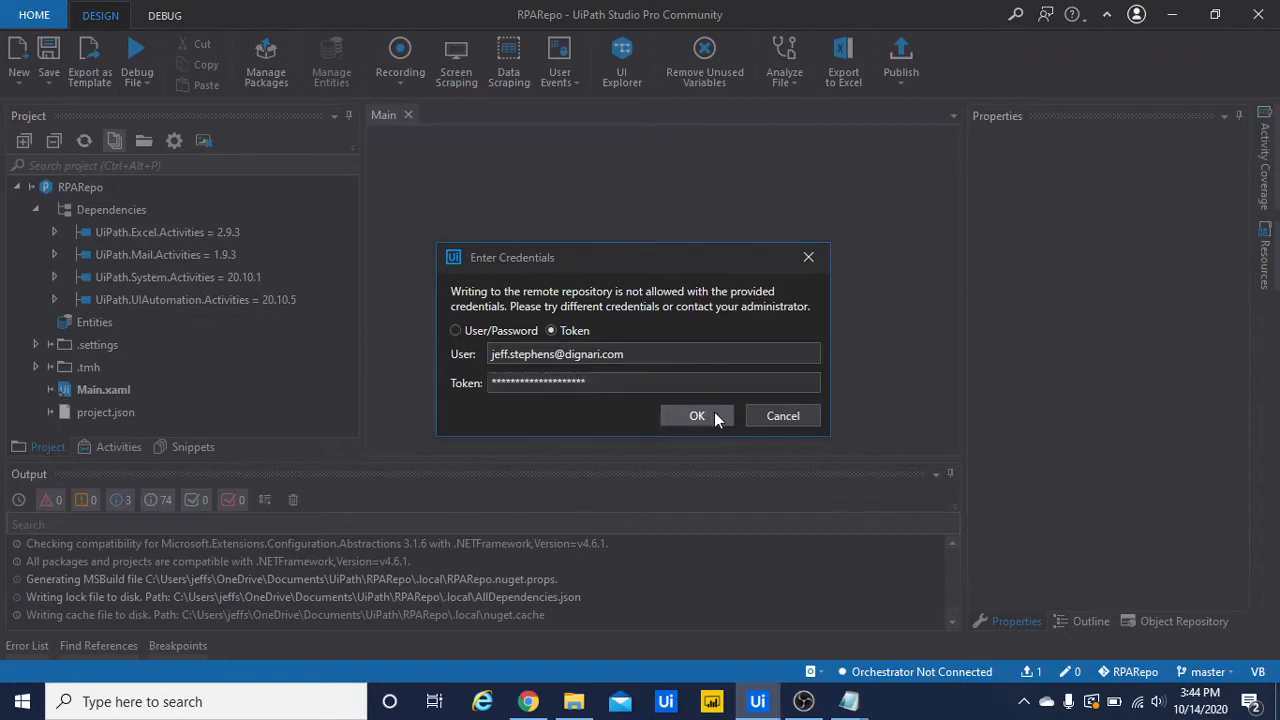
click(697, 416)
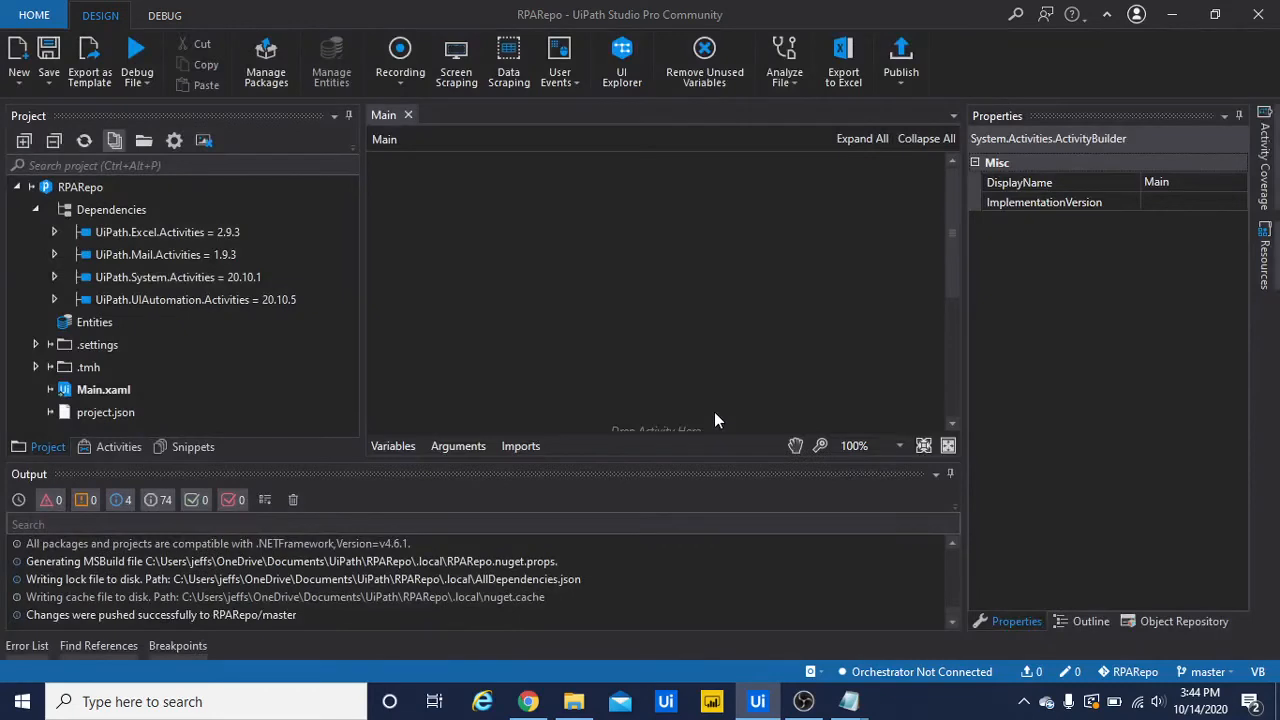
mouse_move(228, 548)
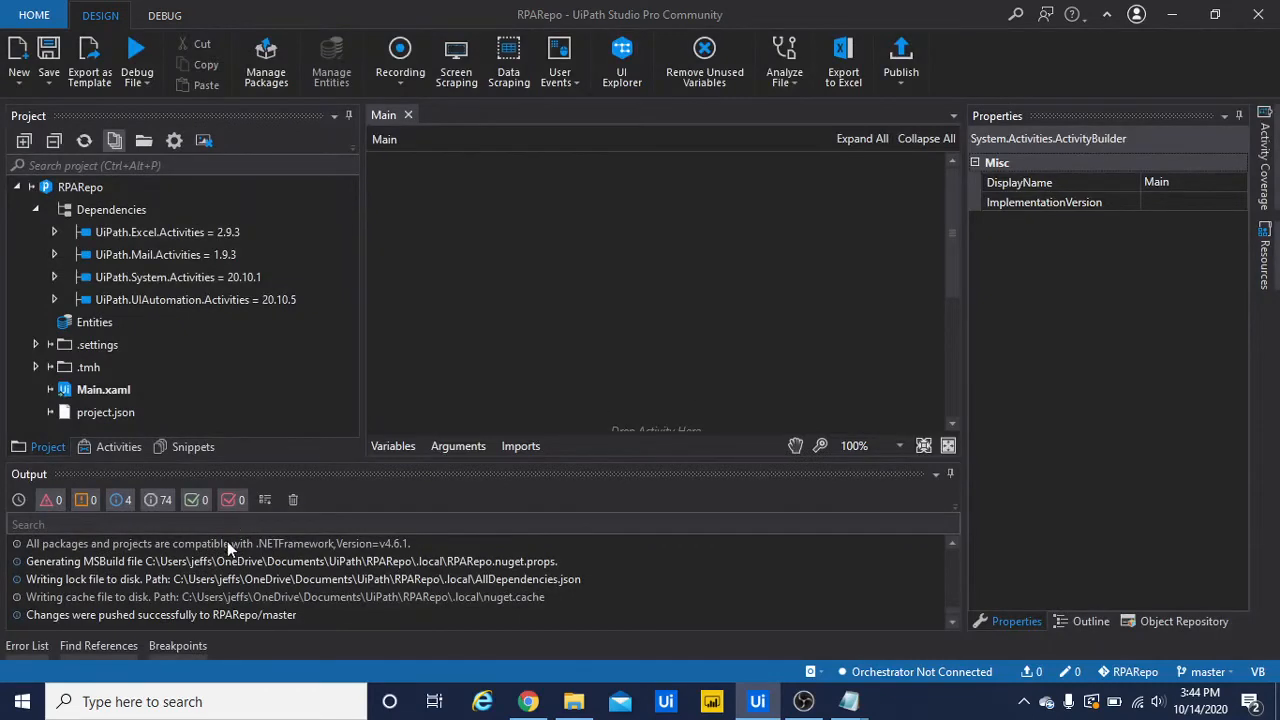
mouse_move(162, 628)
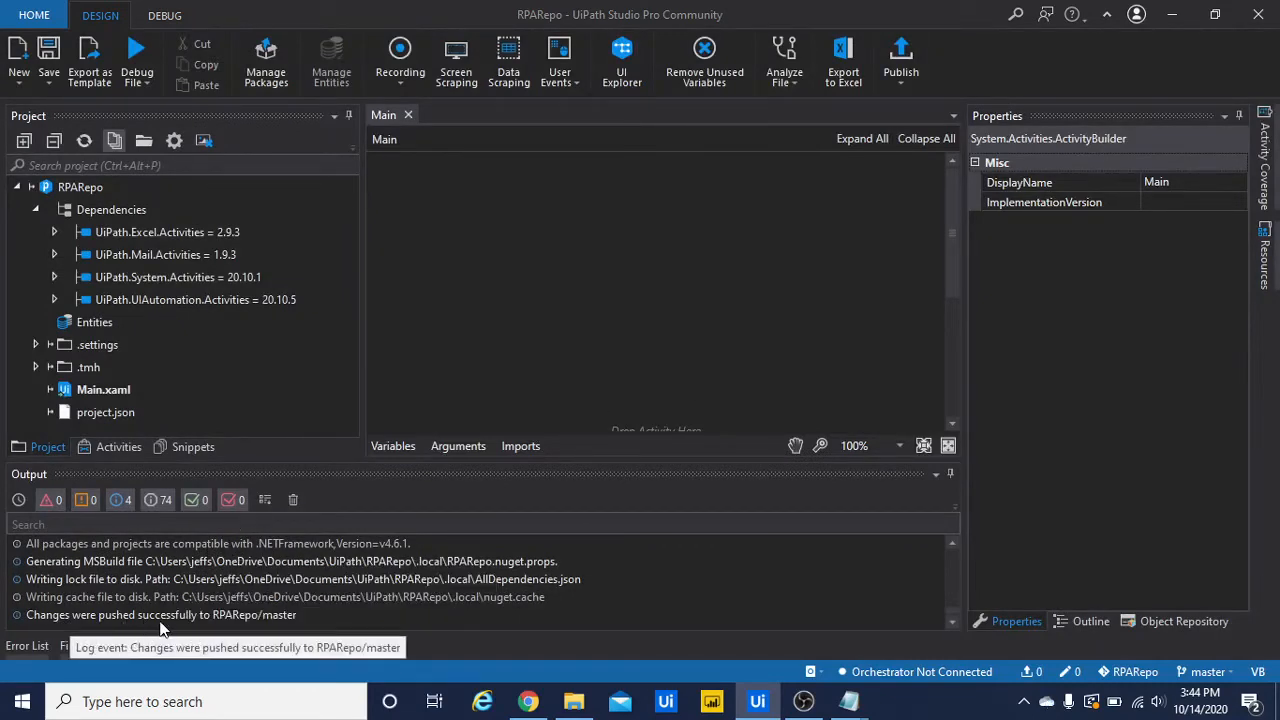
mouse_move(403, 623)
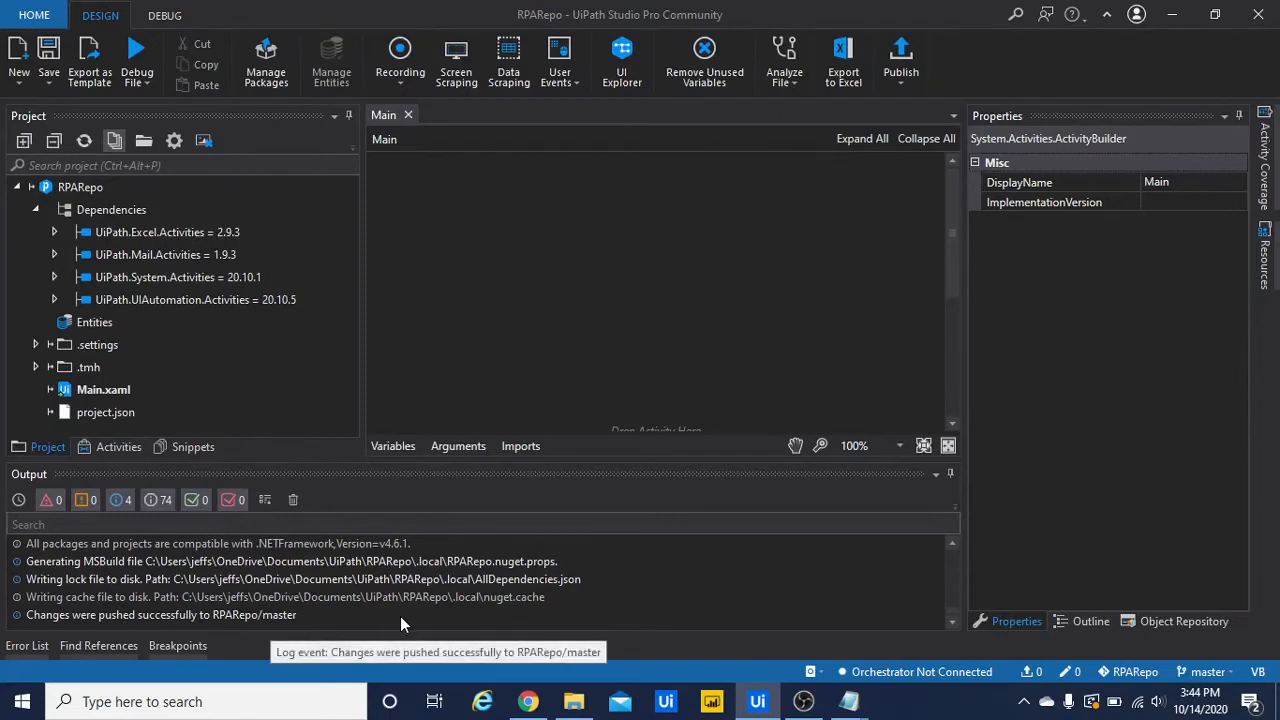
mouse_move(408, 620)
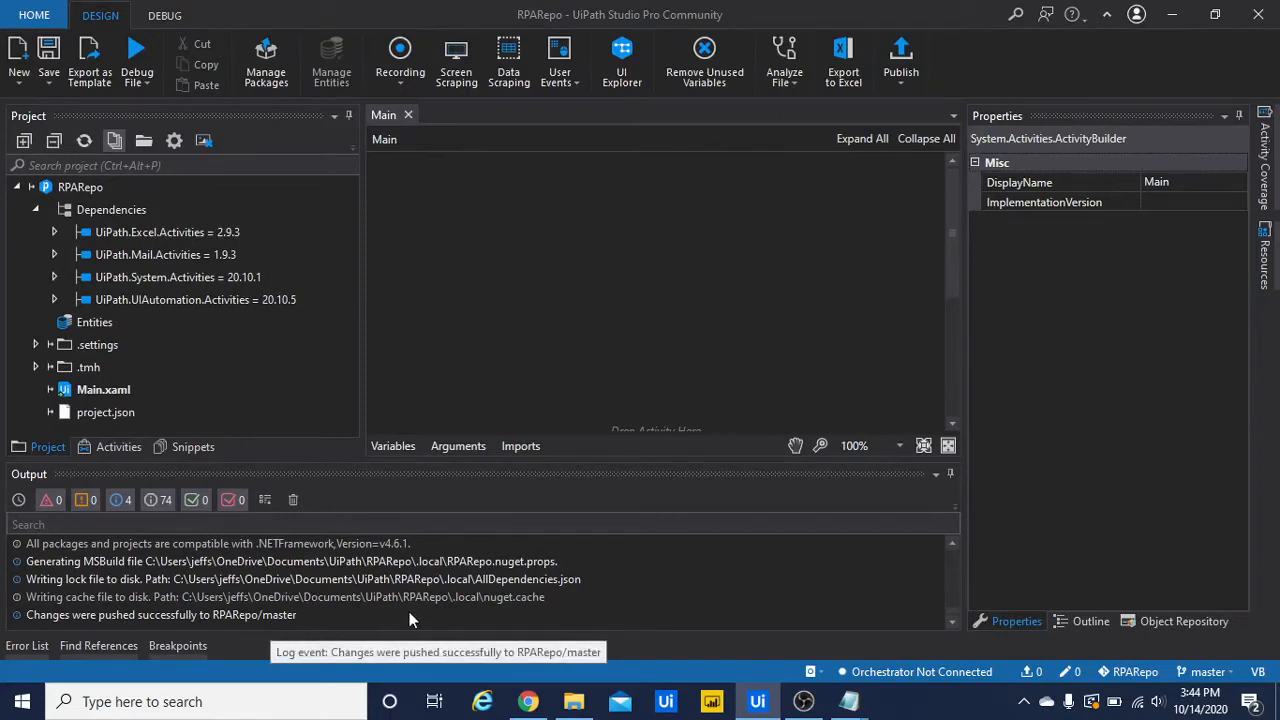
mouse_move(603, 595)
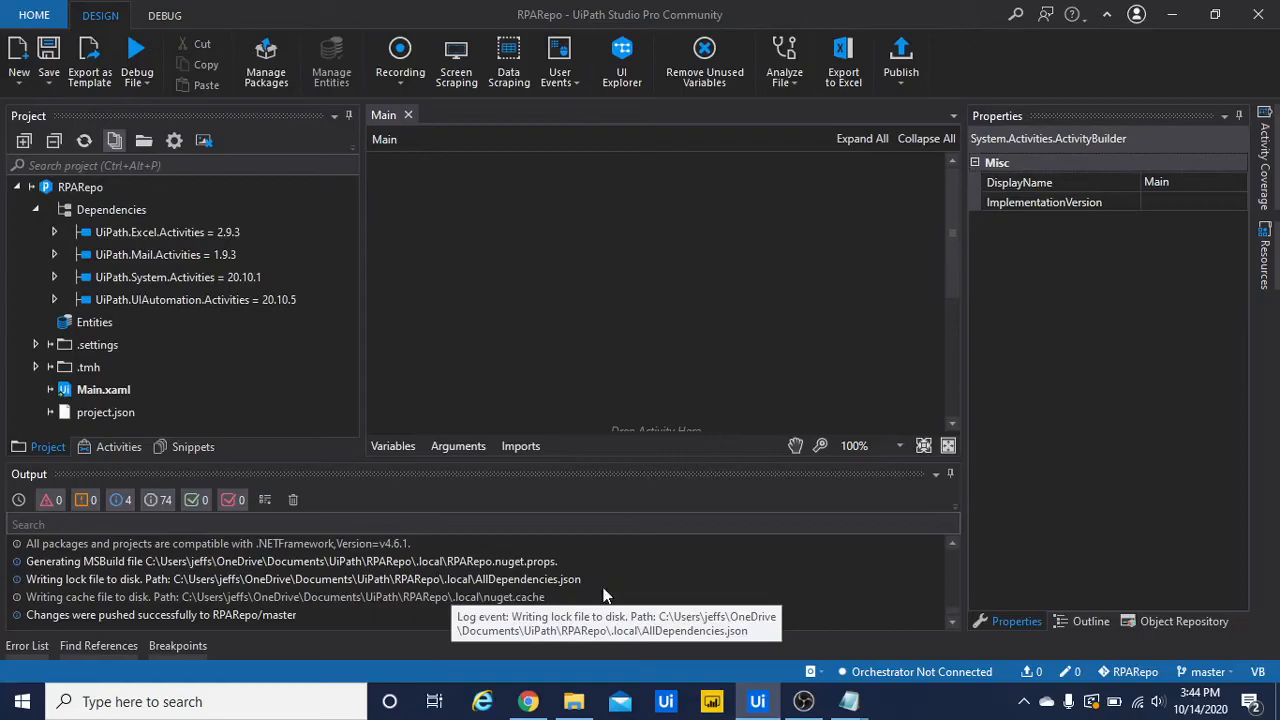
Confirm 'Changes were pushed successfully' and switch to the RPARepo page in Chrome.
click(527, 701)
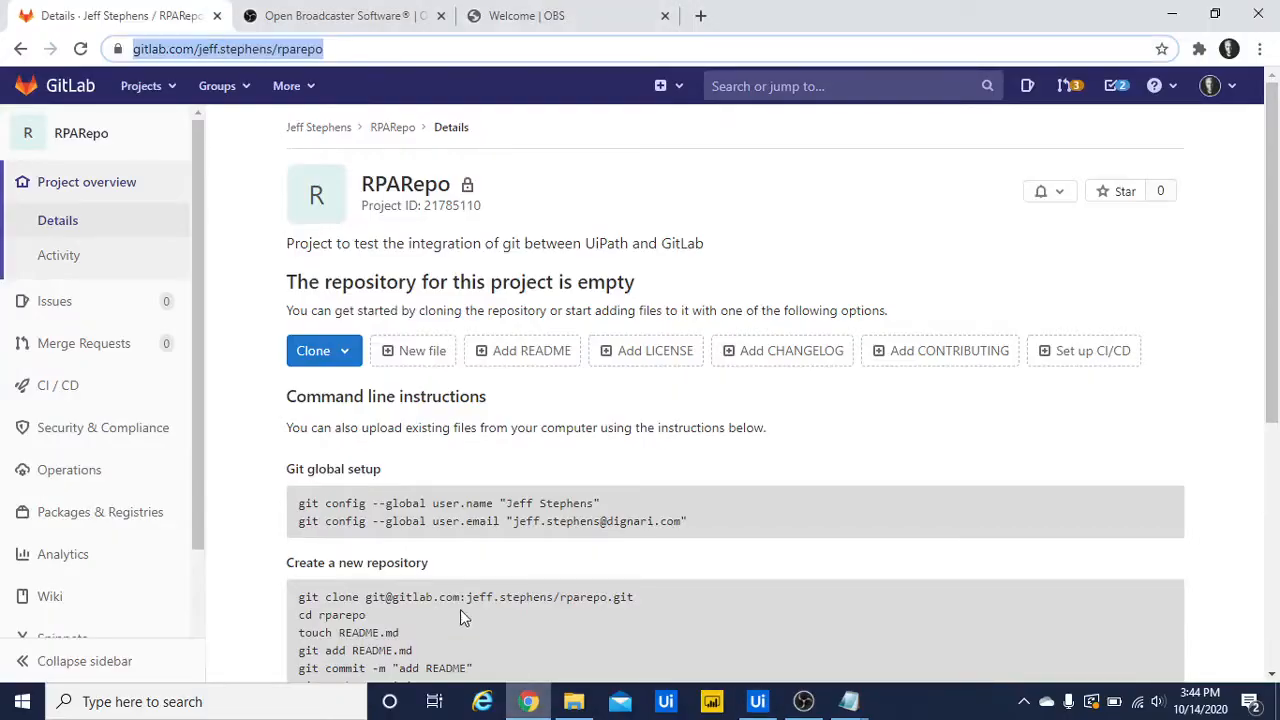
mouse_move(80, 133)
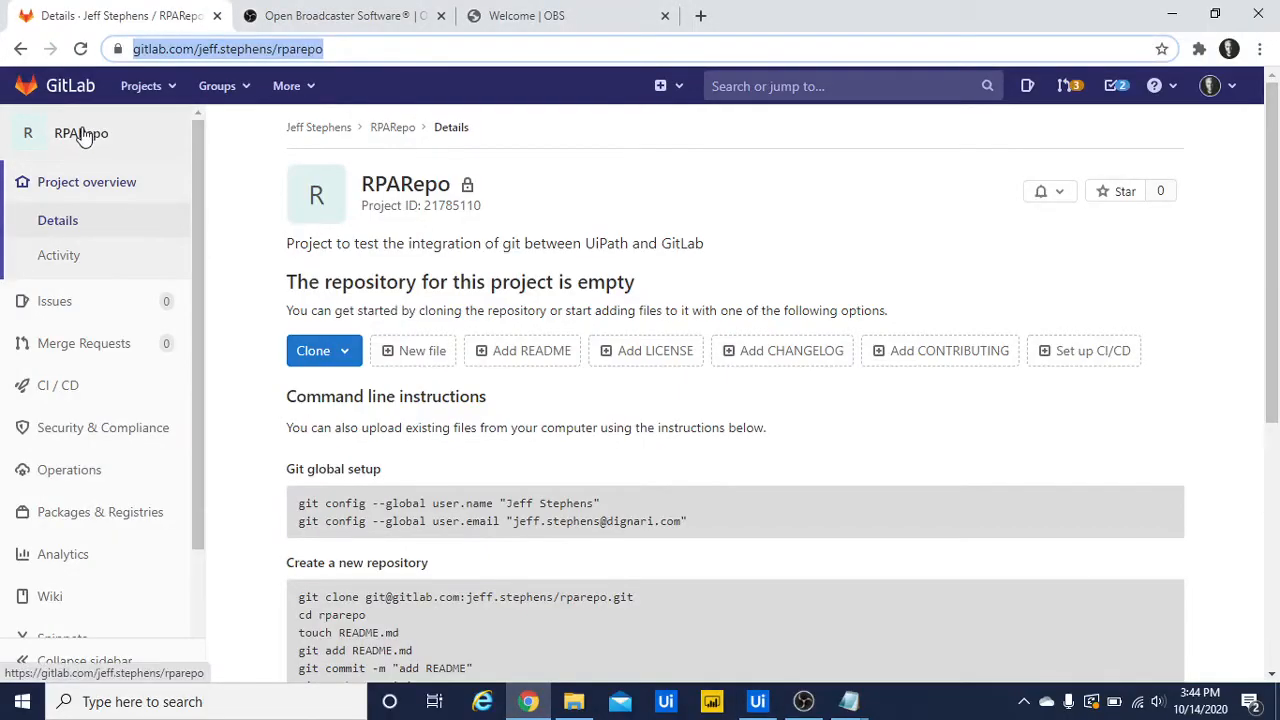
Reload RPARepo to see Initial commit with .settings, .tmh, Main.xaml and project.json.
click(81, 133)
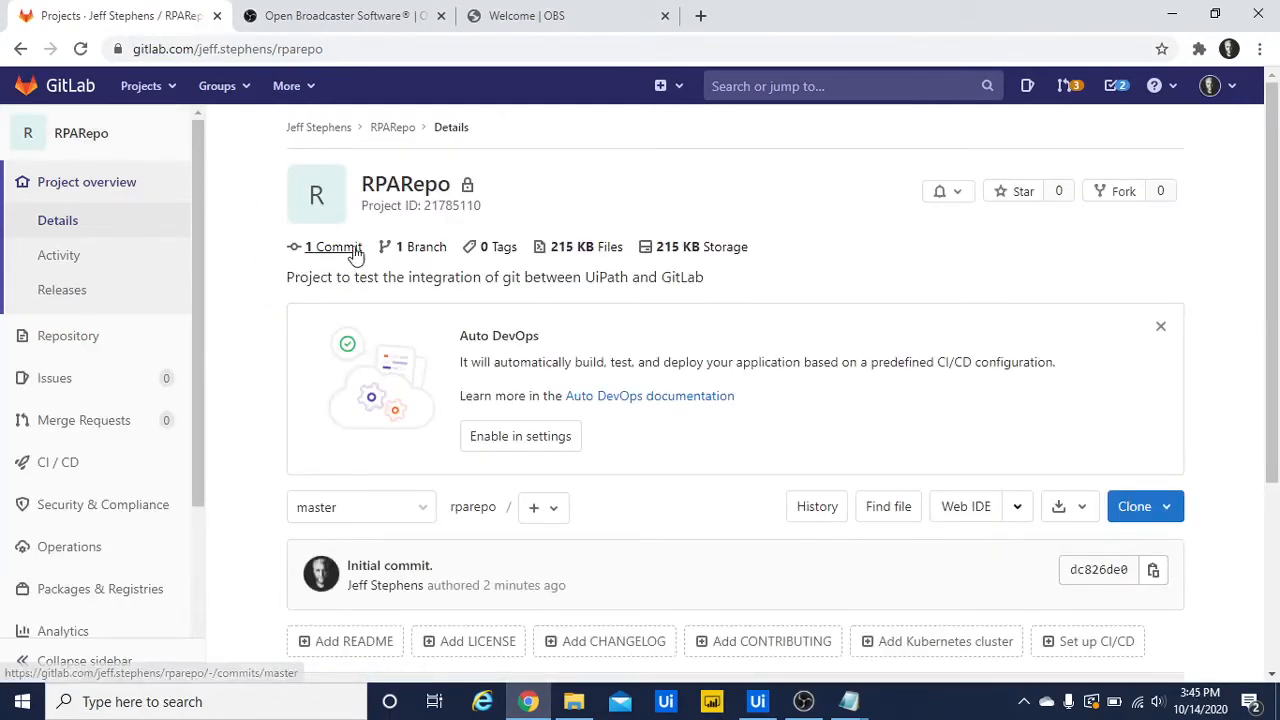
scroll(down, 3)
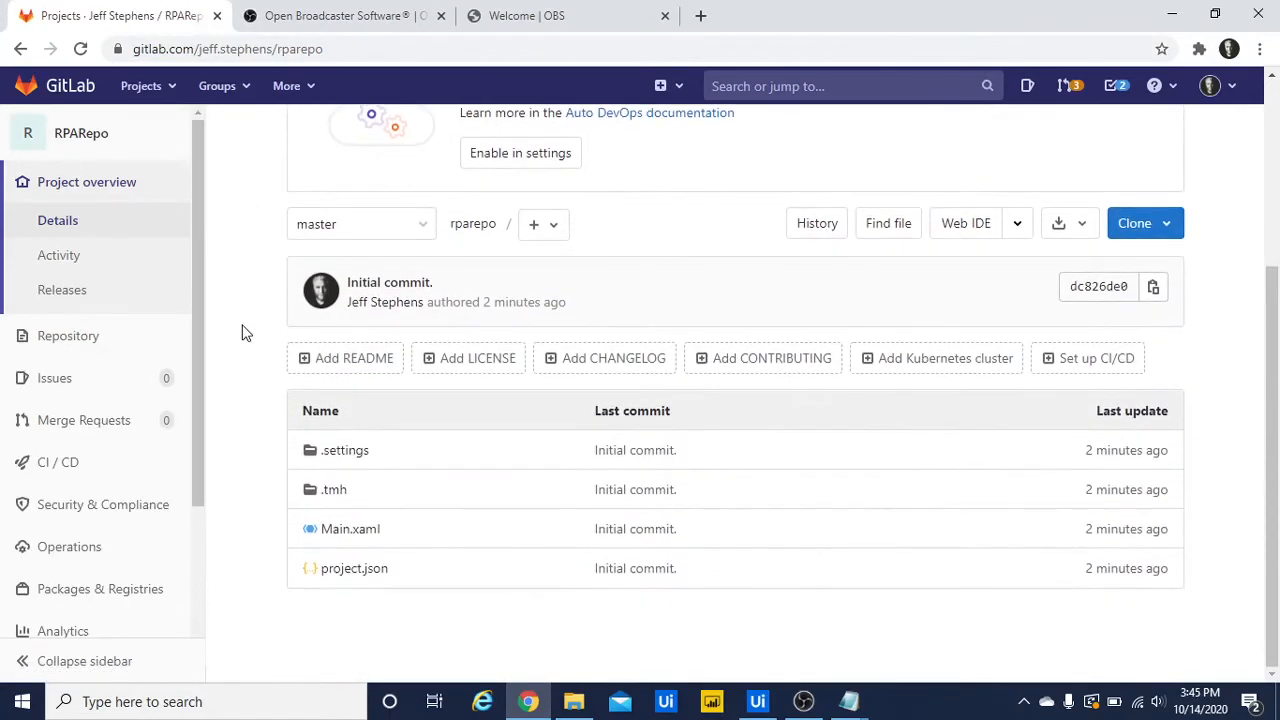
mouse_move(545, 568)
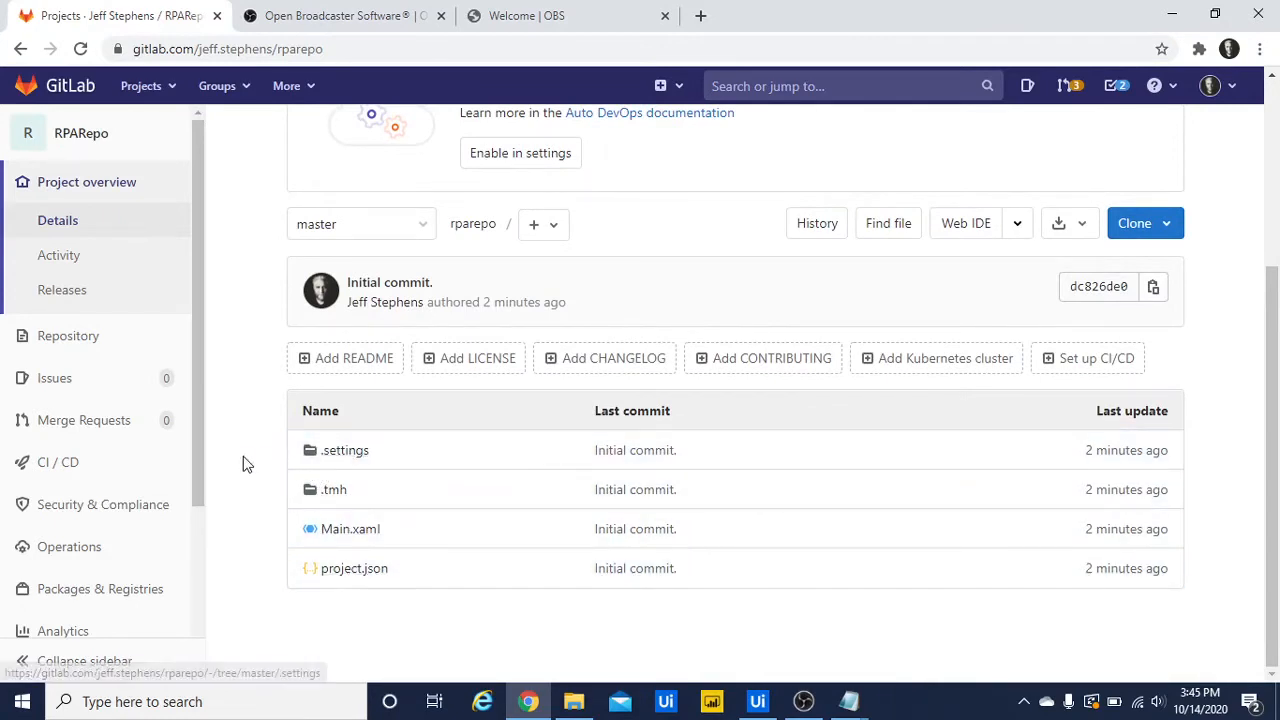
scroll(up, 3)
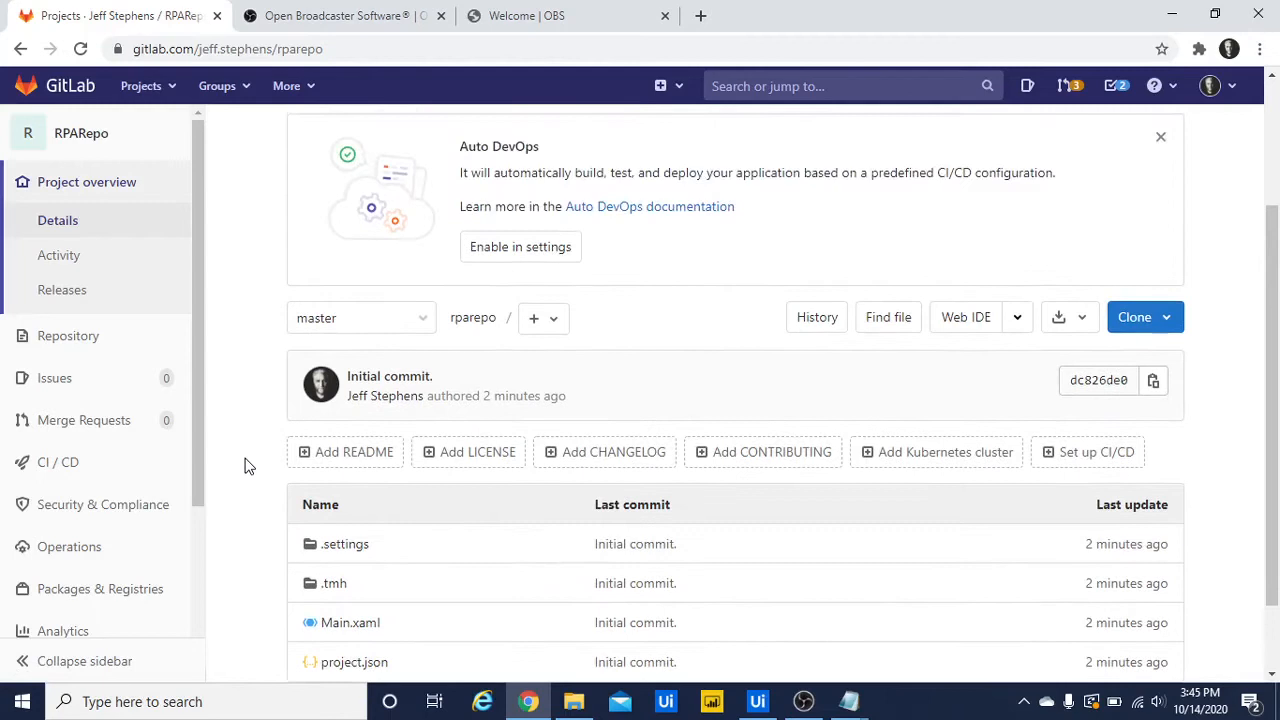
scroll(up, 3)
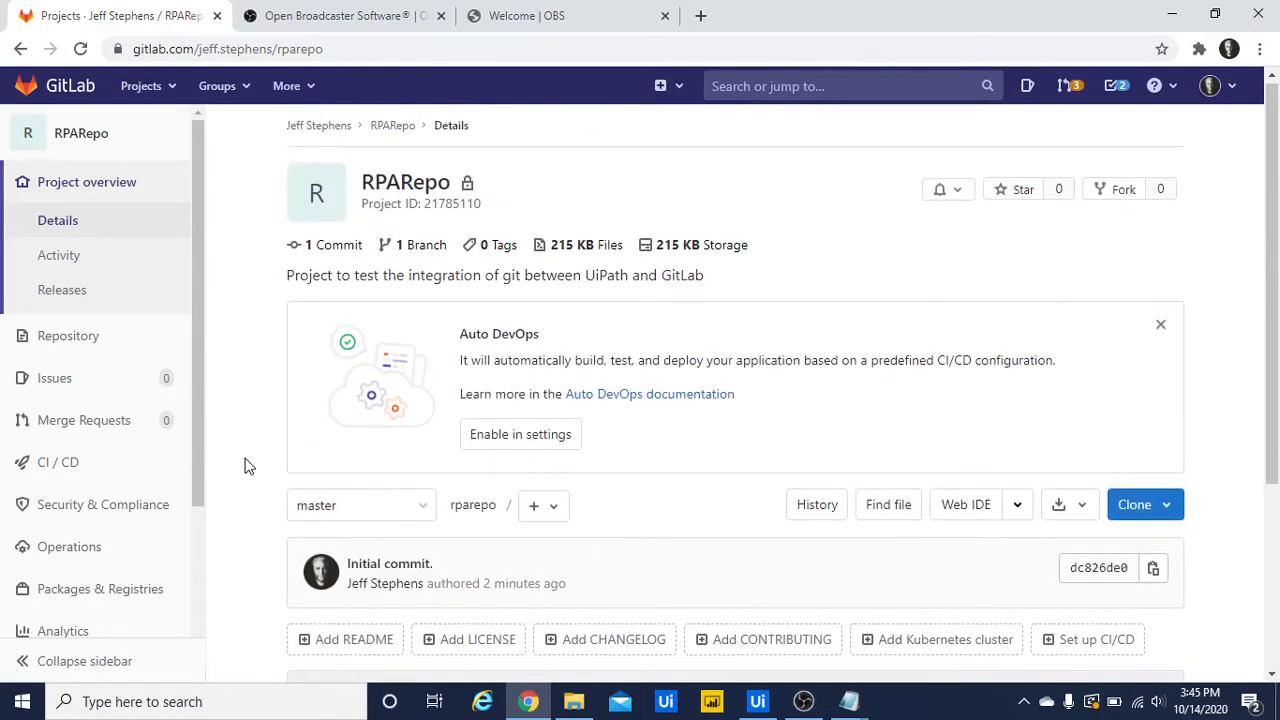
click(757, 701)
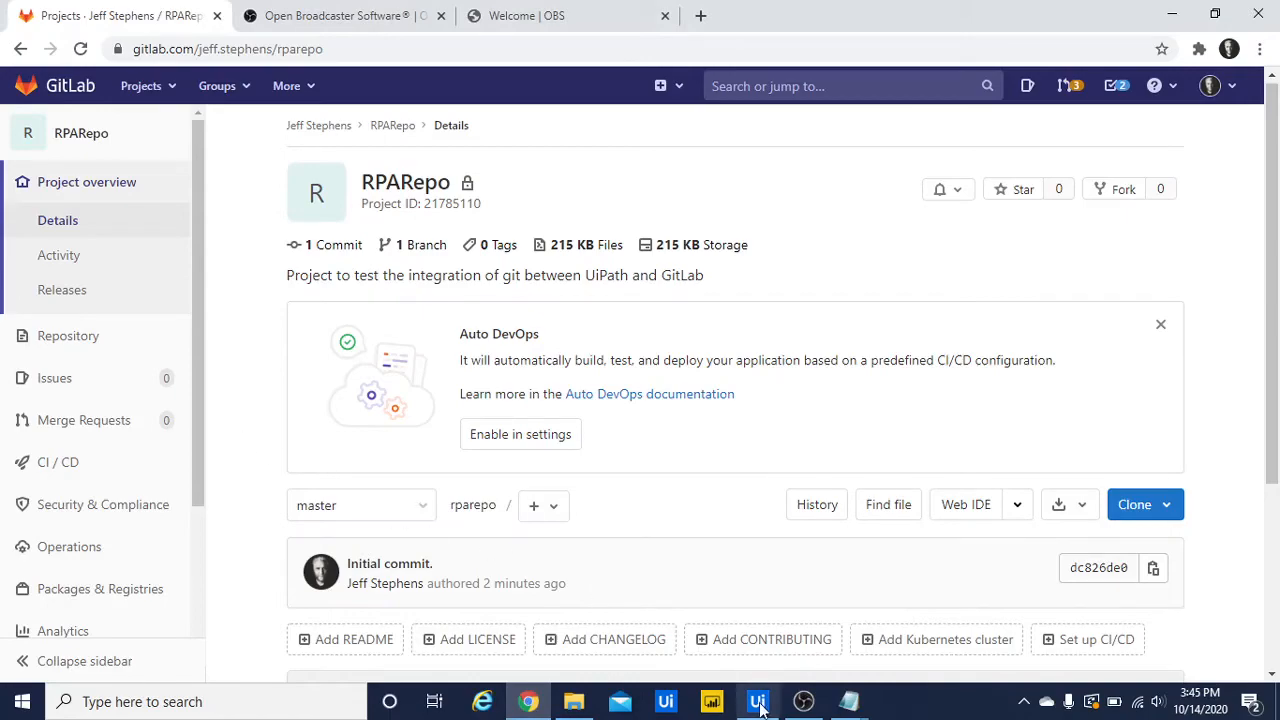
click(757, 701)
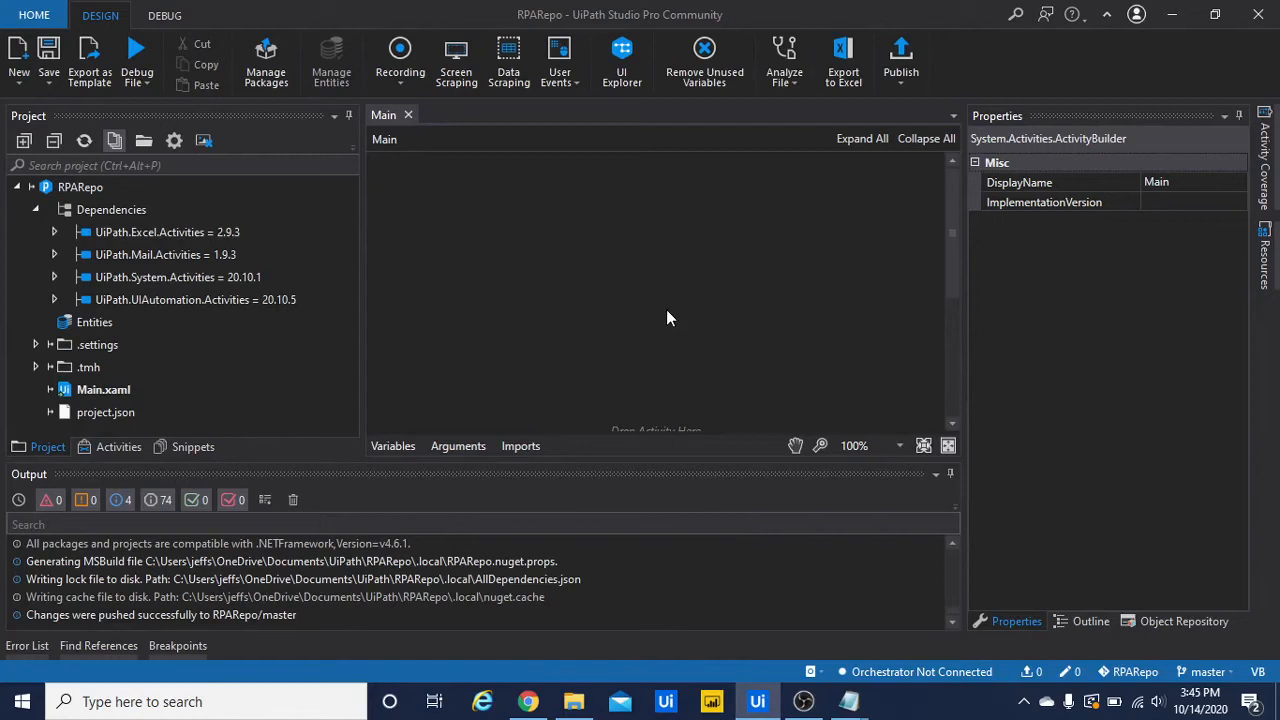
mouse_move(659, 321)
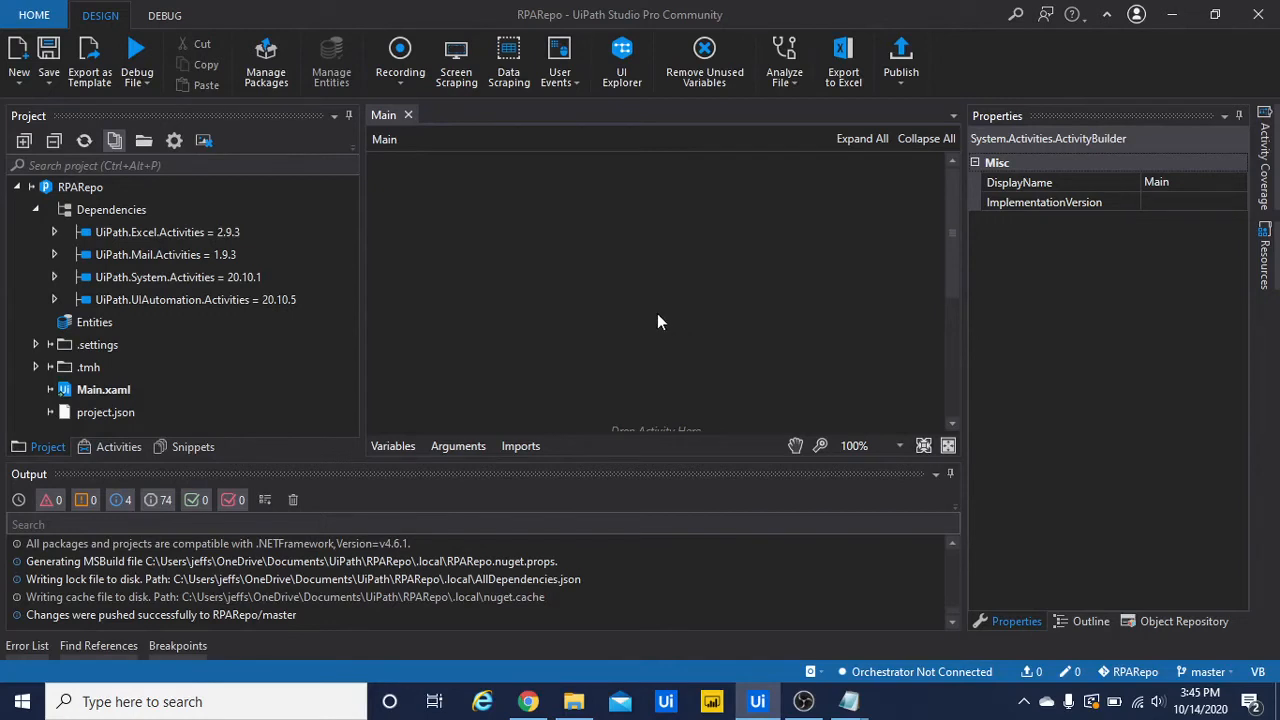
mouse_move(1128, 499)
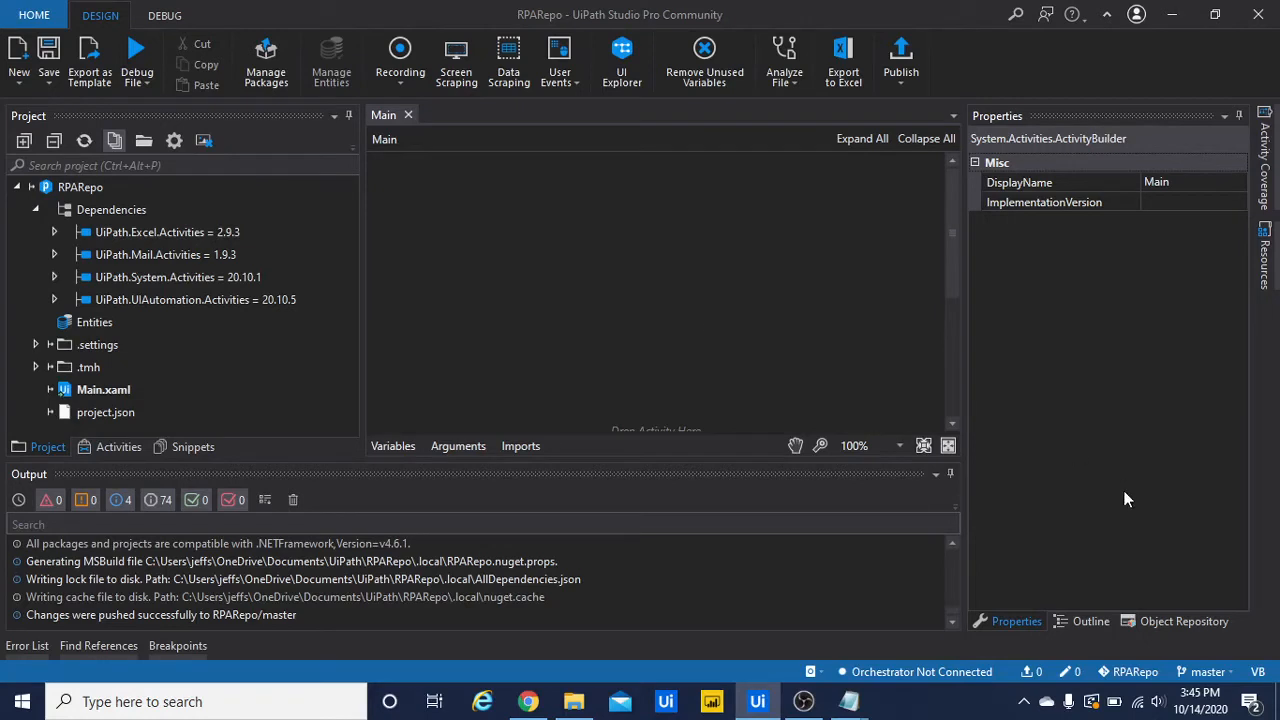
Open Manage Branches from the master status-bar indicator, listing master and RPARepo/master.
click(1205, 671)
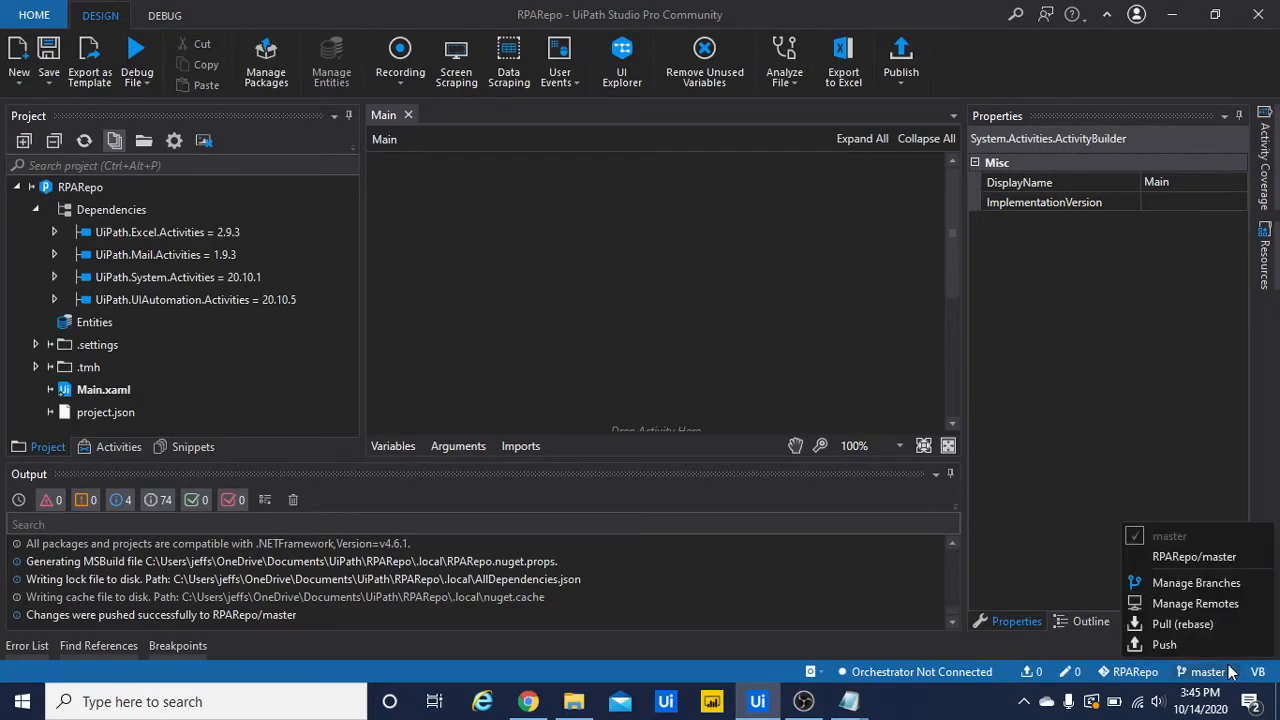
mouse_move(1196, 582)
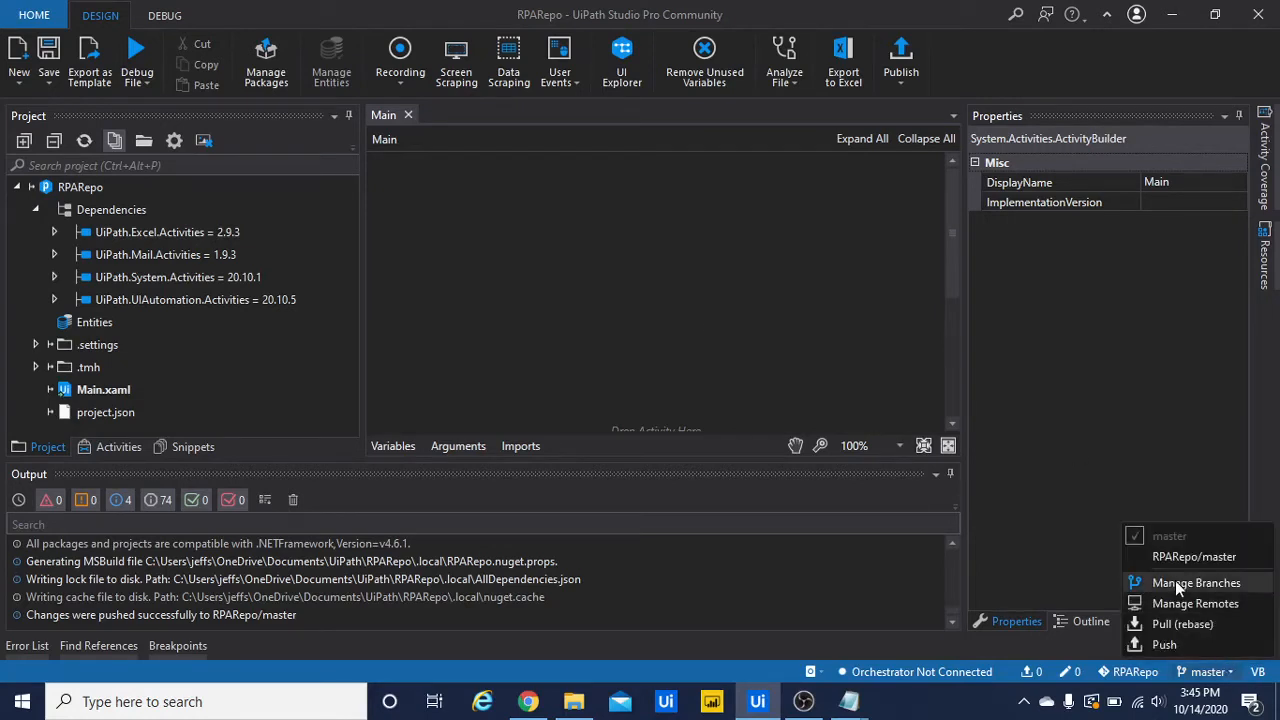
mouse_move(1215, 588)
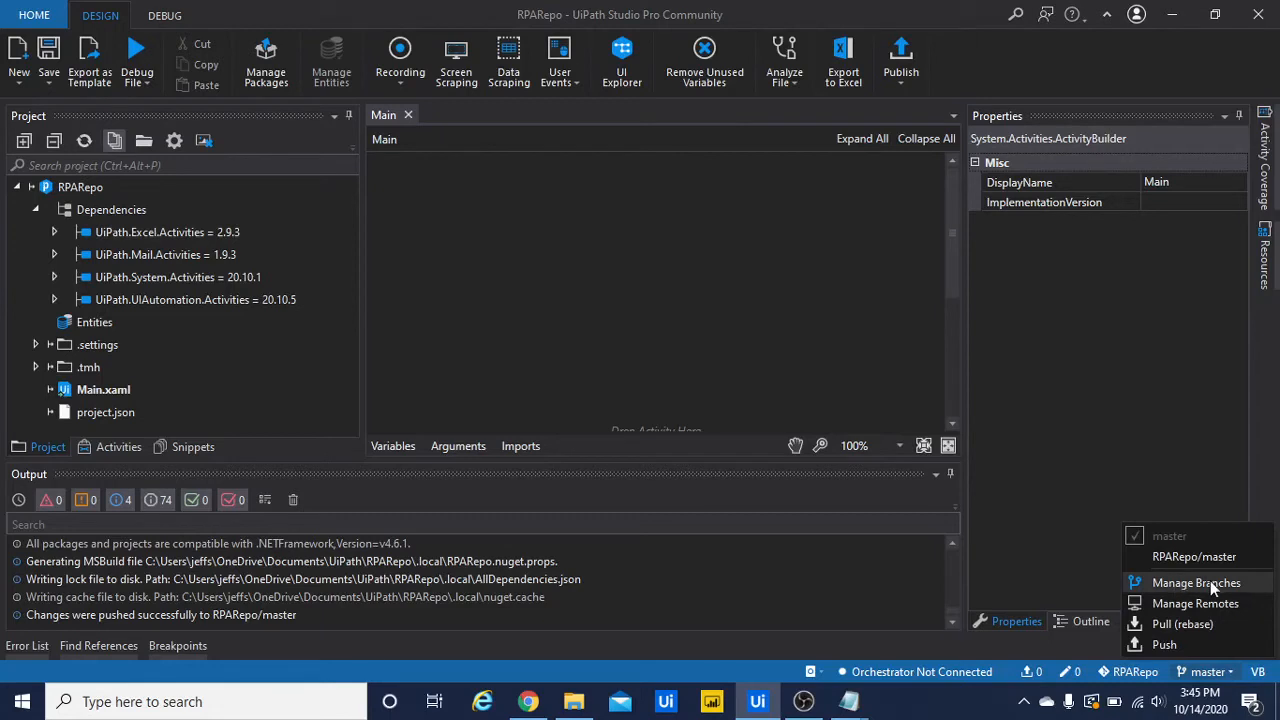
click(1196, 583)
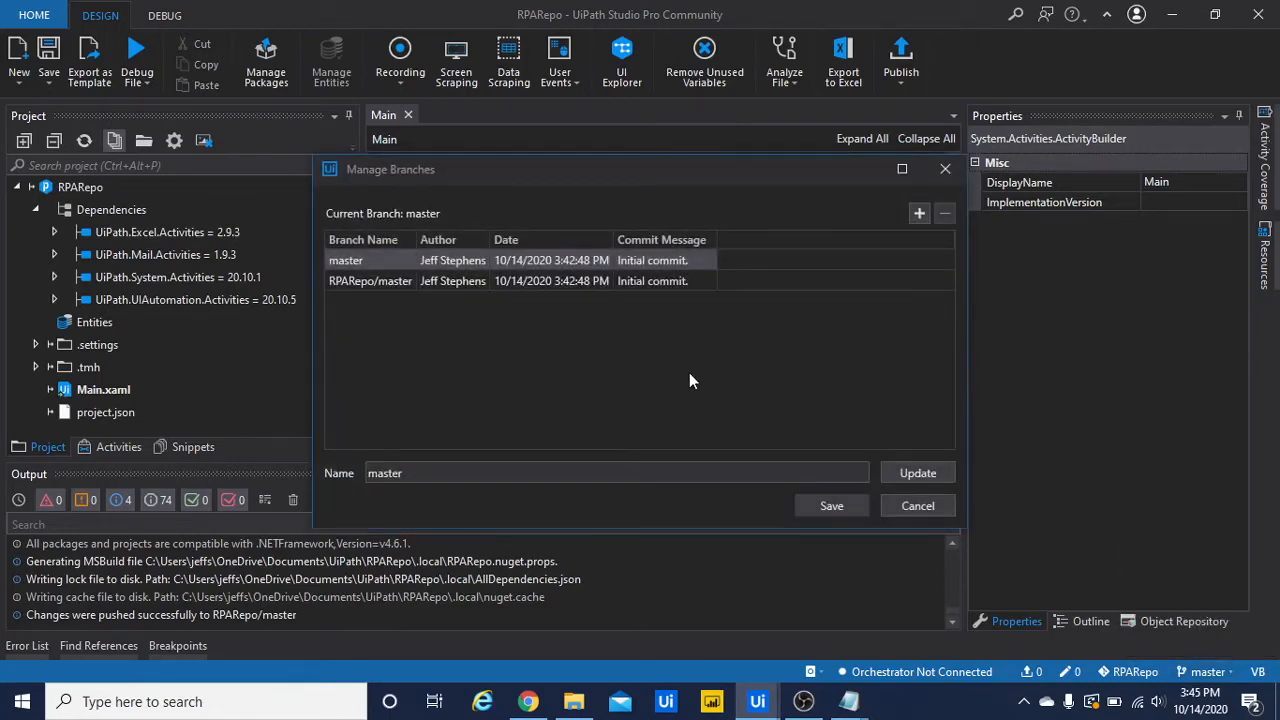
mouse_move(500, 460)
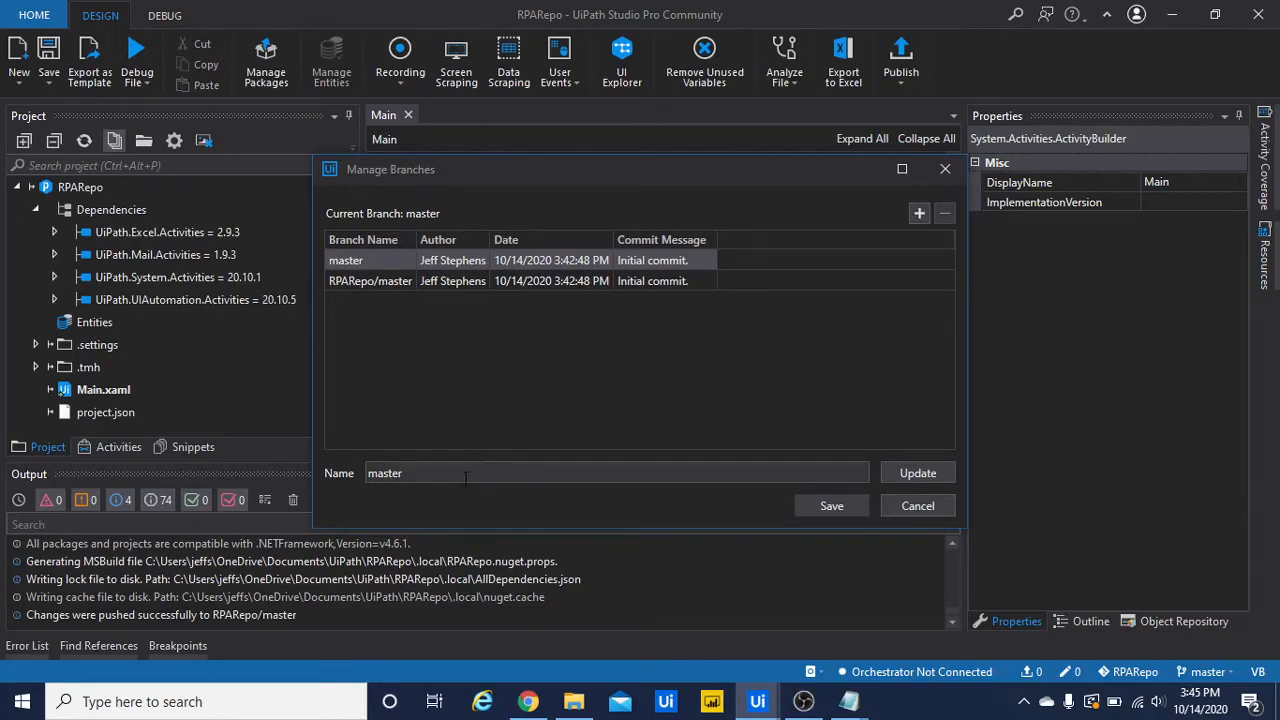
Add a new branch named CoffeeBrandResearch in the Manage Branches dialog.
click(918, 213)
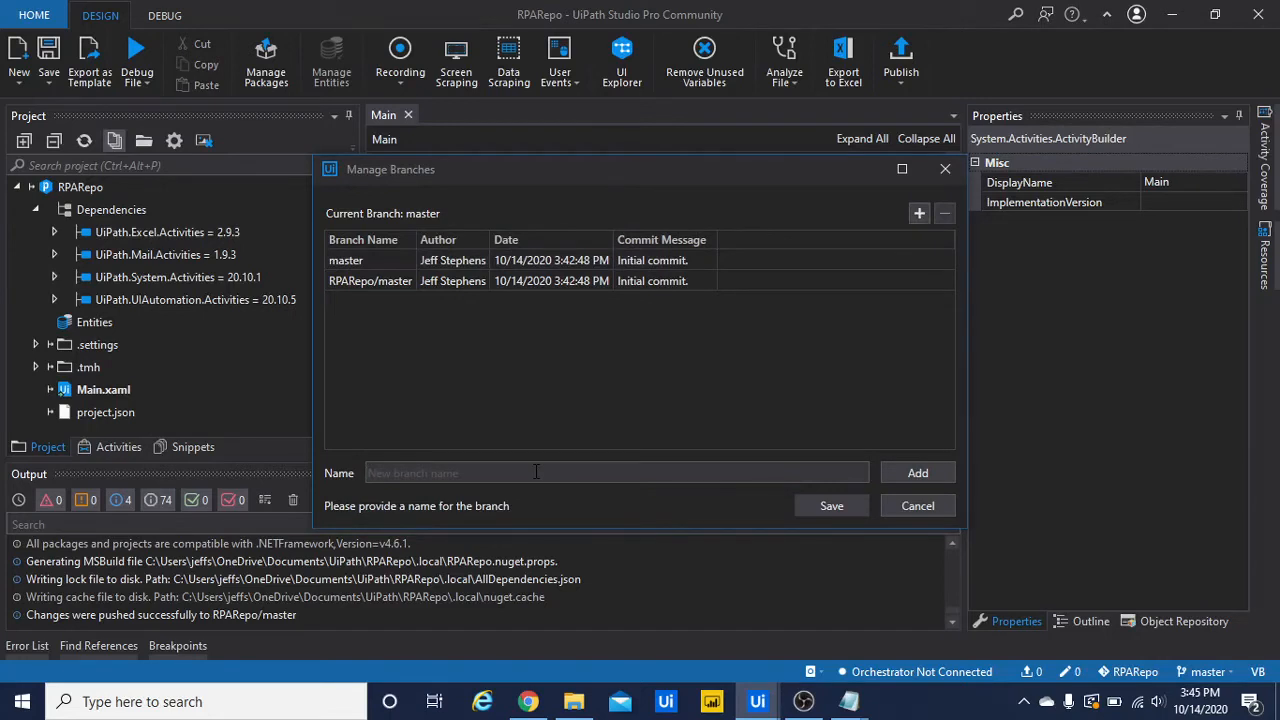
text(CoffeeBrandR)
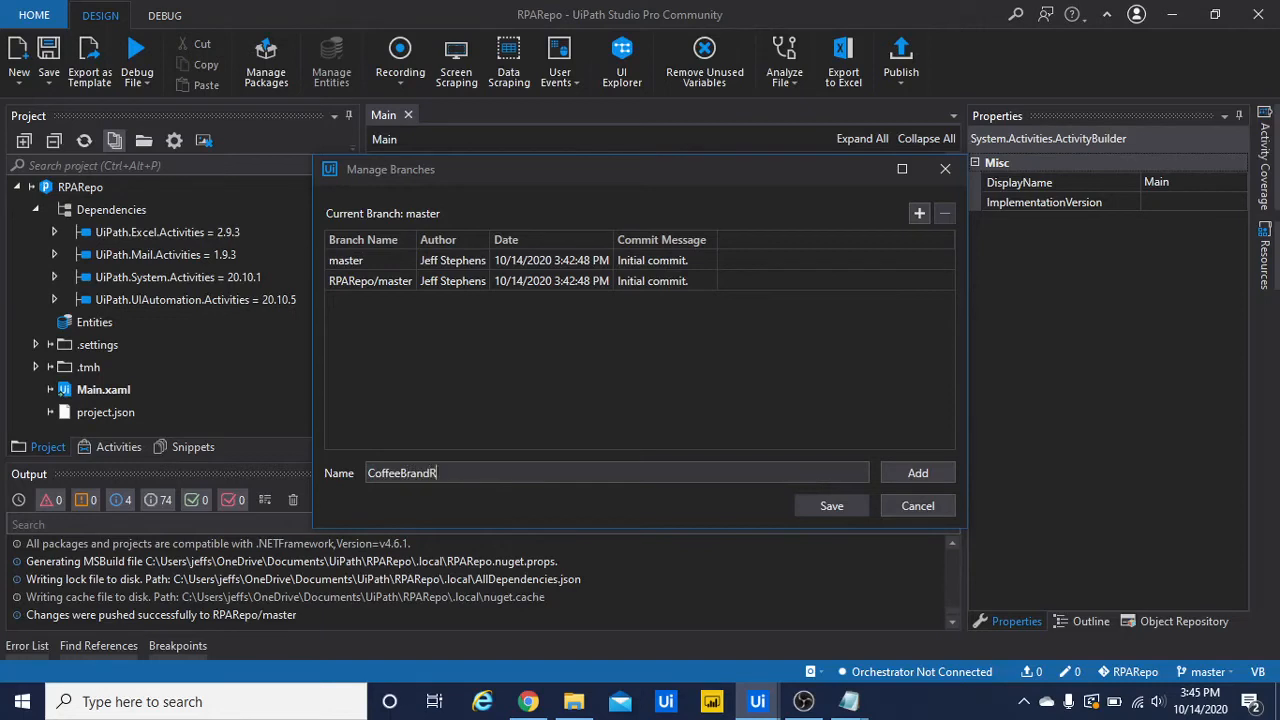
text(esearch)
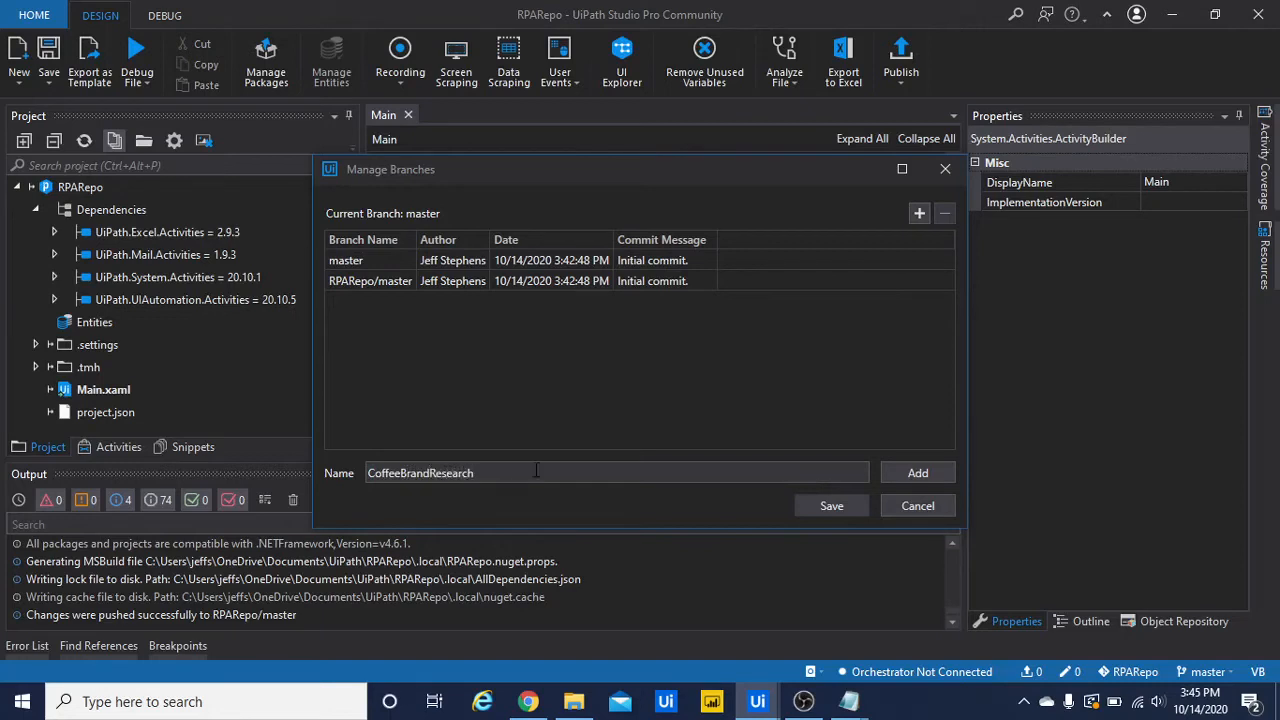
mouse_move(505, 418)
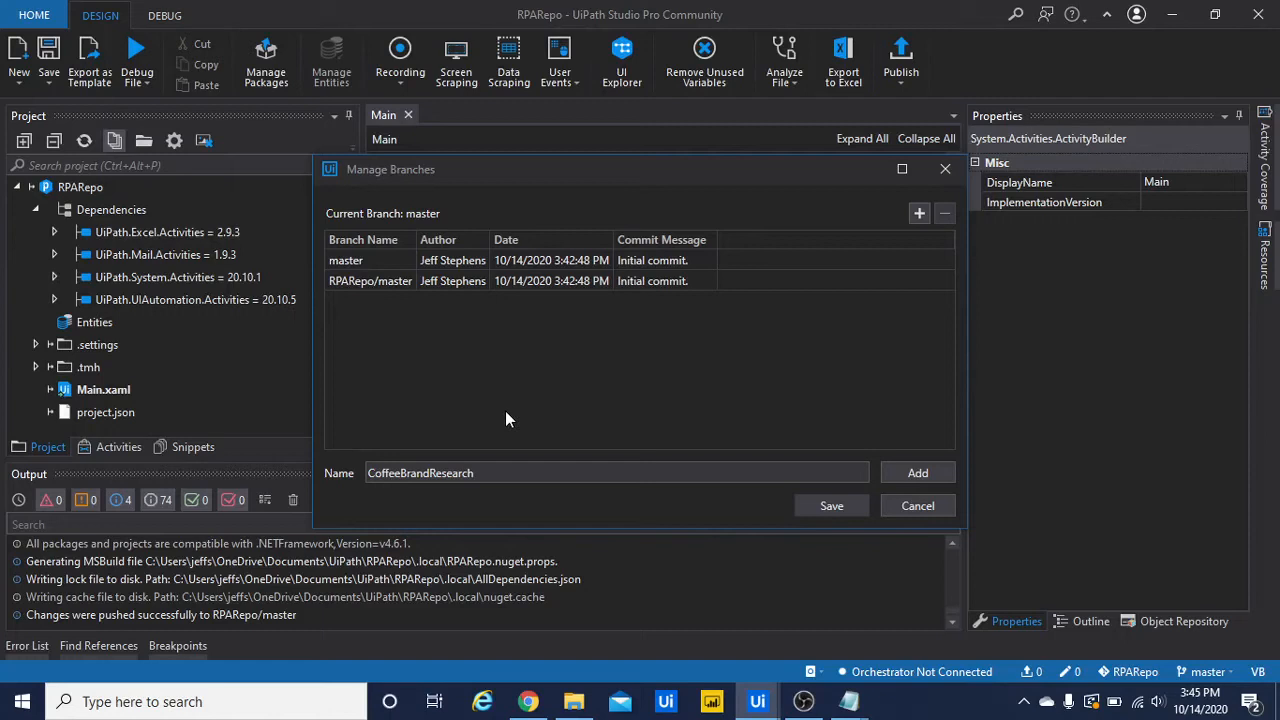
mouse_move(918, 472)
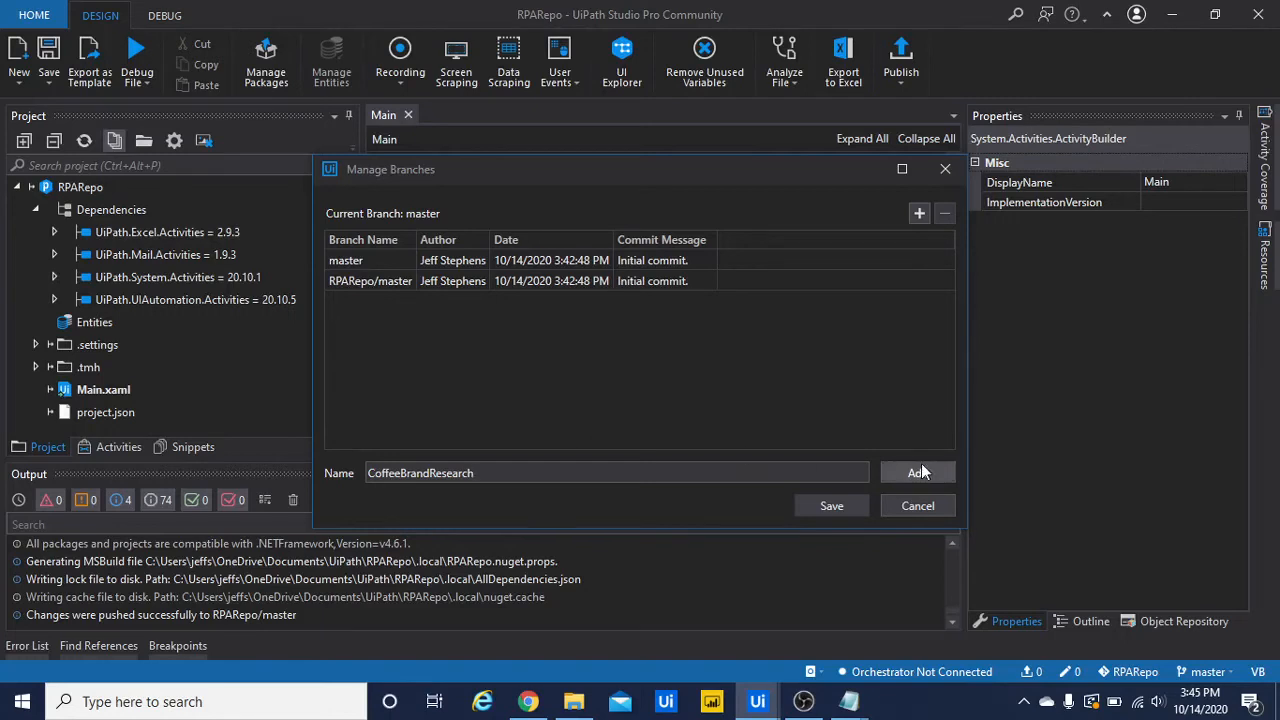
click(916, 472)
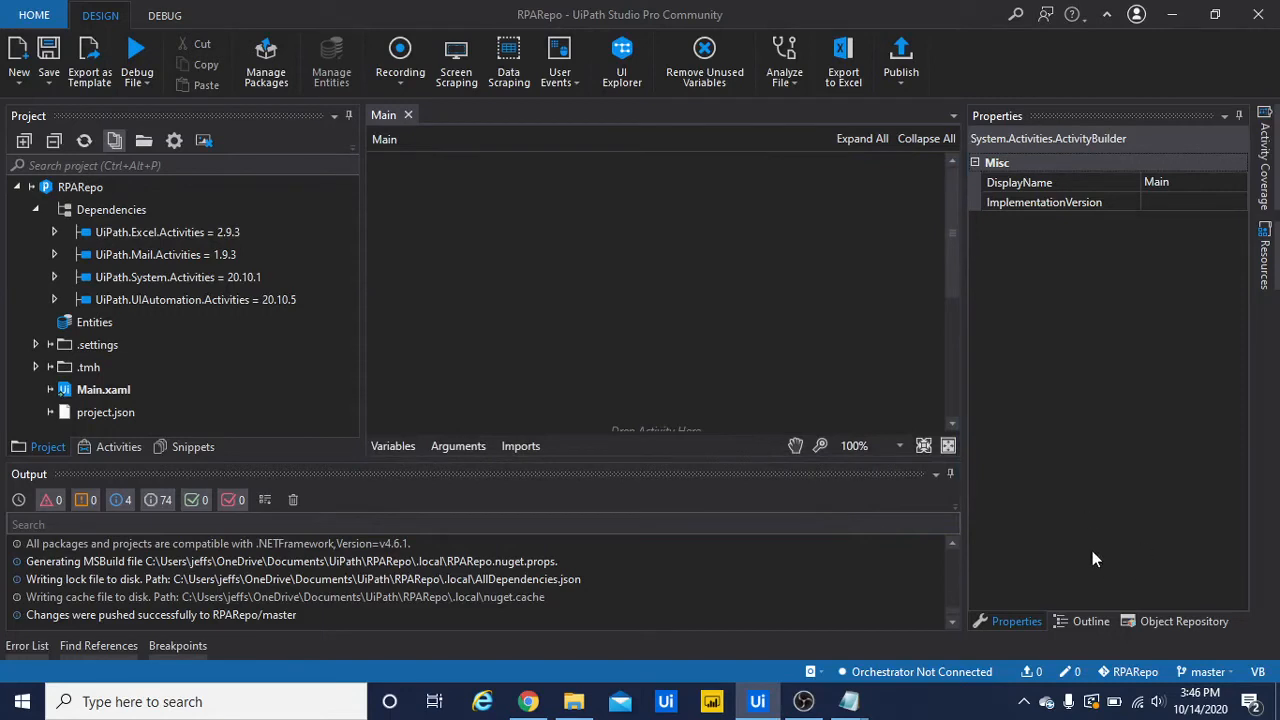
Check out the CoffeeBrandResearch branch from the status-bar branch list.
click(1208, 671)
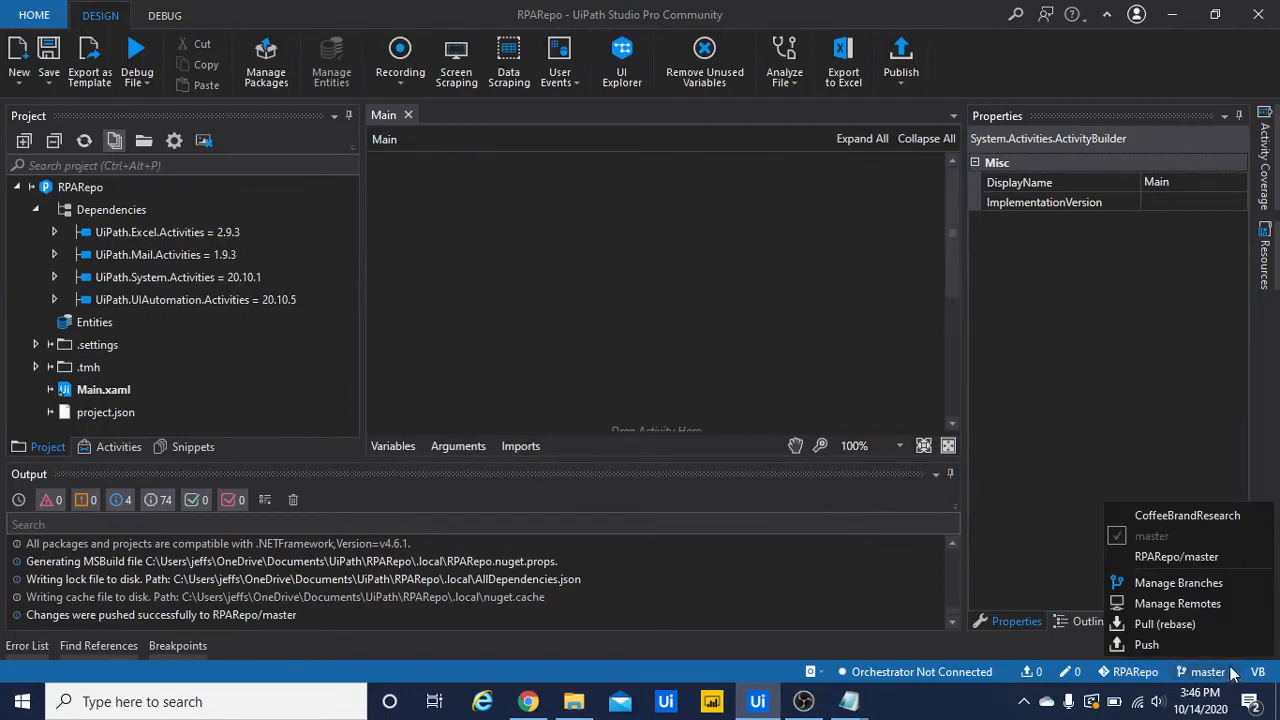
mouse_move(1169, 509)
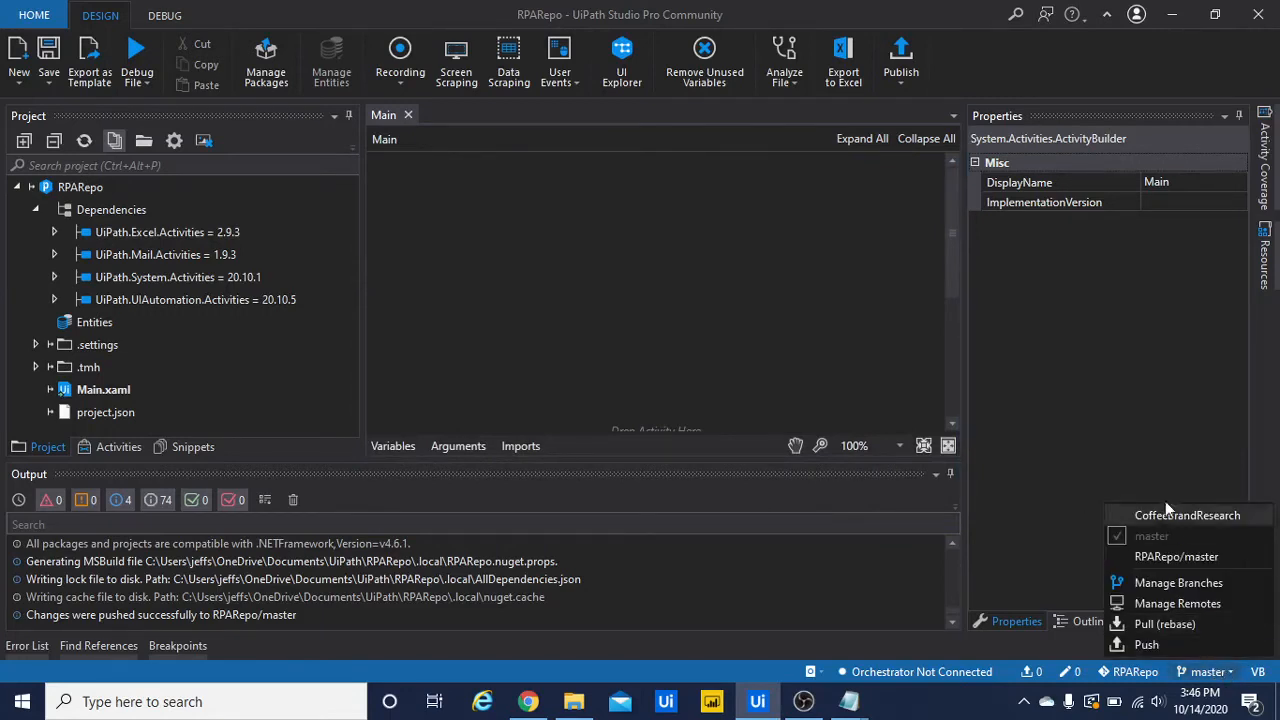
click(1188, 515)
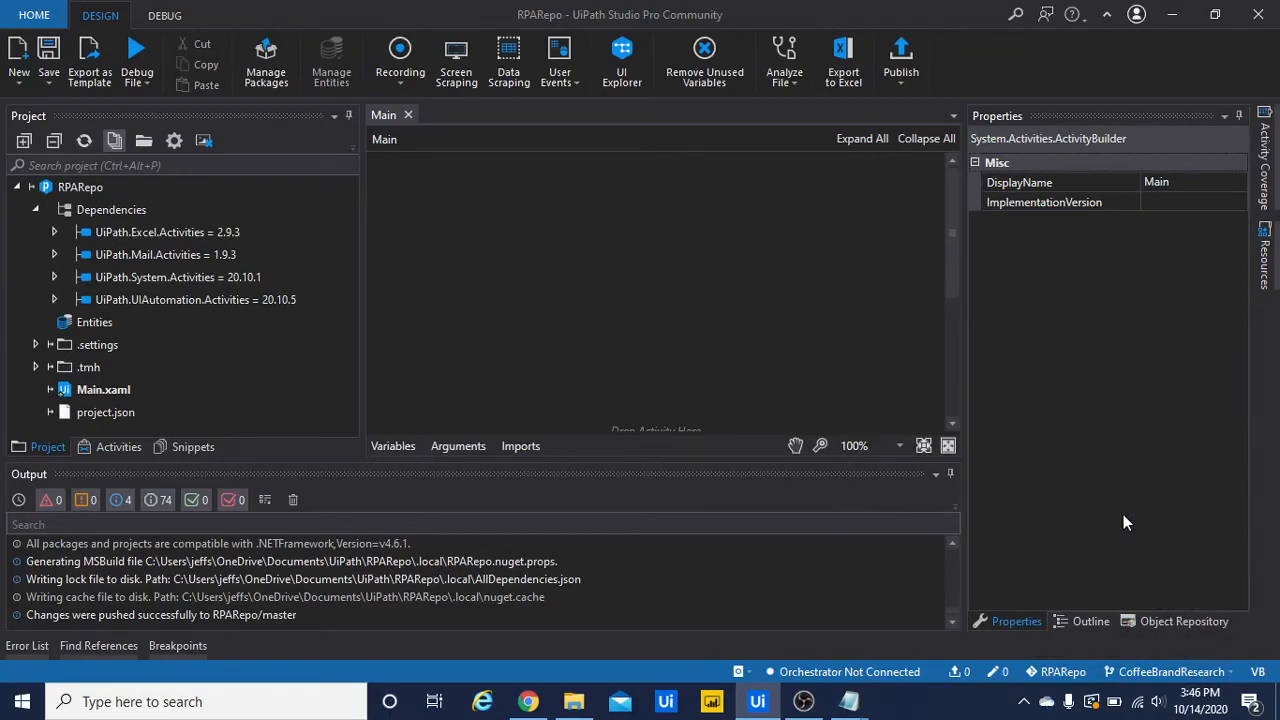
mouse_move(1135, 518)
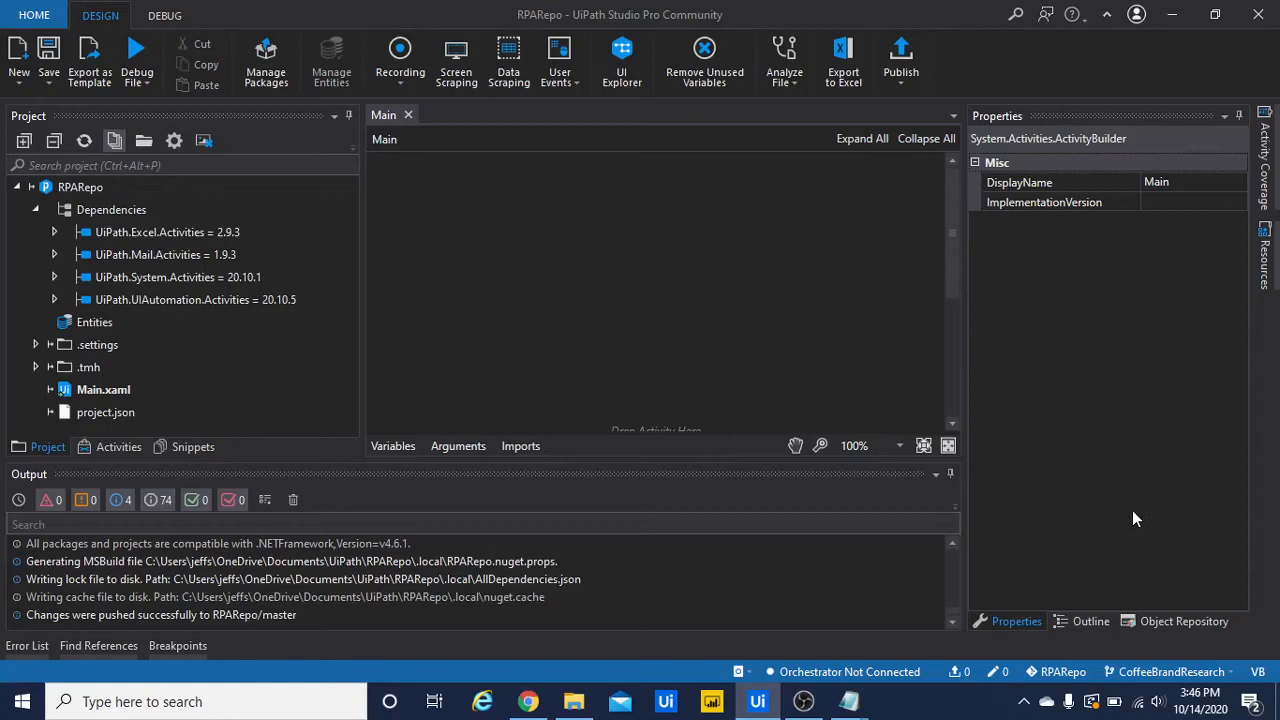
mouse_move(667, 373)
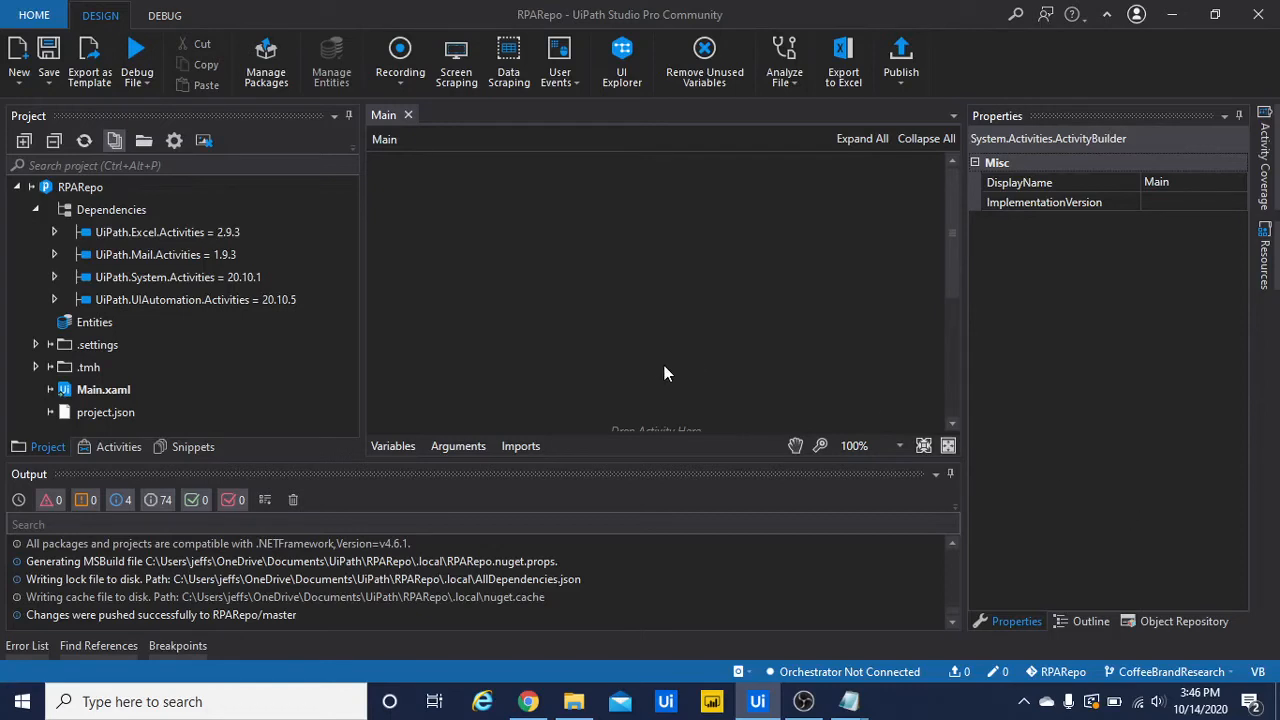
mouse_move(677, 390)
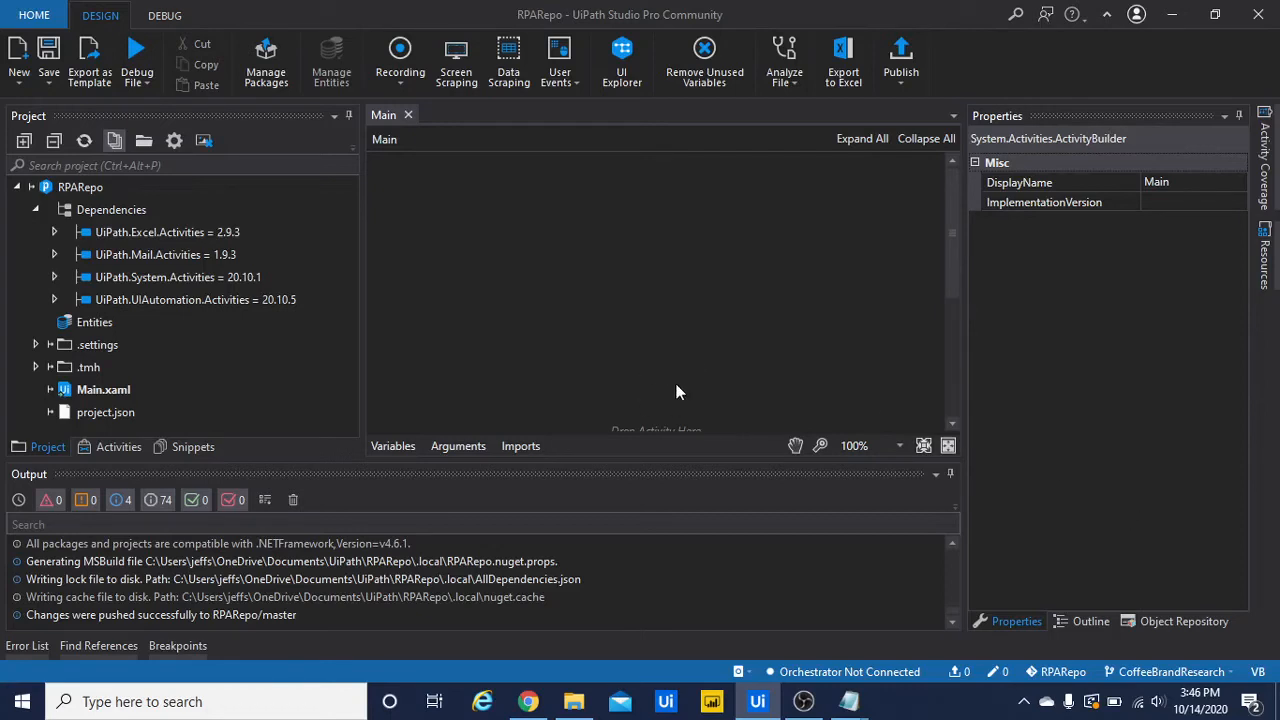
click(400, 60)
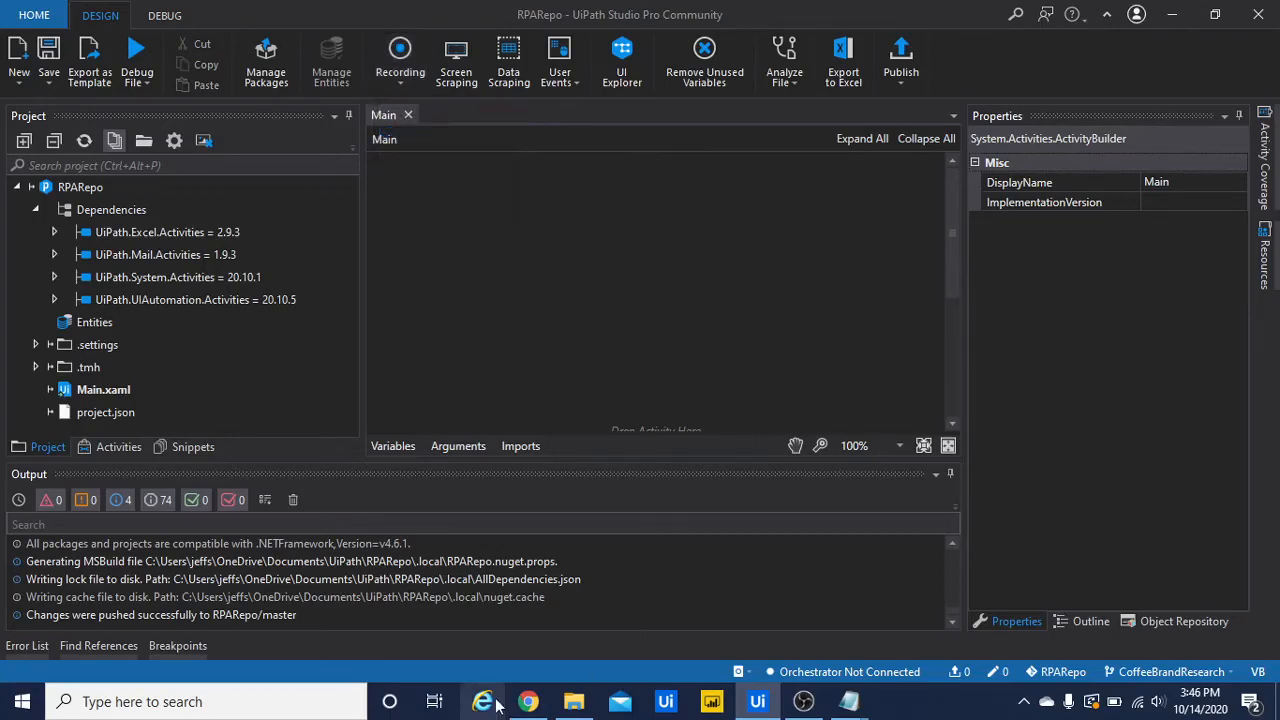
Open a blank Chrome tab and record a web sequence that clicks inside it.
click(528, 701)
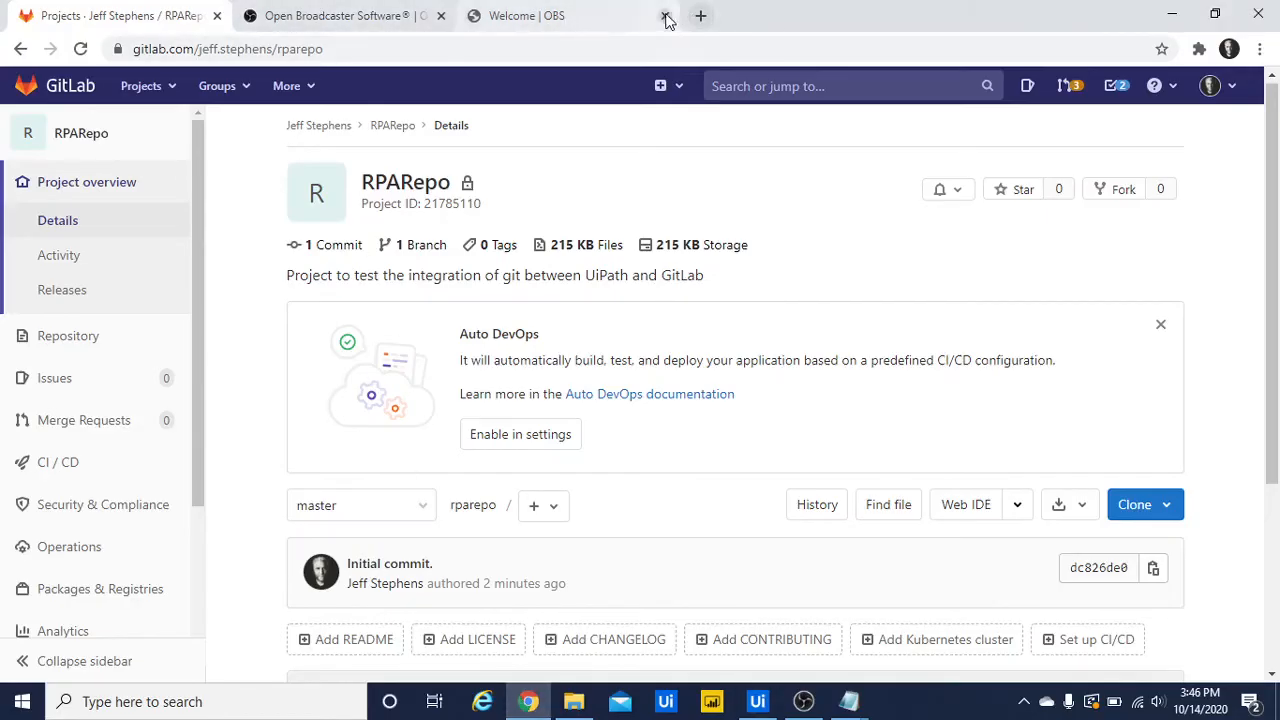
click(666, 15)
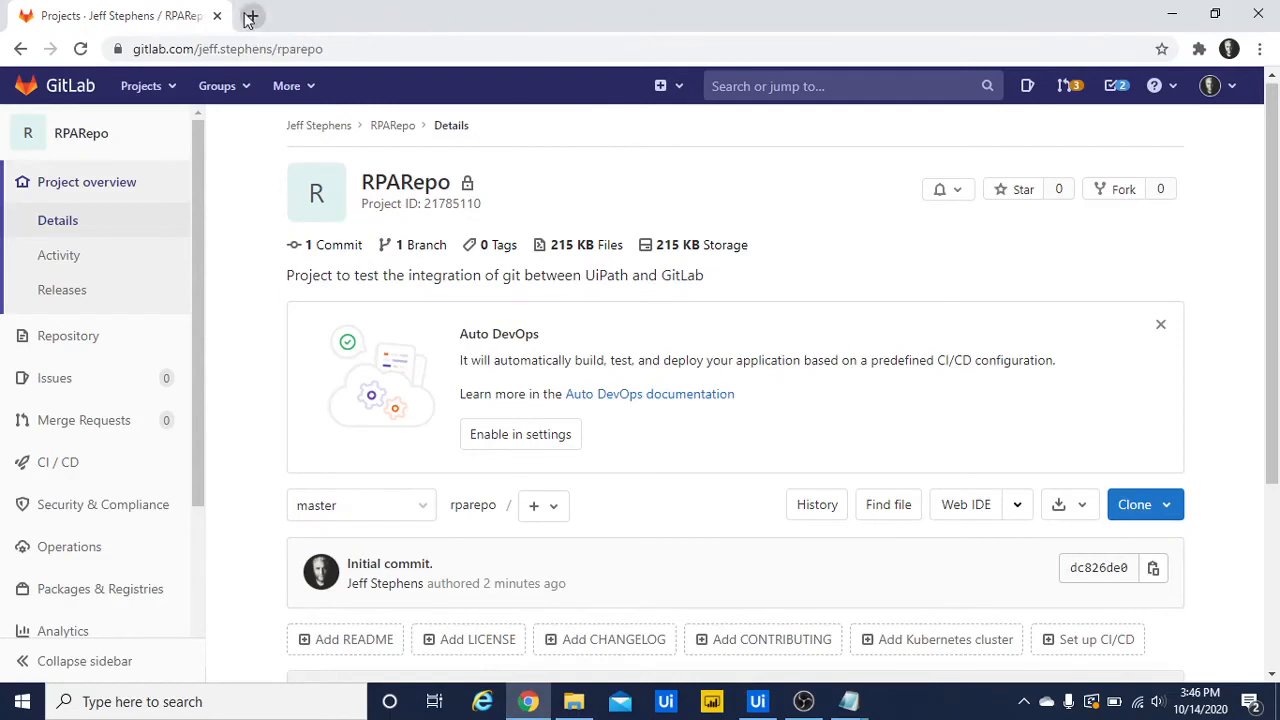
click(251, 16)
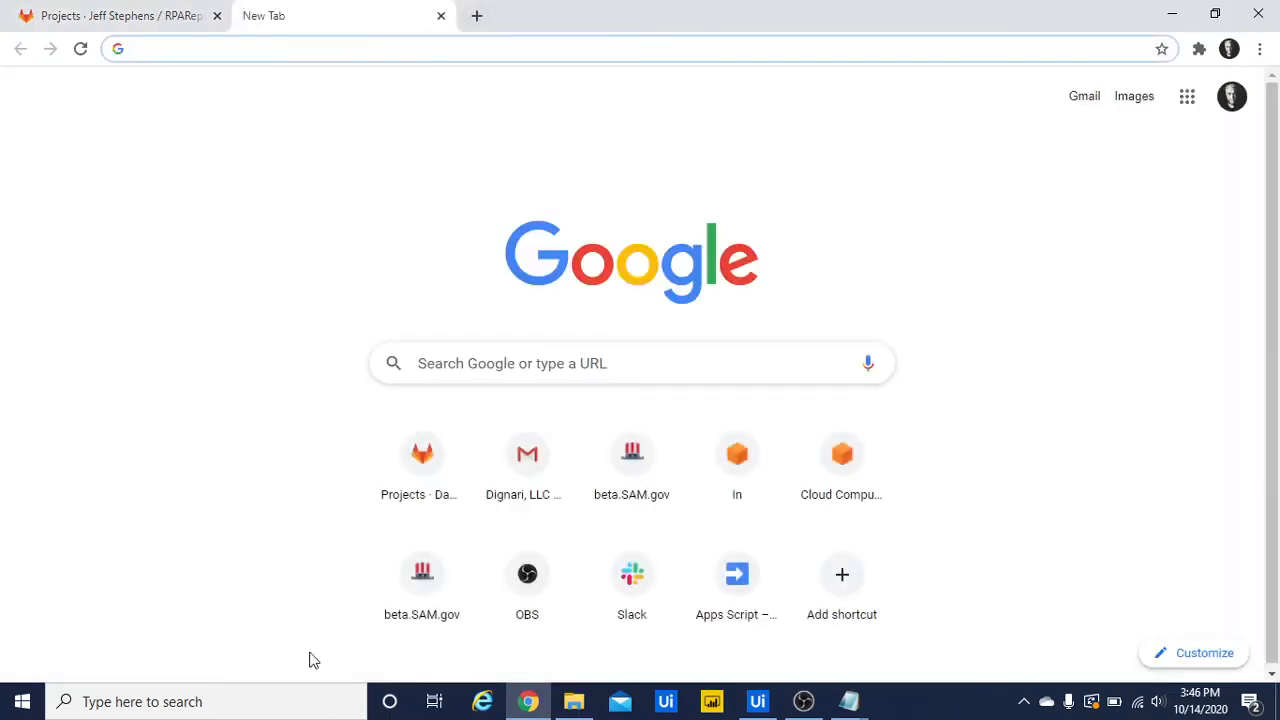
click(757, 701)
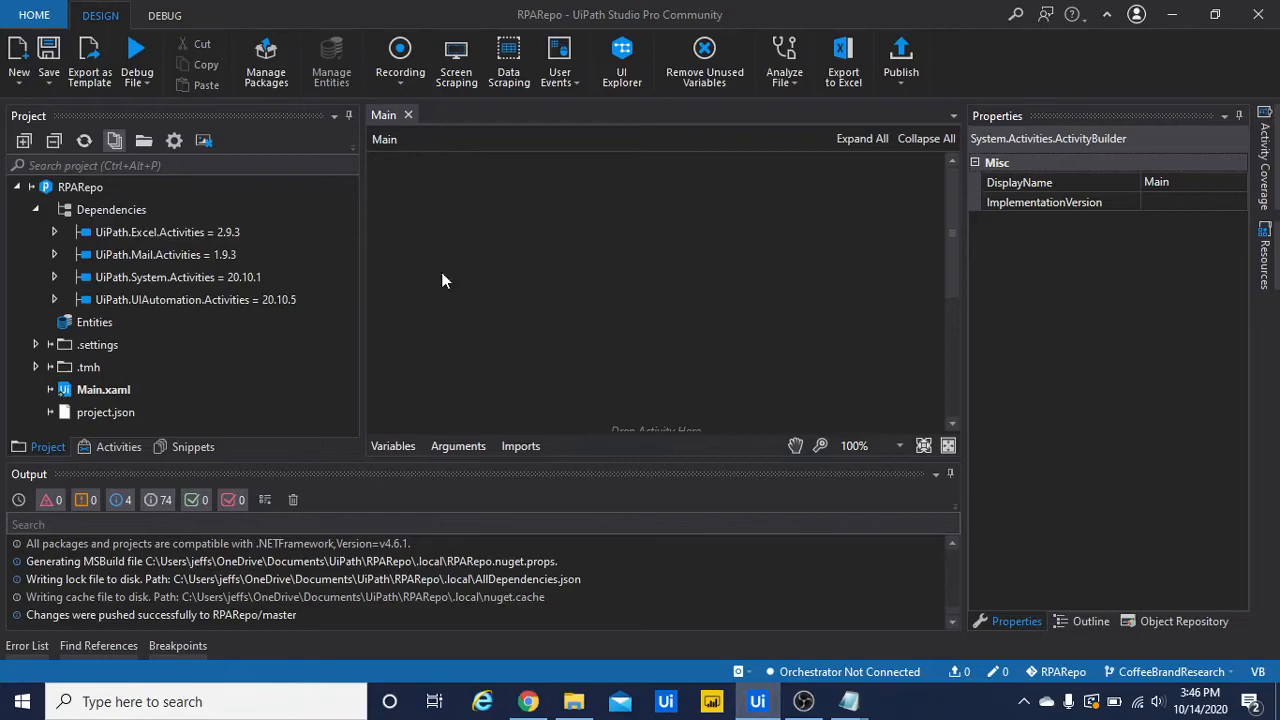
click(400, 60)
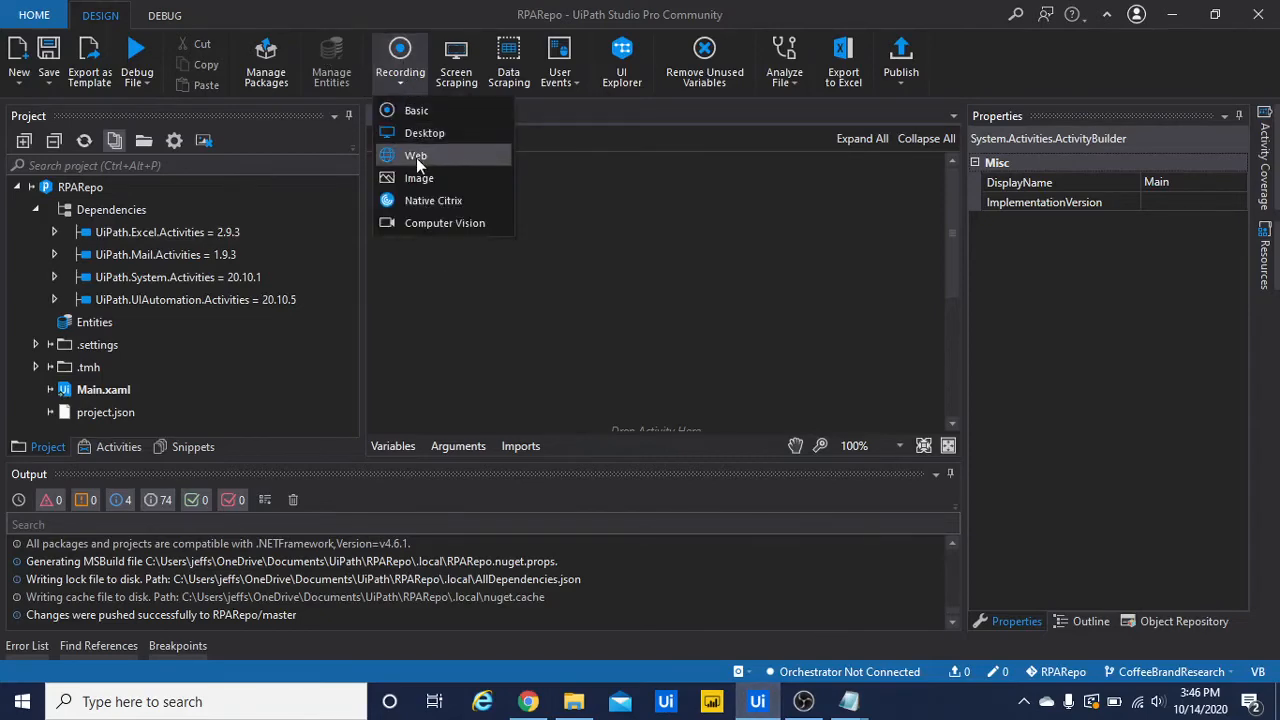
click(415, 155)
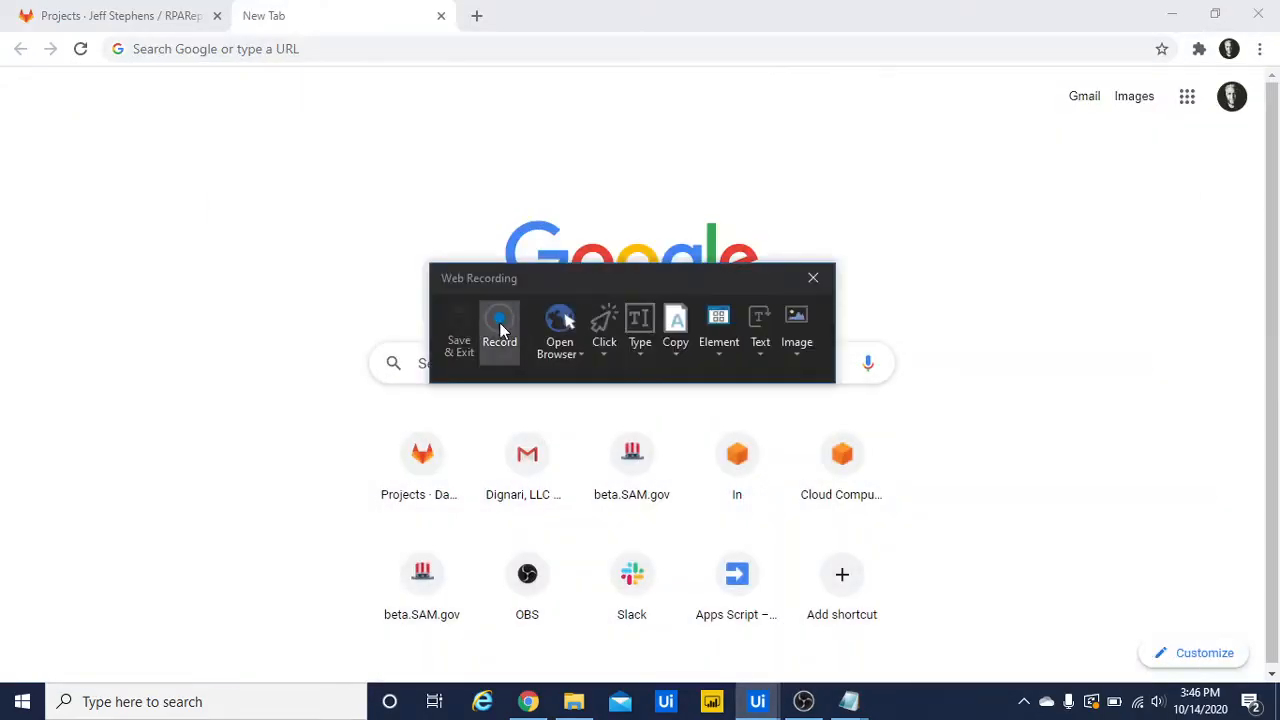
click(813, 277)
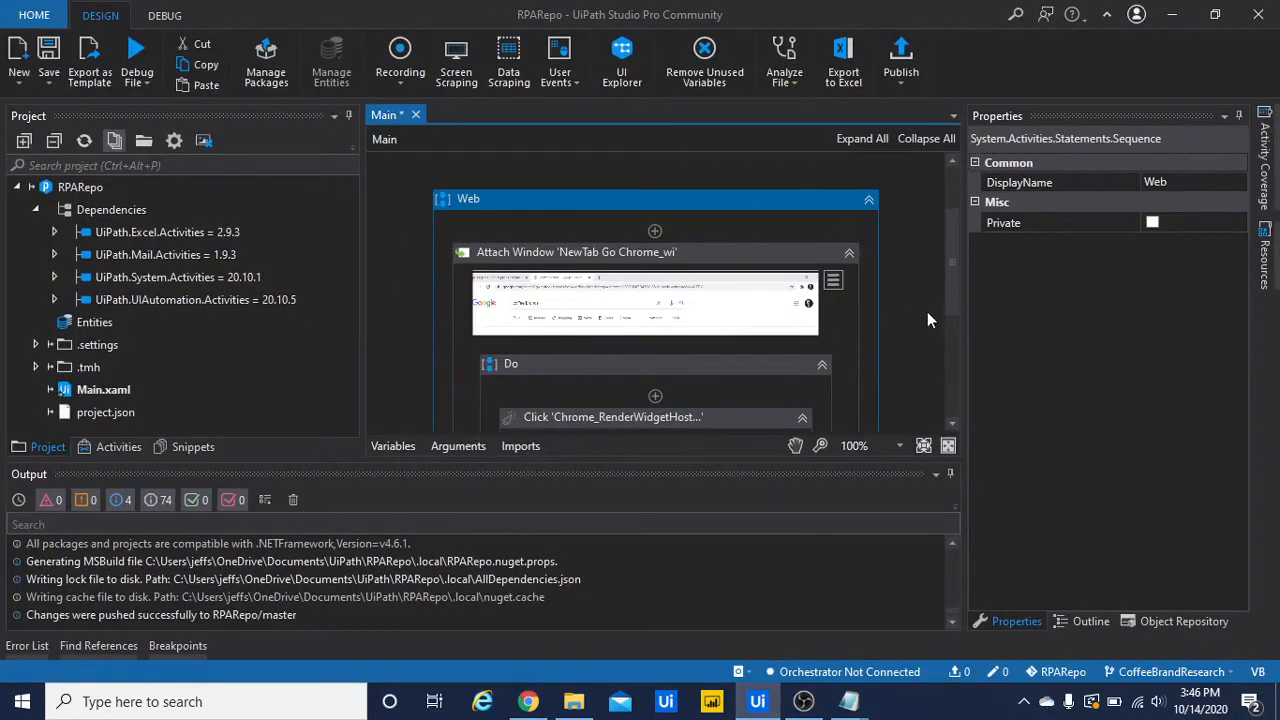
mouse_move(923, 318)
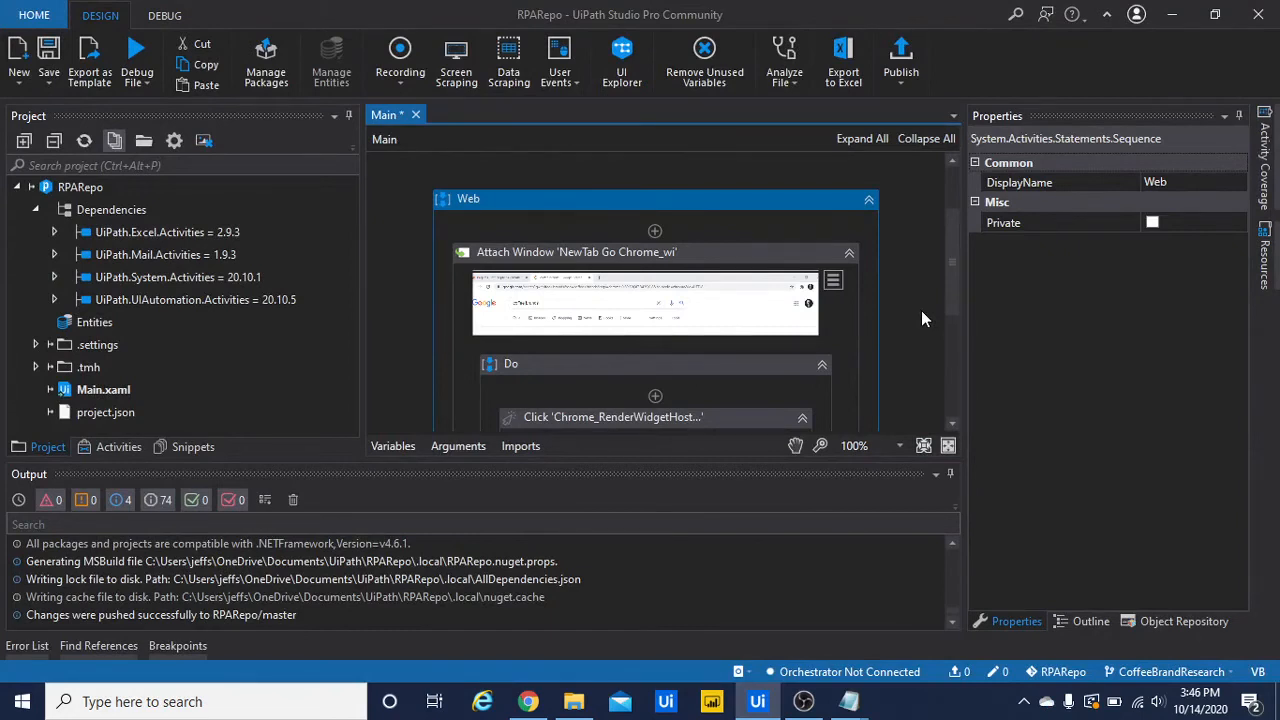
mouse_move(836, 322)
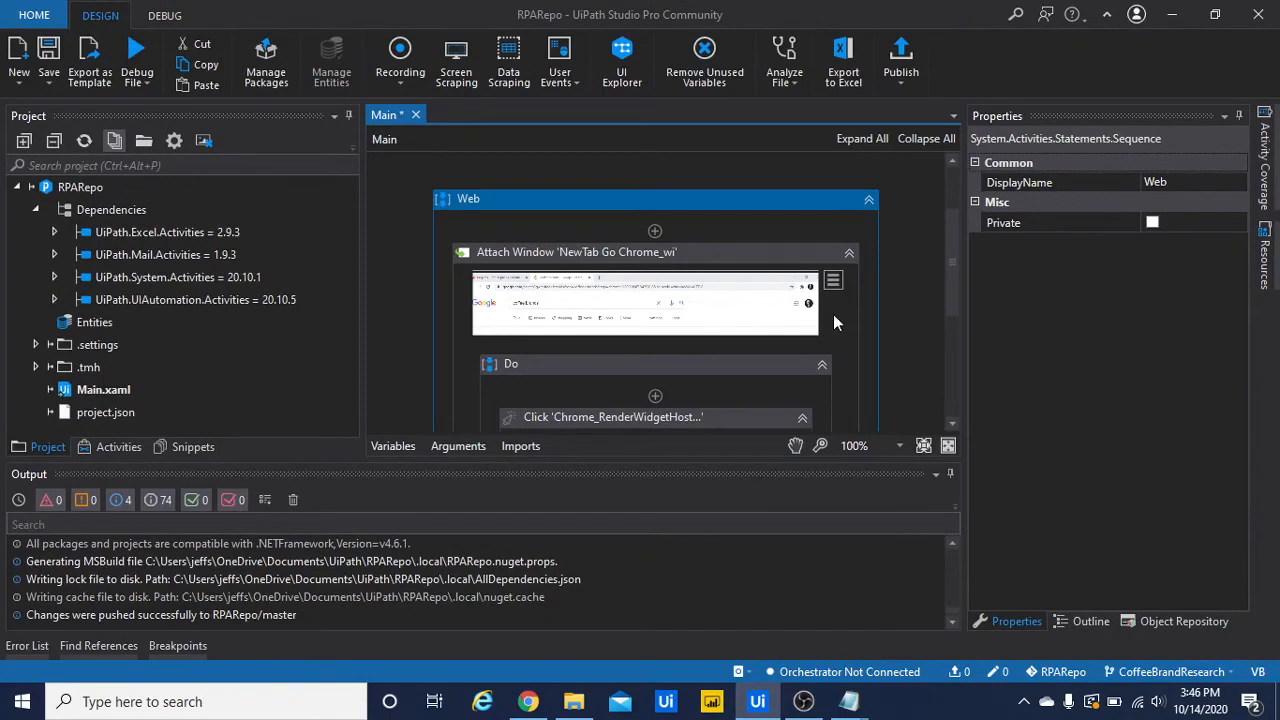
mouse_move(813, 324)
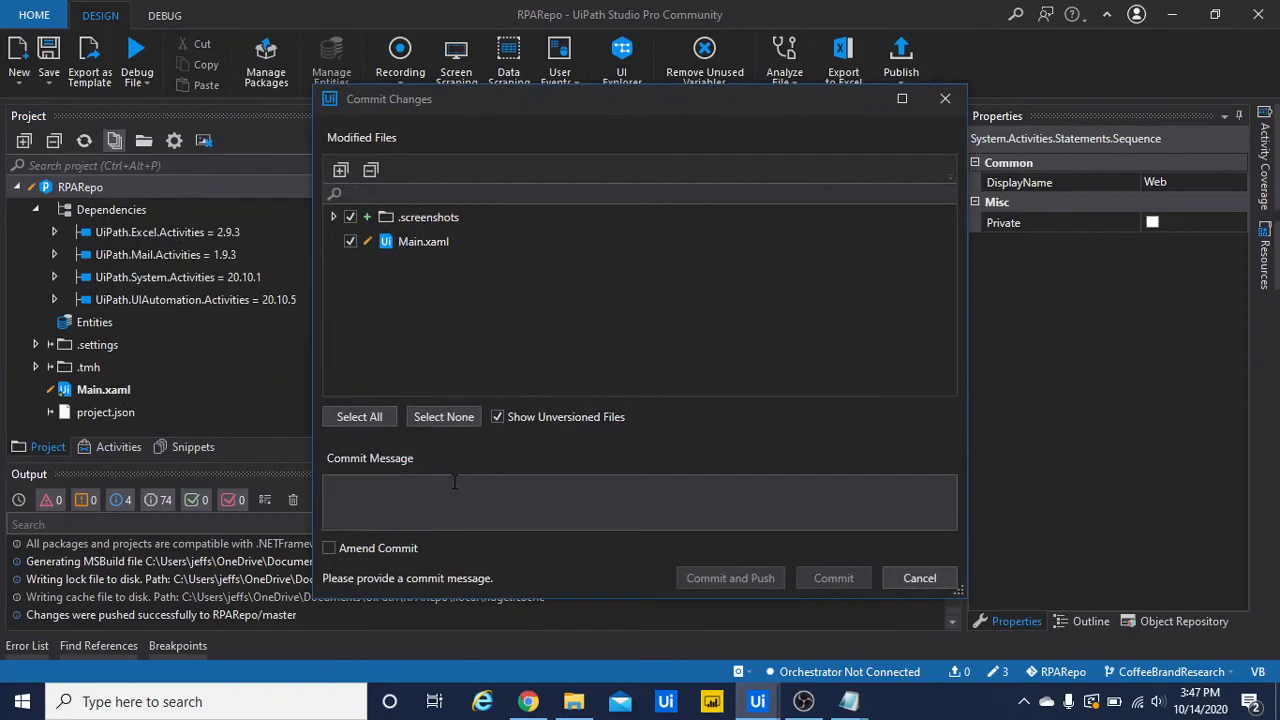
Commit Main.xaml and .screenshots with the message 'Coffee brand research capability.'.
text(Coffee b)
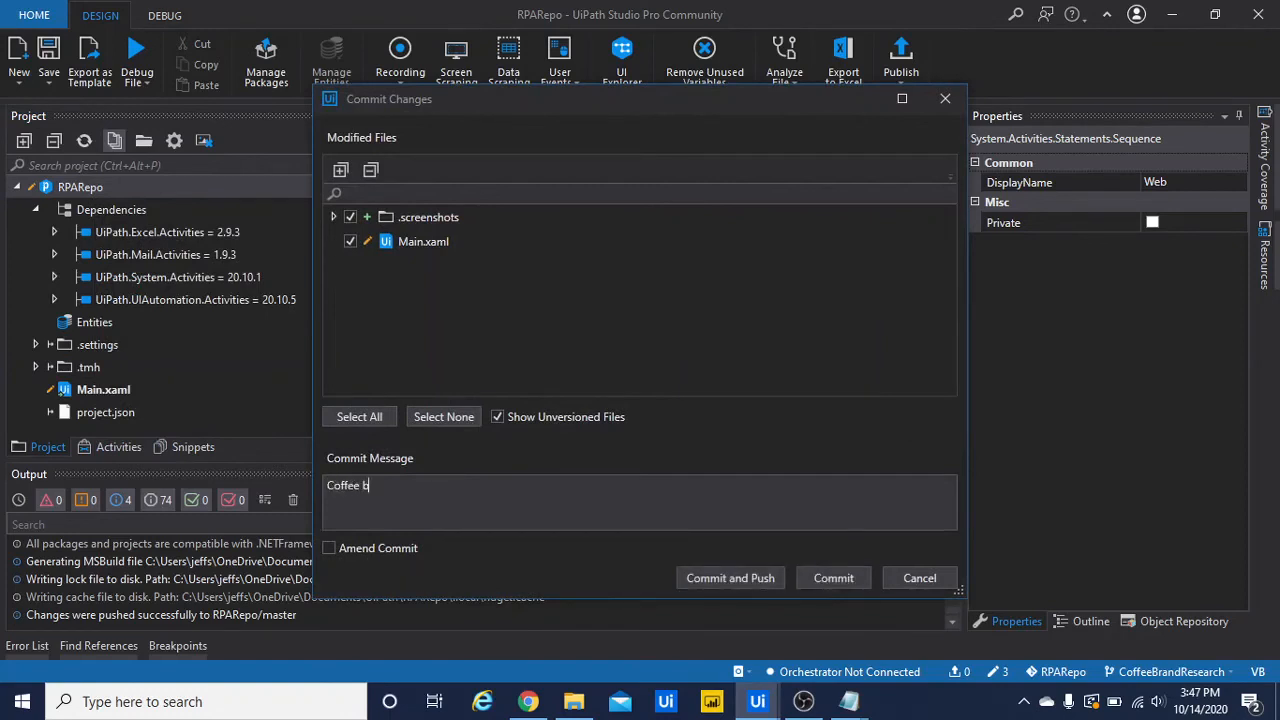
text(rand research capabi)
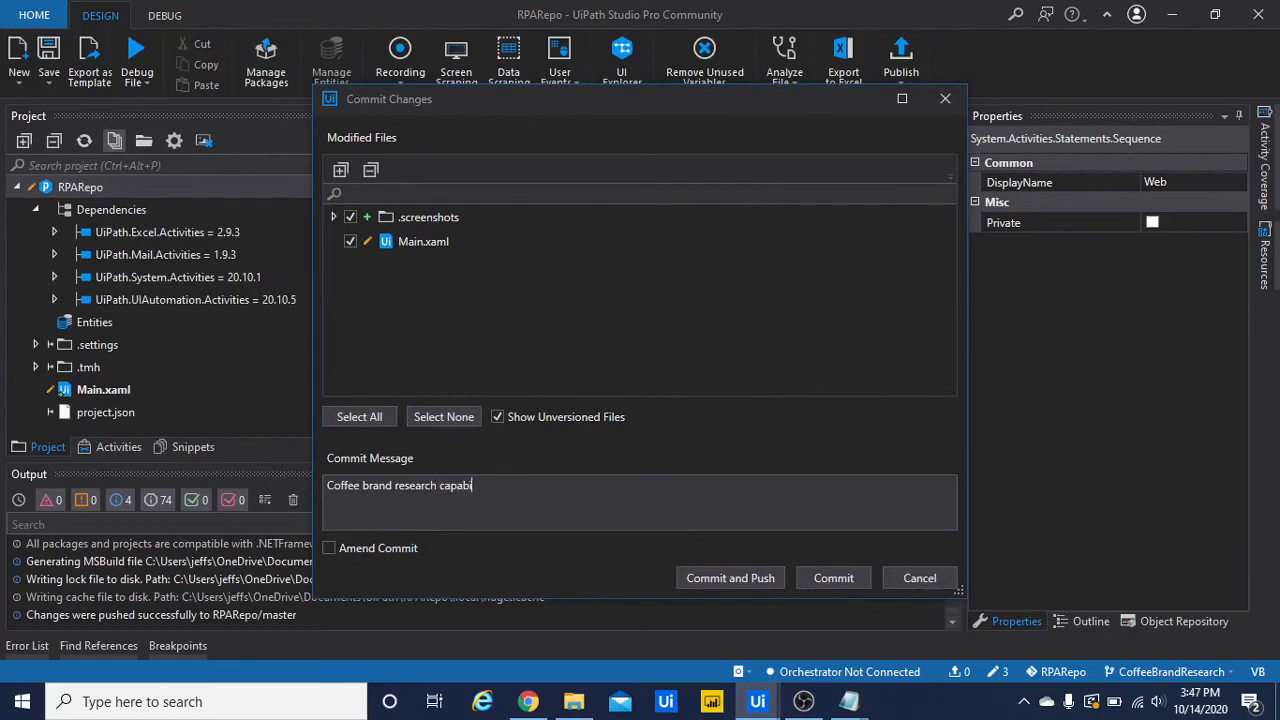
text(lity.)
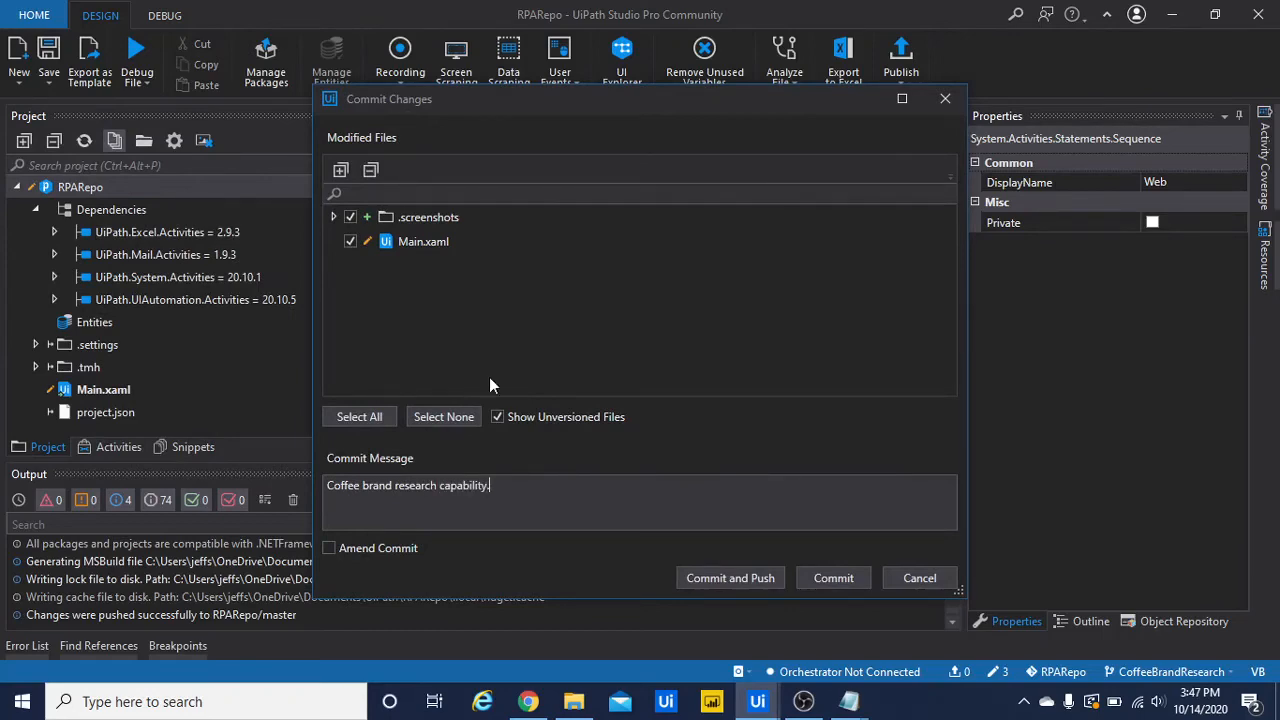
click(833, 578)
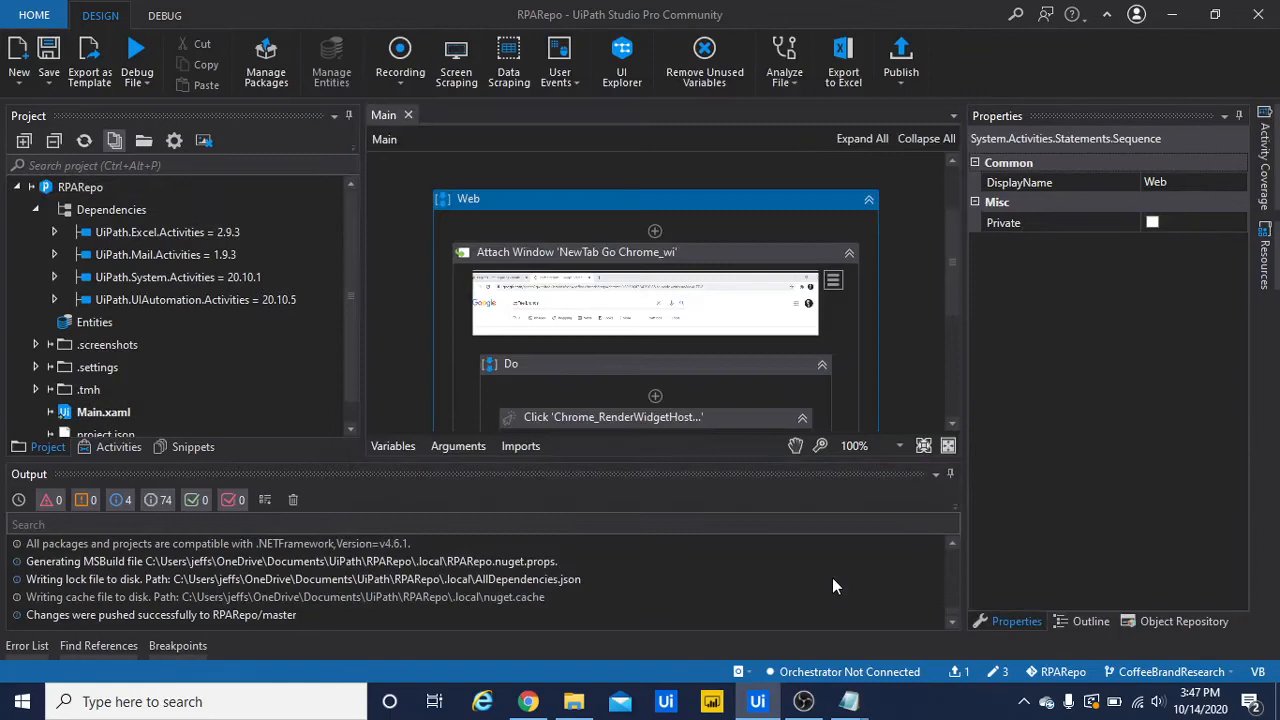
mouse_move(703, 300)
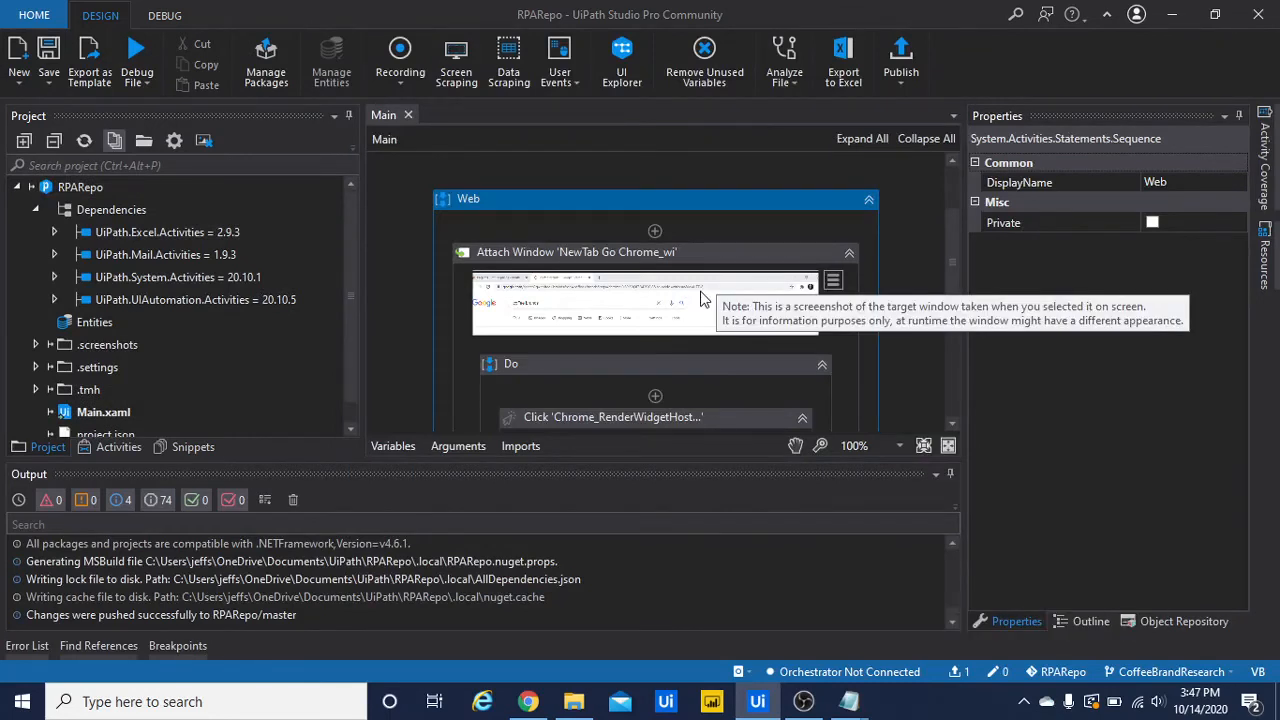
mouse_move(685, 457)
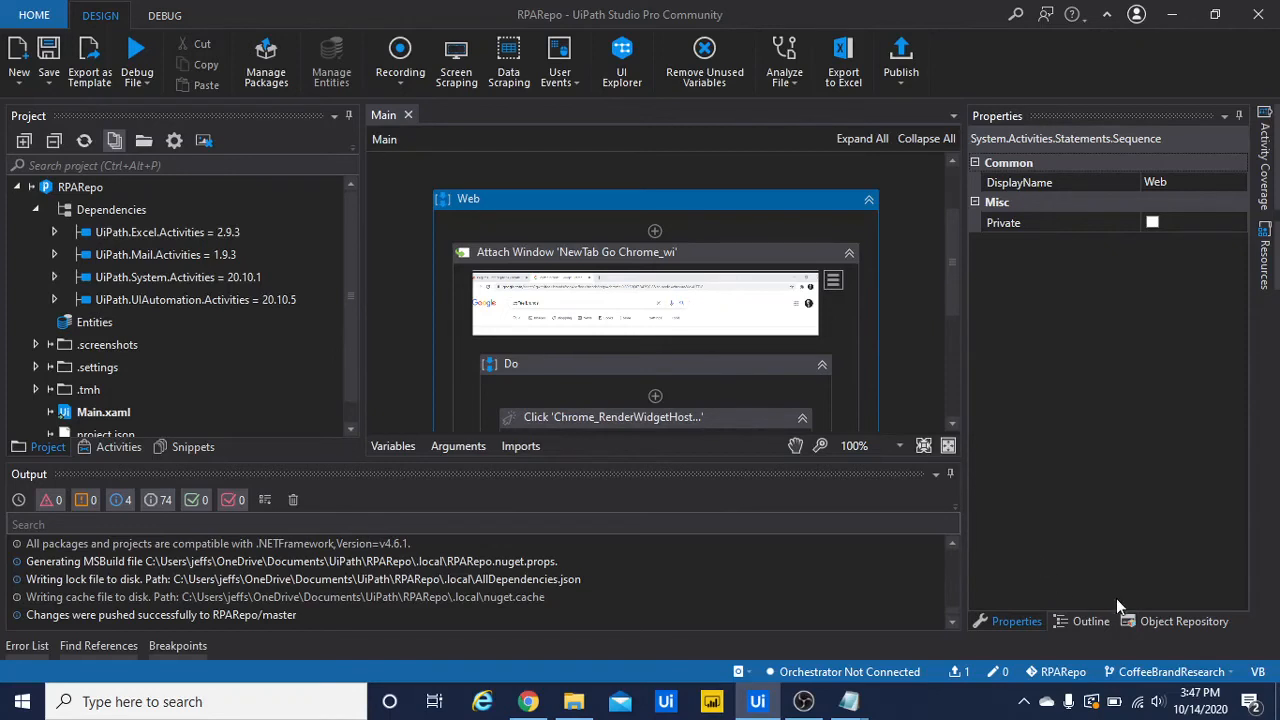
mouse_move(1102, 585)
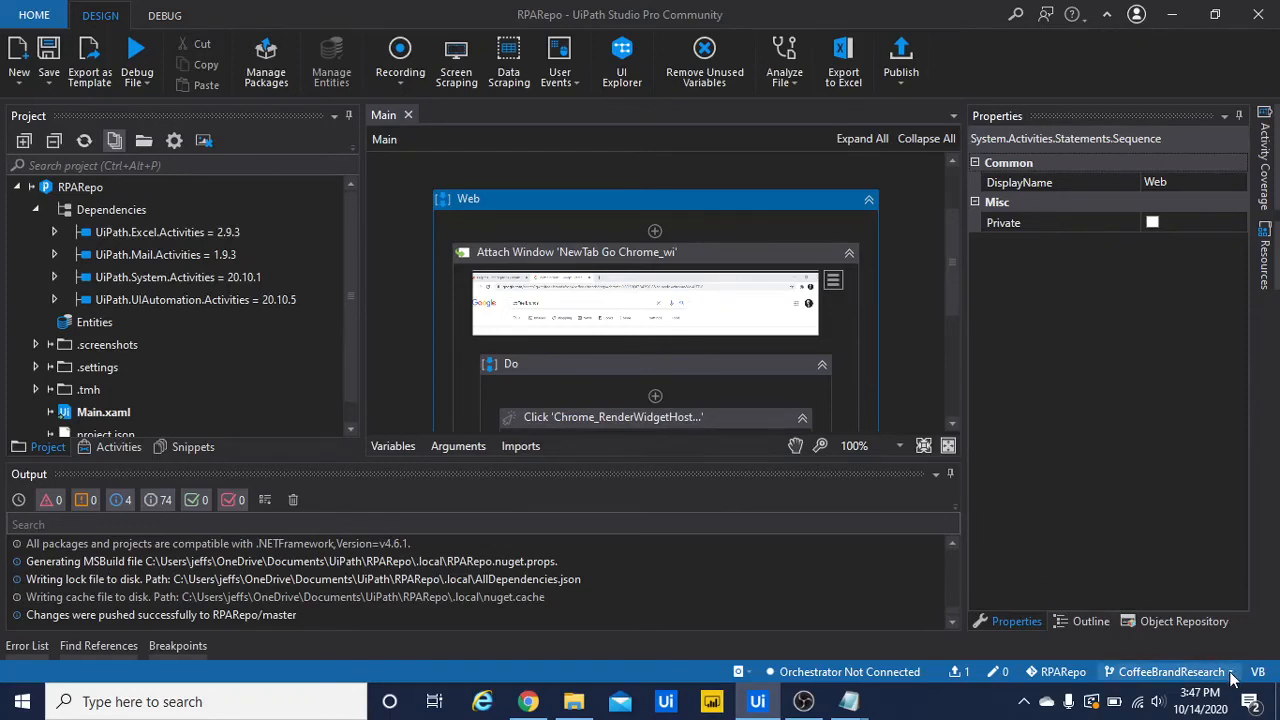
Push the new commit to RPARepo/CoffeeBrandResearch, then bring the browser forward.
click(1169, 671)
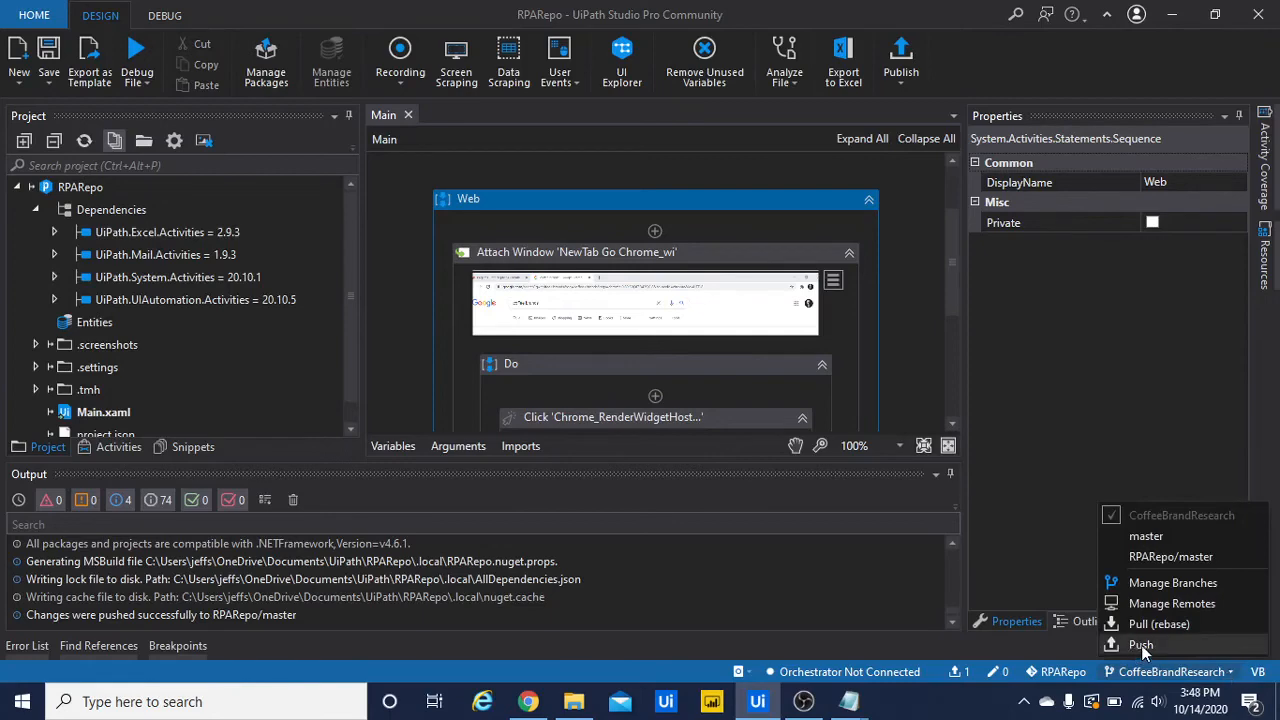
click(1141, 644)
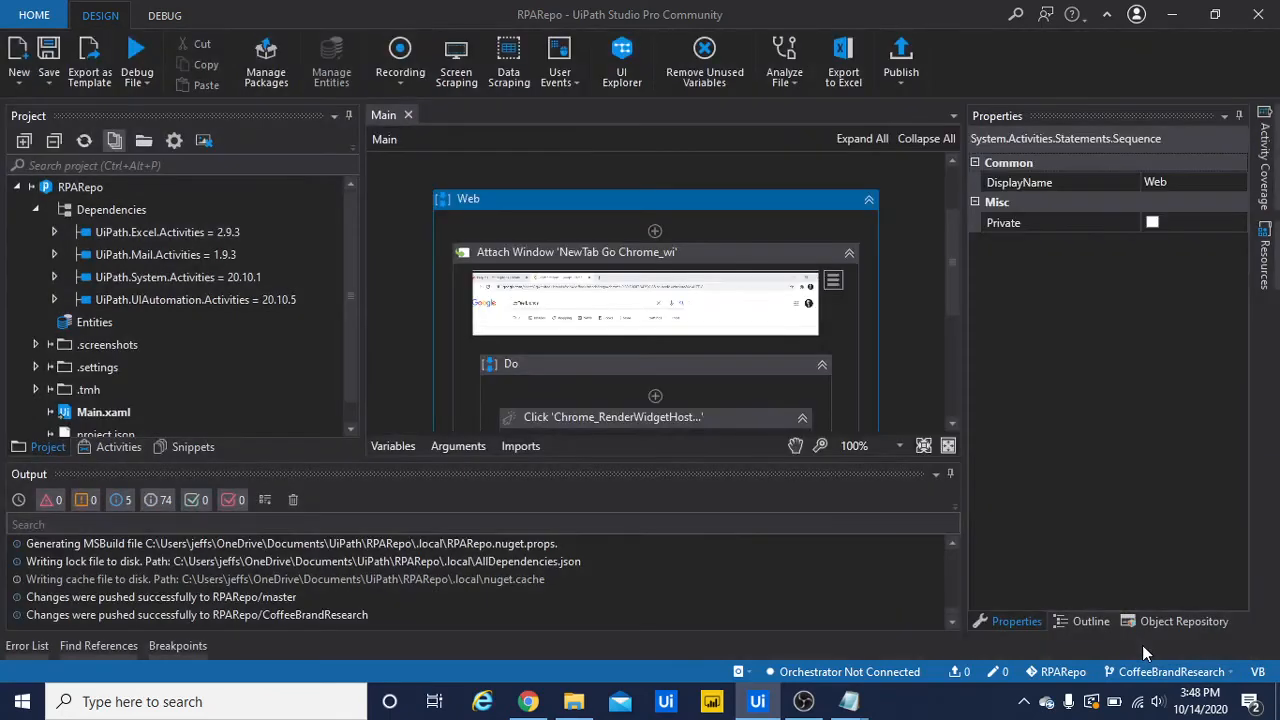
mouse_move(88, 630)
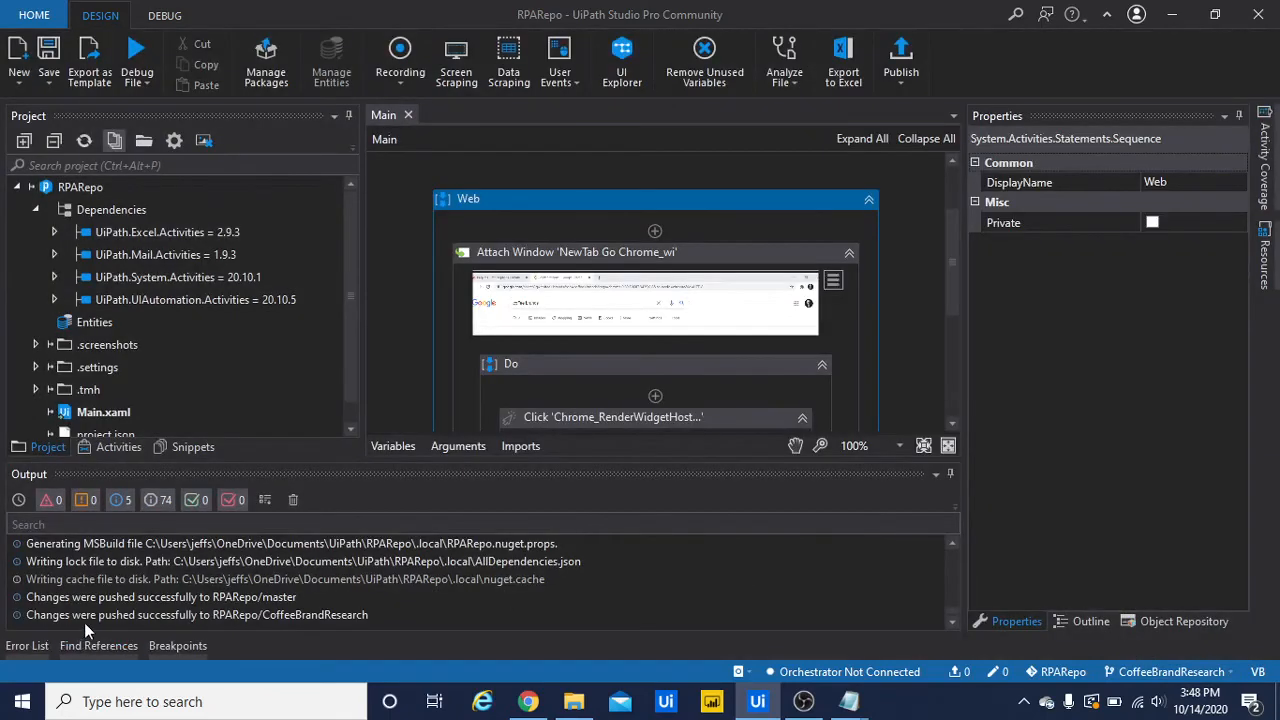
mouse_move(265, 625)
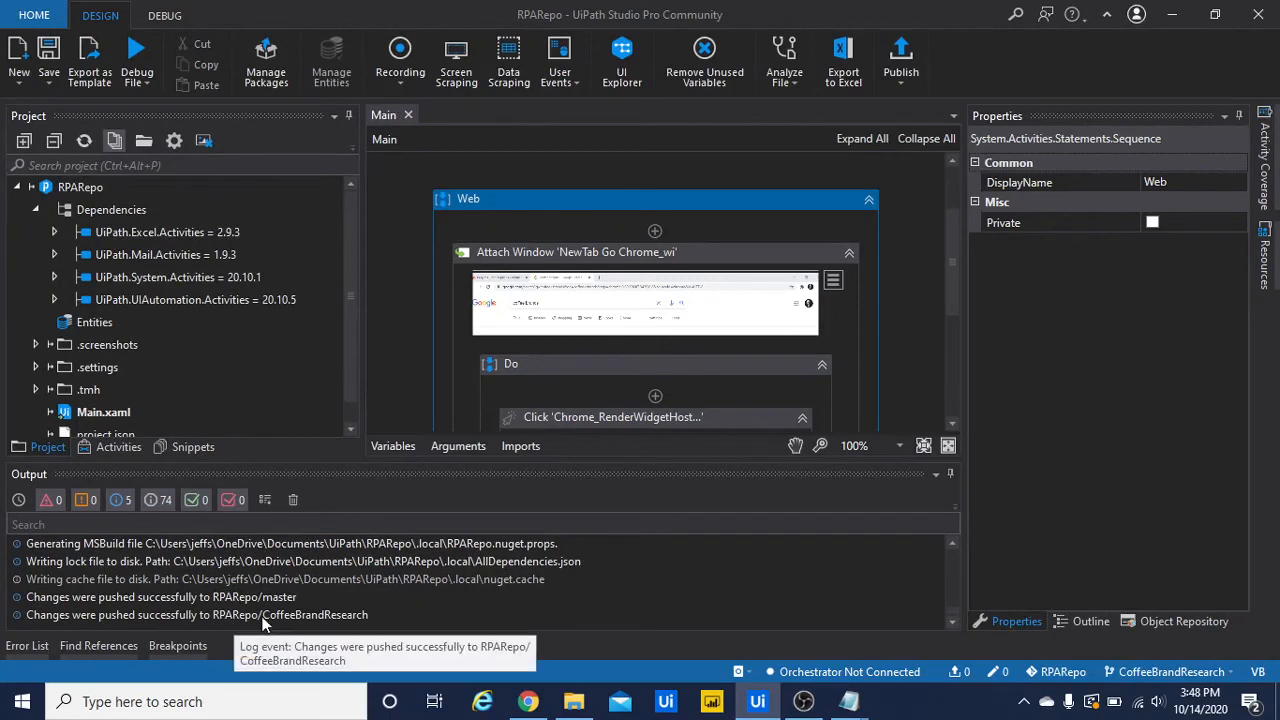
mouse_move(315, 625)
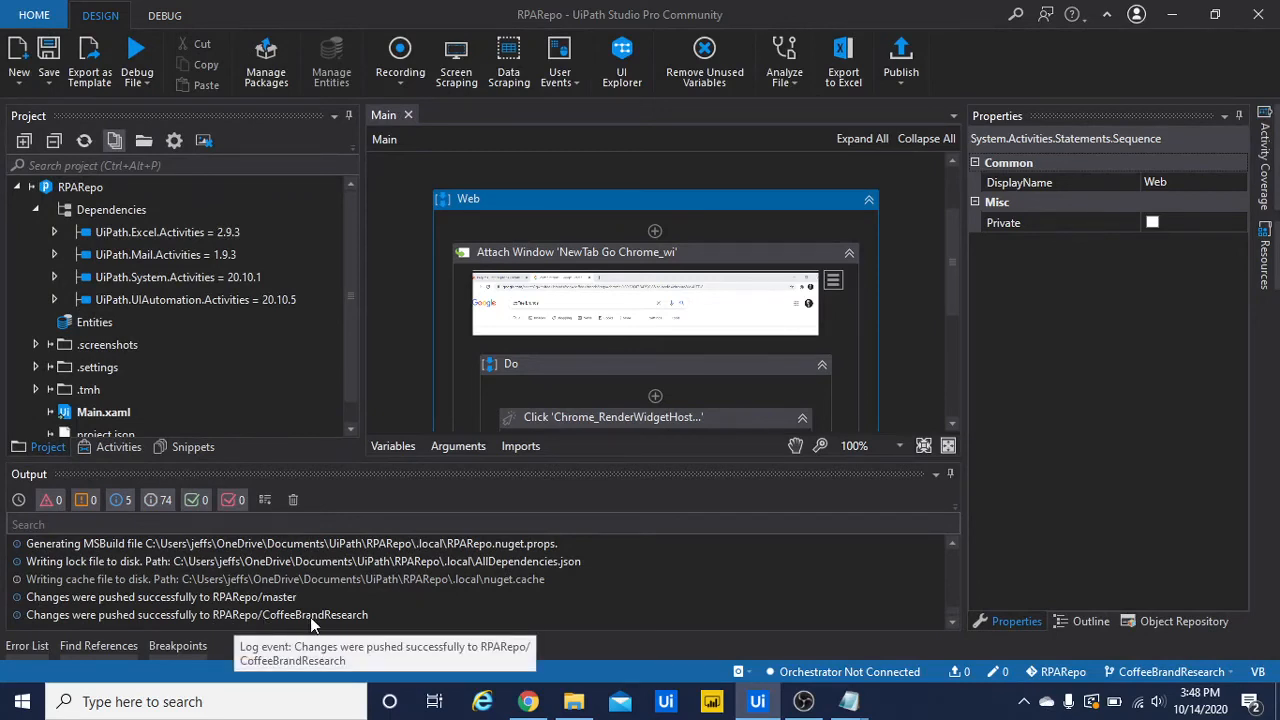
mouse_move(503, 608)
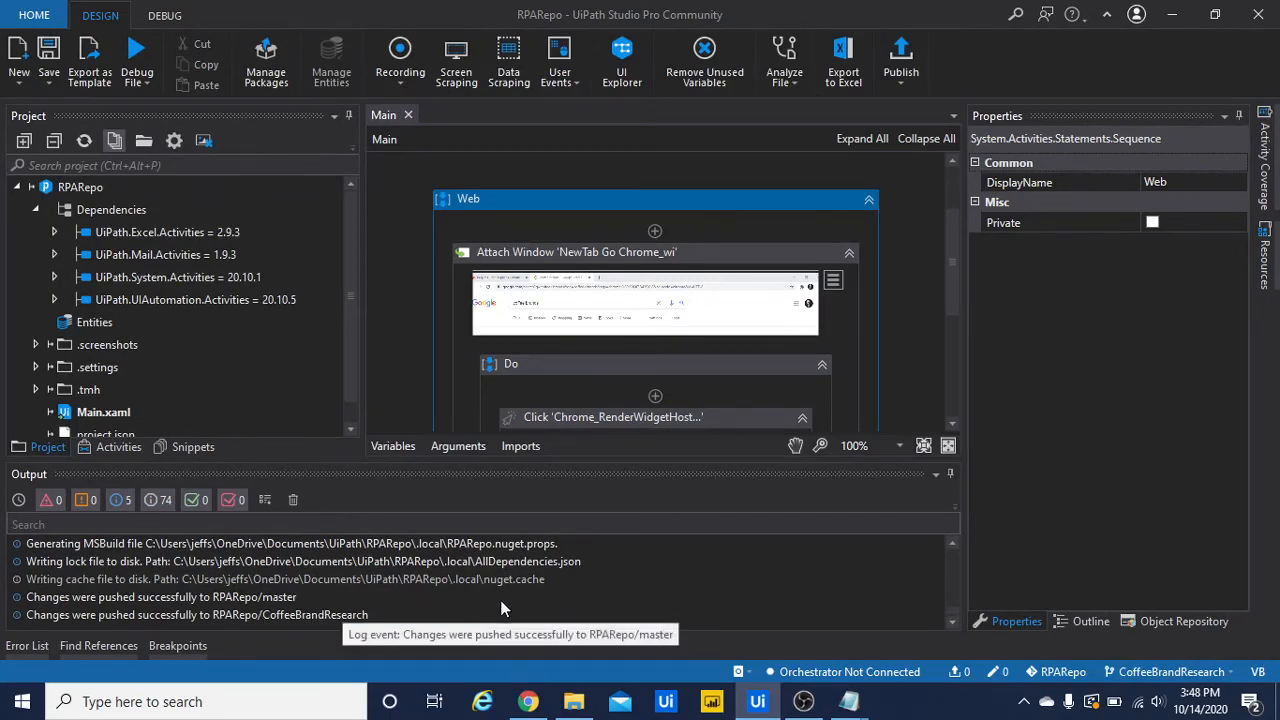
mouse_move(545, 608)
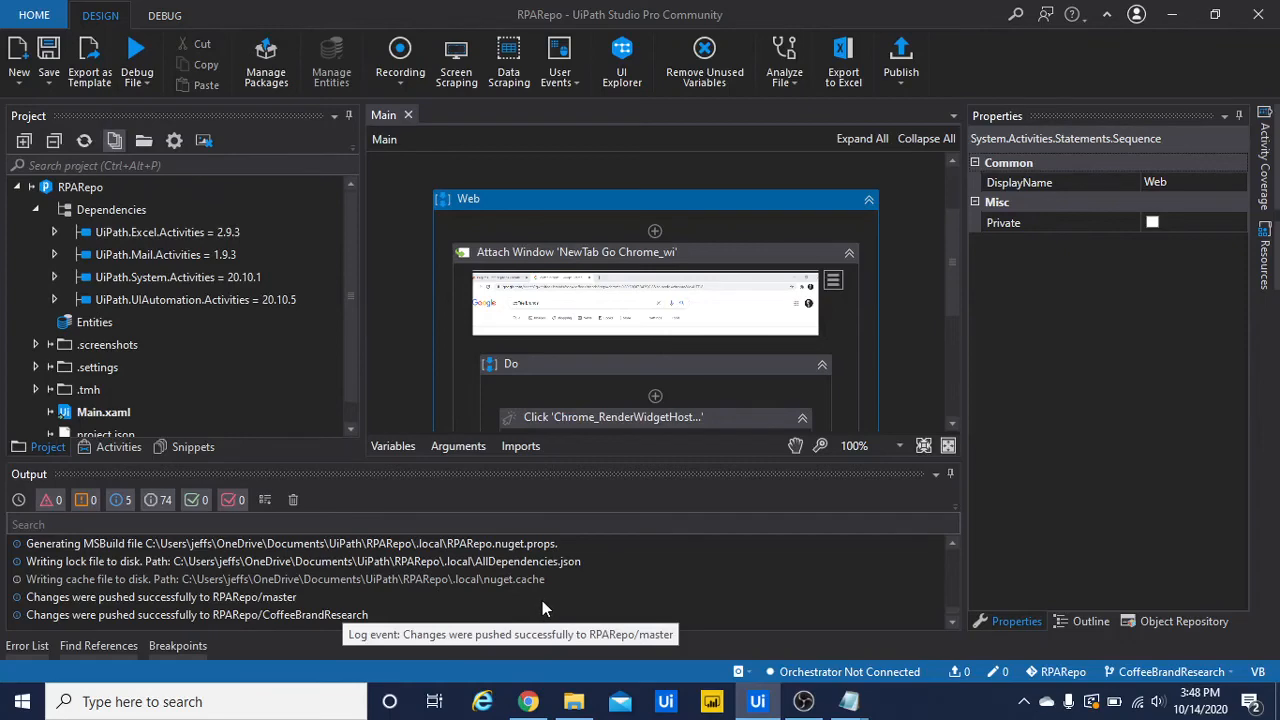
click(528, 701)
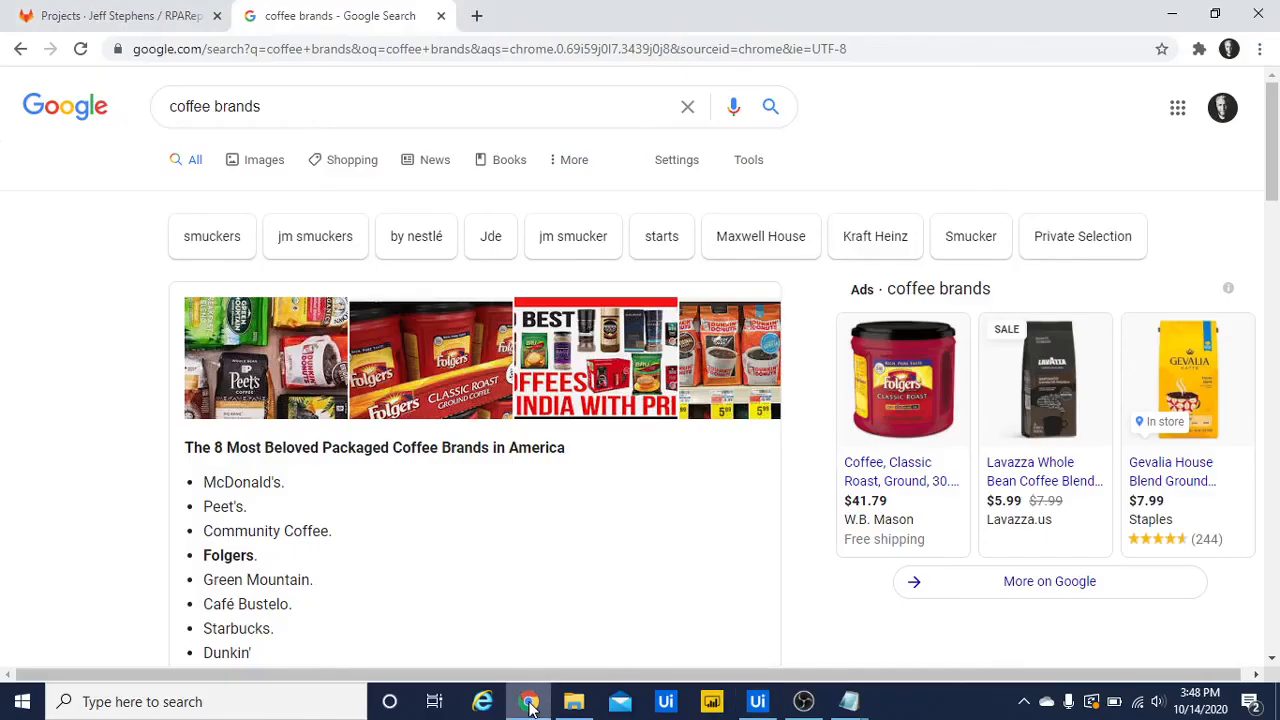
Reload the RPARepo GitLab page and start a merge request for CoffeeBrandResearch.
click(115, 15)
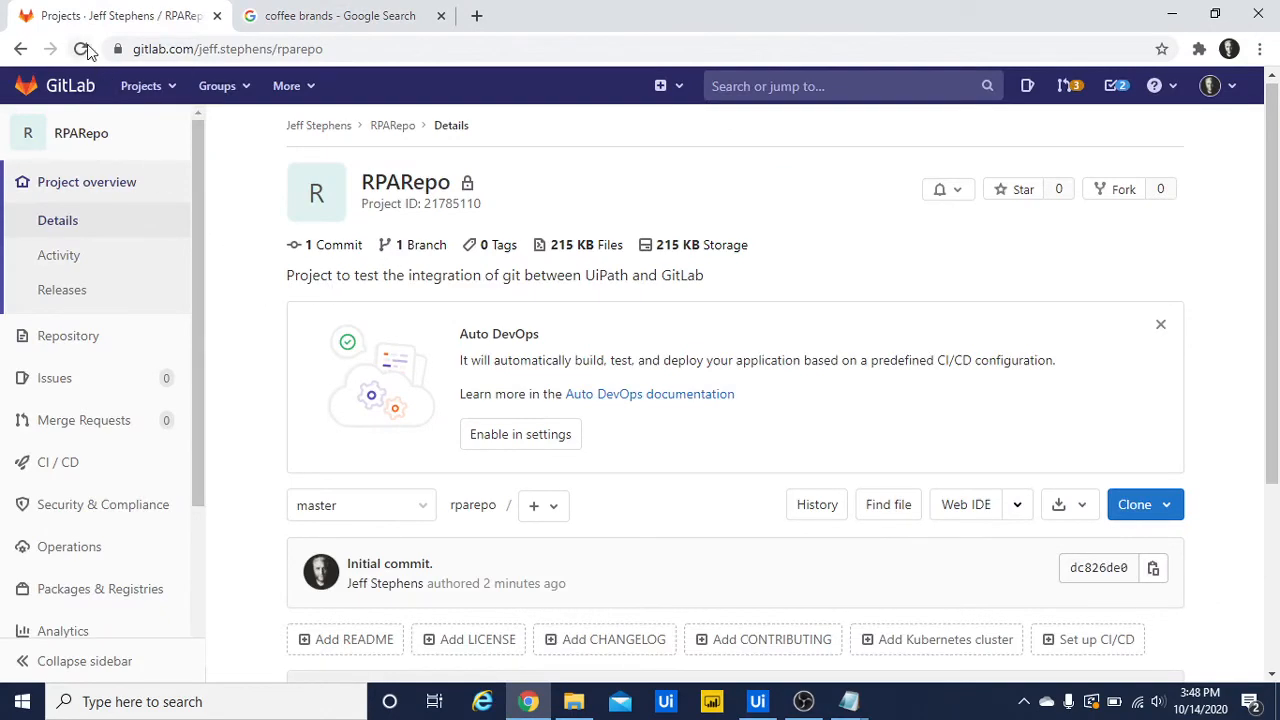
click(80, 48)
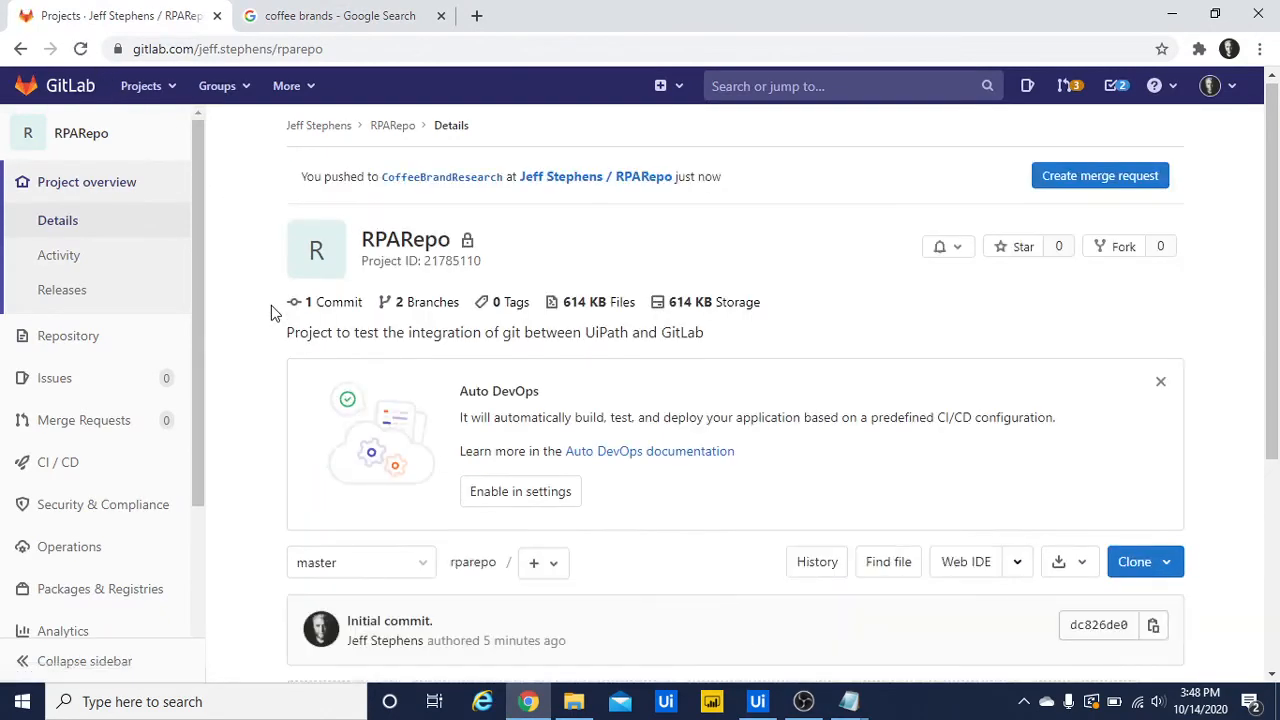
mouse_move(353, 207)
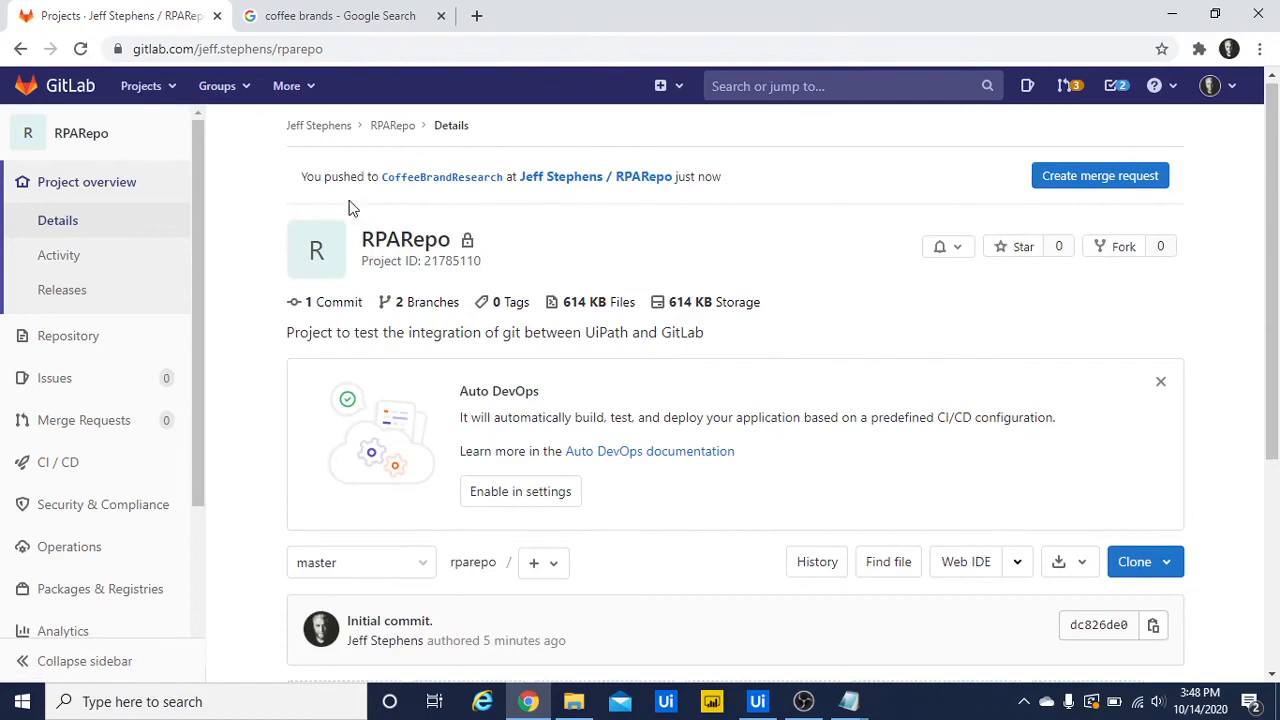
mouse_move(481, 205)
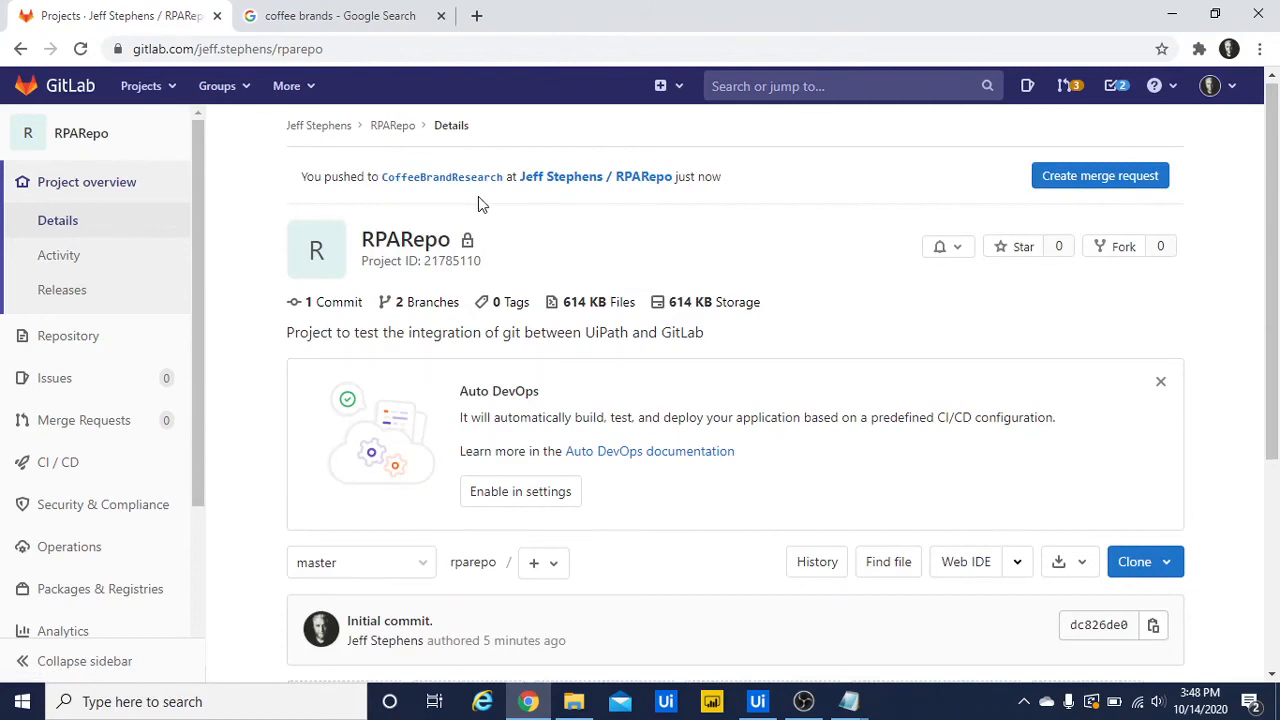
mouse_move(648, 205)
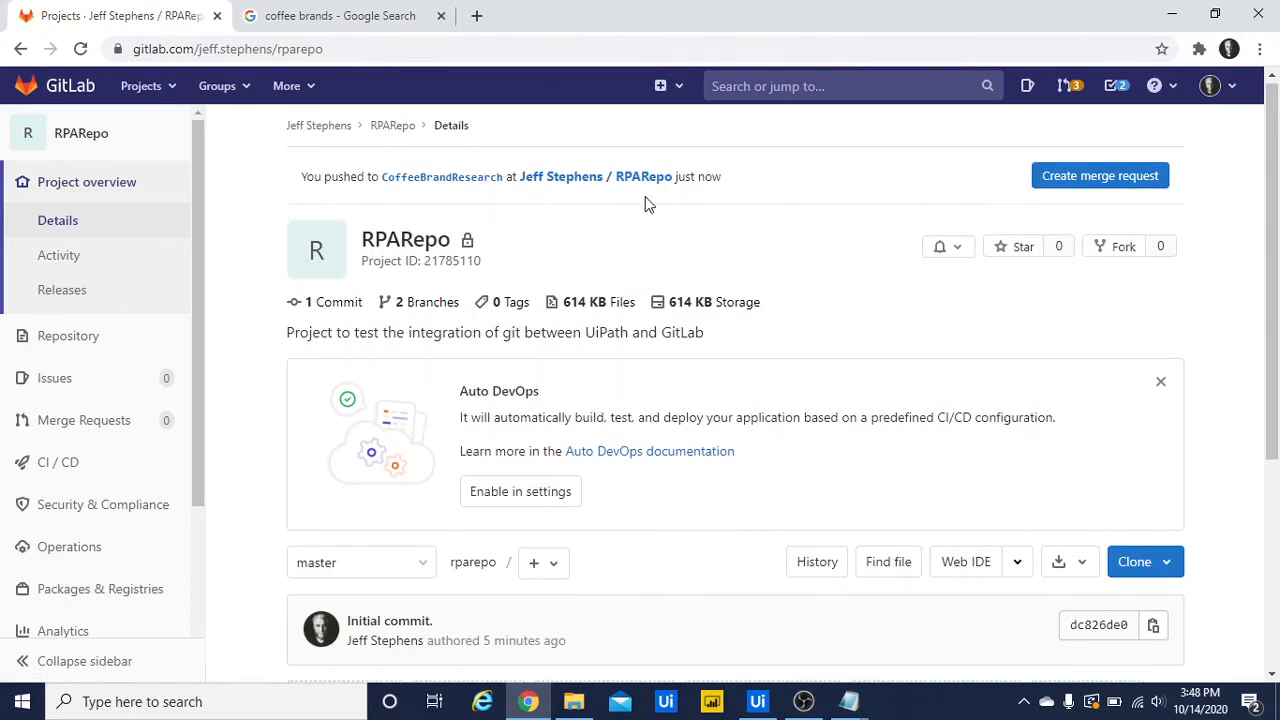
mouse_move(1087, 209)
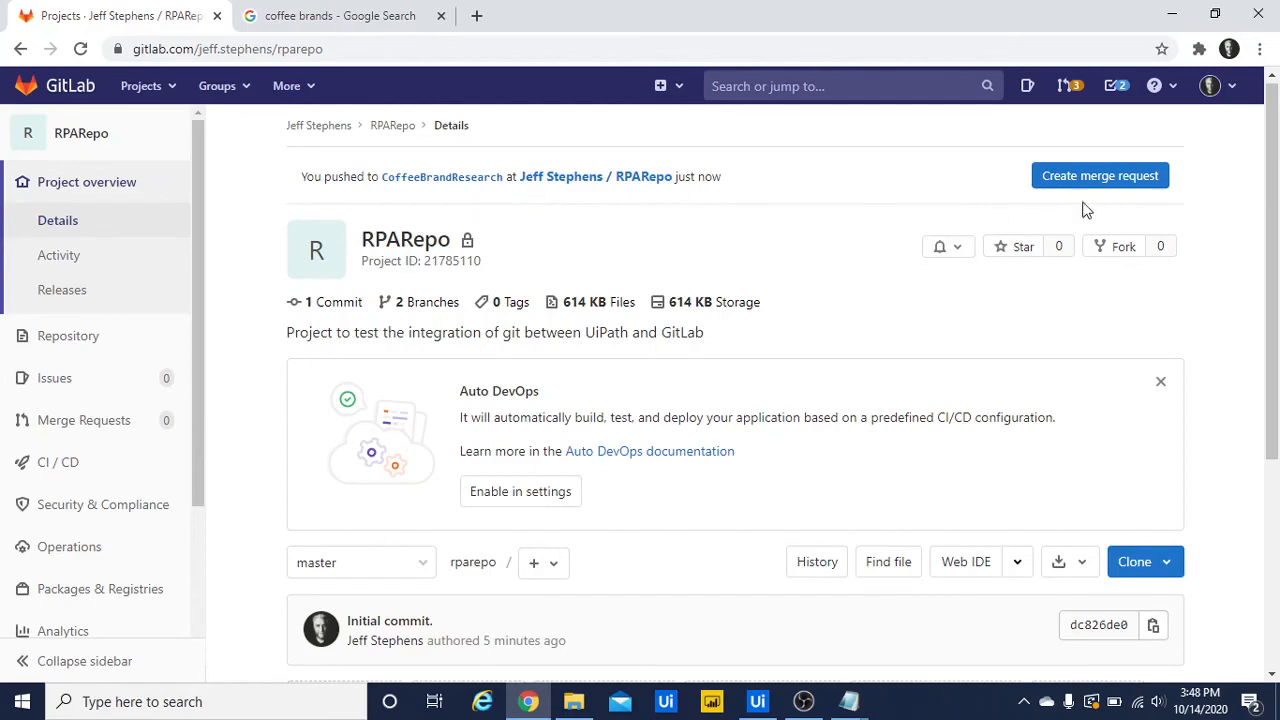
click(1099, 175)
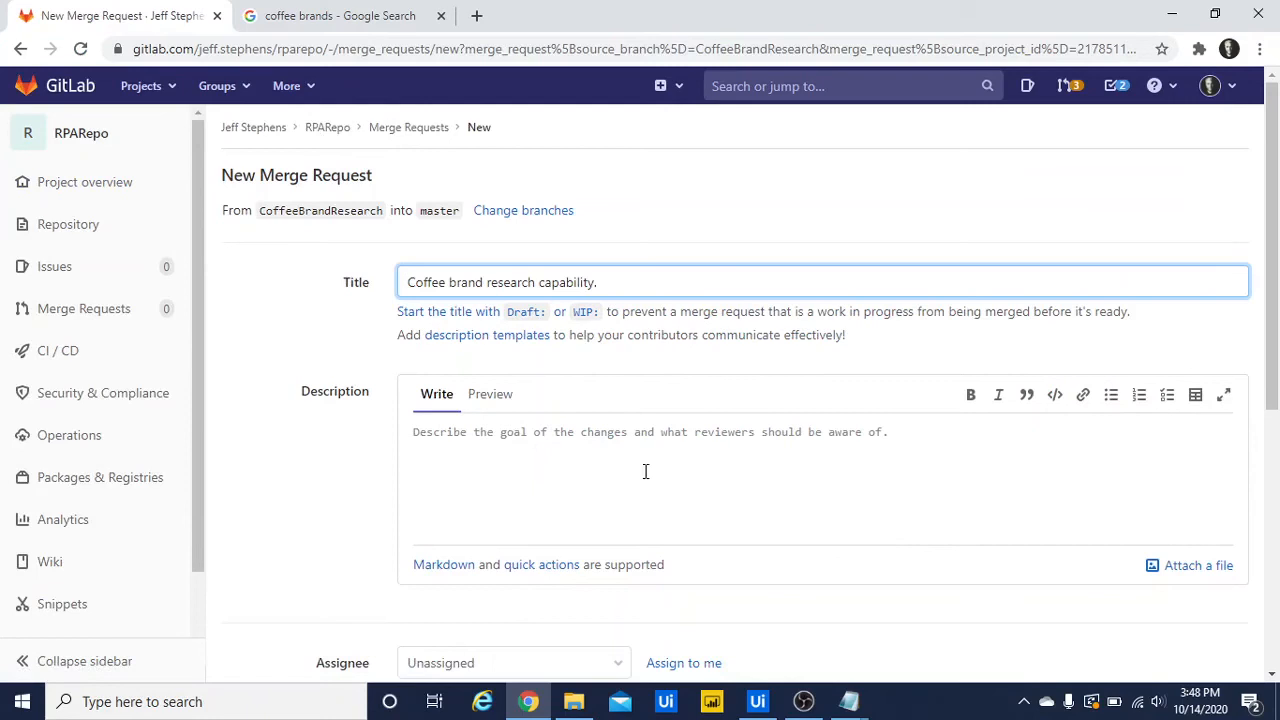
Describe the merge request as 'Updated robot to include coffee brand research.' and submit it.
click(644, 470)
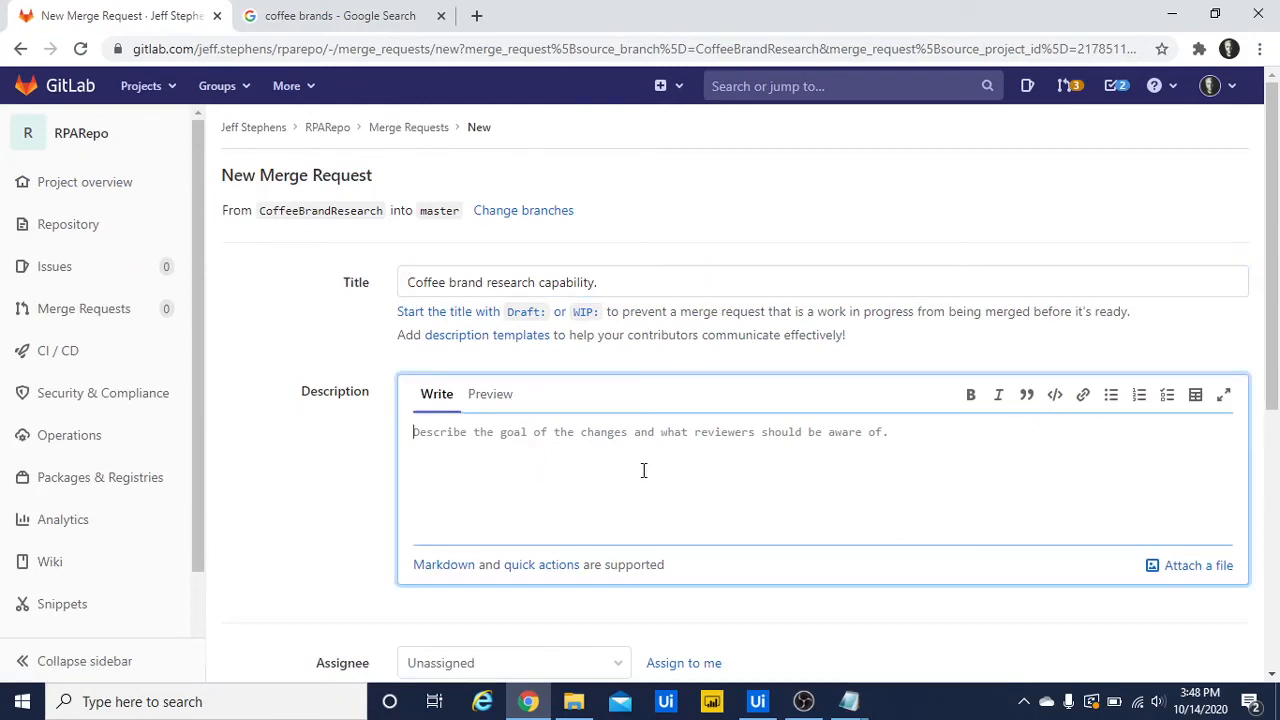
text(Updated robot)
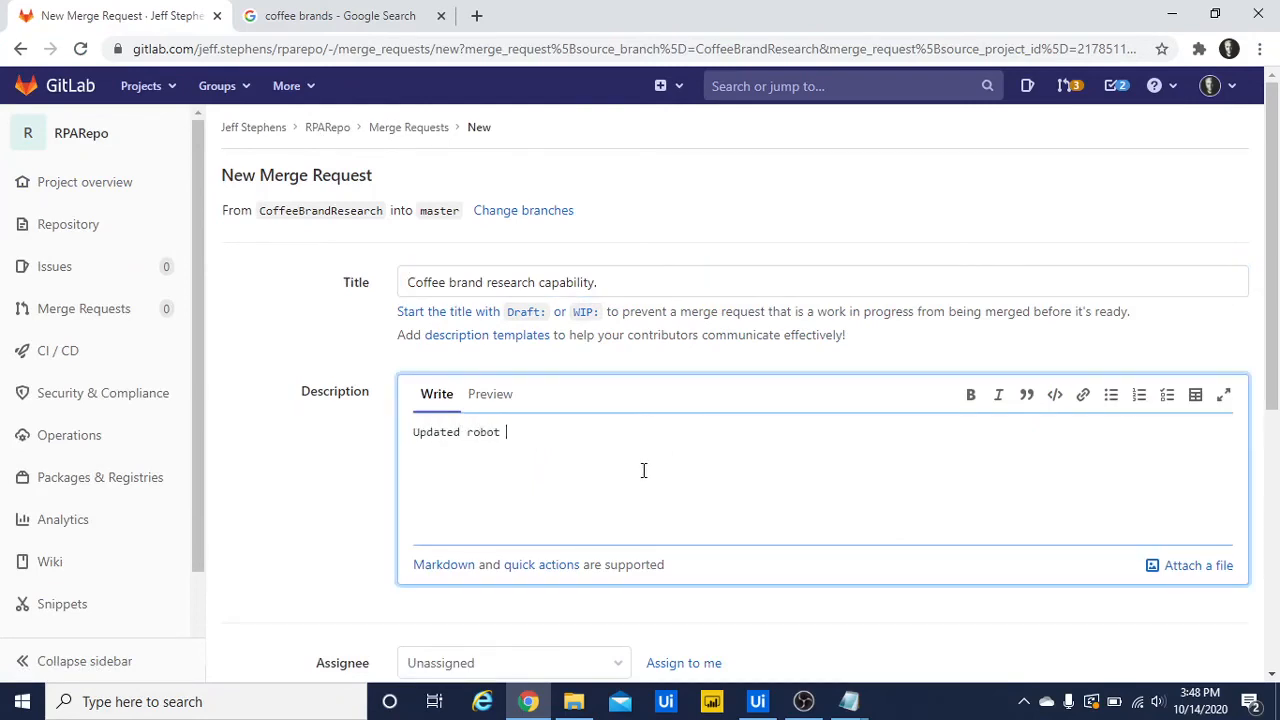
text(to include coffee)
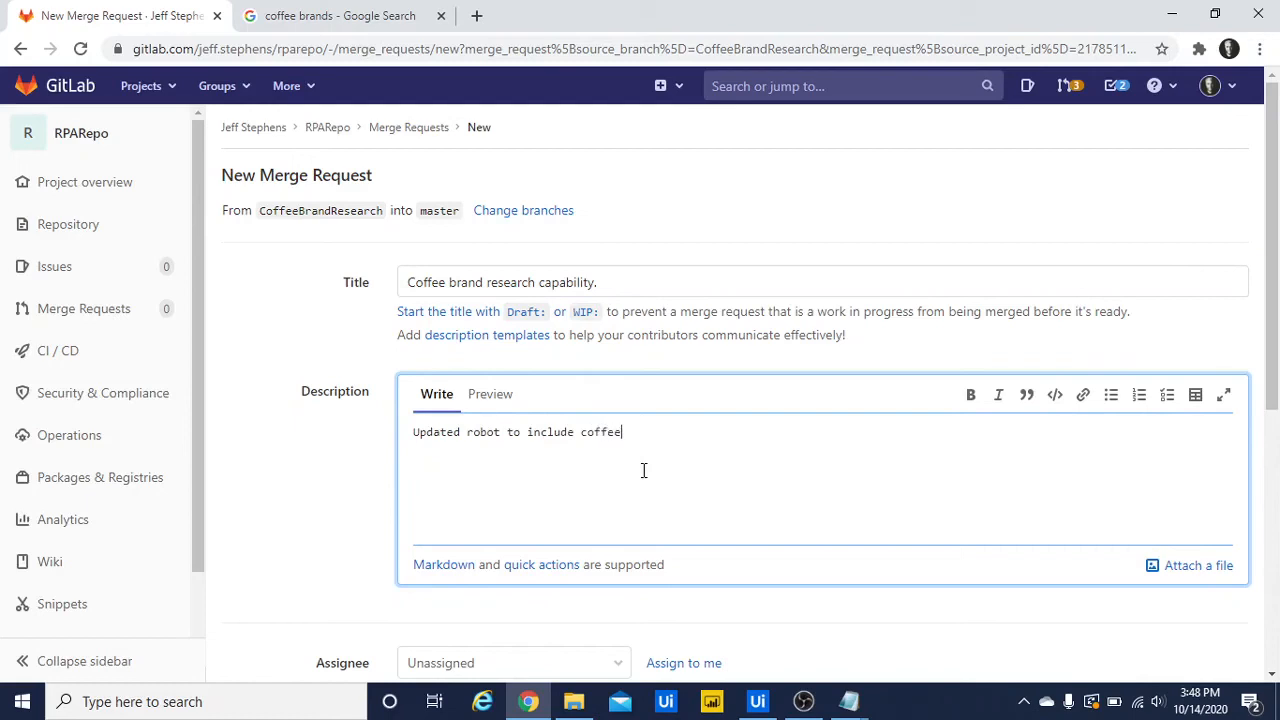
text(brand rea)
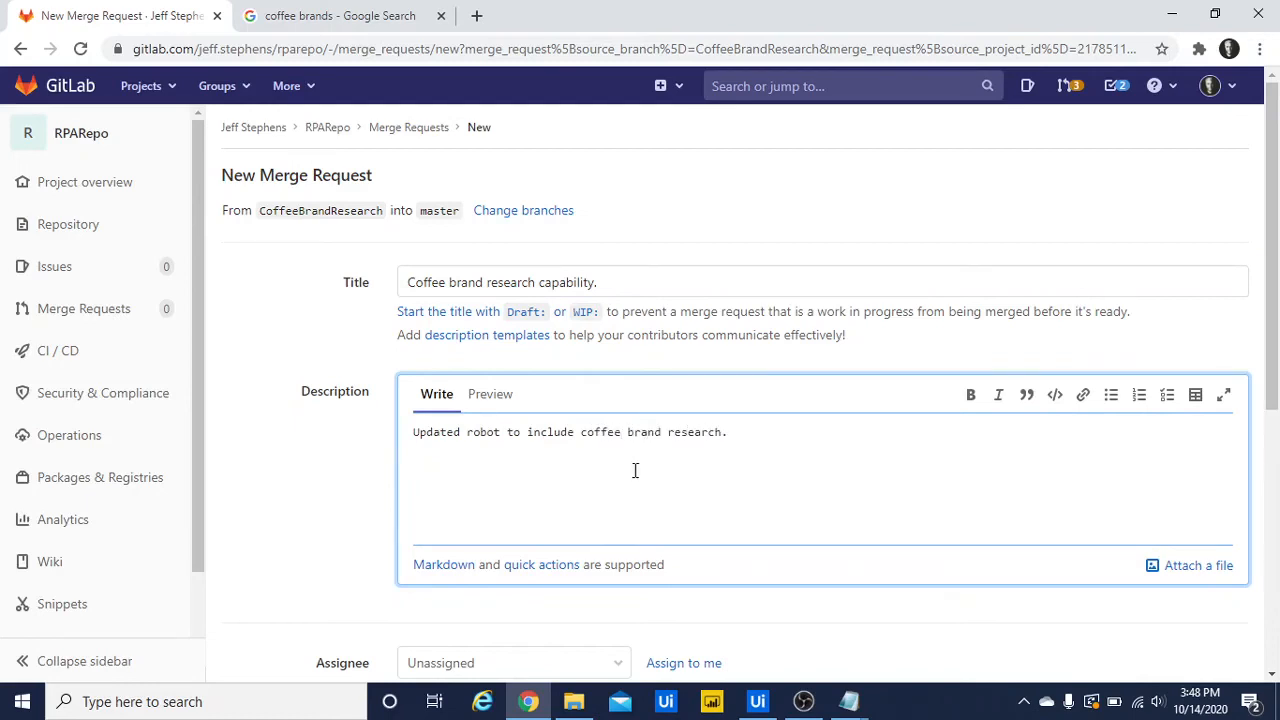
scroll(down, 3)
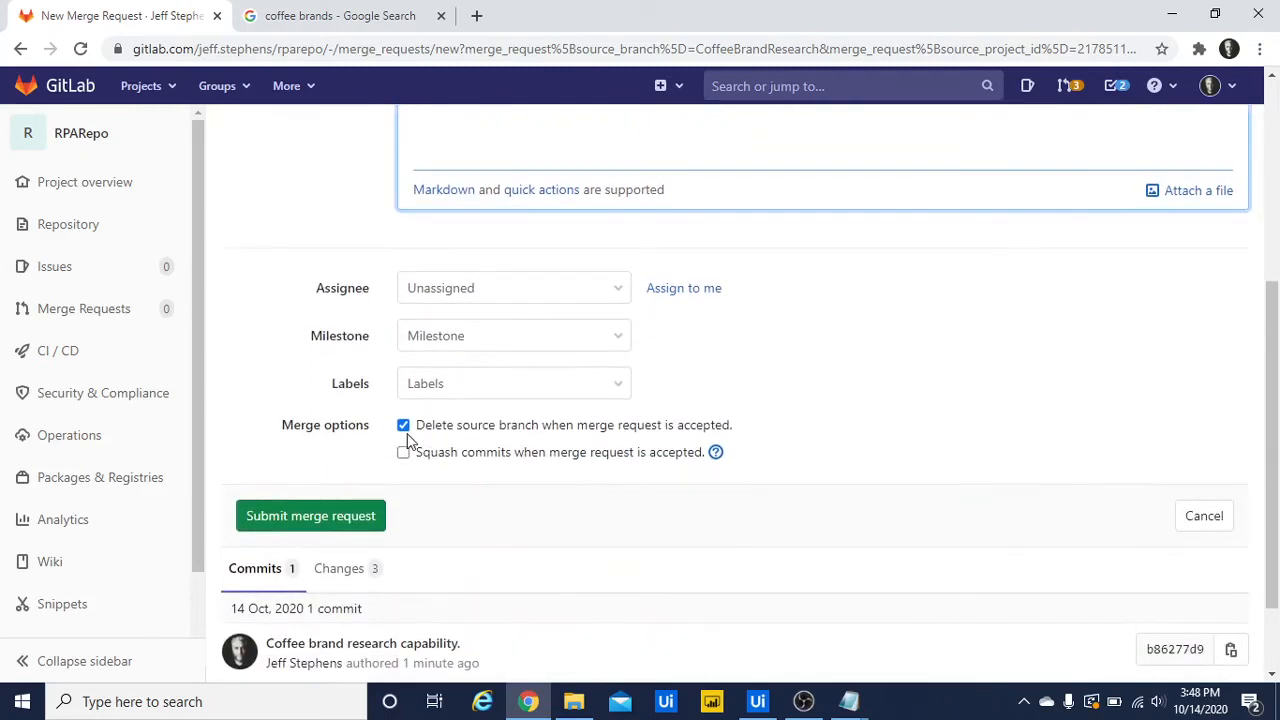
mouse_move(463, 493)
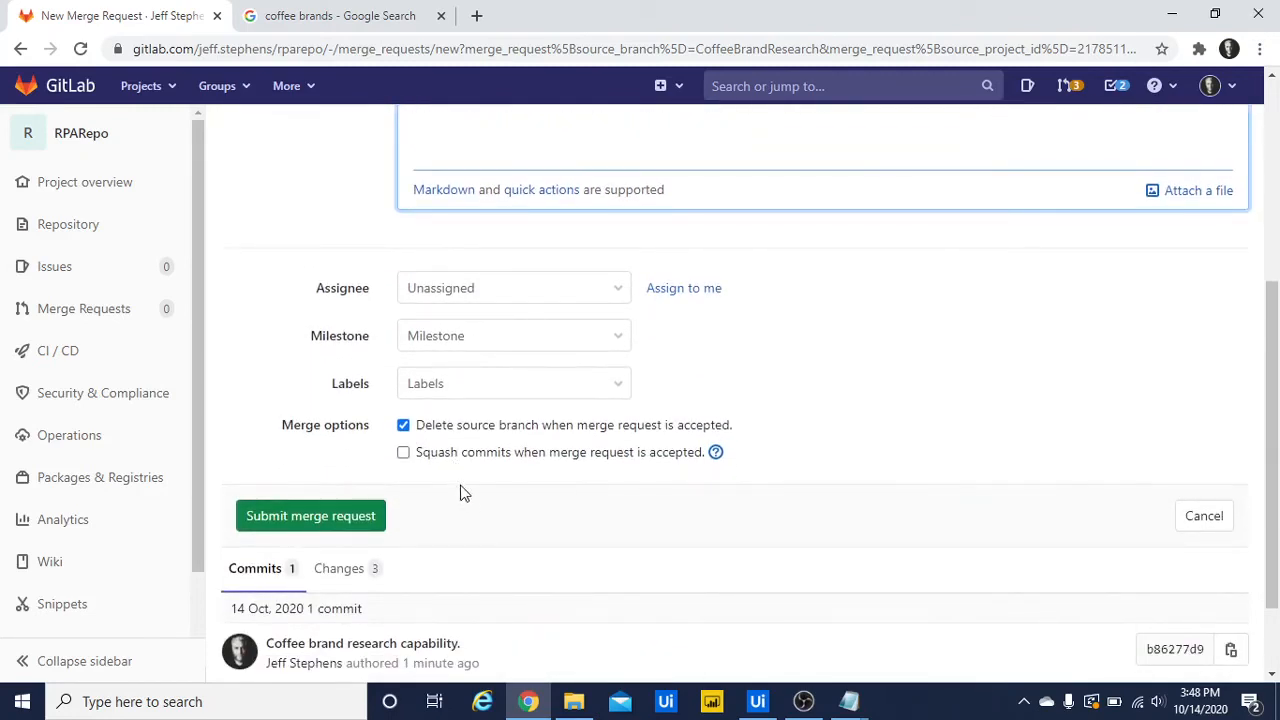
click(310, 515)
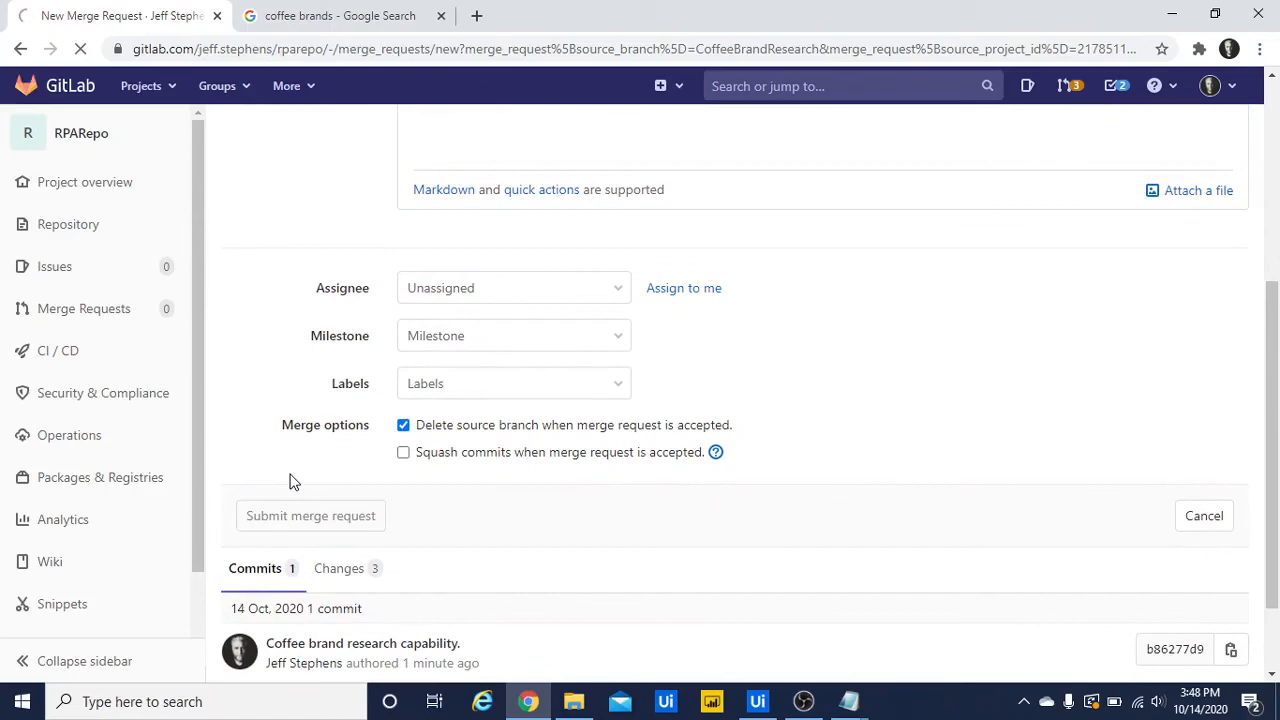
click(310, 515)
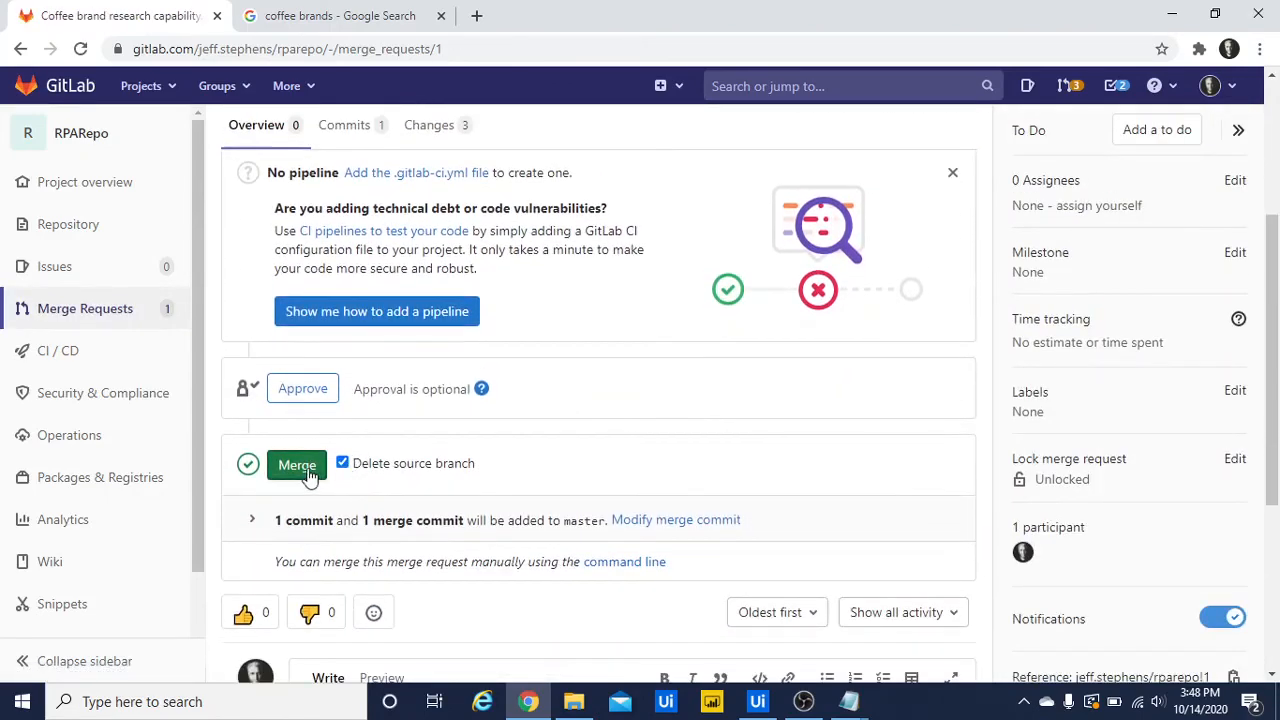
mouse_move(418, 480)
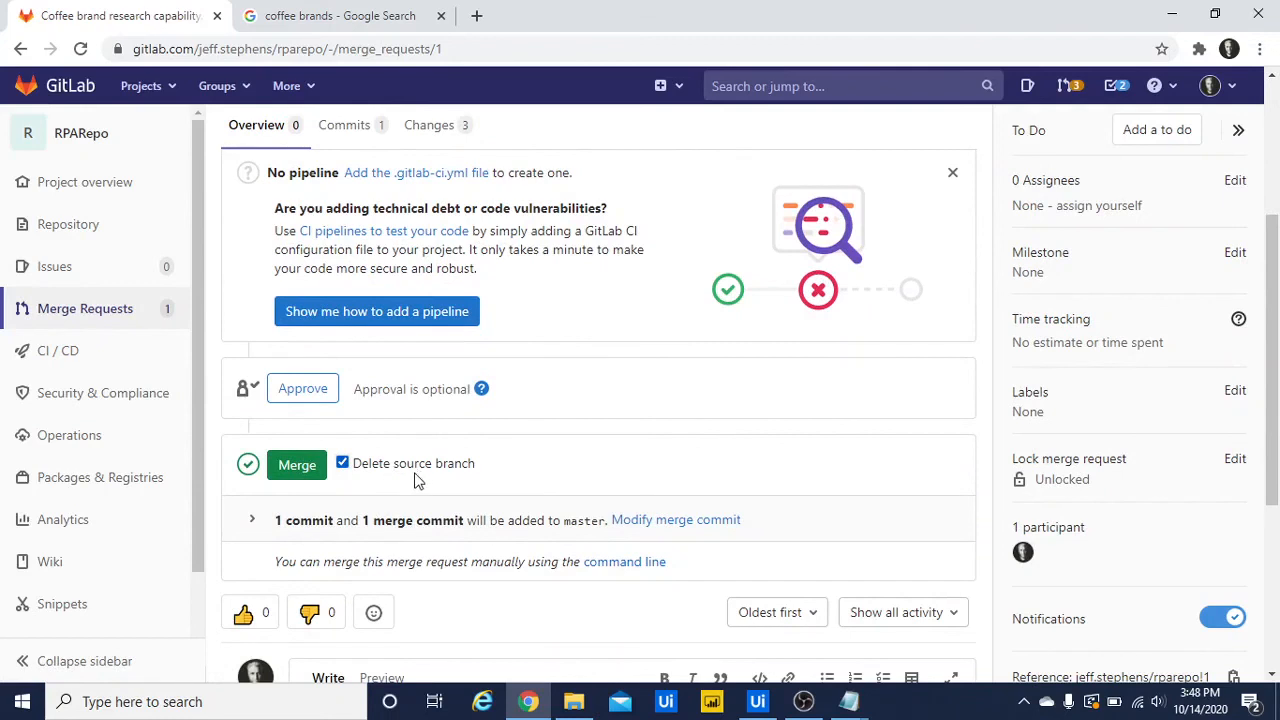
Merge CoffeeBrandResearch into master, deleting the source branch, and return to Project overview.
click(297, 464)
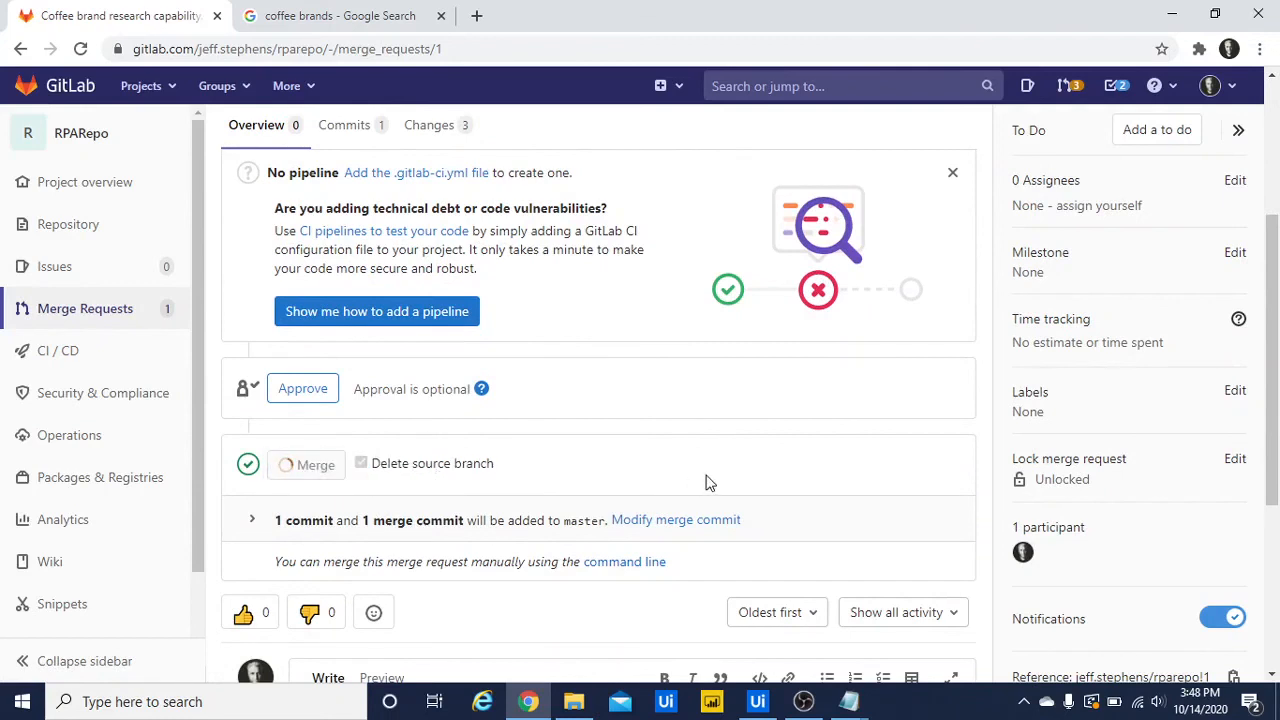
click(315, 464)
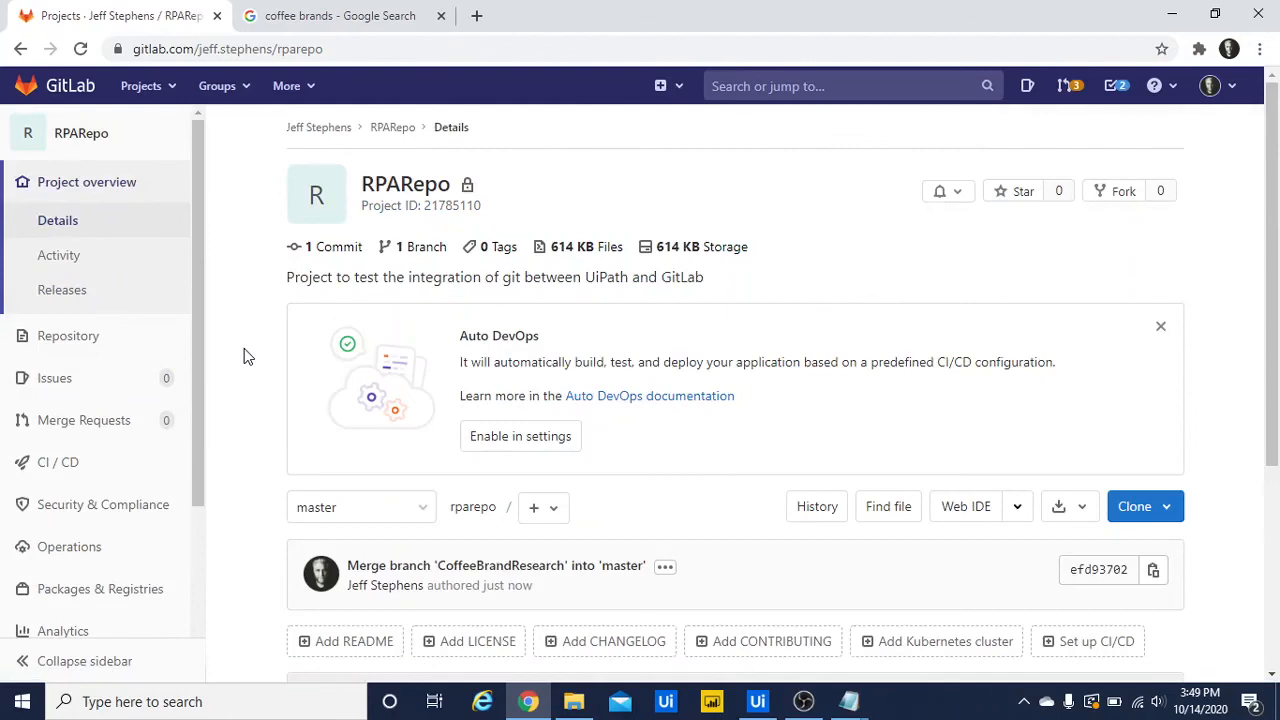
Review master's .screenshots and Main.xaml files, then switch back to UiPath Studio.
scroll(down, 3)
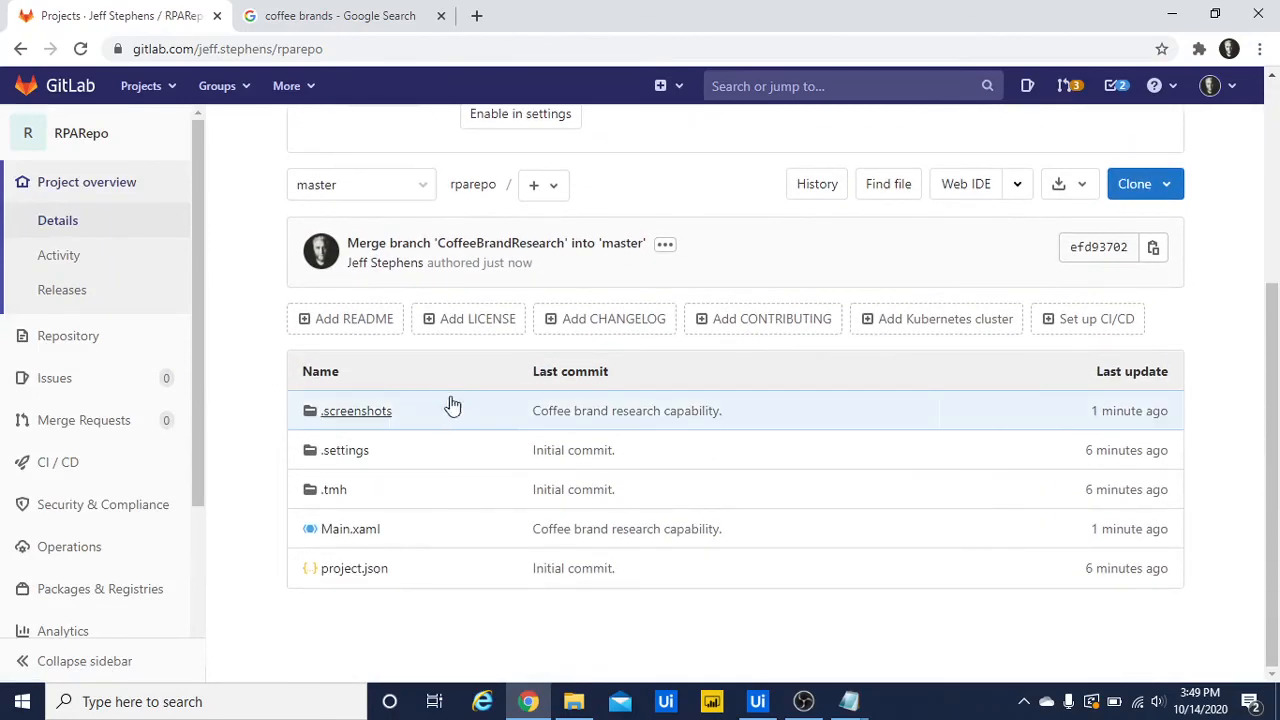
mouse_move(700, 568)
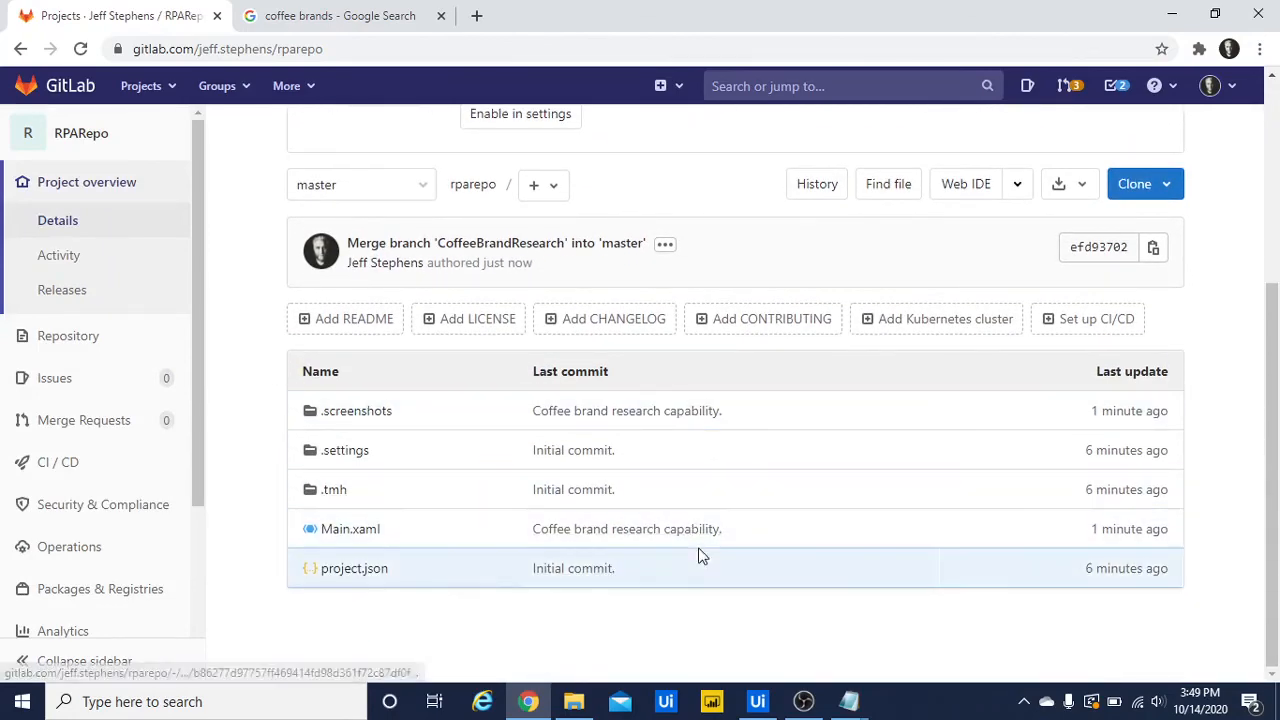
mouse_move(680, 545)
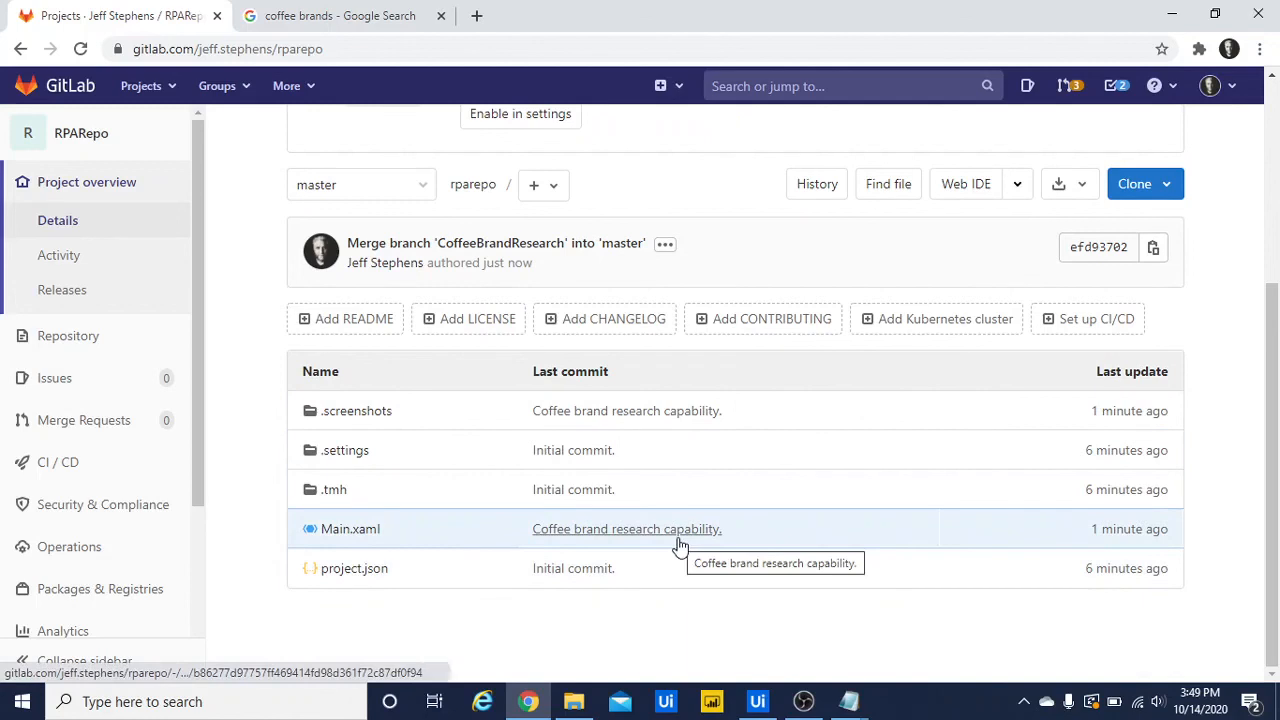
mouse_move(553, 541)
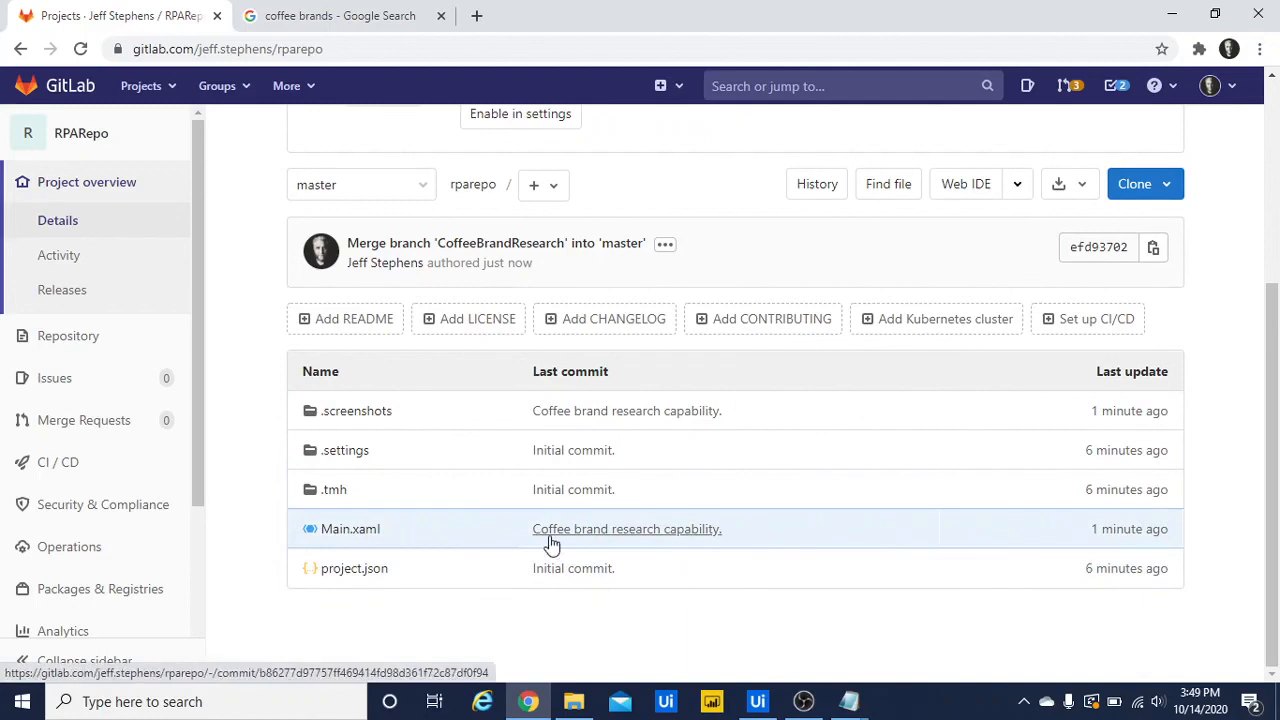
mouse_move(270, 533)
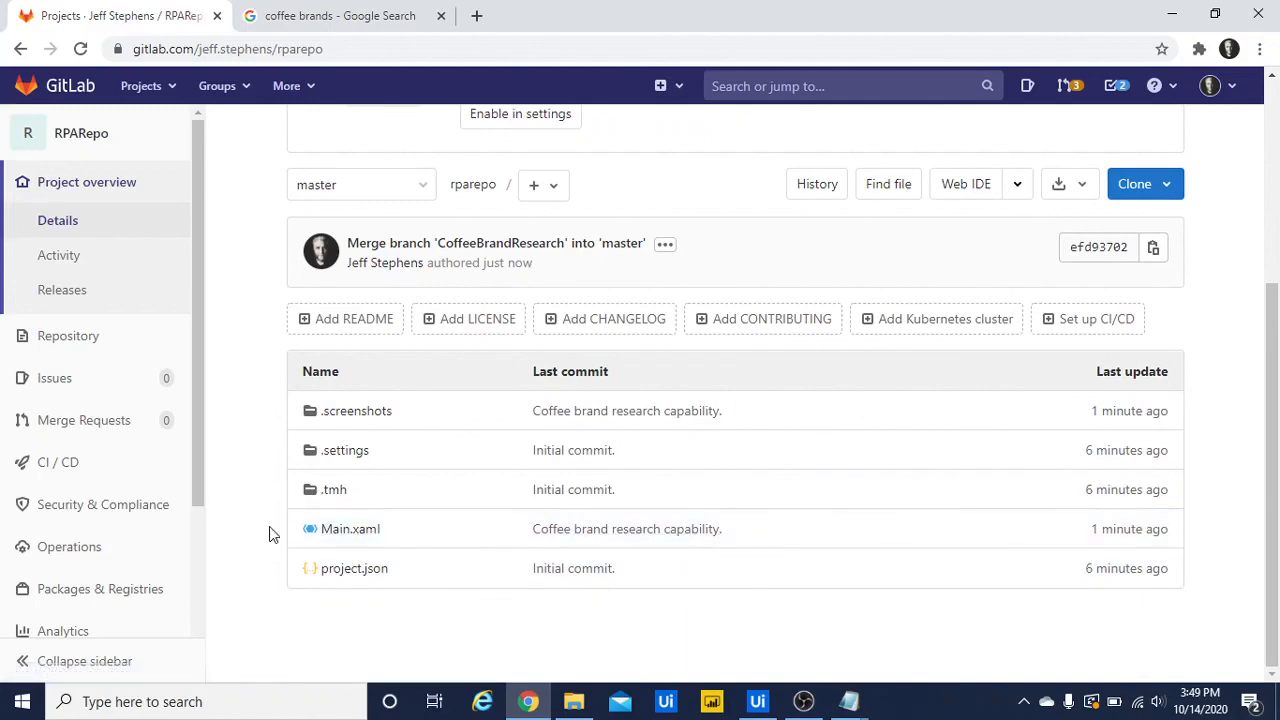
click(757, 701)
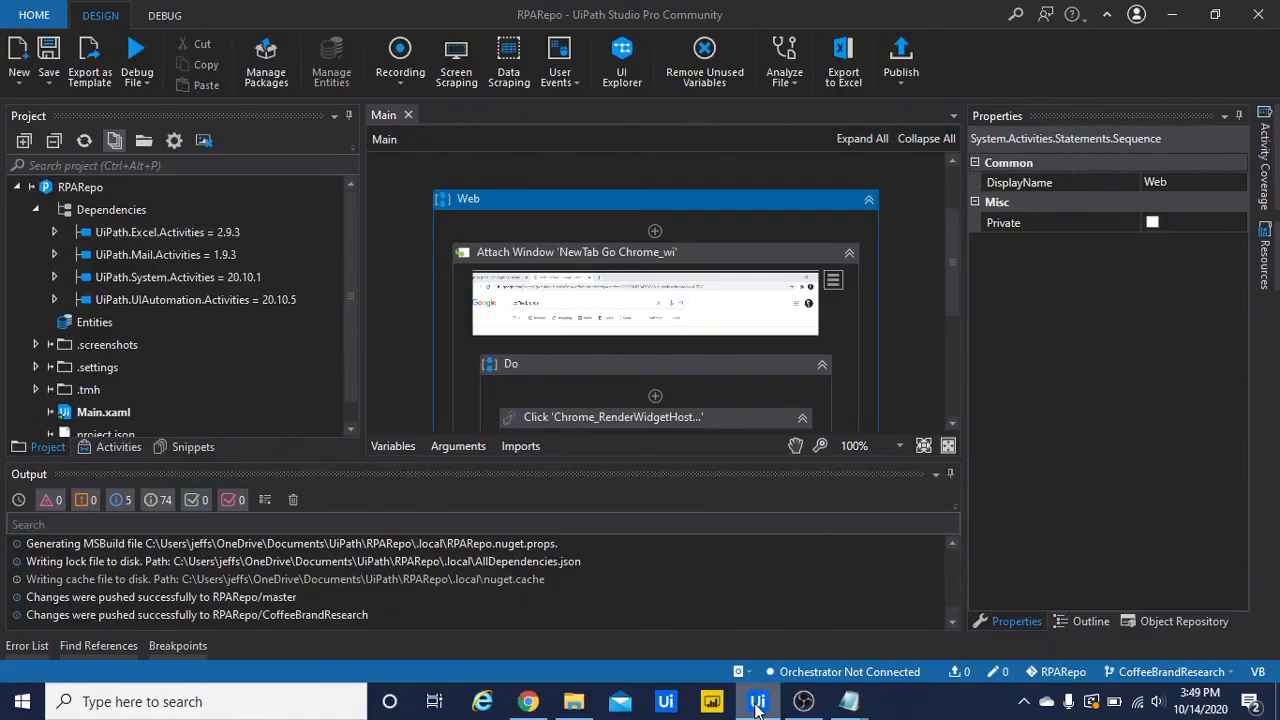